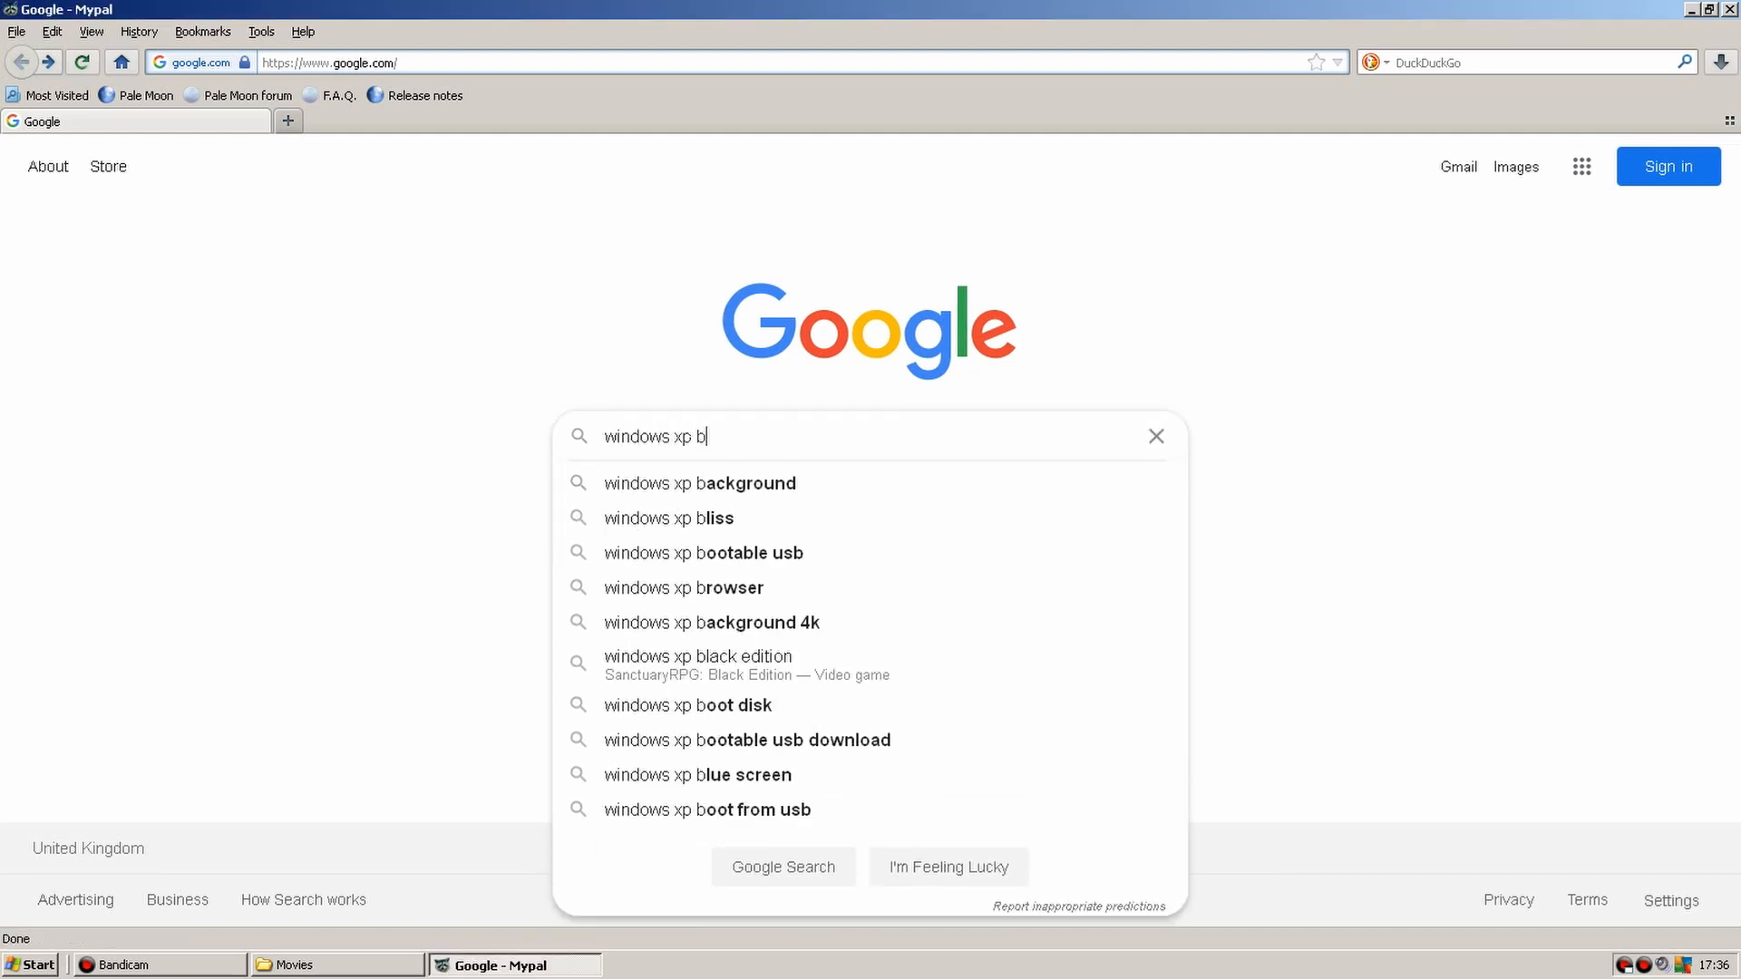
# Google 'windows xp browsers', then 'which browsers still support windows xp', and scroll the results.
pyautogui.click(684, 587)
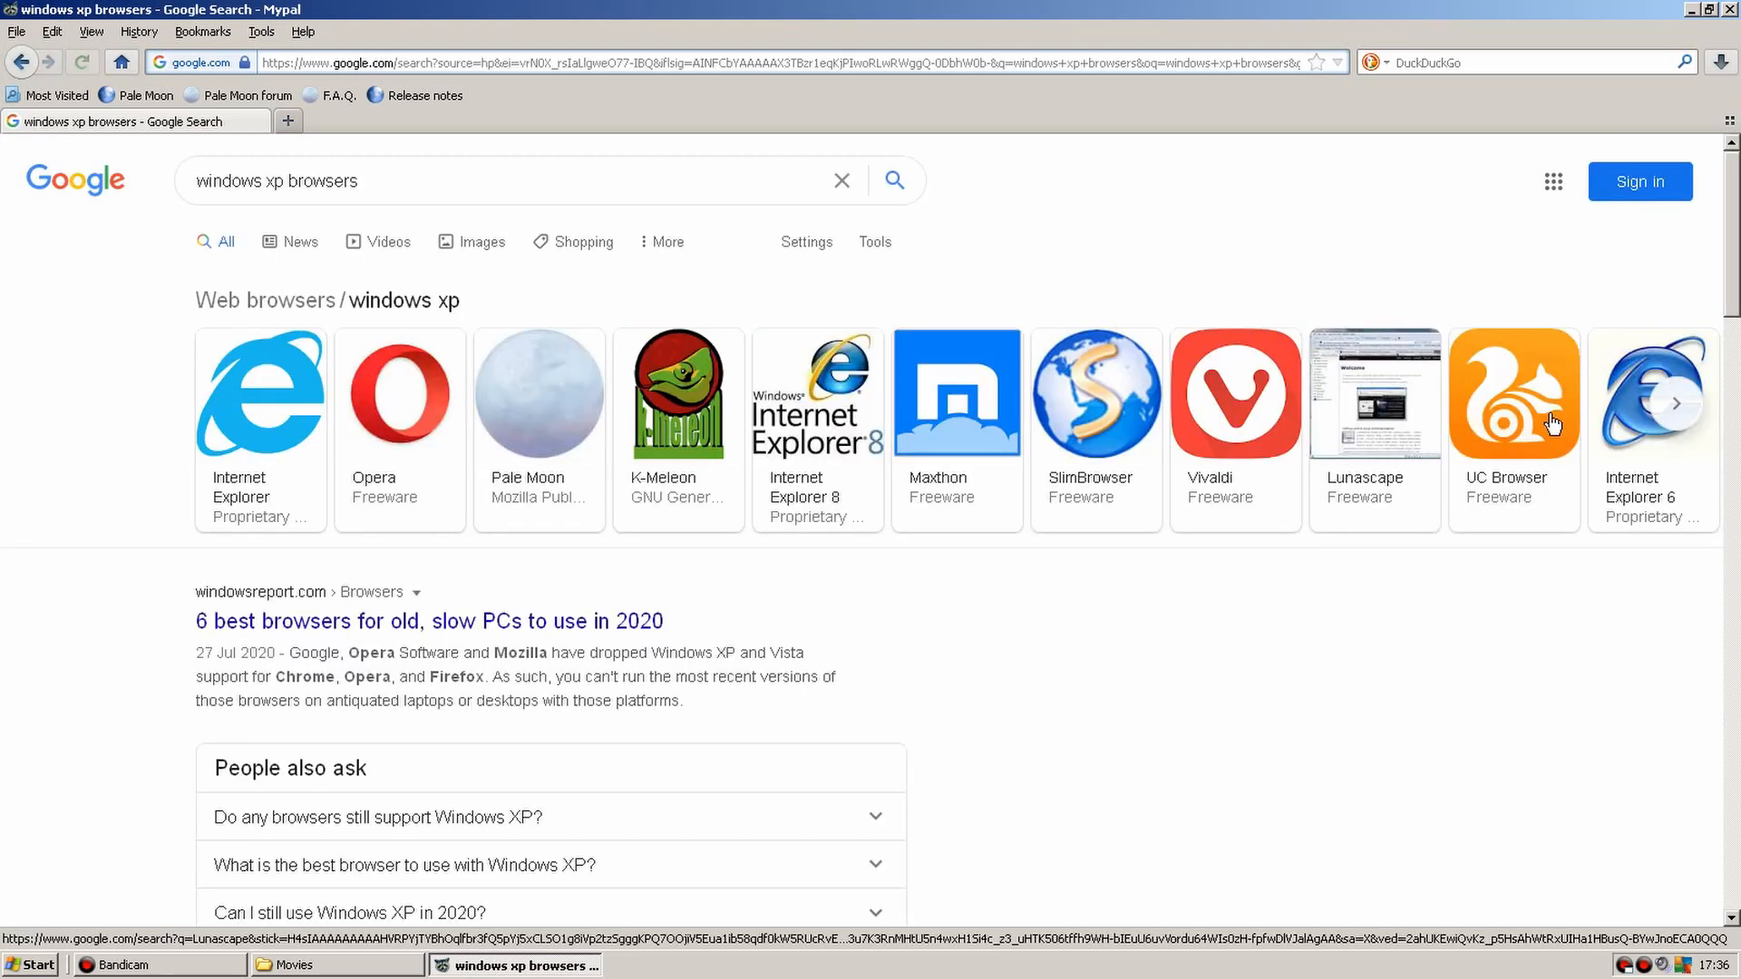
pyautogui.click(1676, 402)
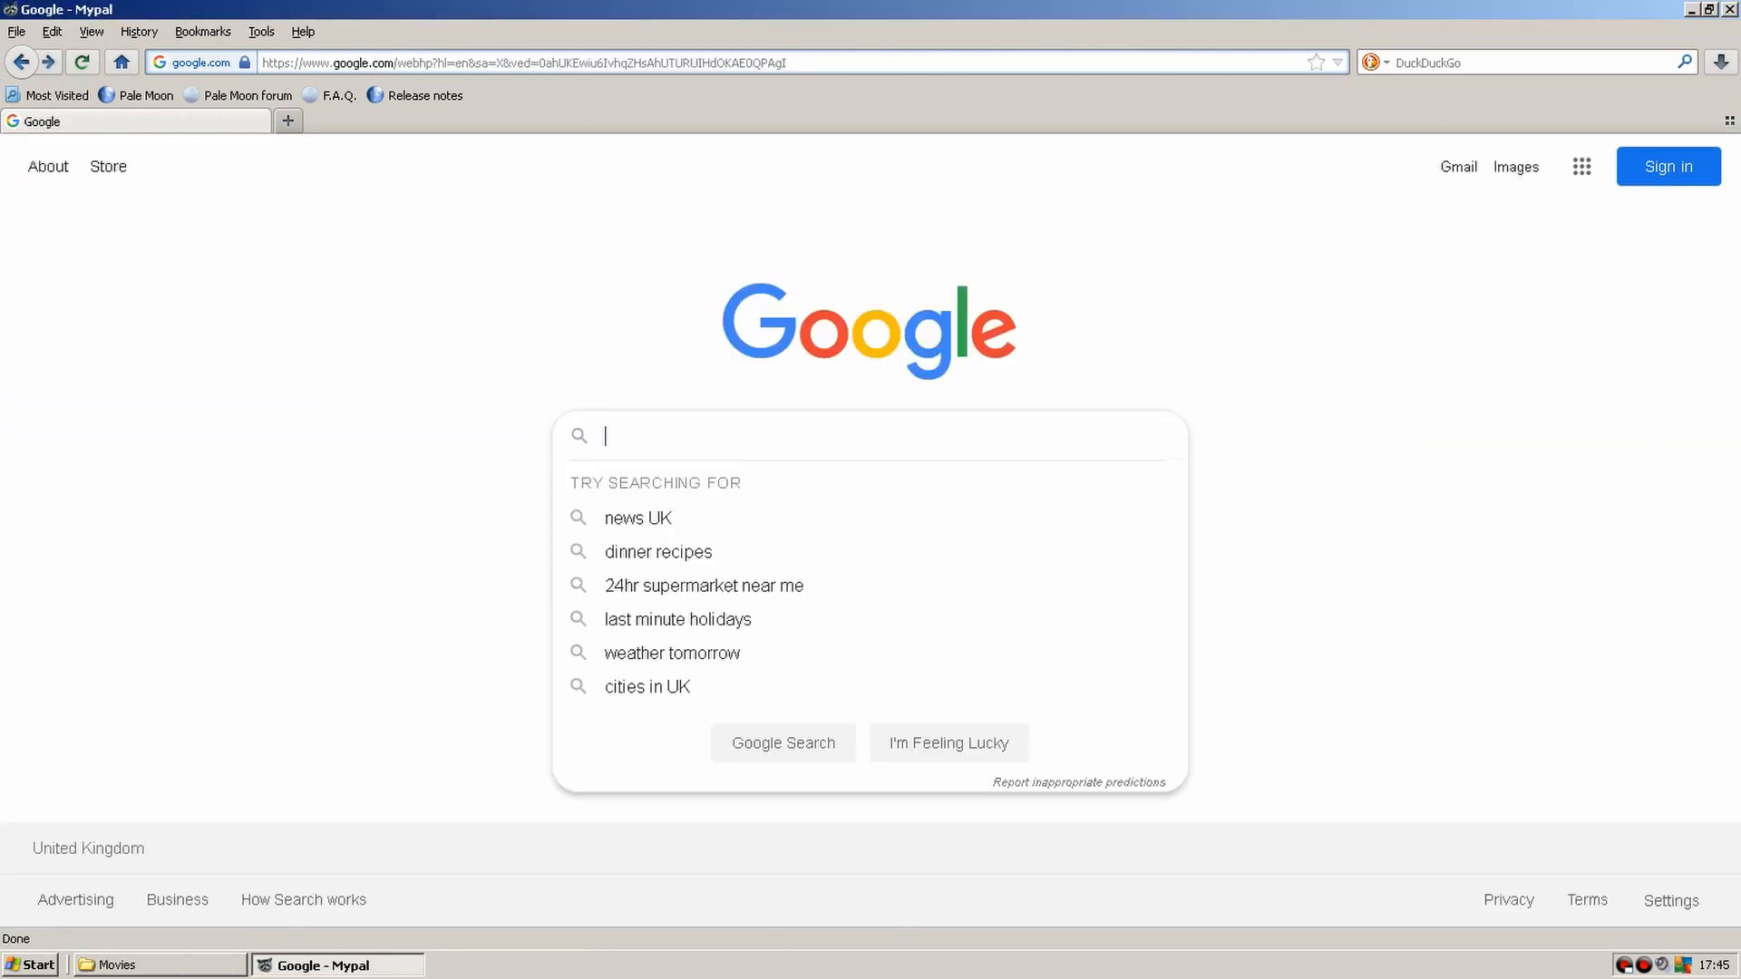
pyautogui.write('which browsers still support')
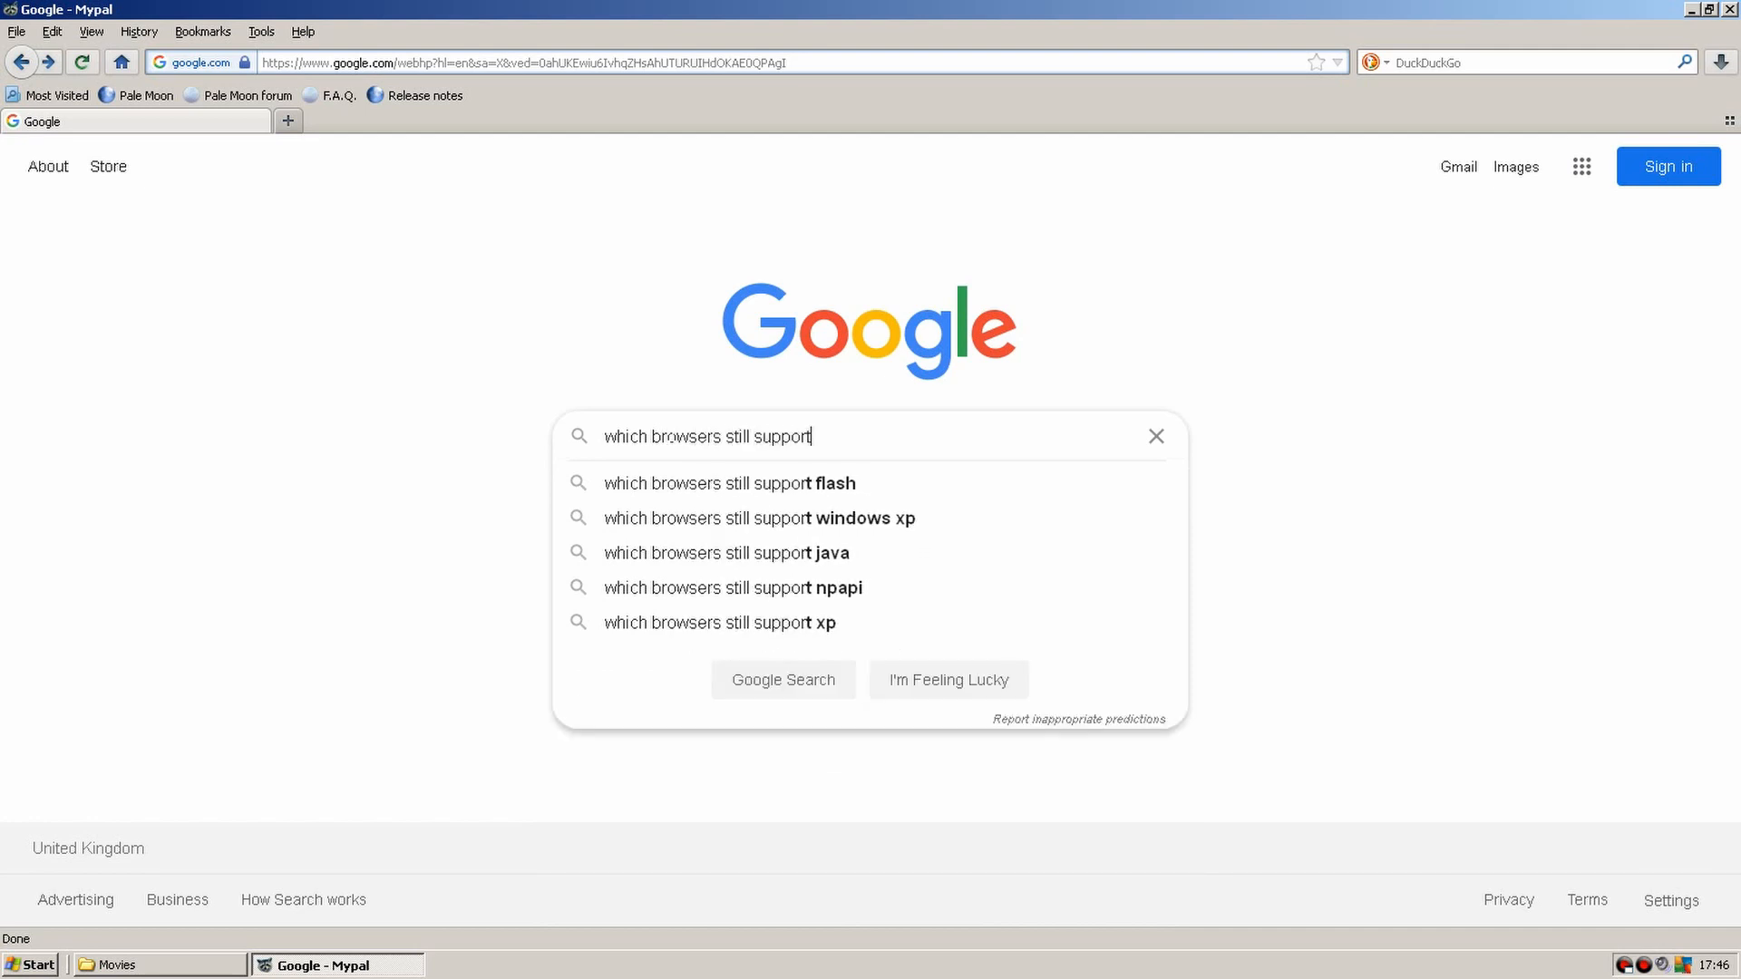
pyautogui.click(763, 518)
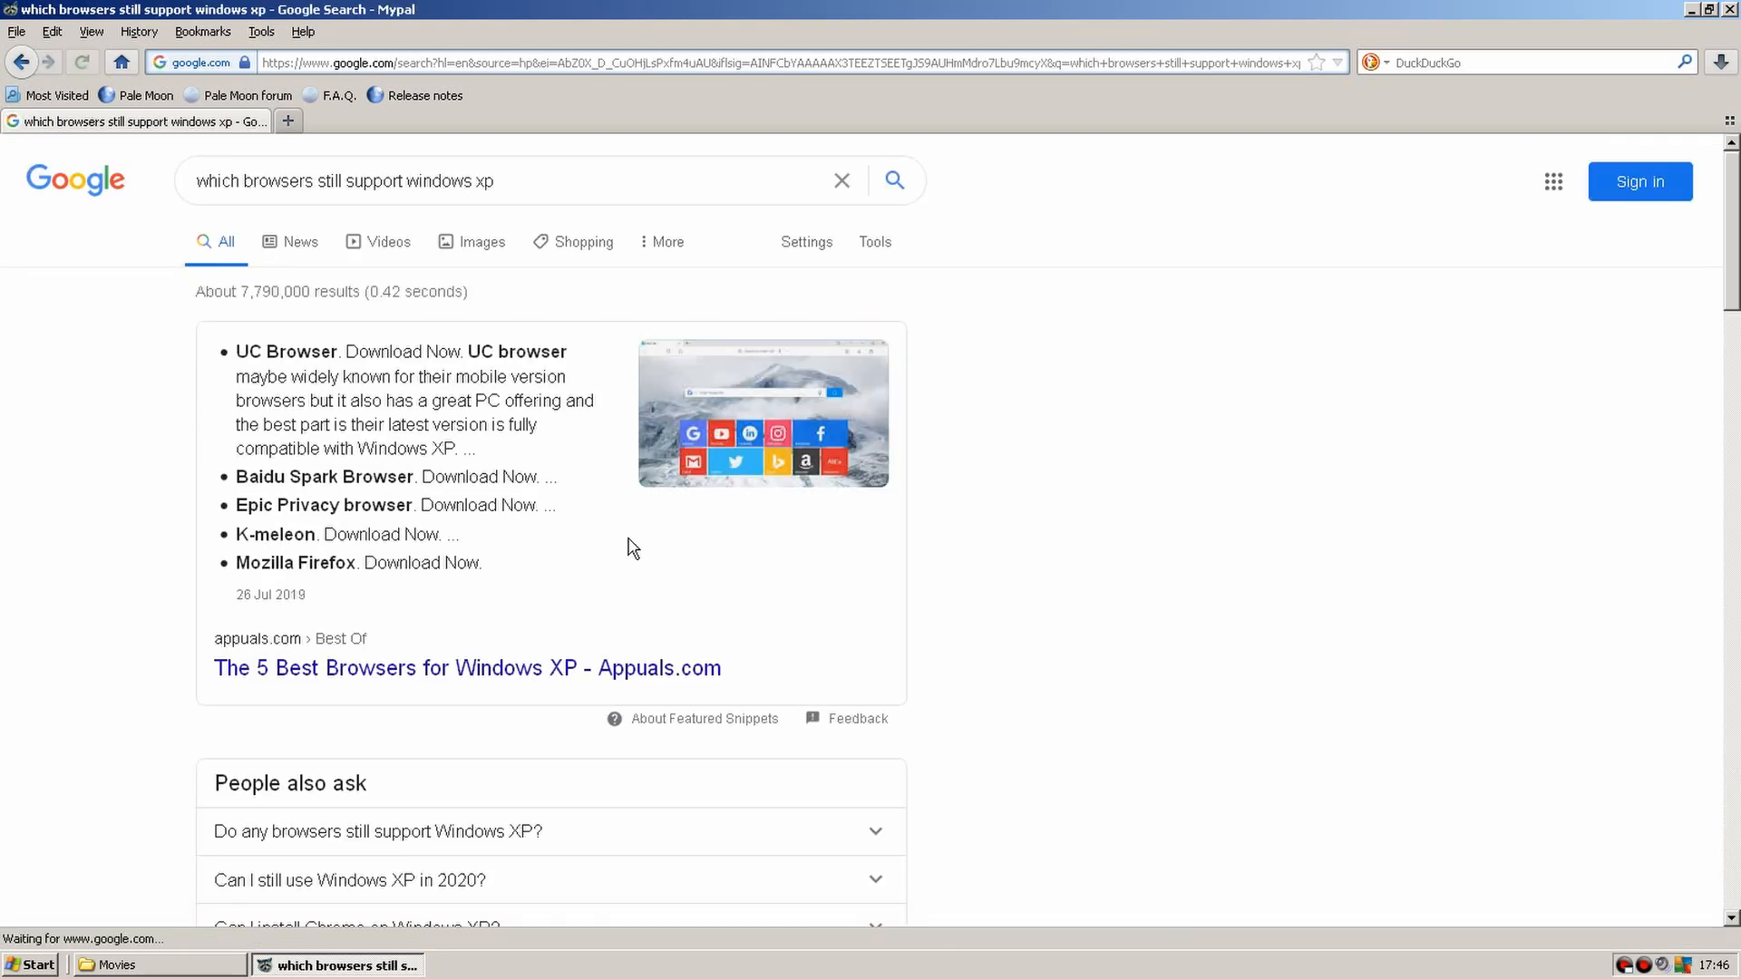
pyautogui.scroll(-3)
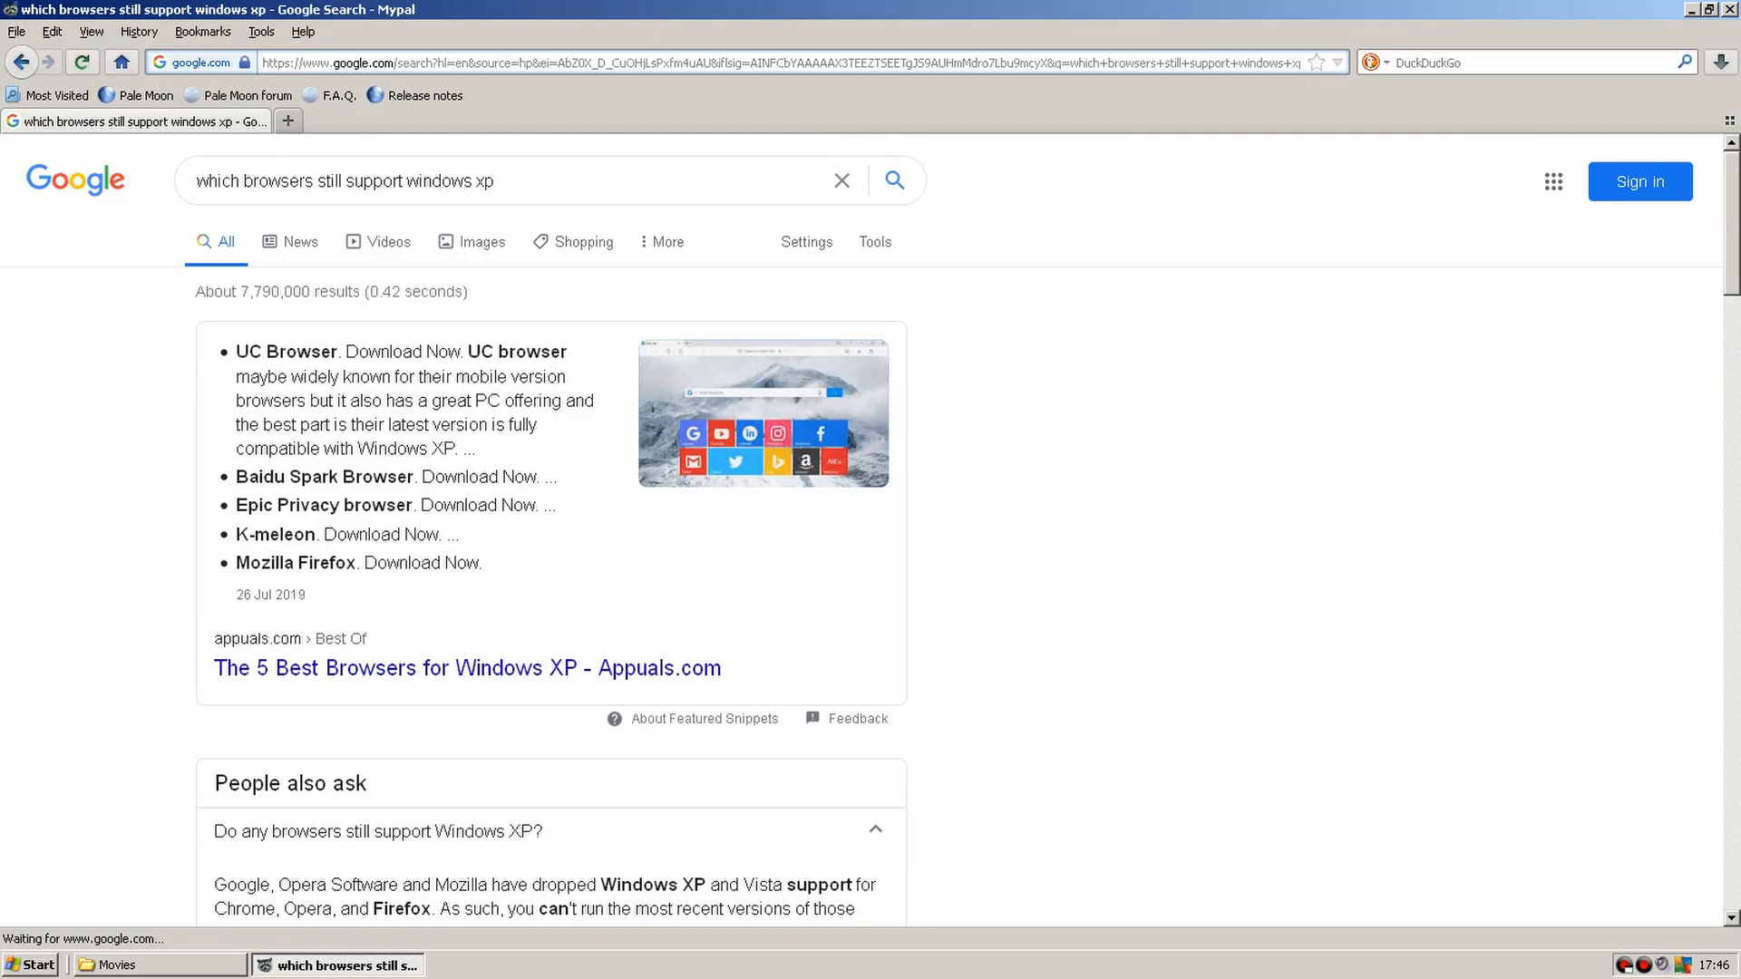
# Open Appuals' 'The 5 Best Browsers for Windows XP' and scroll through the browser list.
pyautogui.click(466, 668)
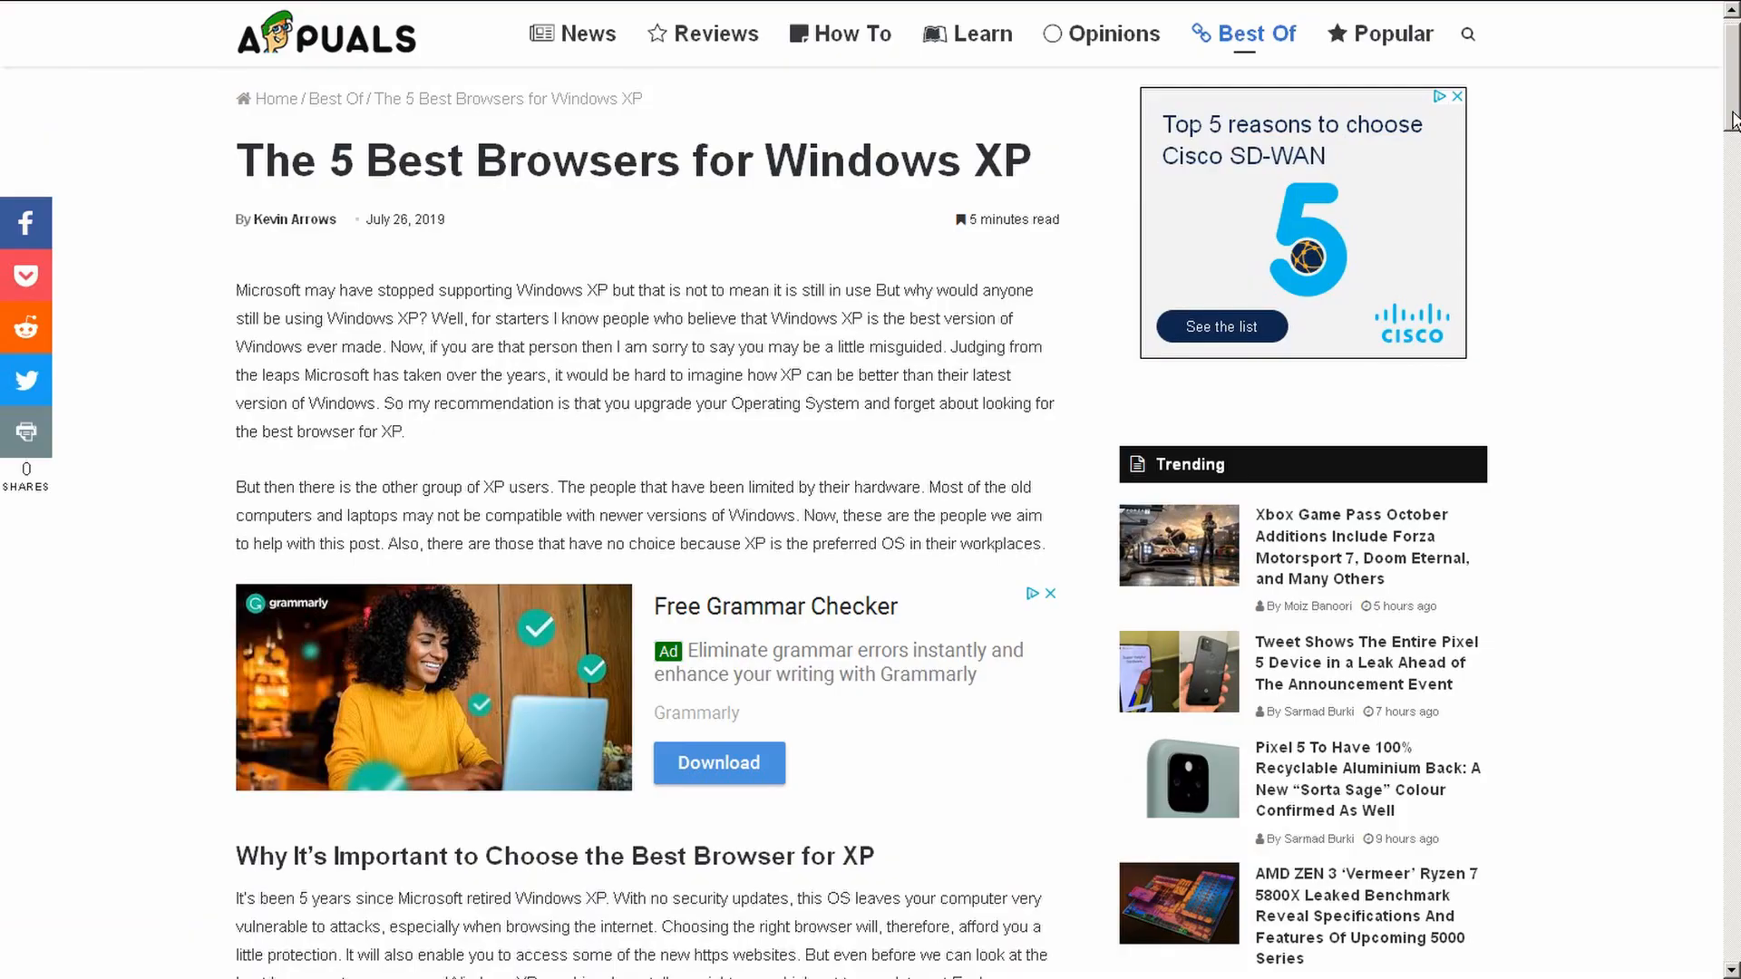
pyautogui.scroll(-3)
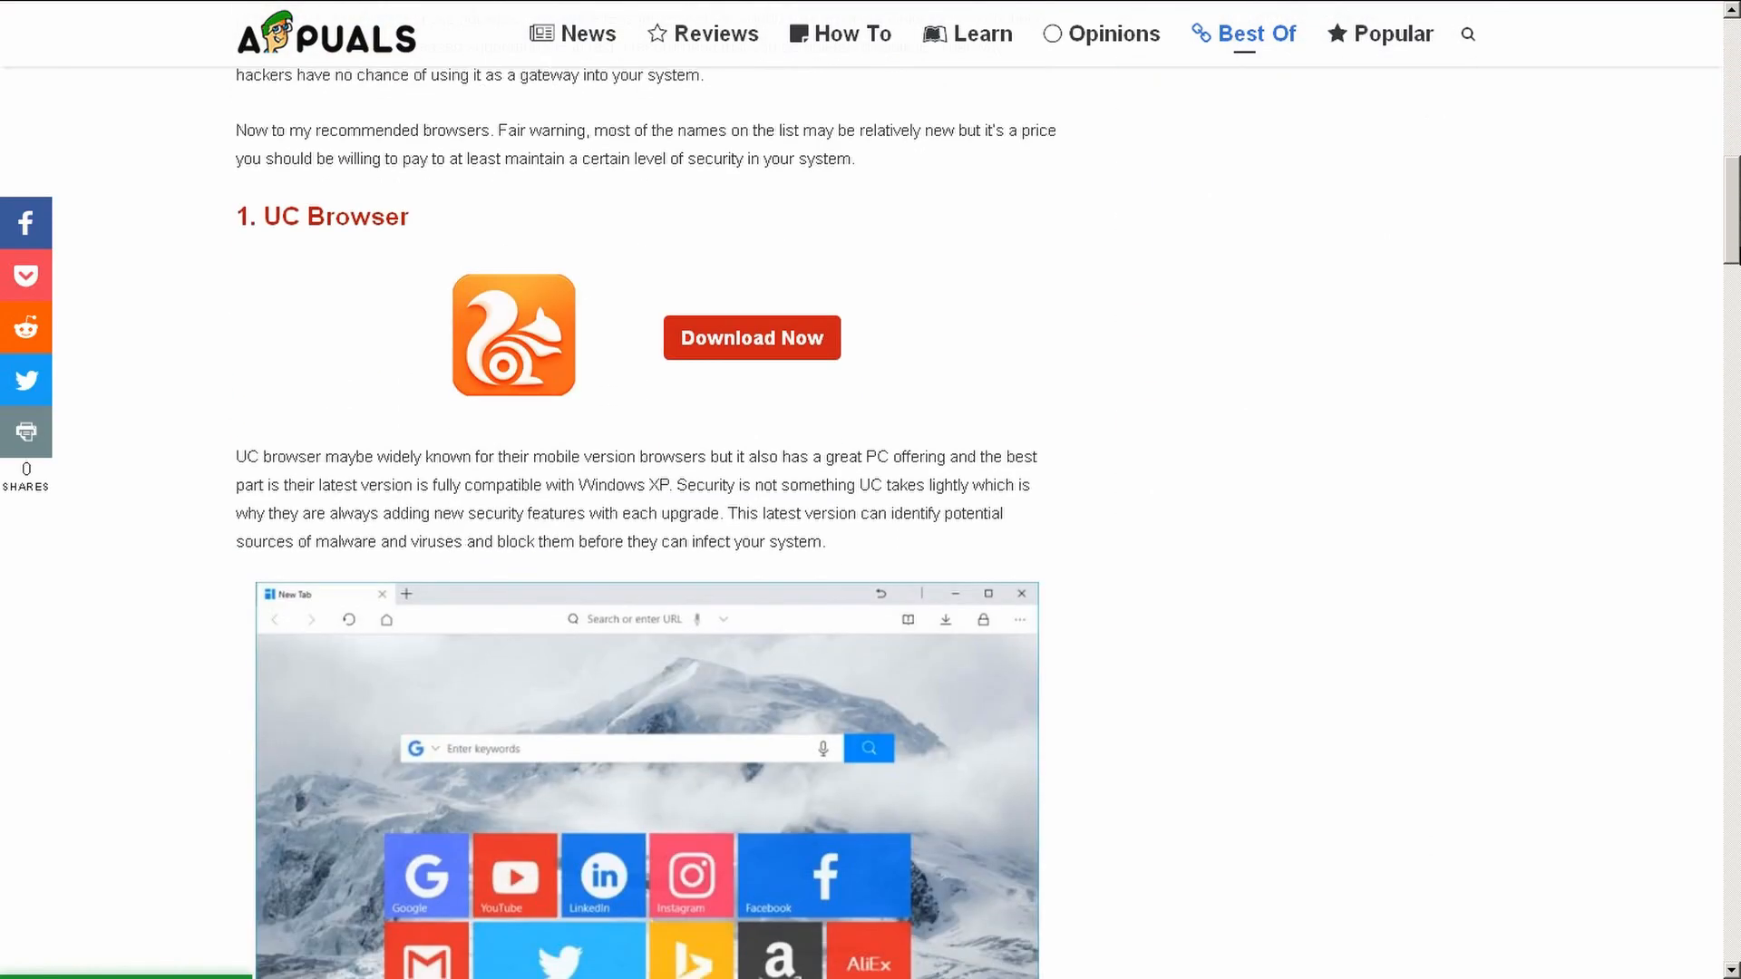
pyautogui.scroll(-3)
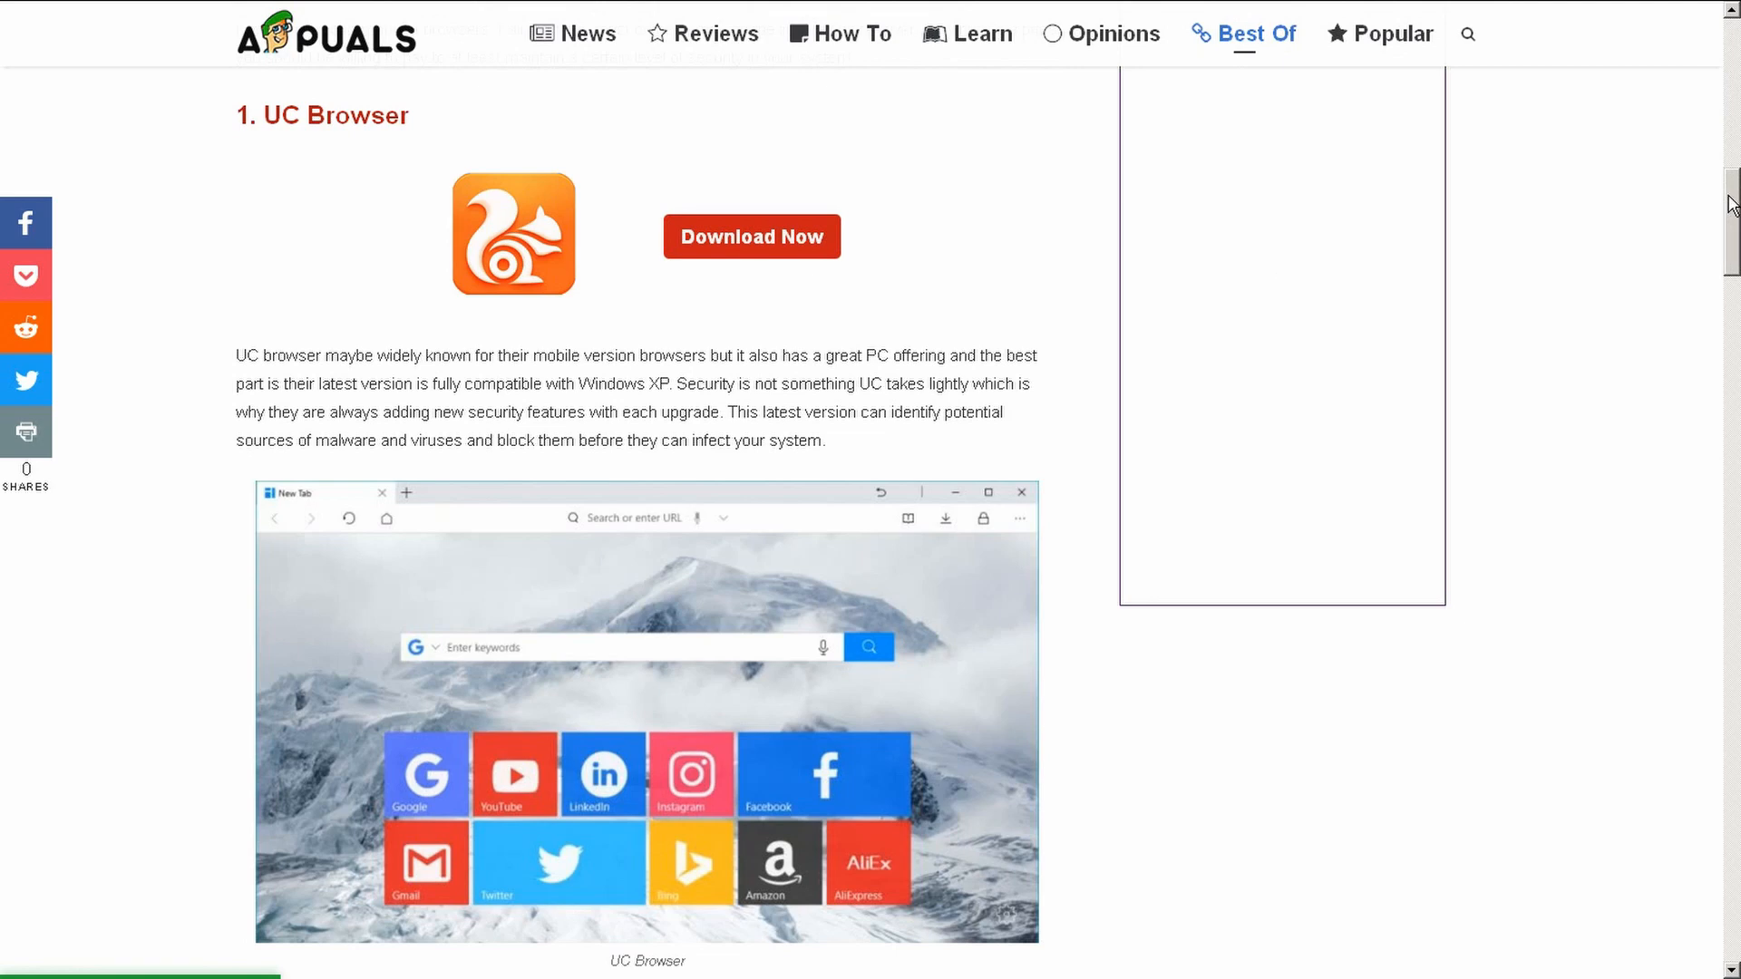
pyautogui.scroll(-3)
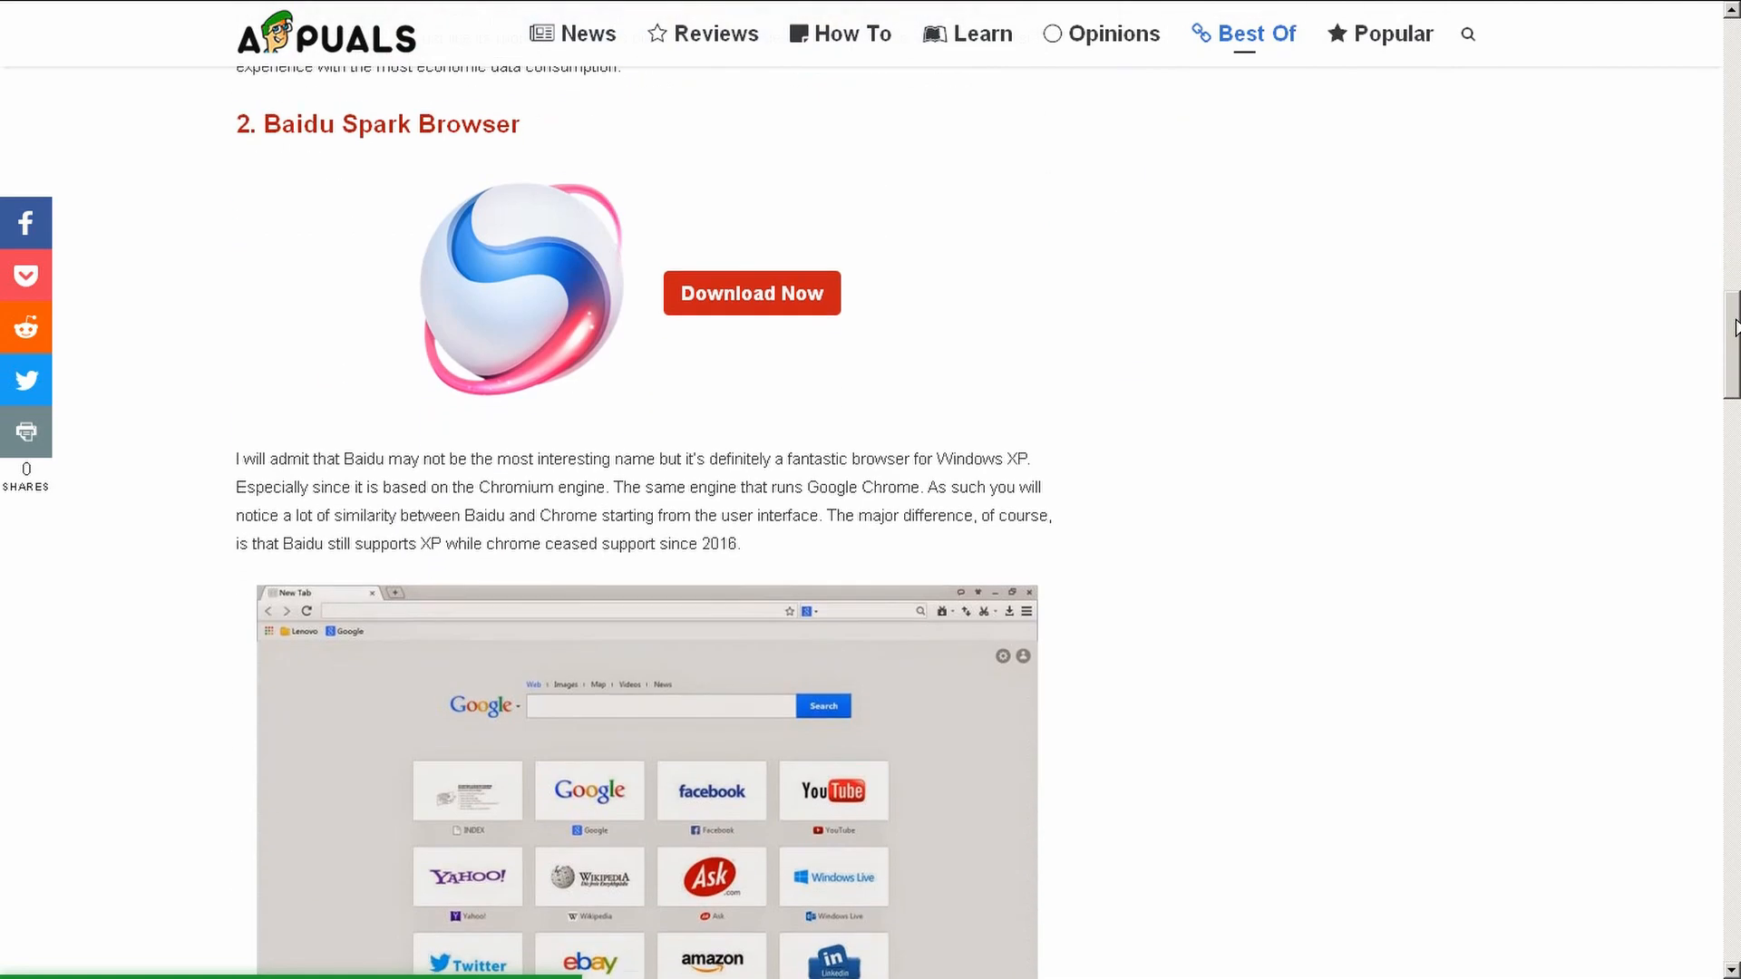
pyautogui.scroll(-3)
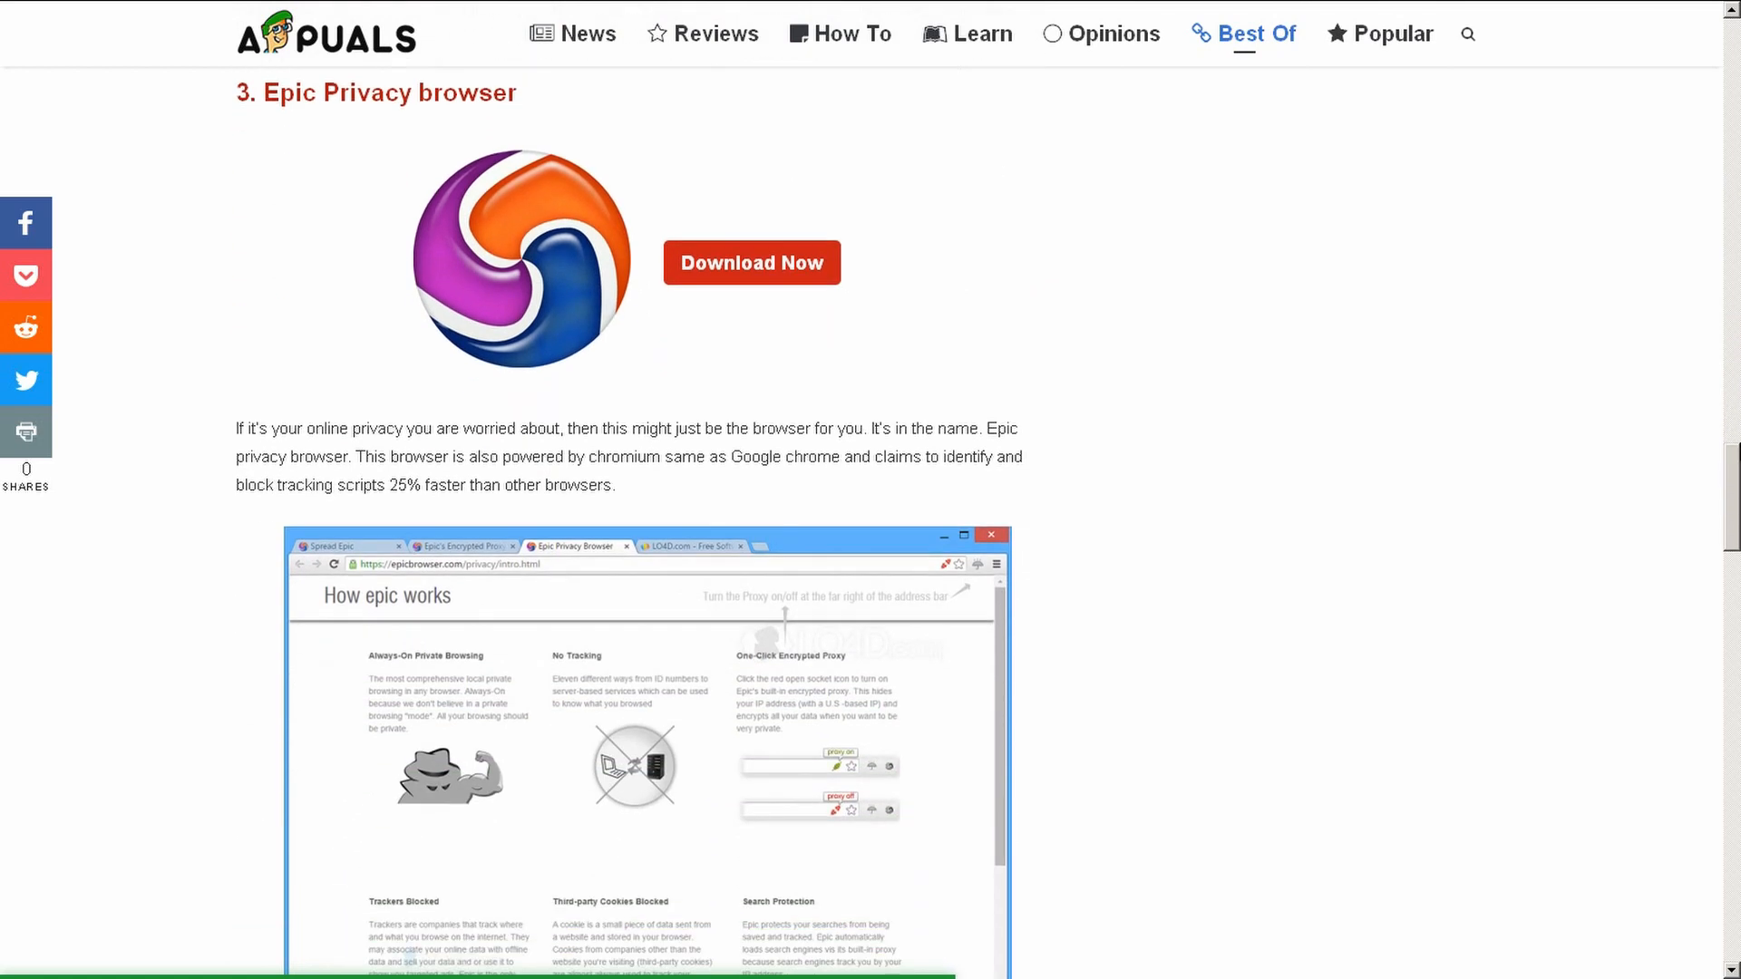
pyautogui.scroll(-3)
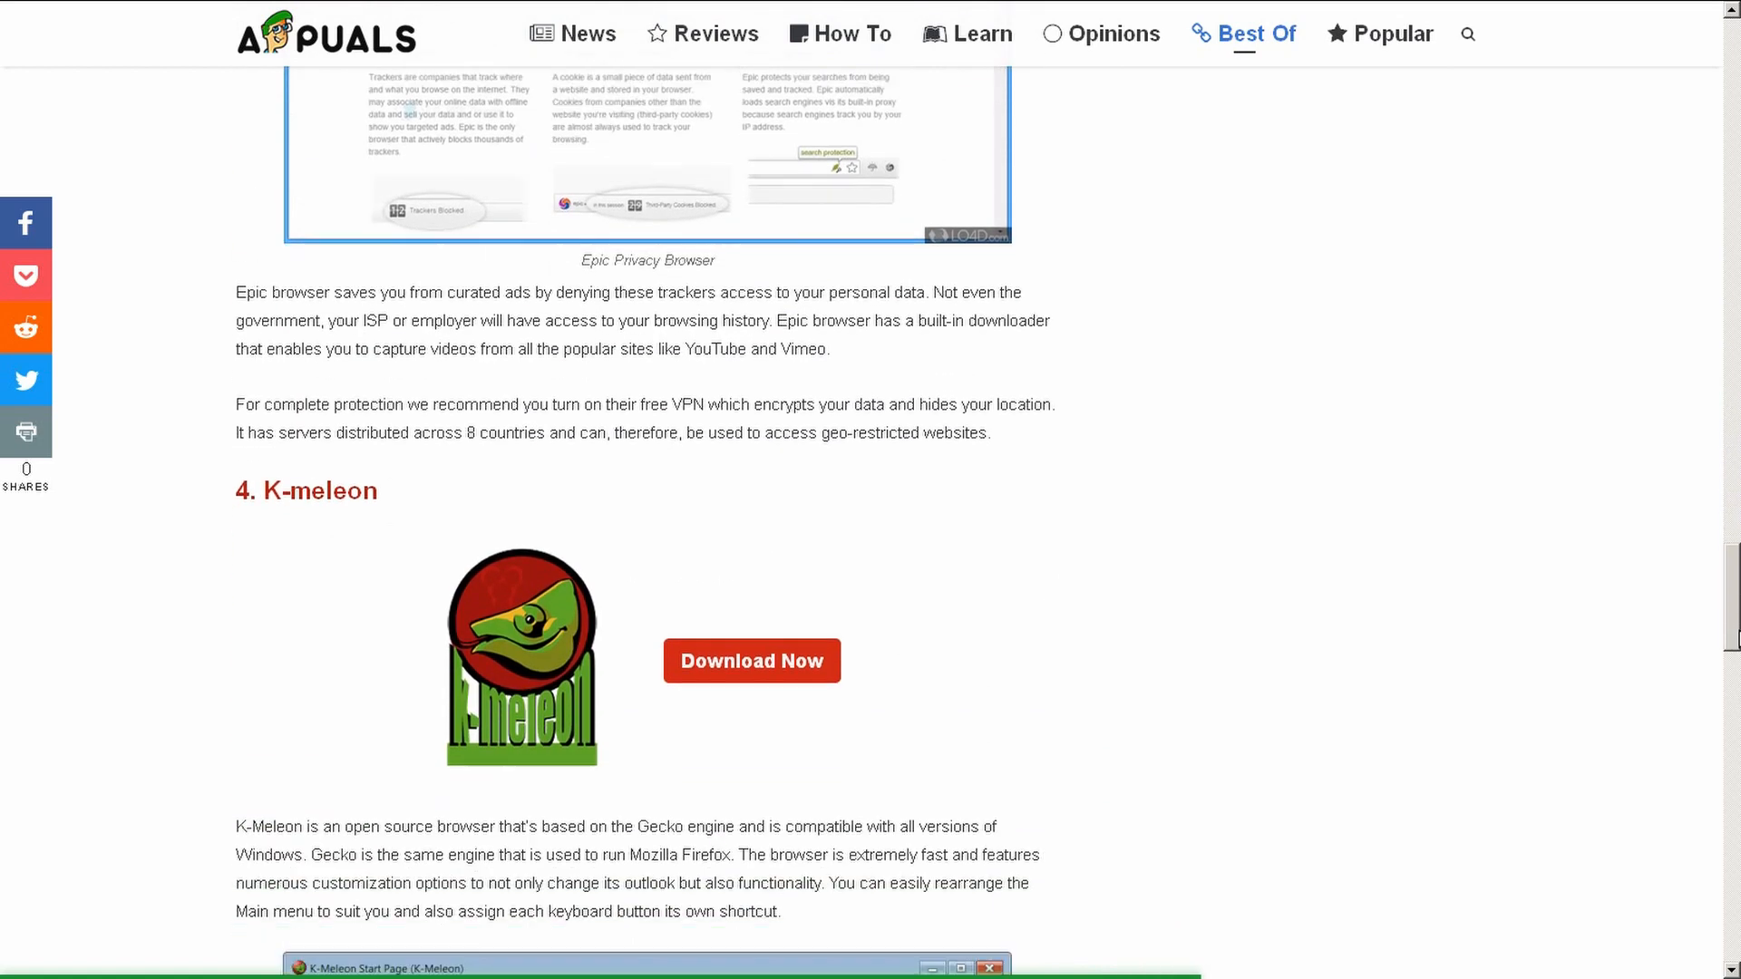
pyautogui.scroll(-3)
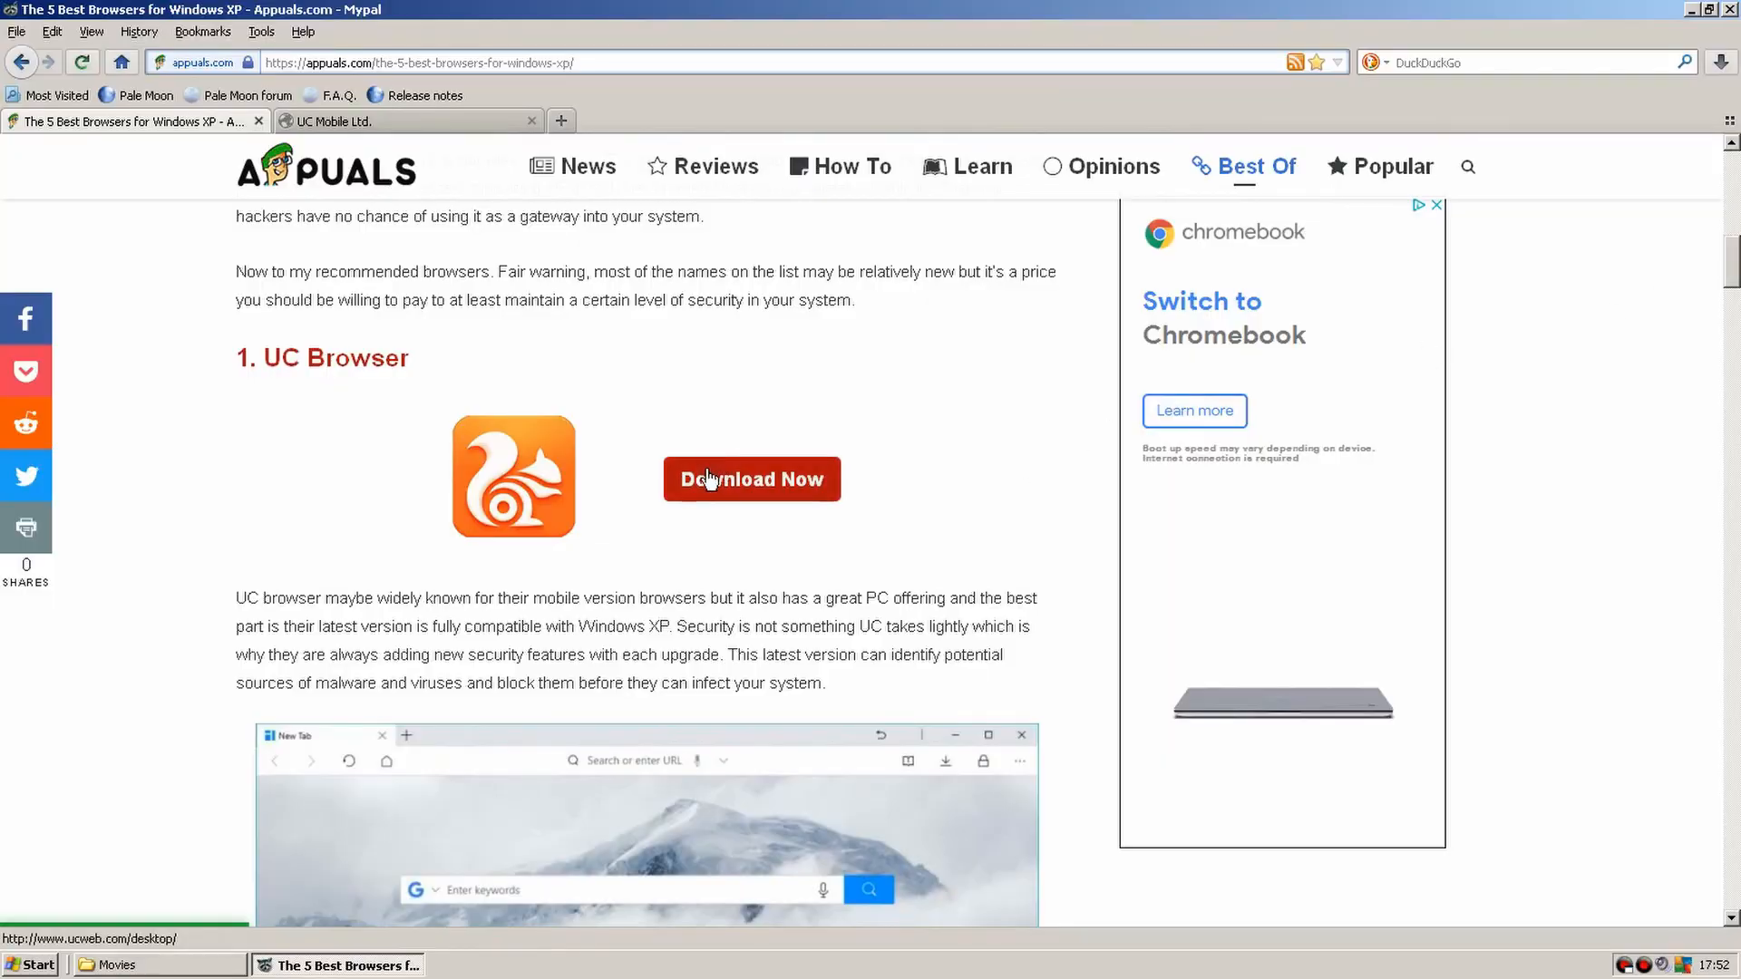
# Try UC Browser's 9.5 Universal Java version, then download UC Browser for PC from Softonic.
pyautogui.click(752, 479)
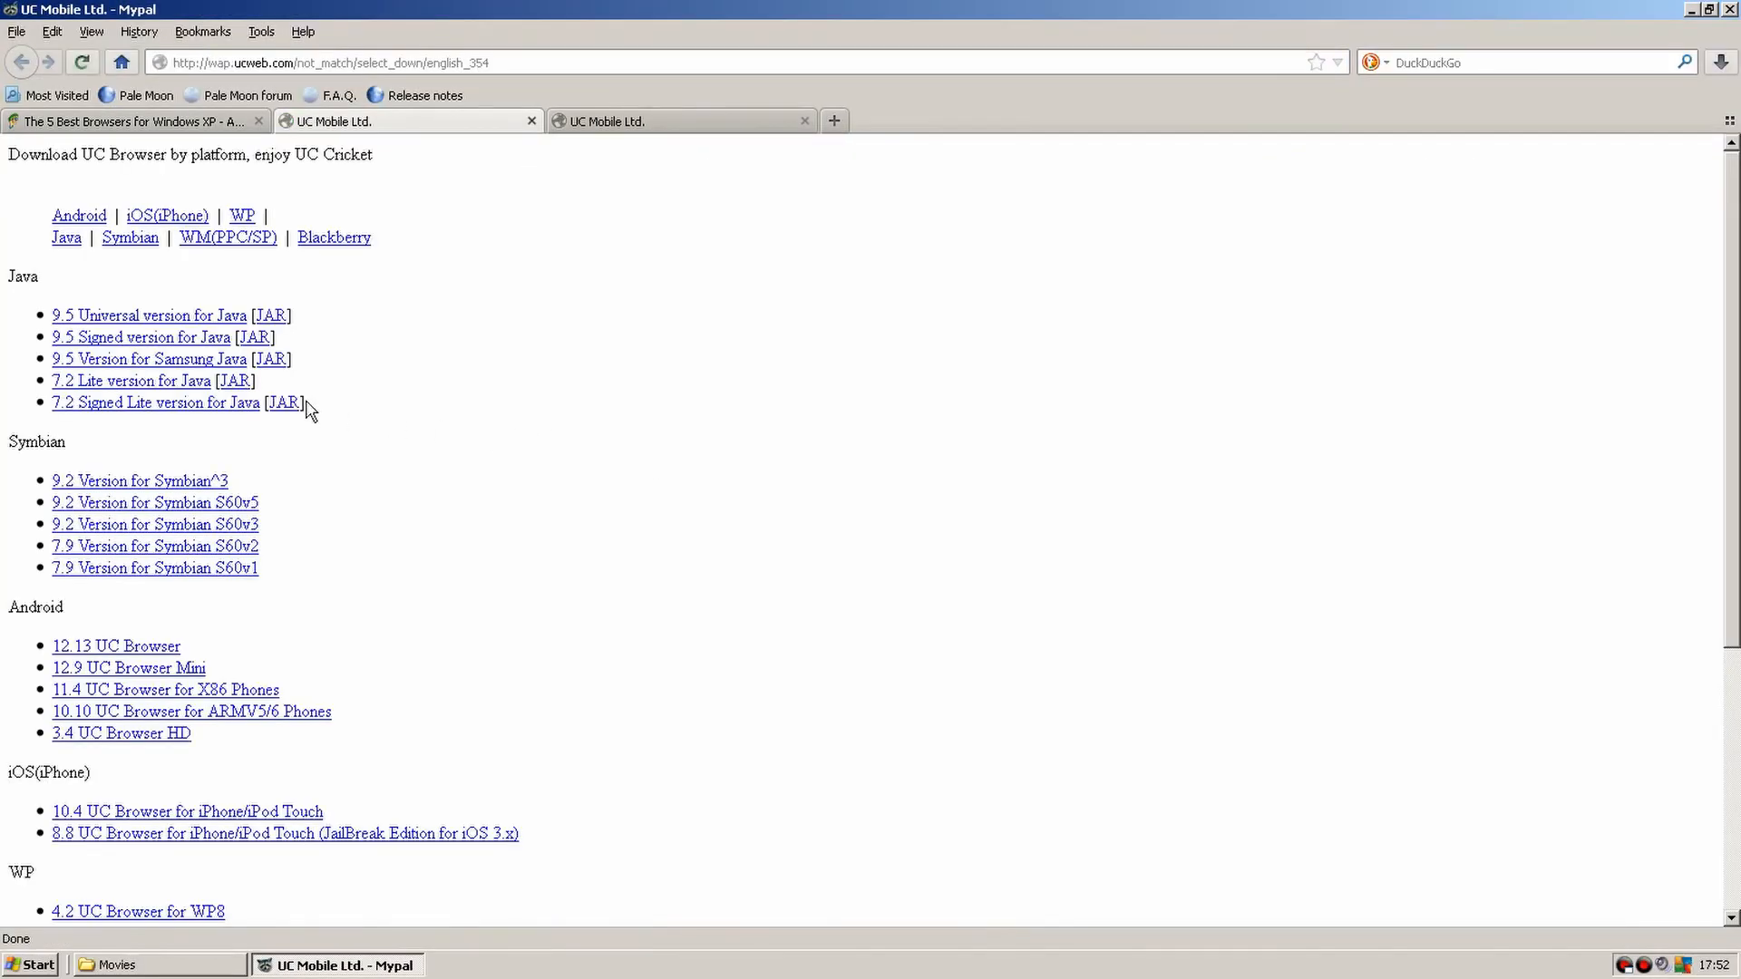
pyautogui.click(150, 316)
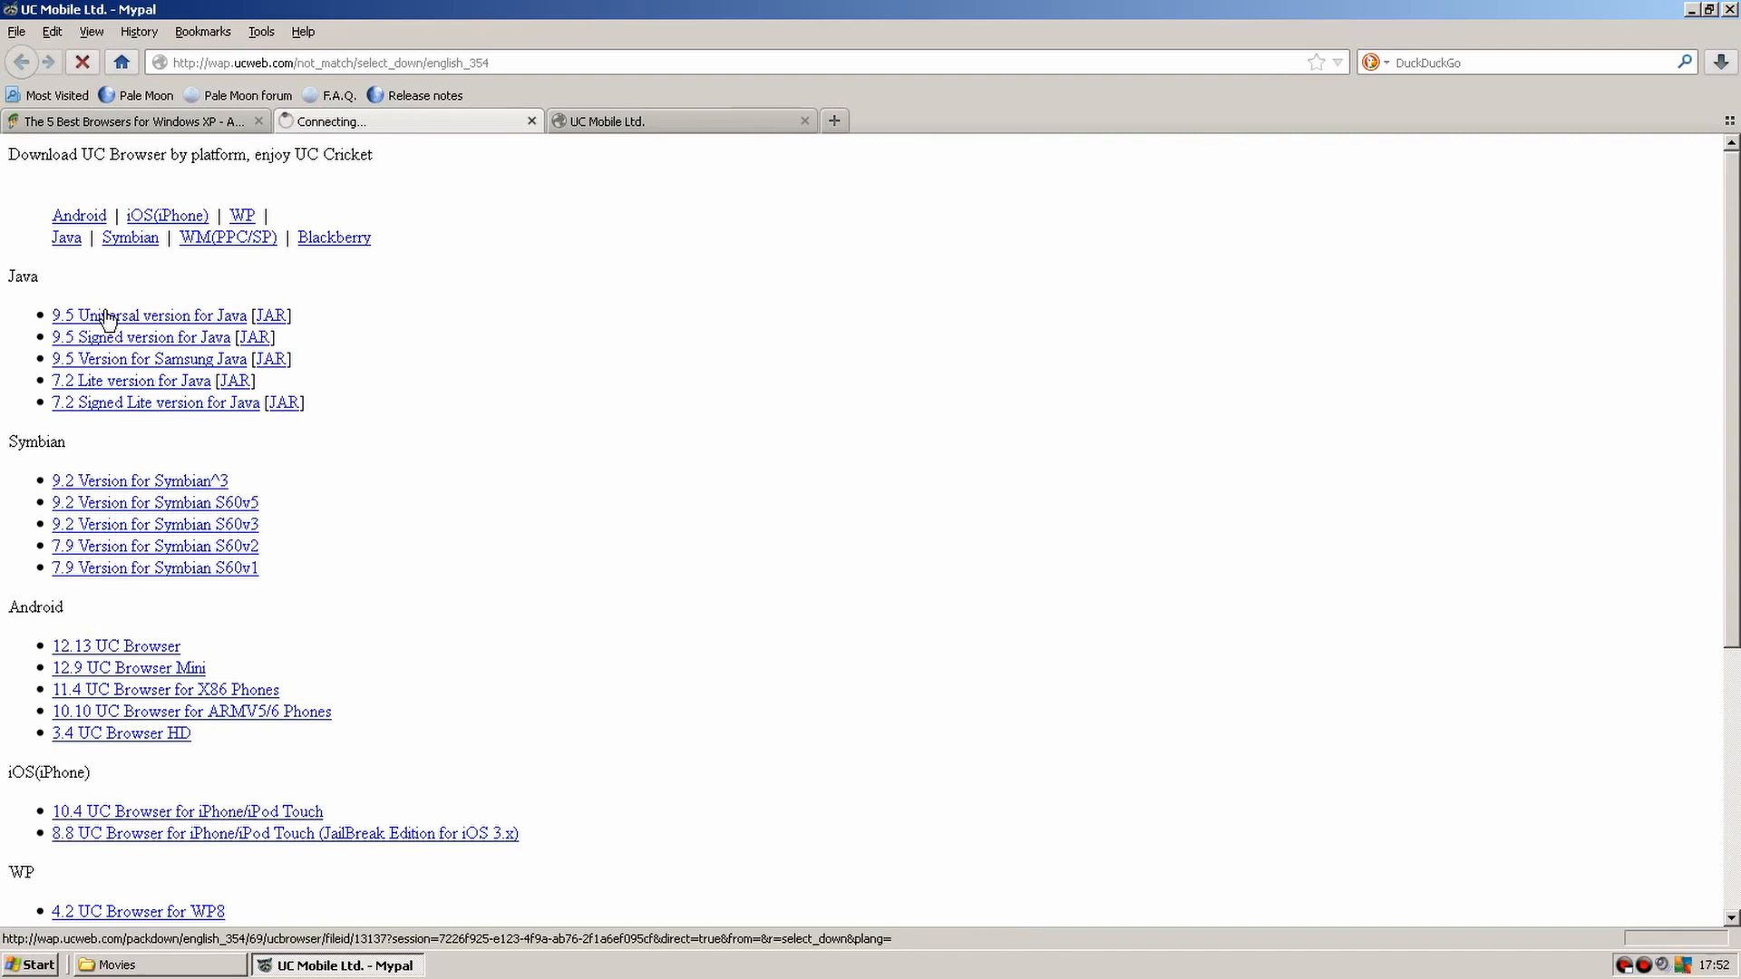
pyautogui.click(148, 316)
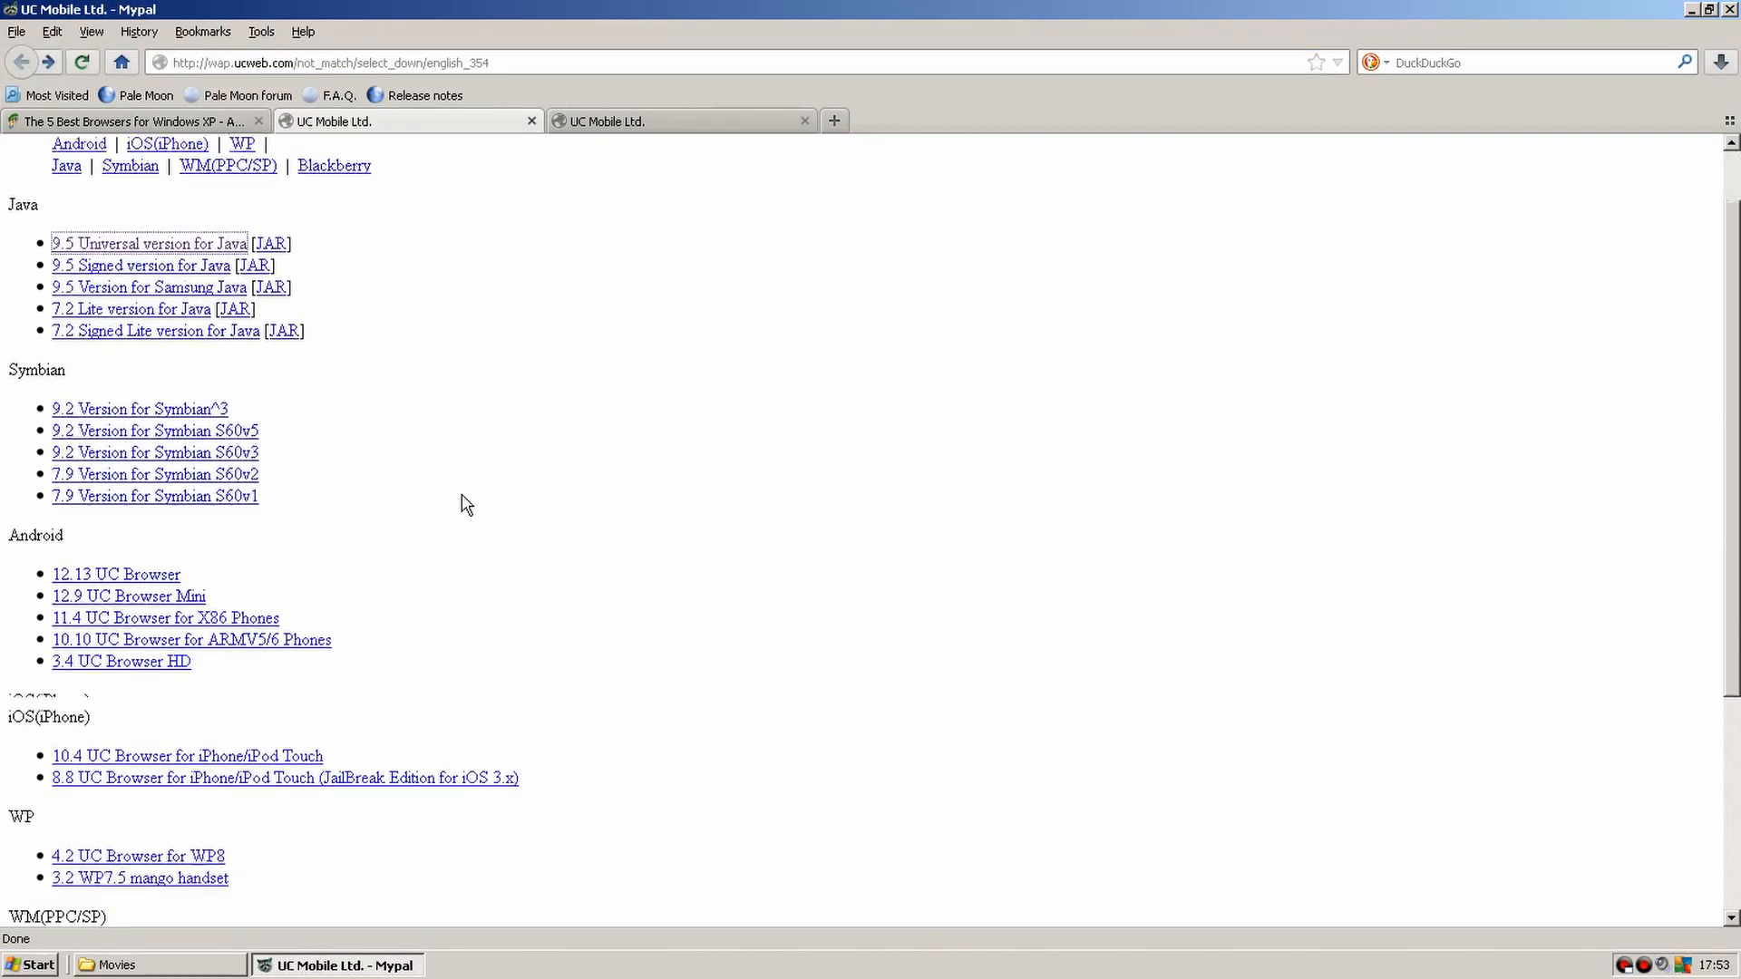
pyautogui.scroll(-3)
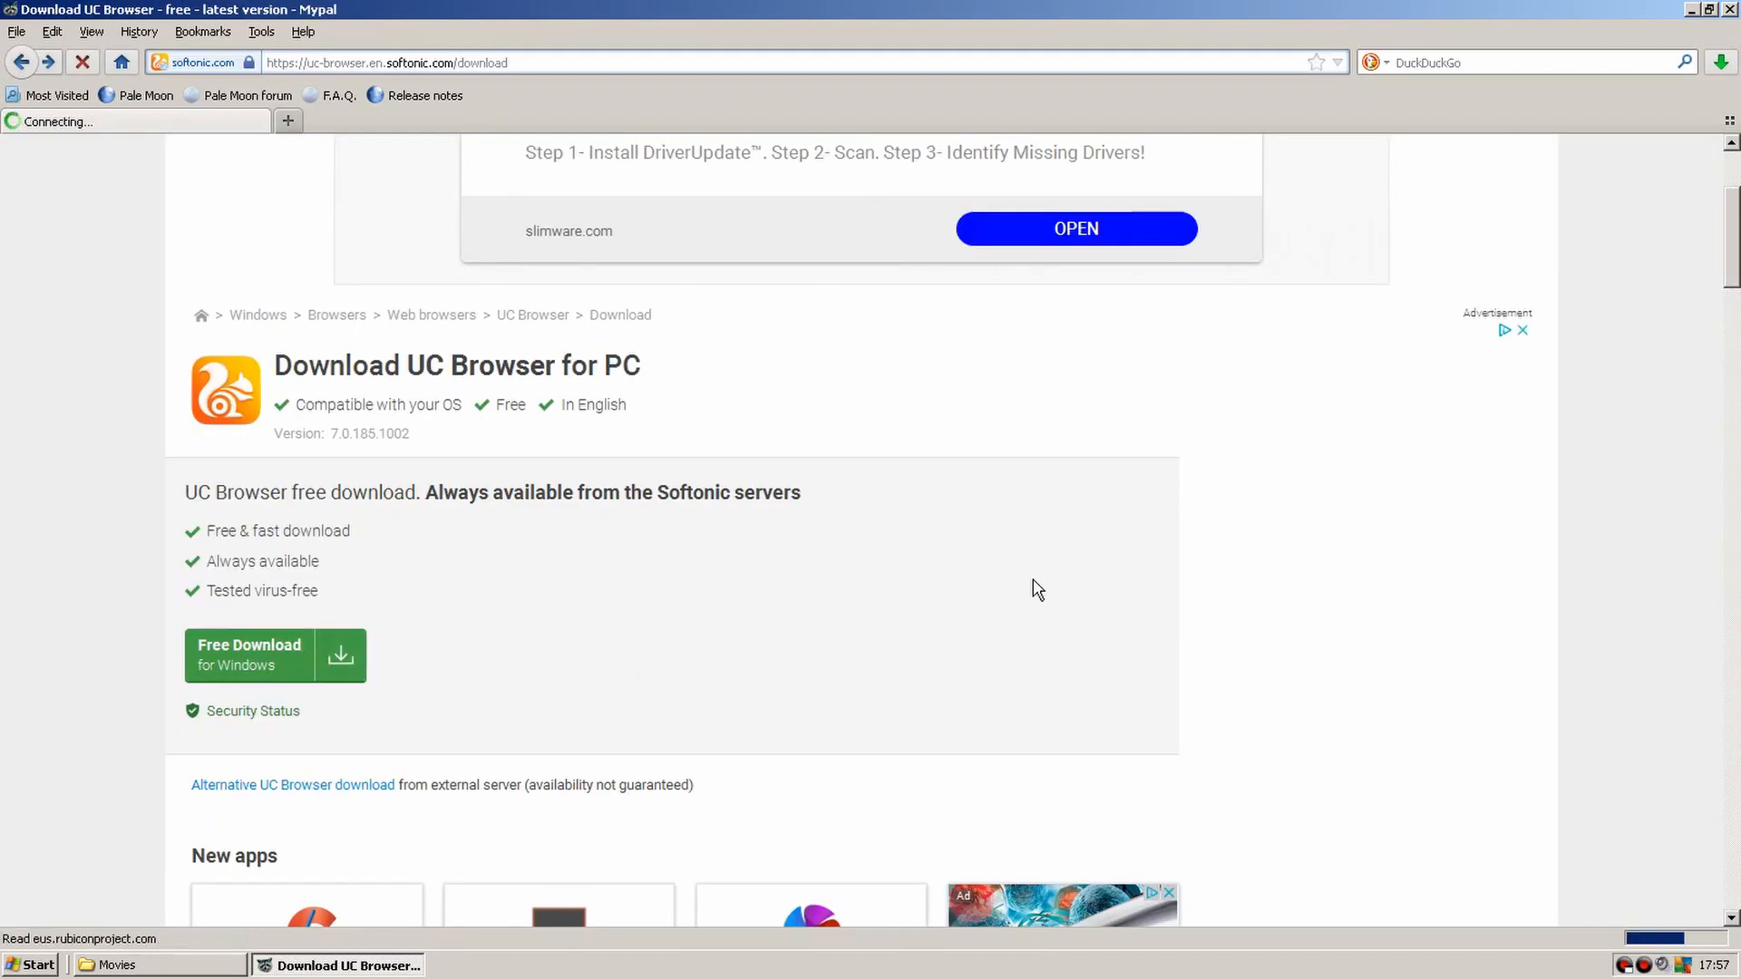
pyautogui.click(274, 654)
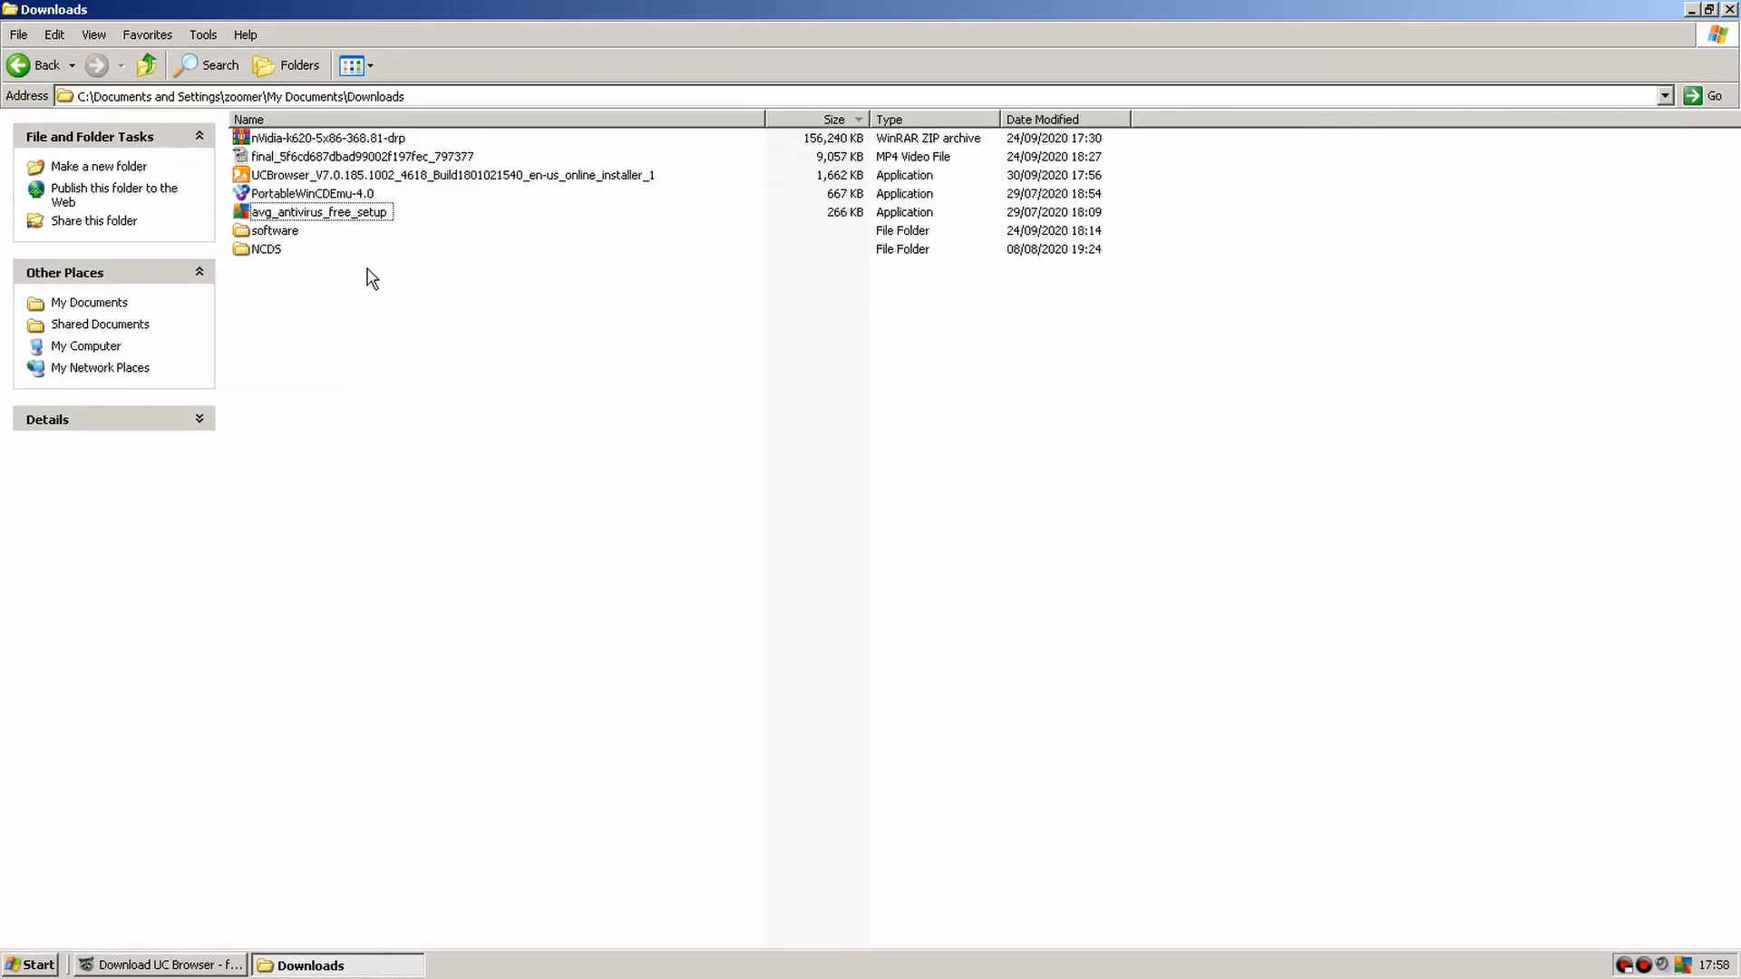
pyautogui.moveTo(287, 183)
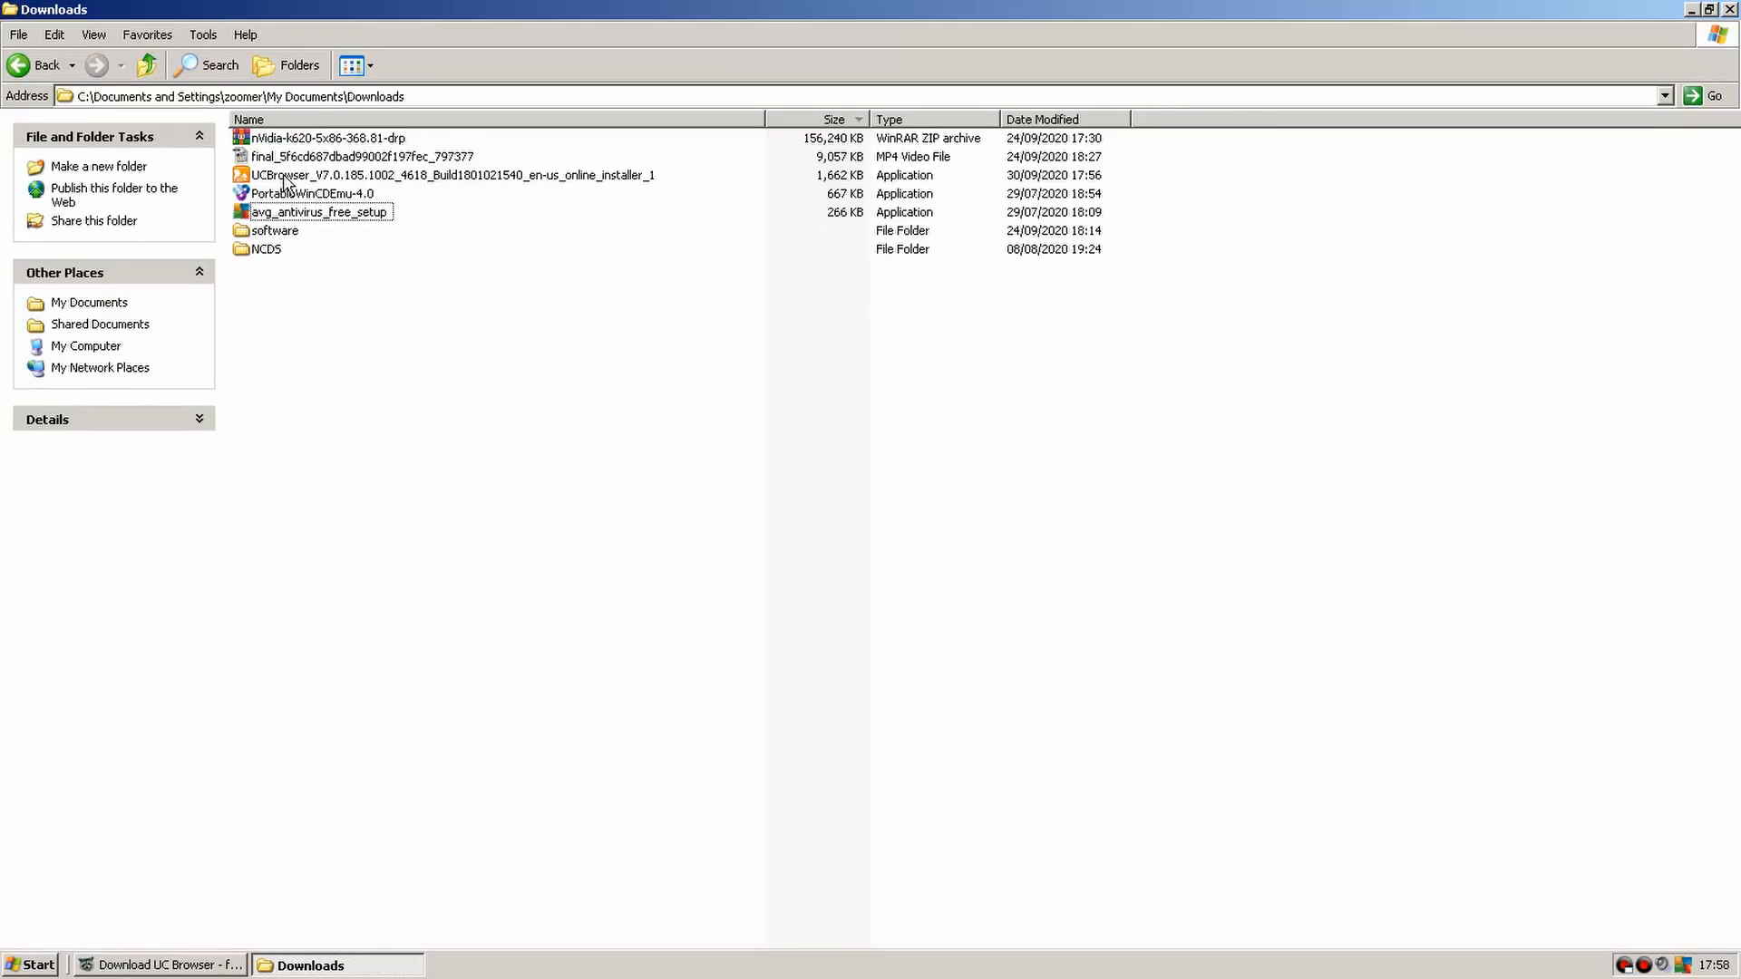
# Run the UC Browser installer without default-browser or improvement-plan options and start installing.
pyautogui.doubleClick(451, 174)
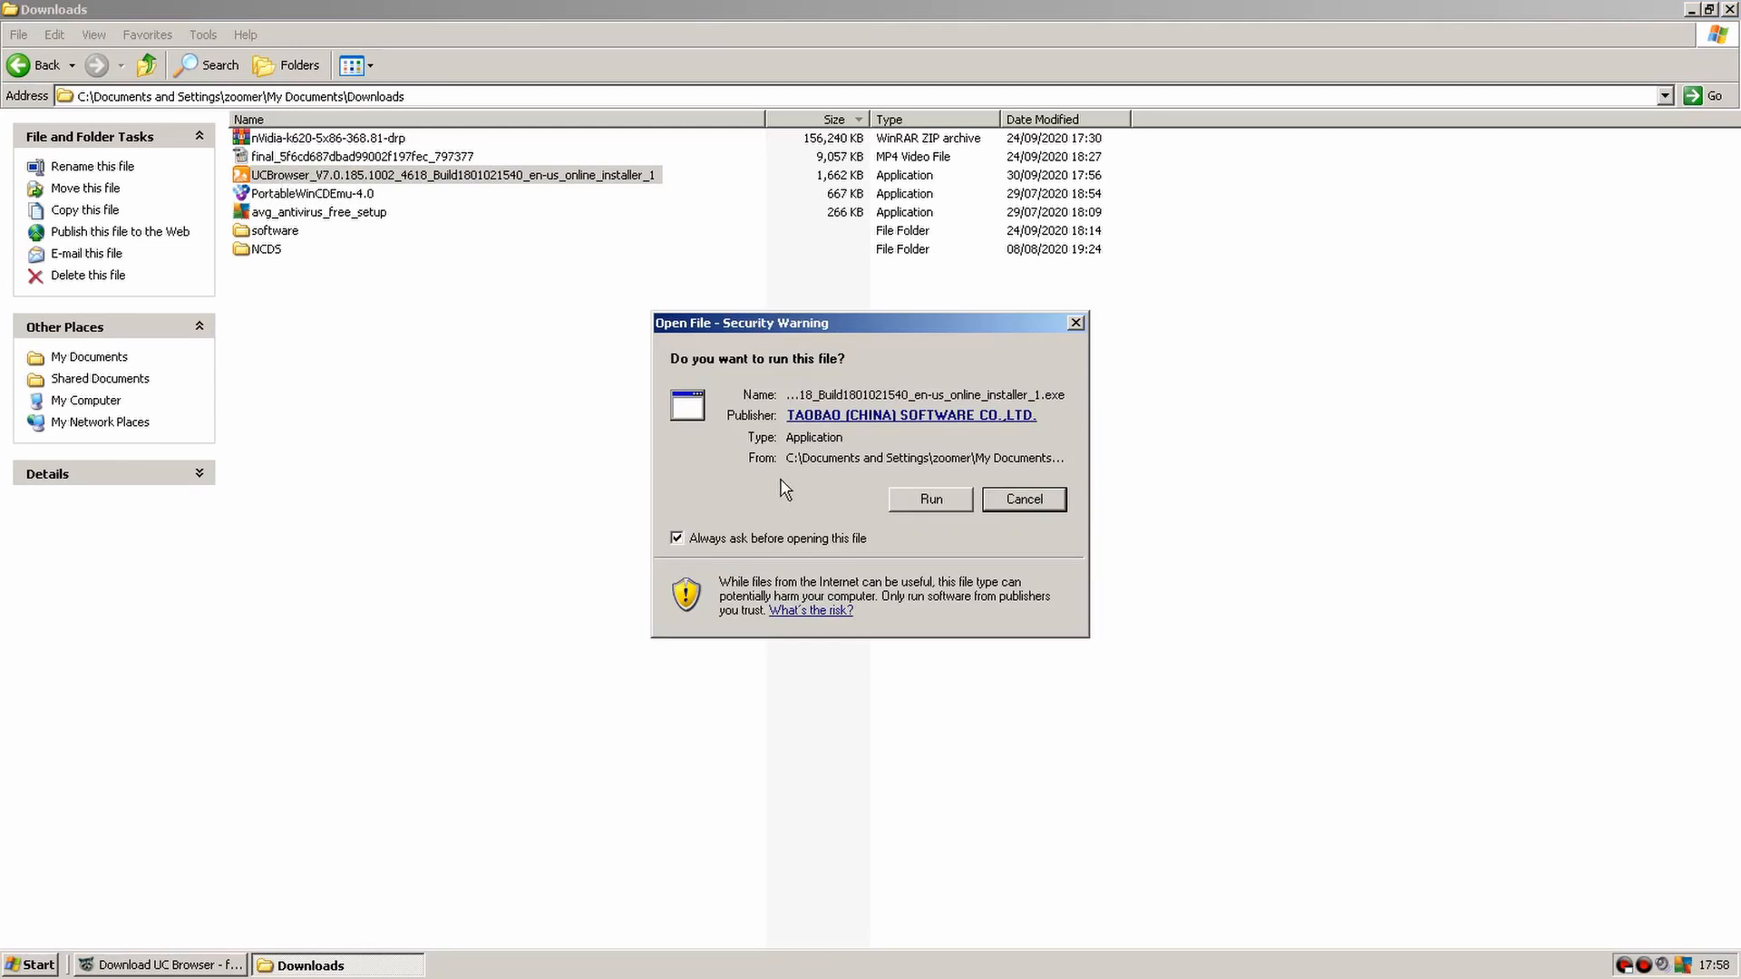
pyautogui.moveTo(926, 427)
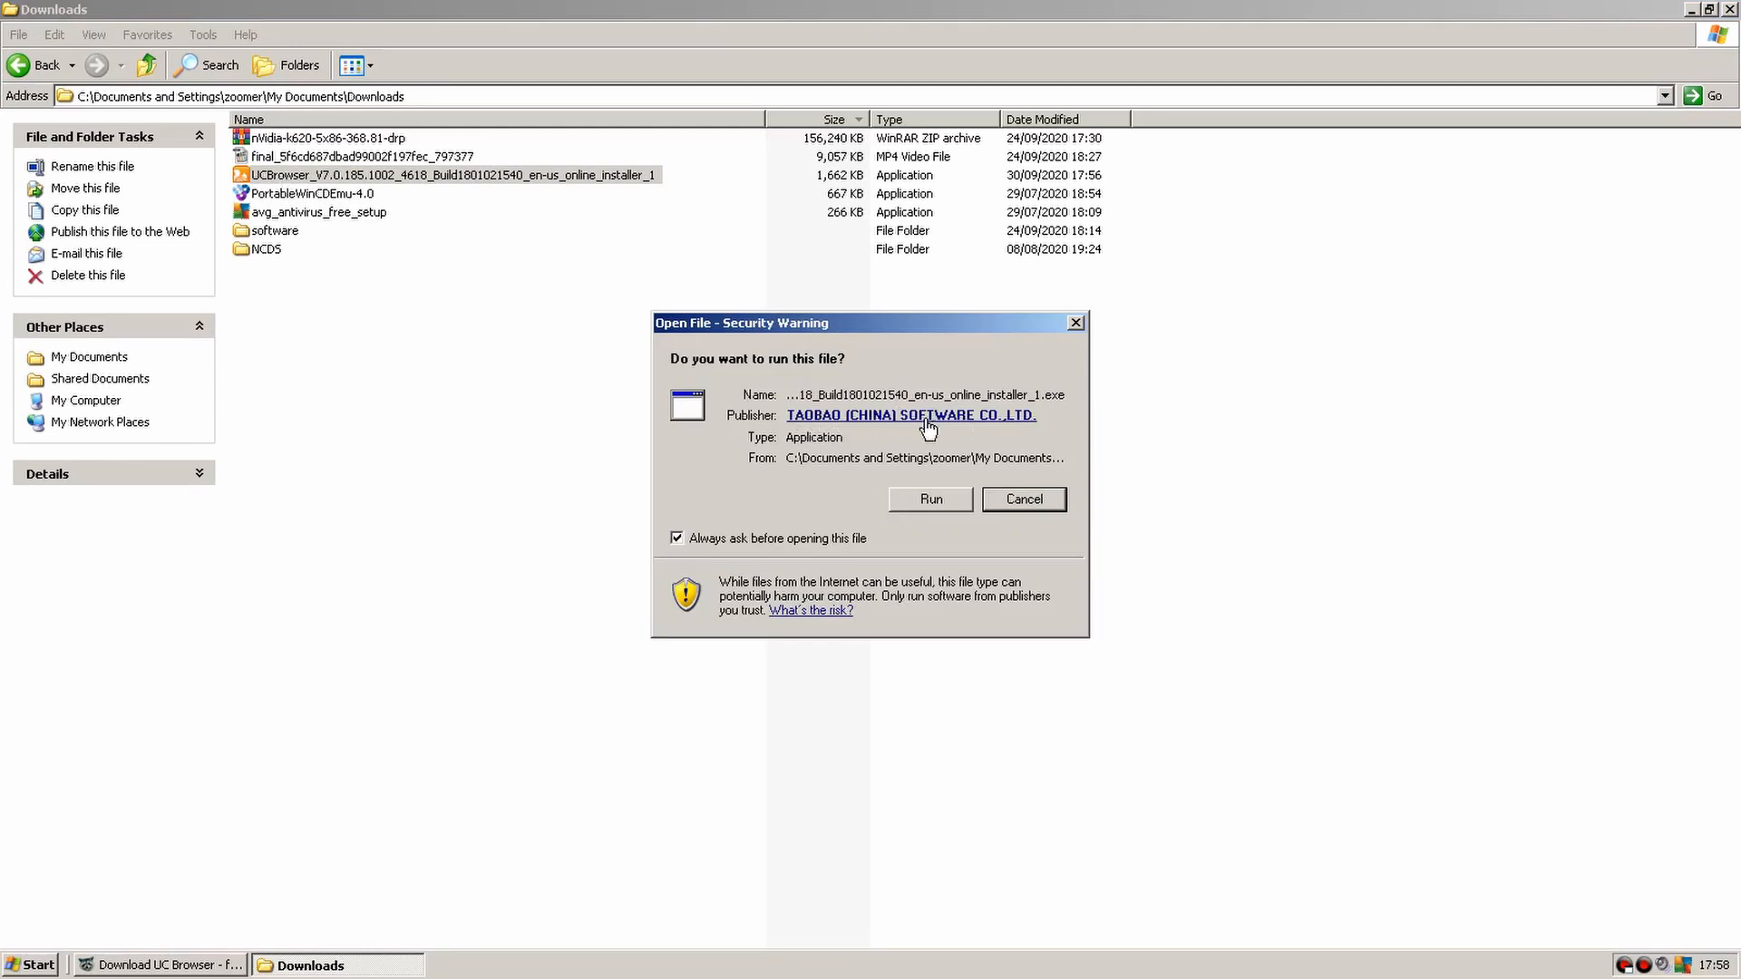
pyautogui.click(929, 499)
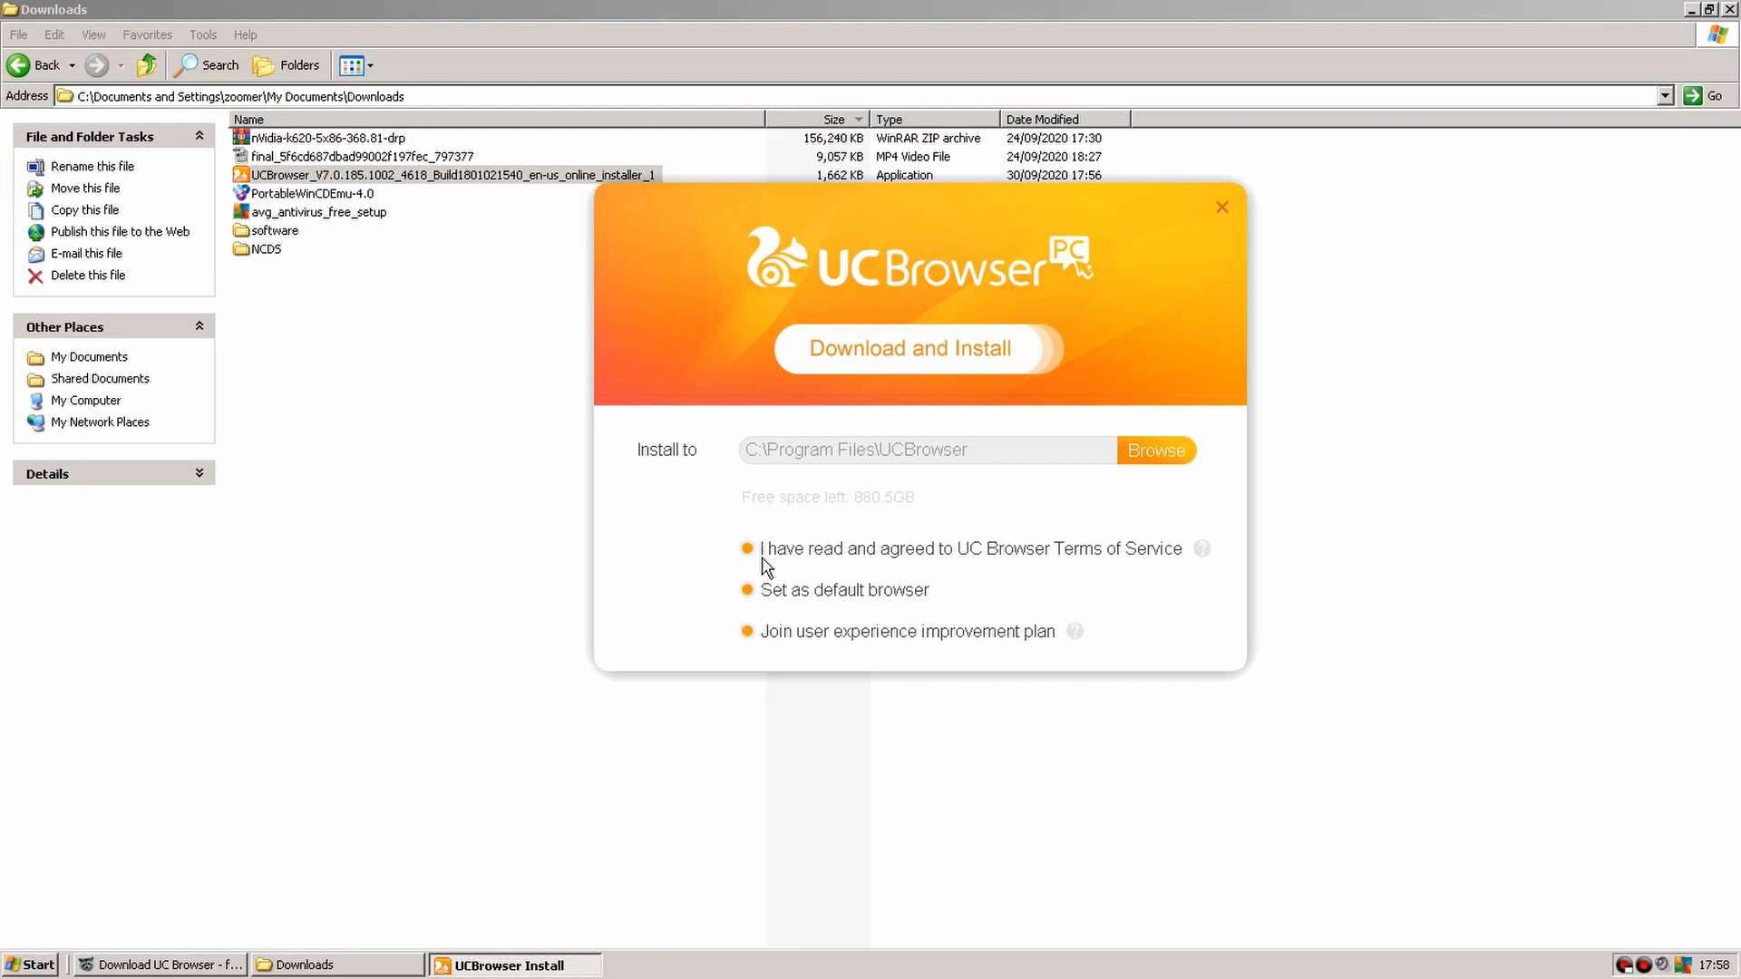
pyautogui.click(747, 589)
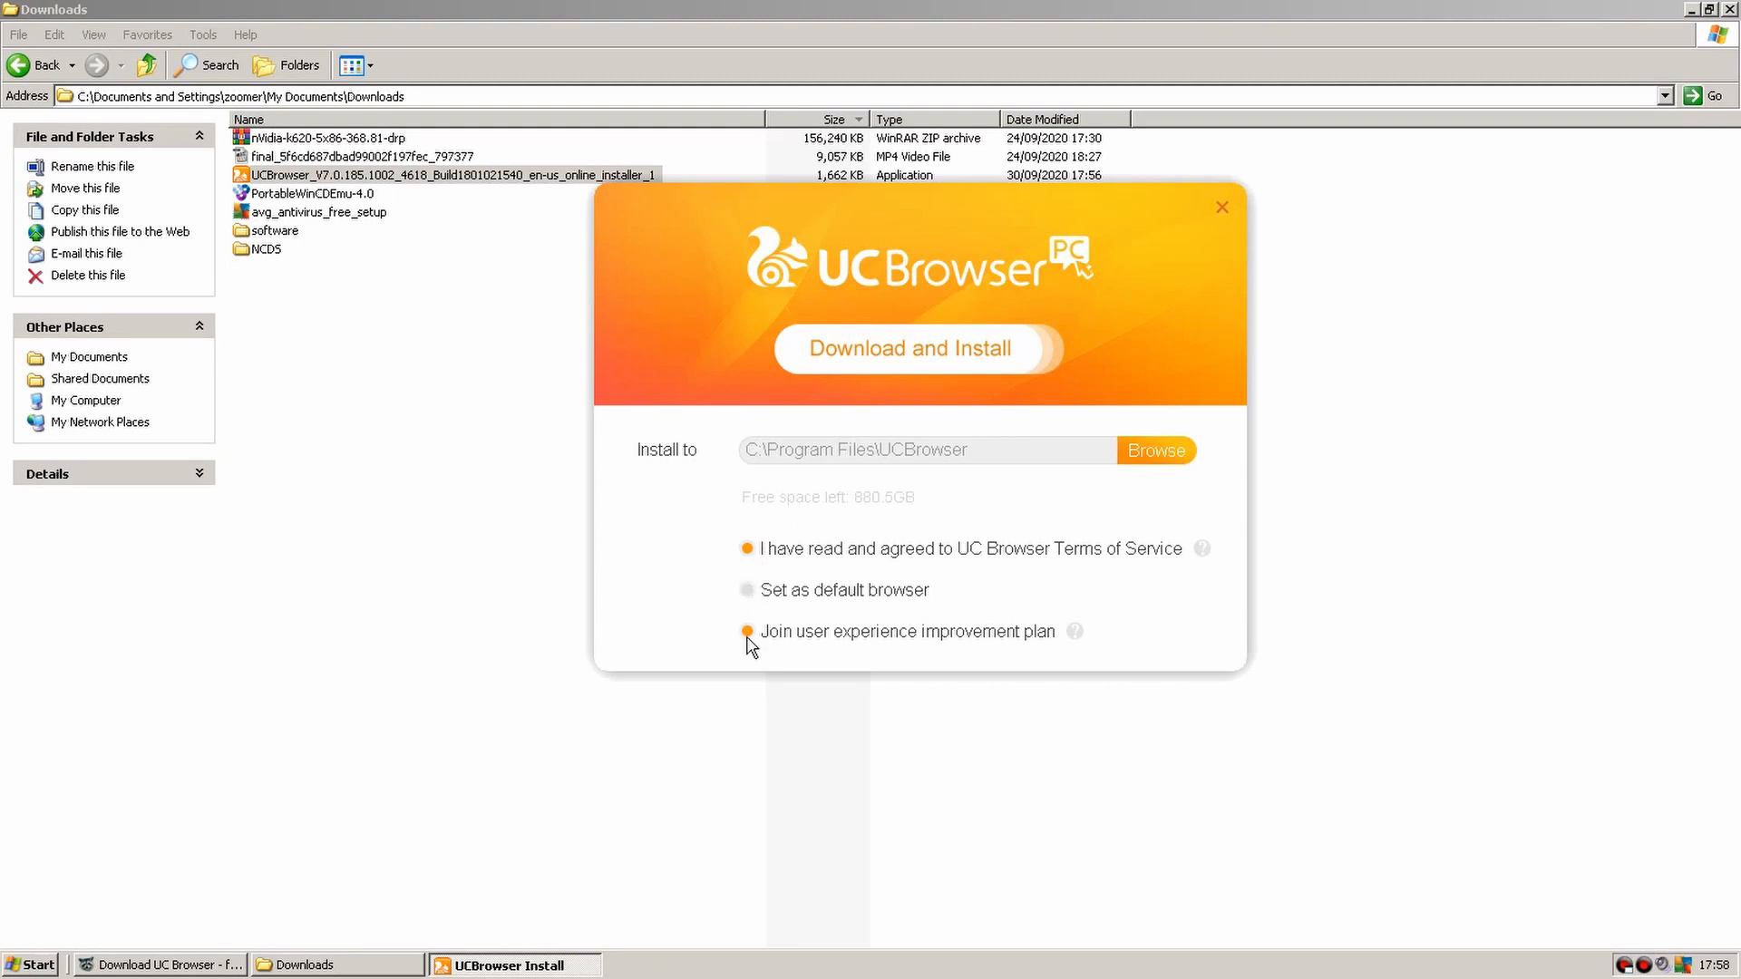
pyautogui.click(746, 631)
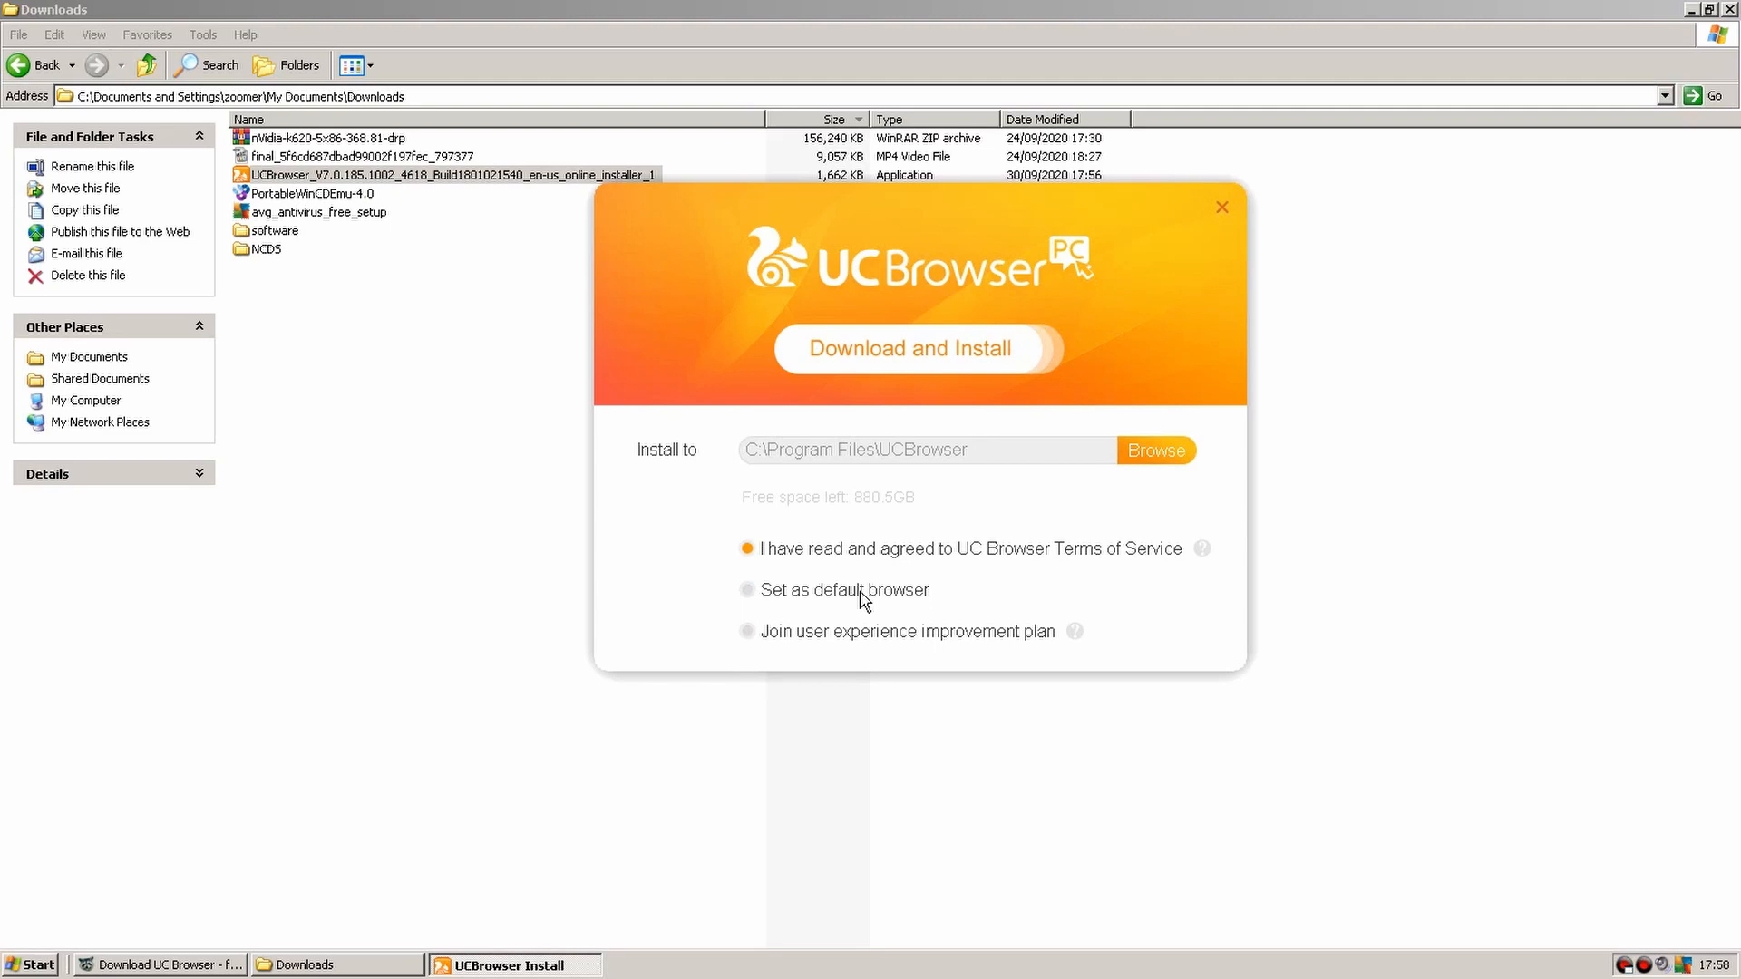
pyautogui.click(914, 349)
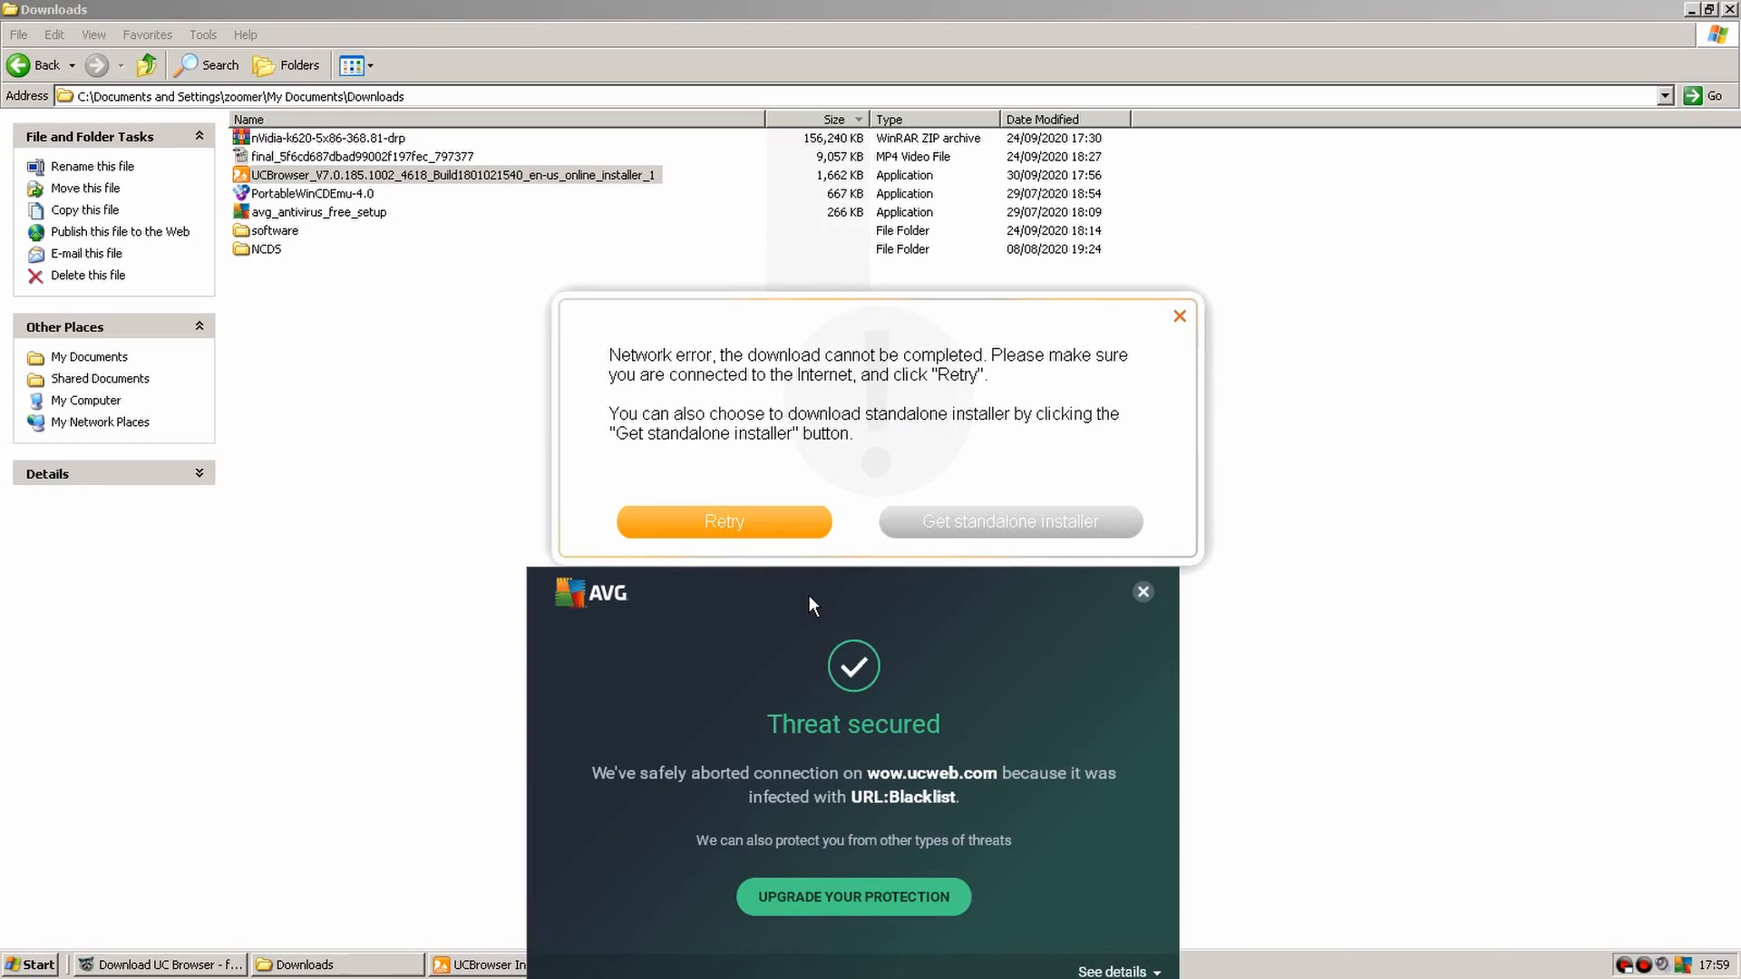
pyautogui.moveTo(837, 581)
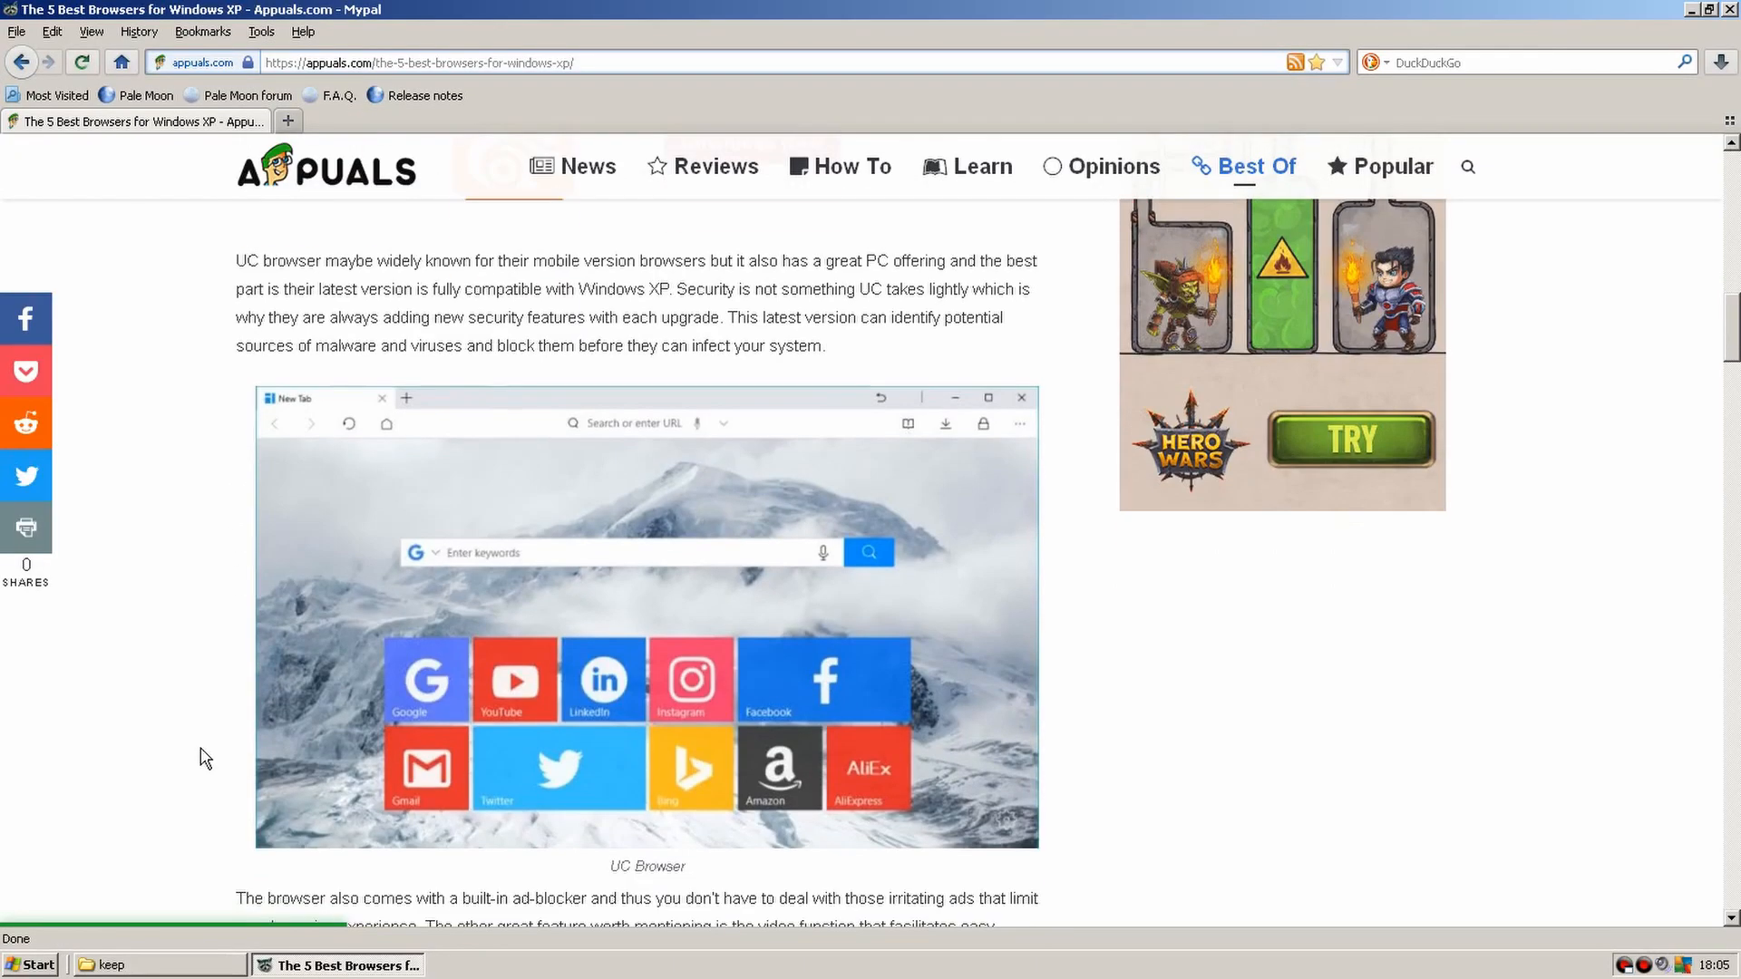
# Scroll the Appuals article to Baidu Spark Browser and read Baidu's Wikipedia article.
pyautogui.scroll(-3)
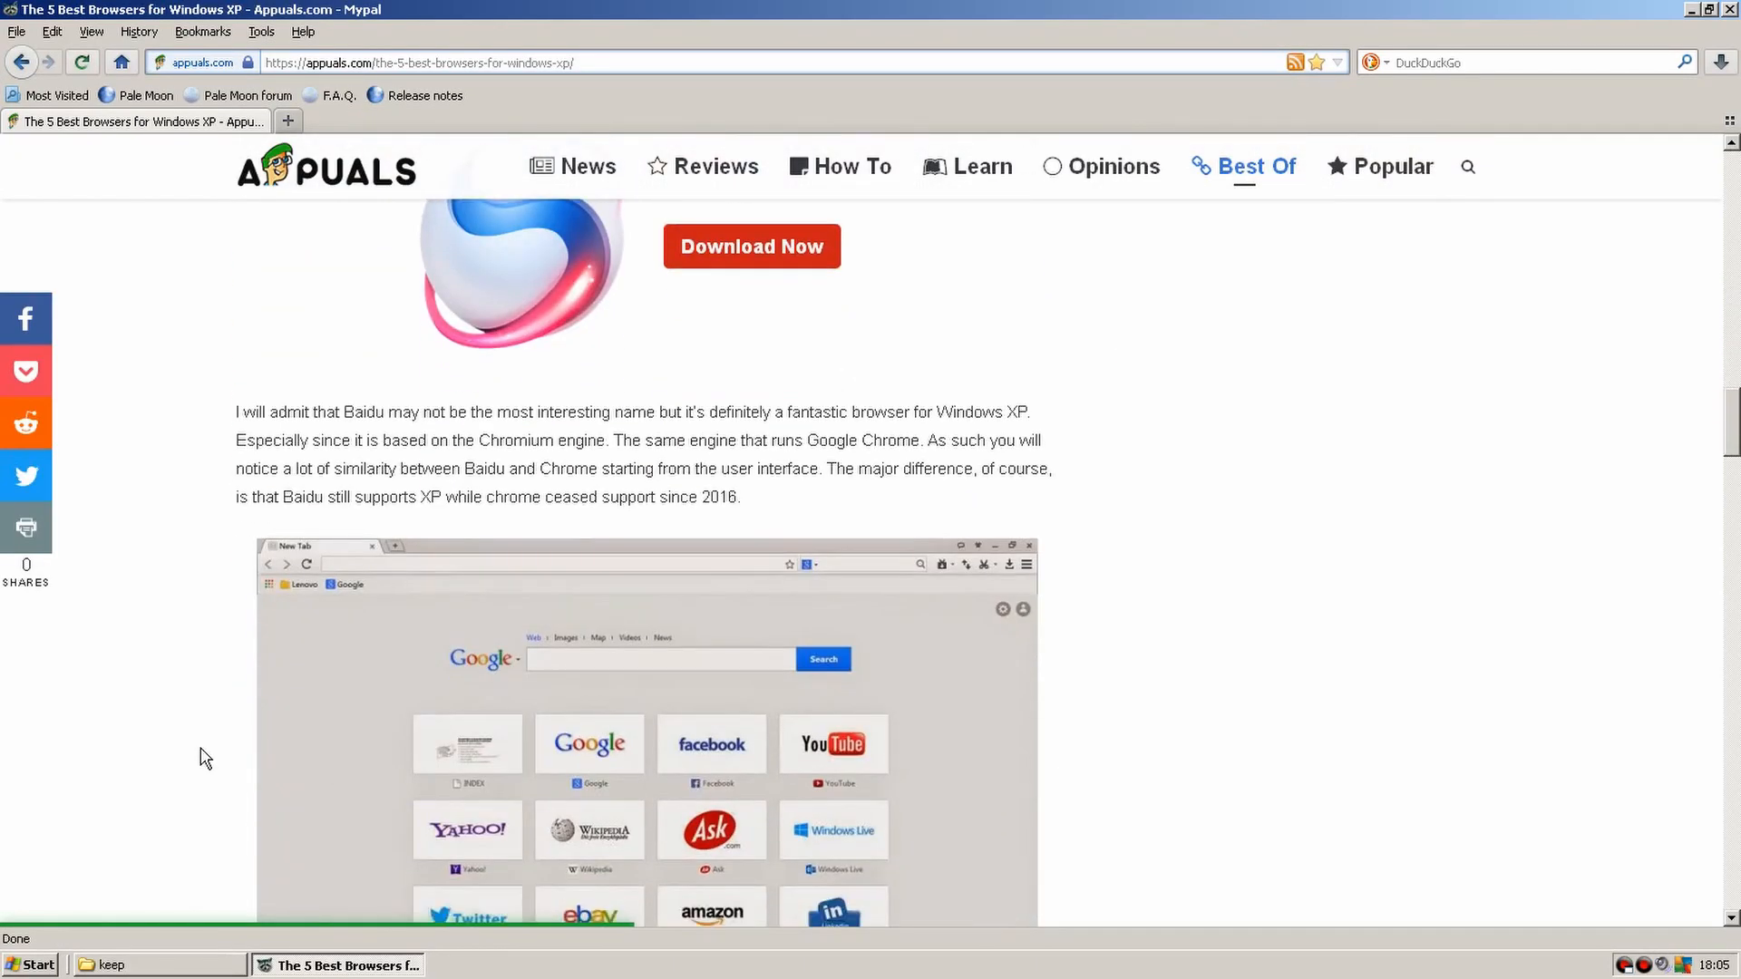
pyautogui.scroll(3)
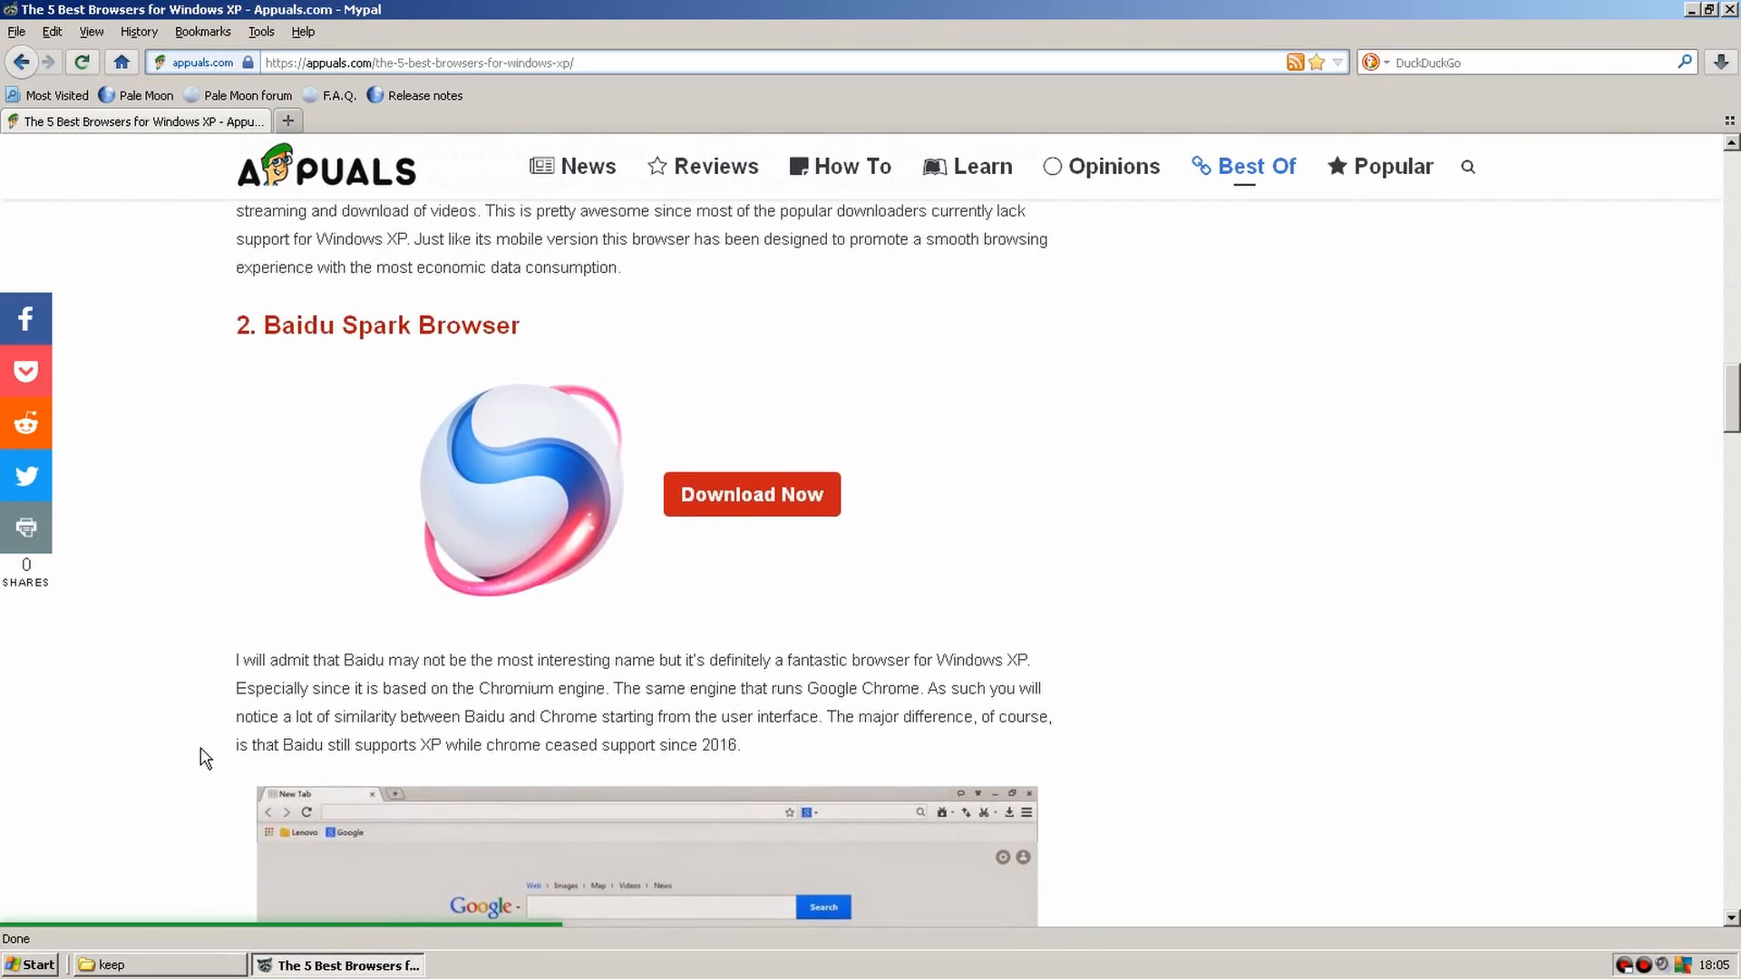
pyautogui.scroll(-3)
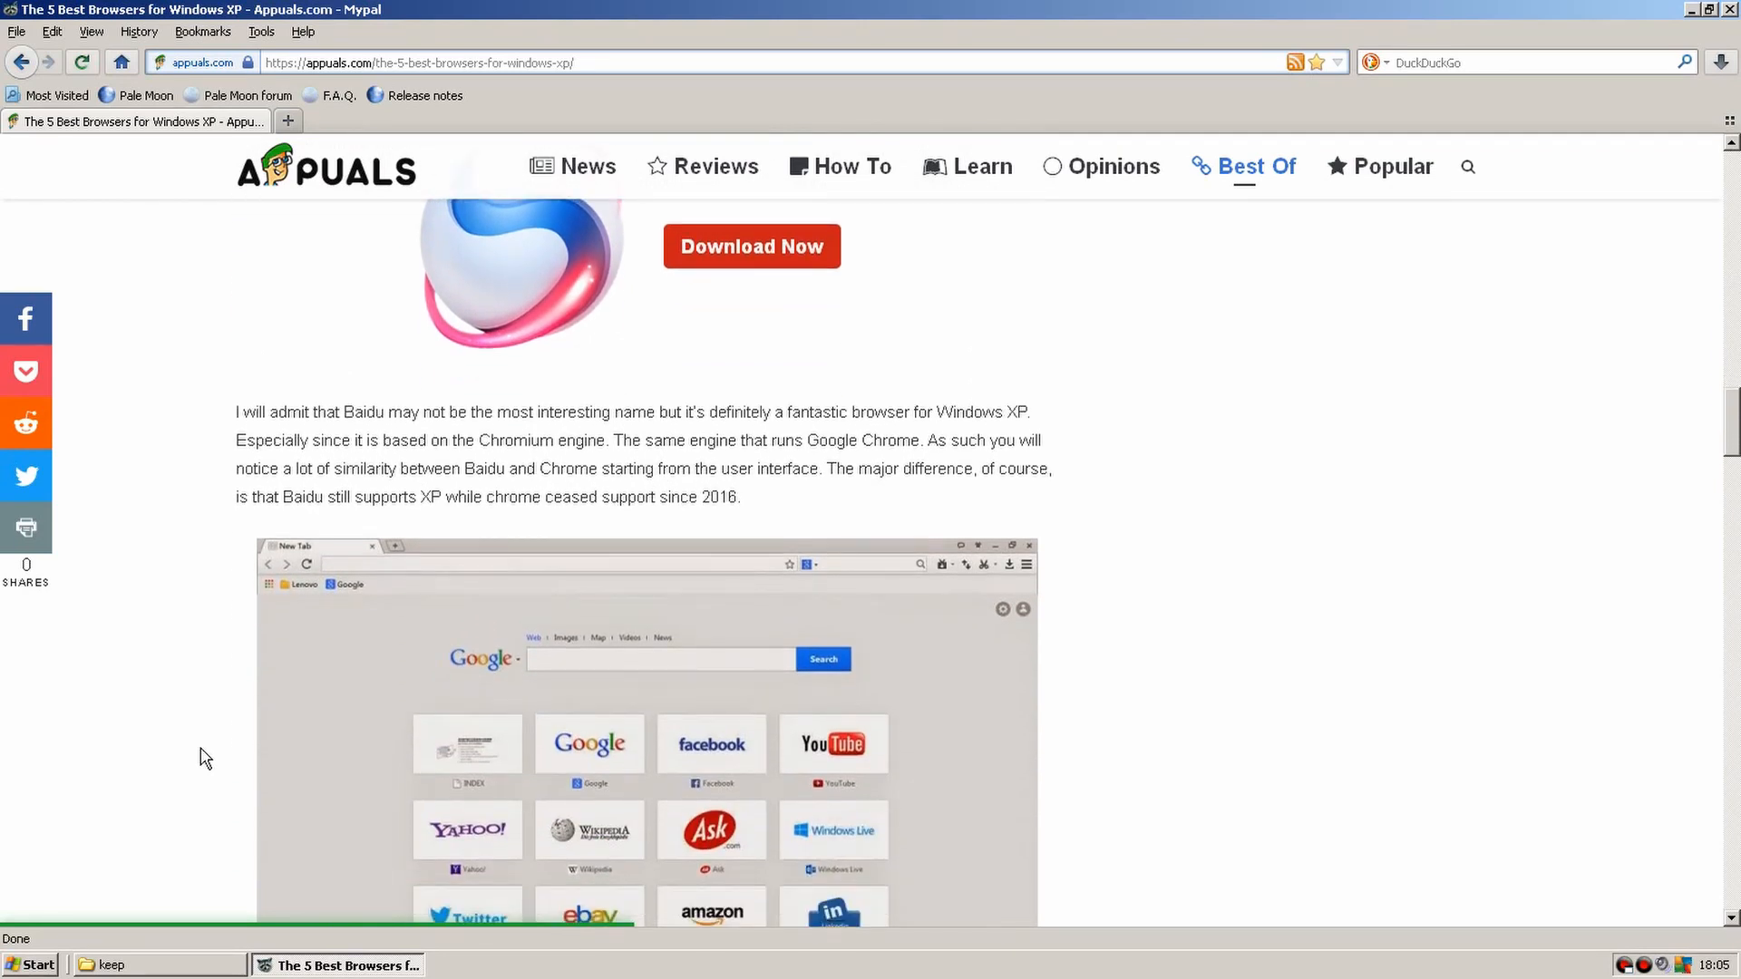
pyautogui.scroll(-3)
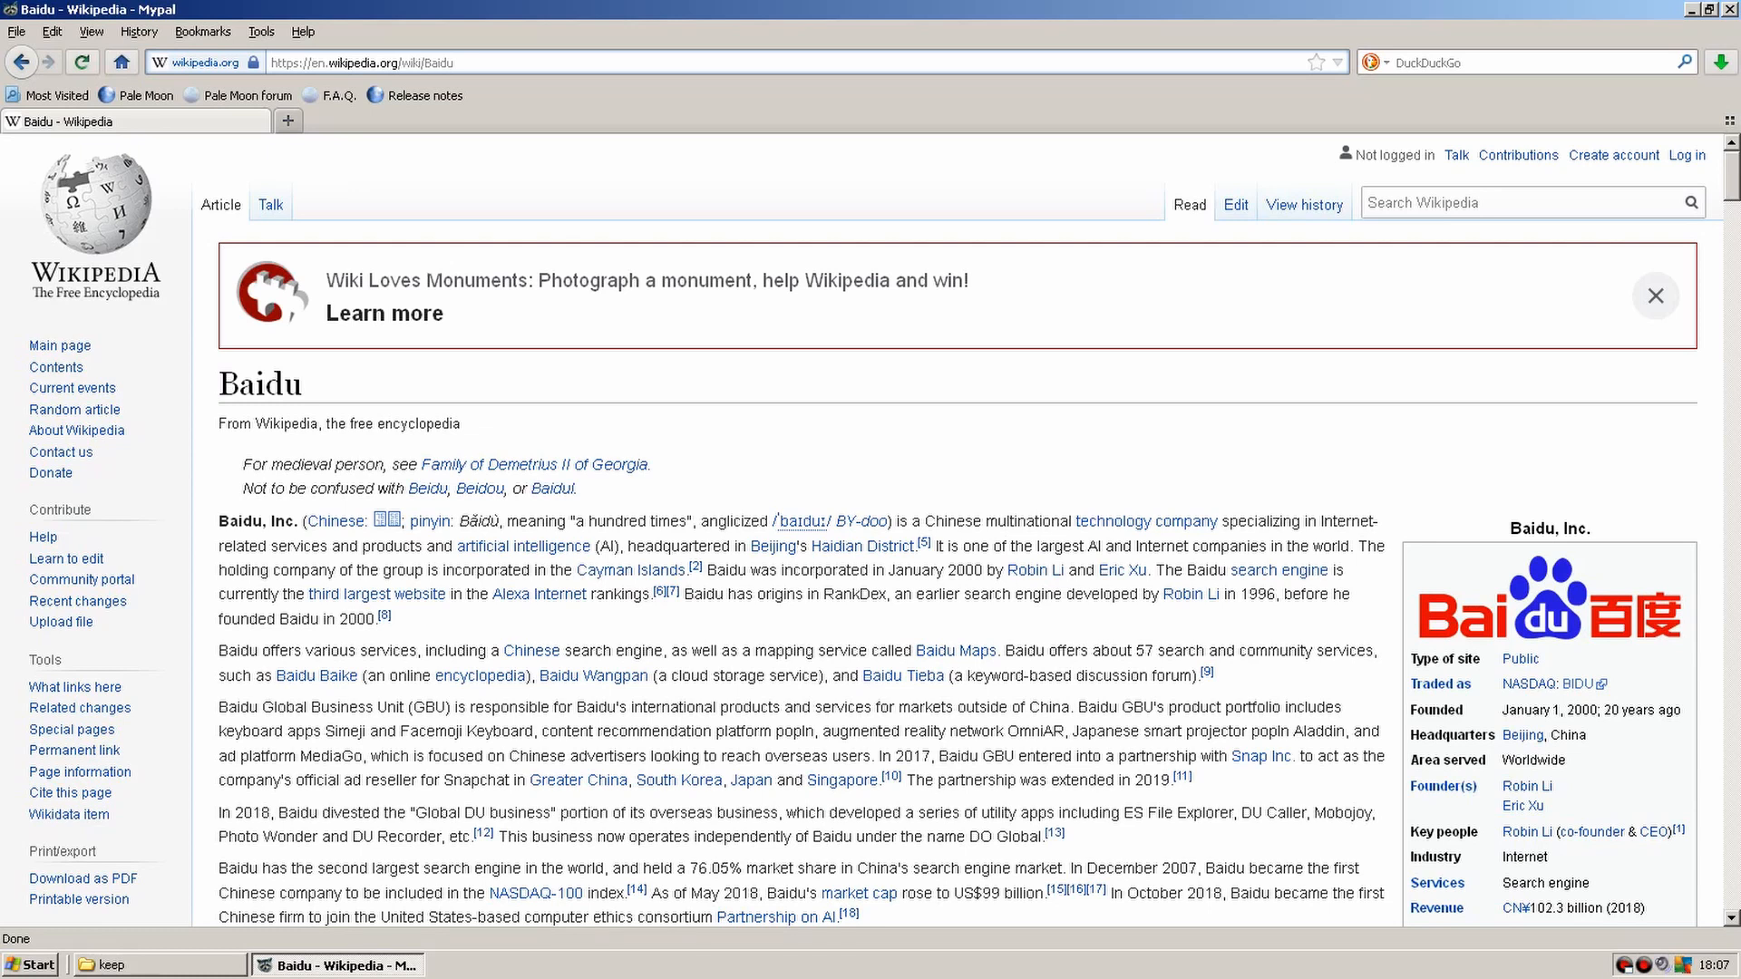
pyautogui.scroll(-3)
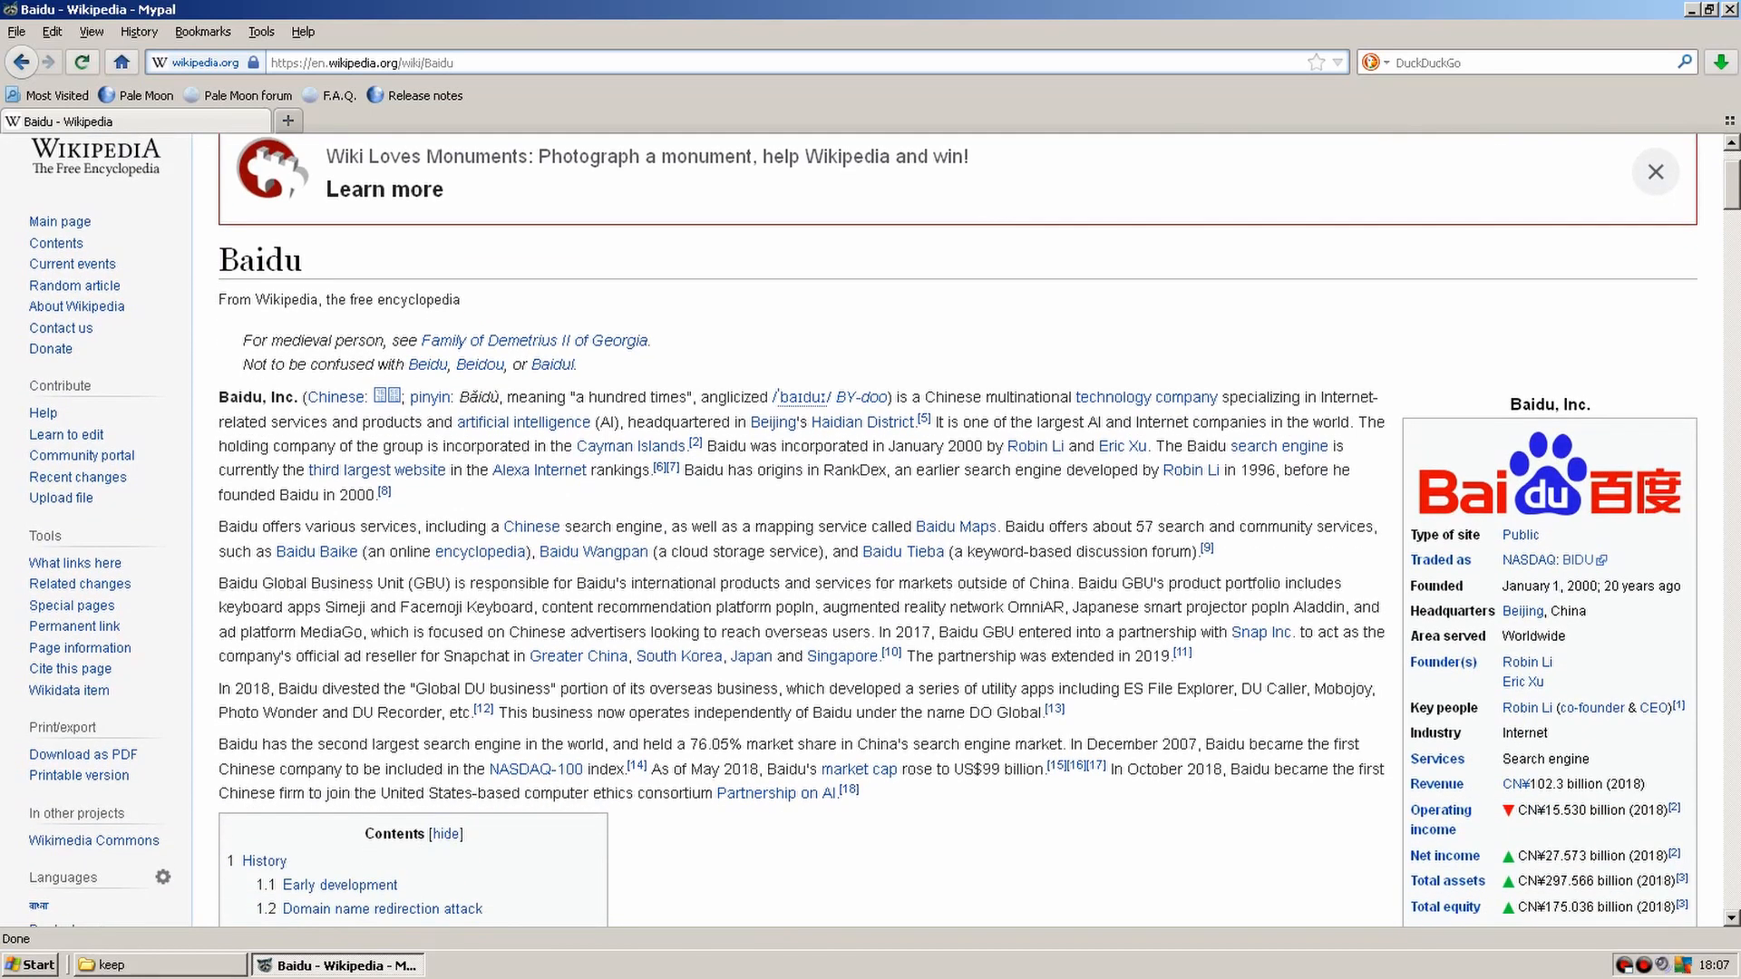
pyautogui.scroll(-3)
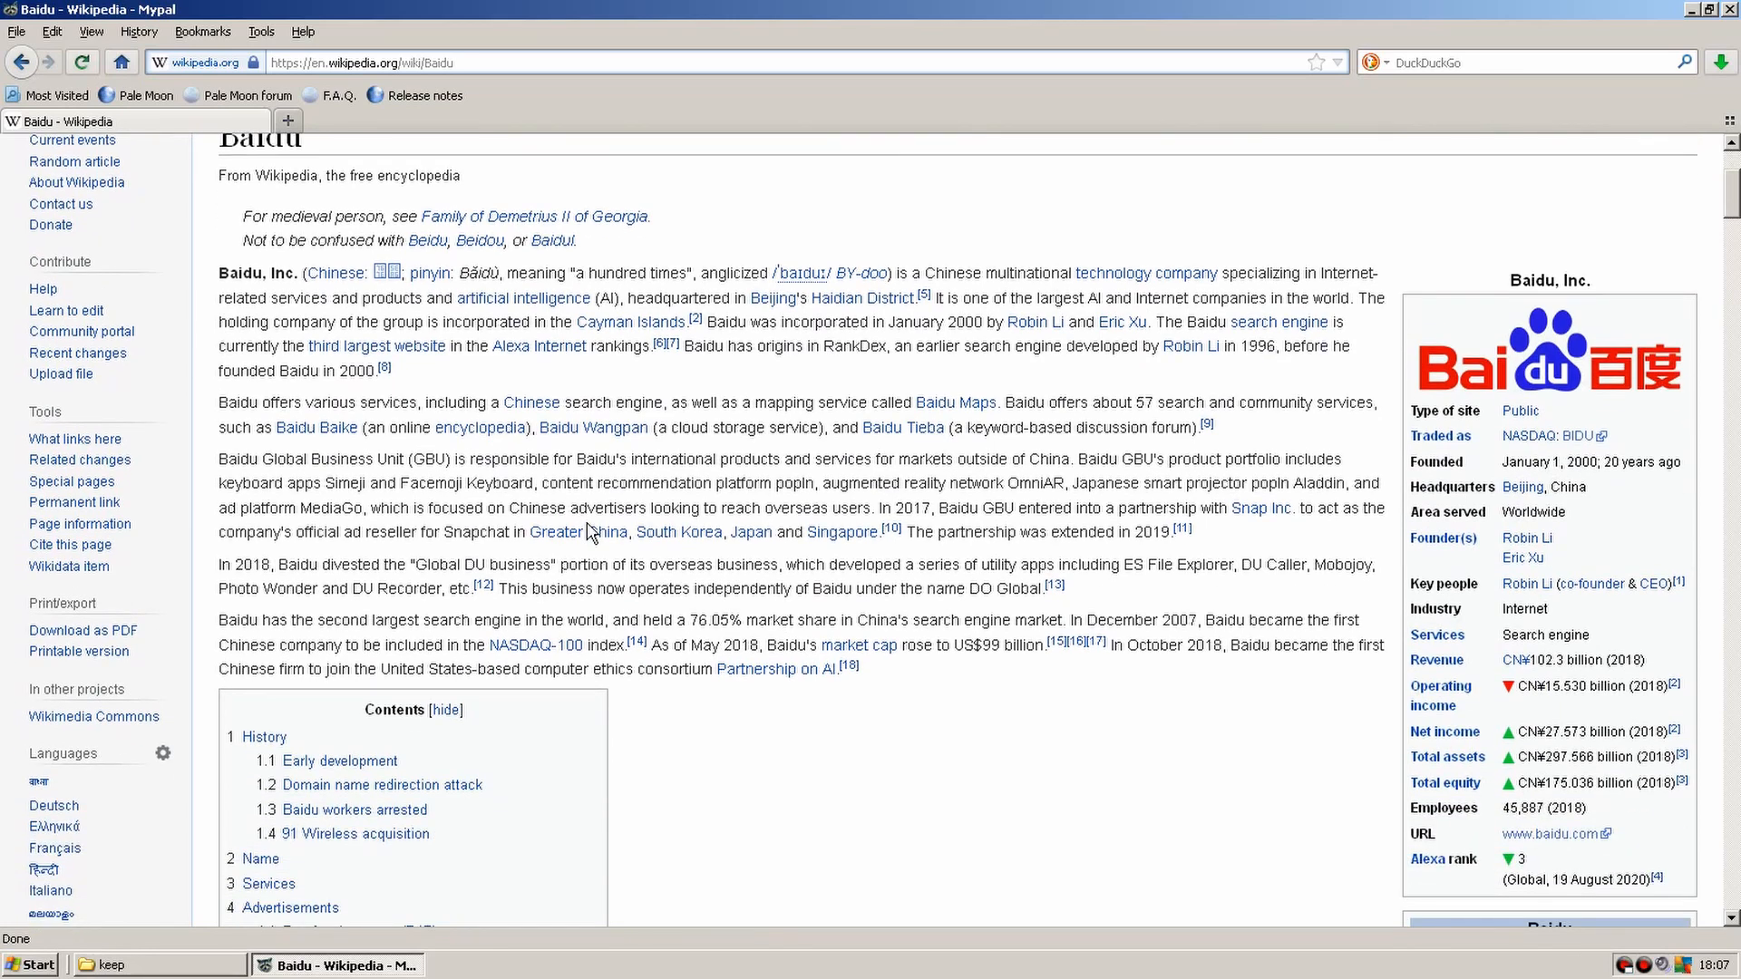
pyautogui.scroll(-3)
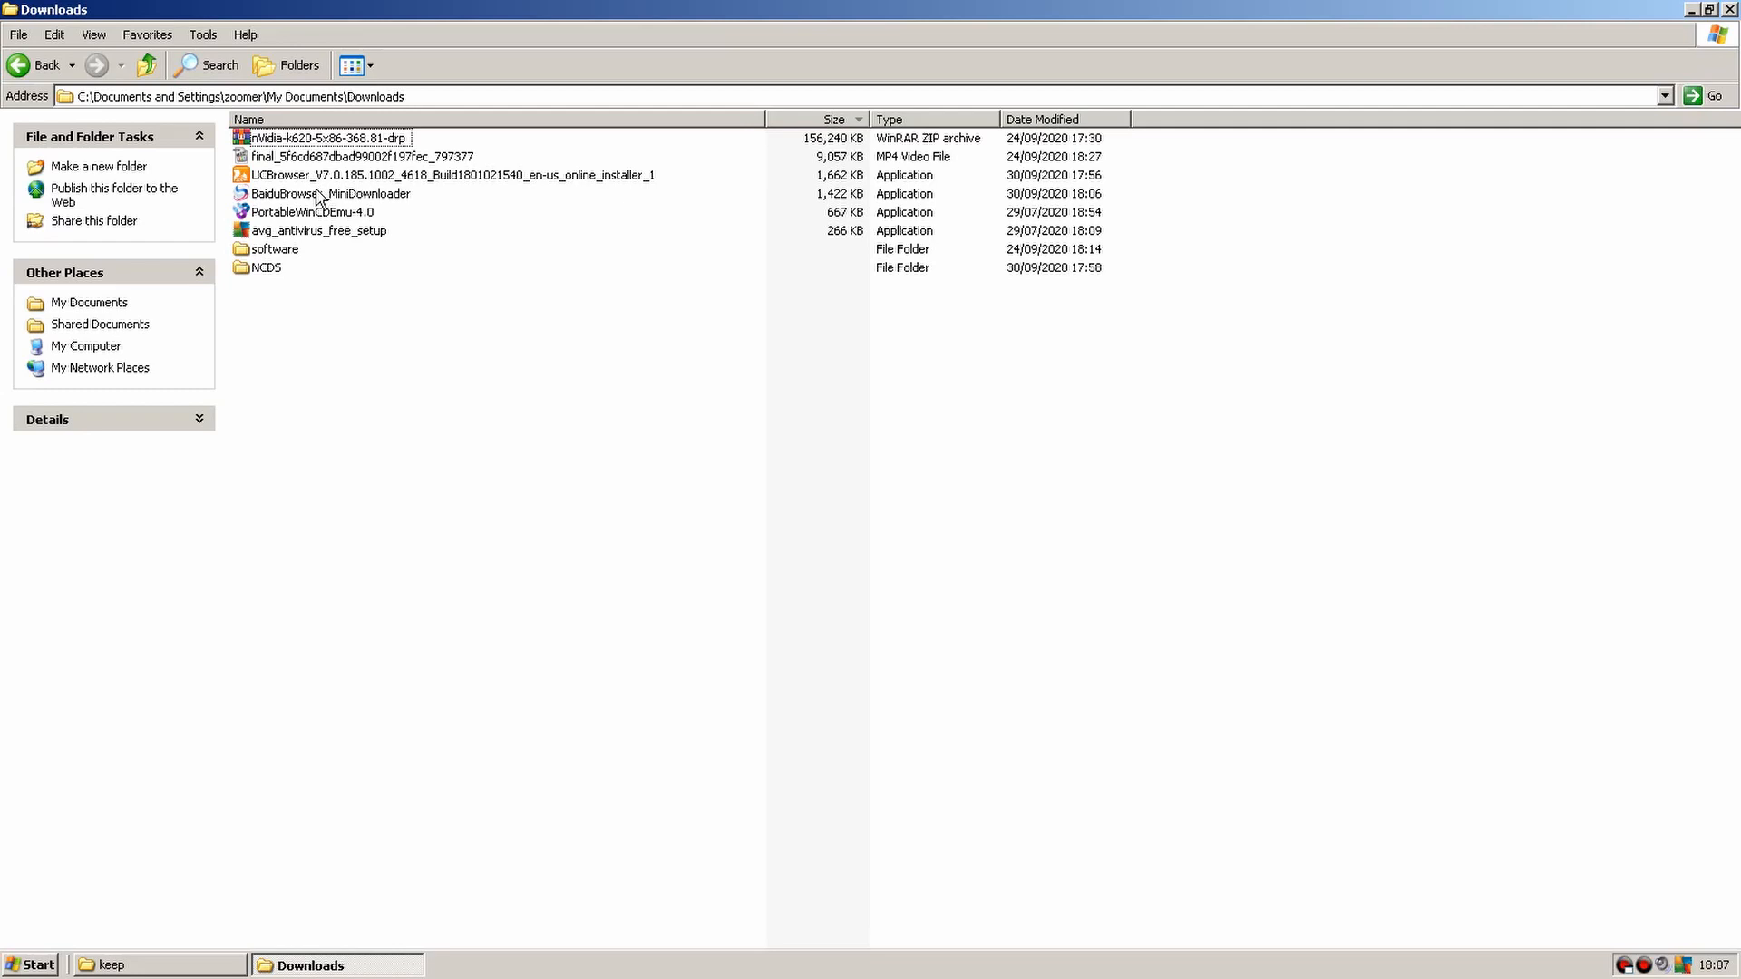
# Run the Baidu Browser mini downloader without Customer Experience program, then dismiss IE8 setup.
pyautogui.doubleClick(327, 193)
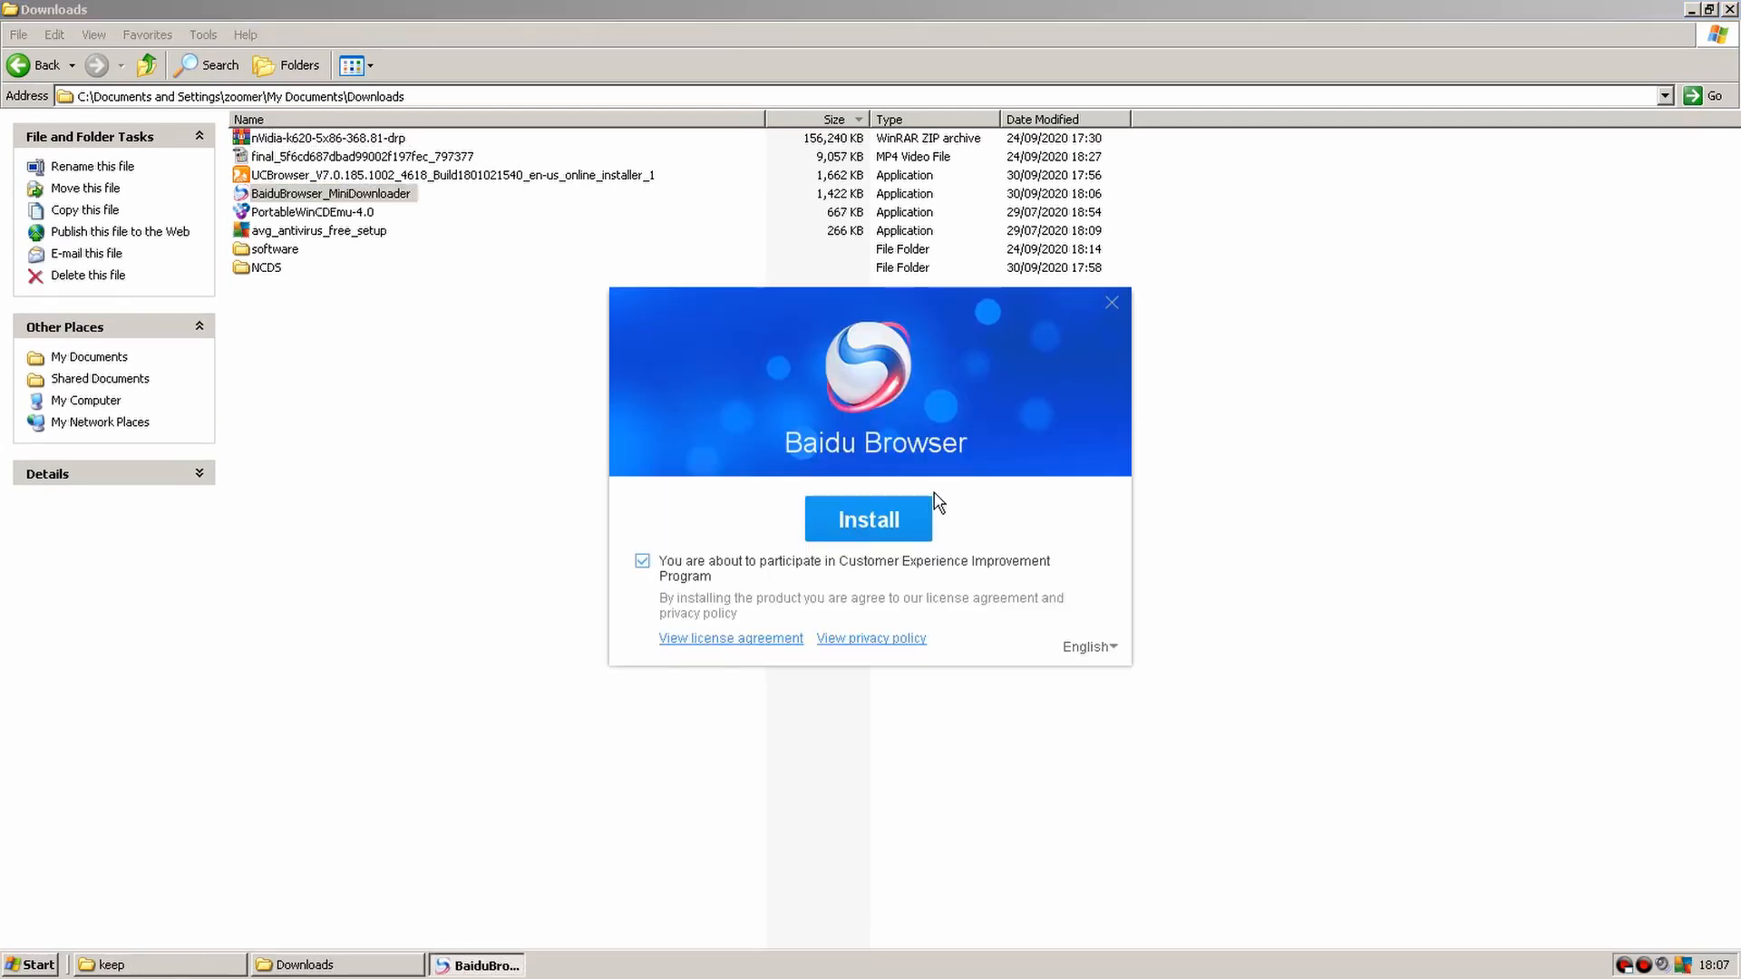
pyautogui.click(642, 560)
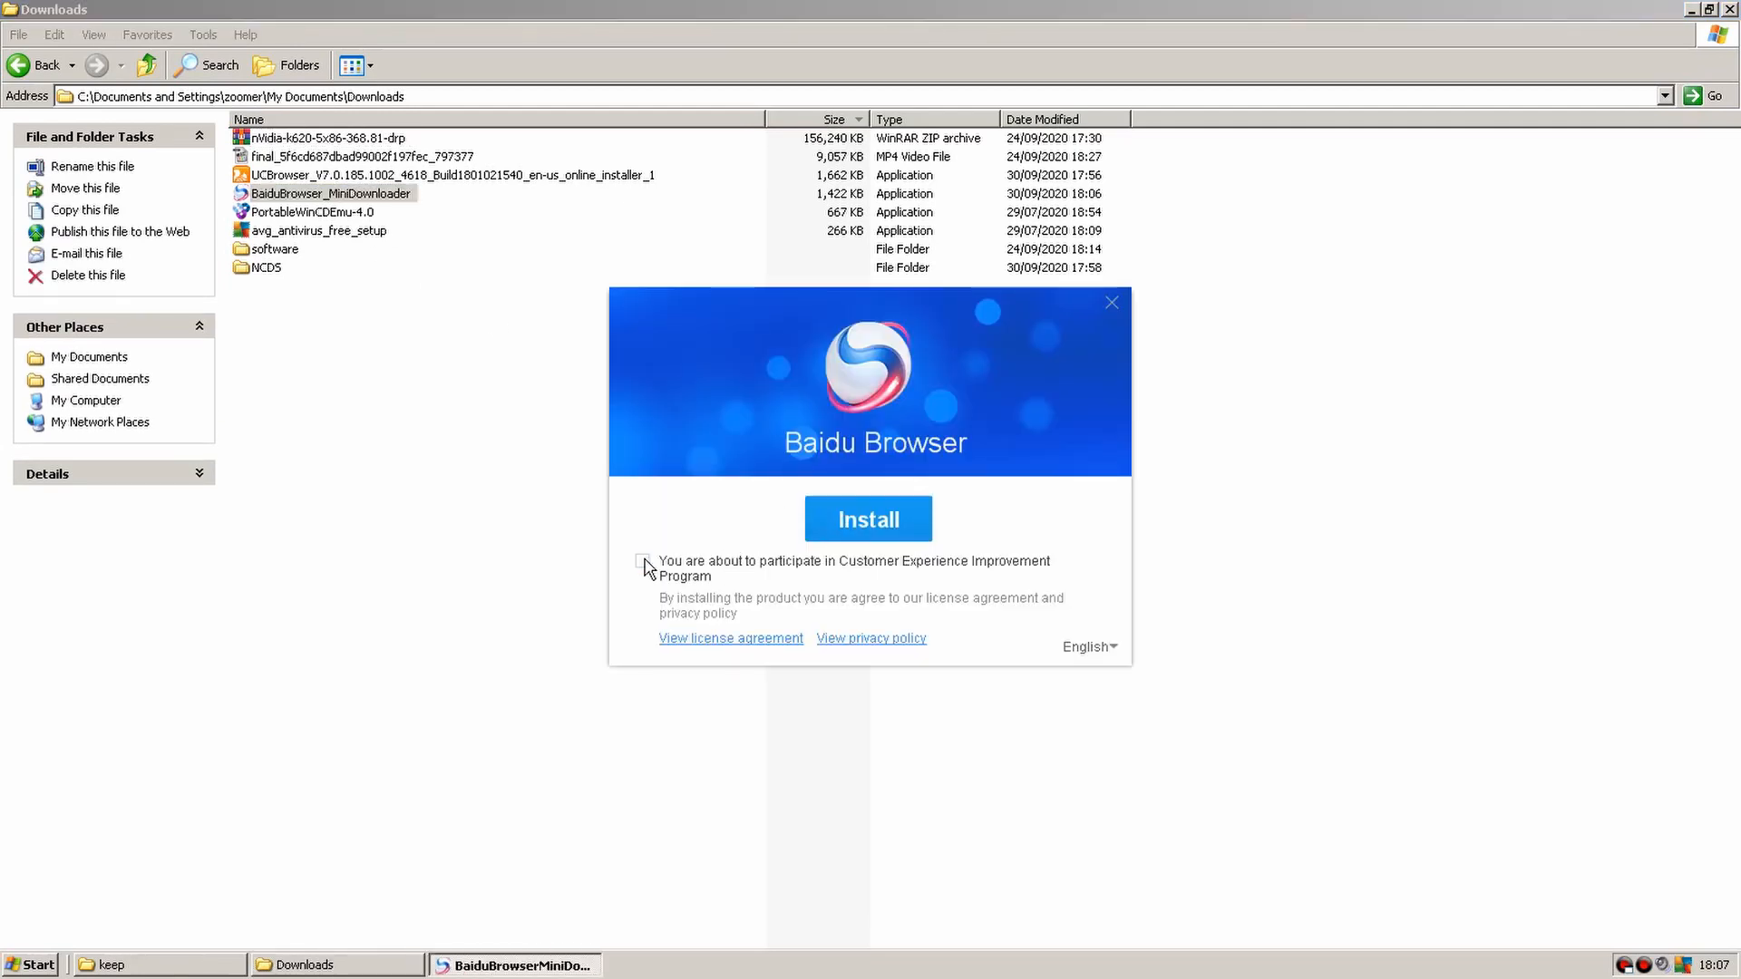
pyautogui.click(867, 519)
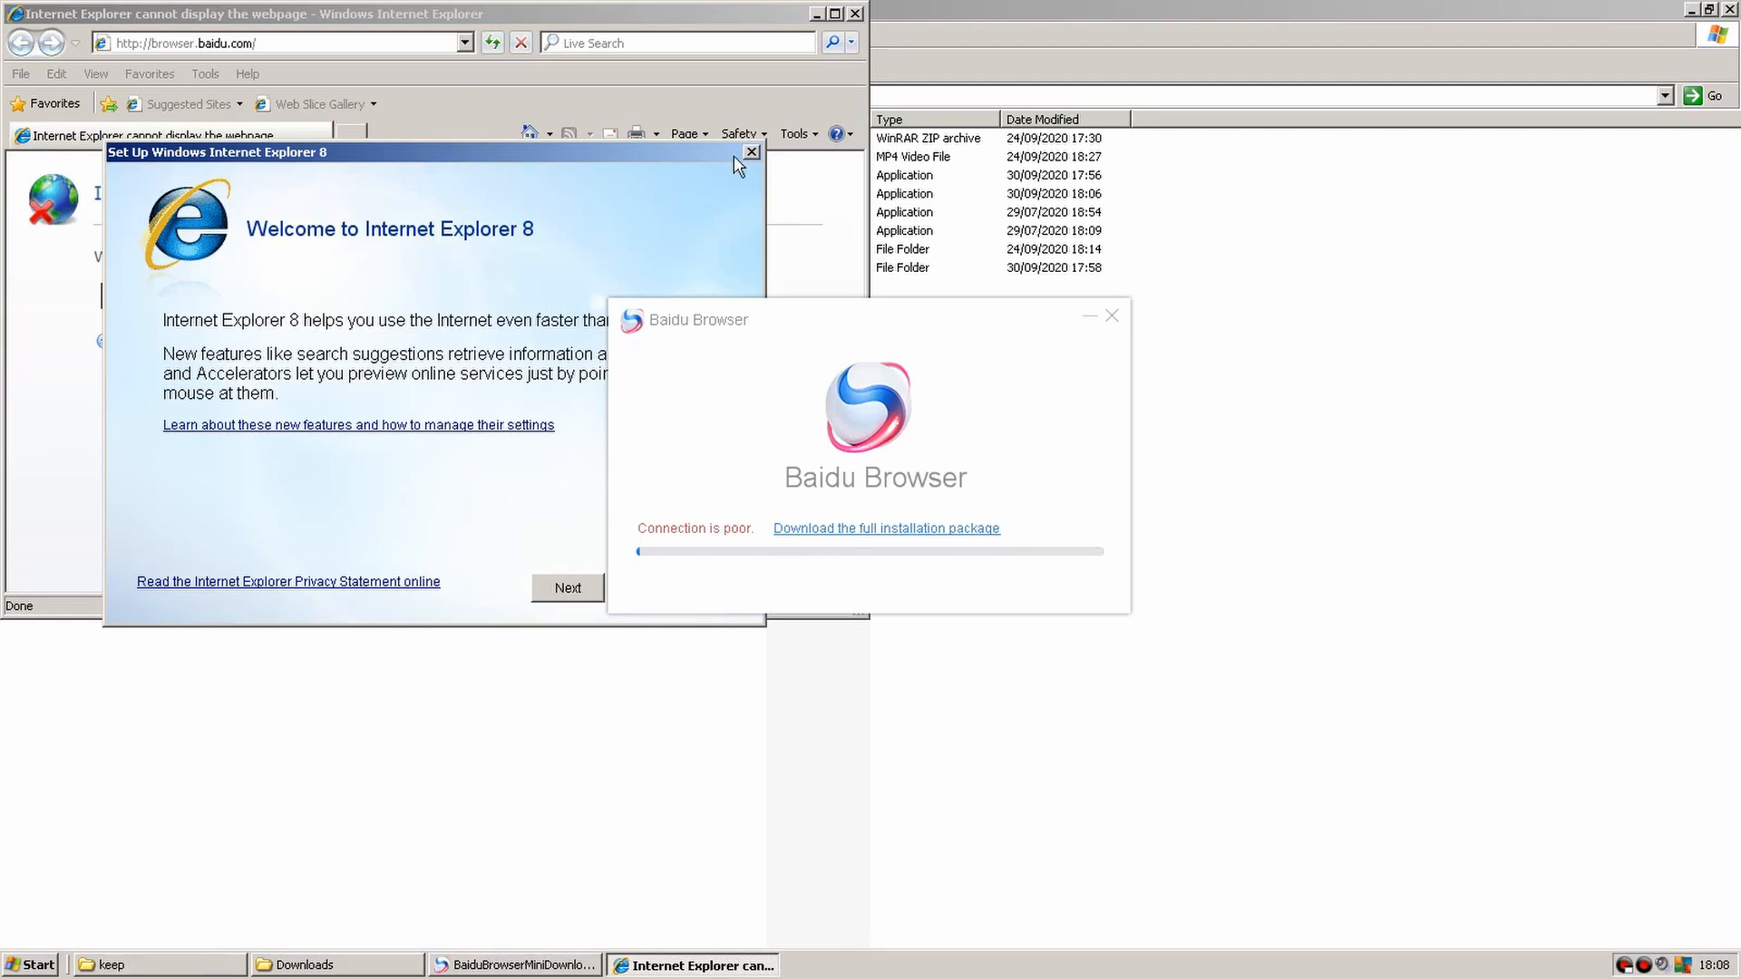
pyautogui.click(752, 151)
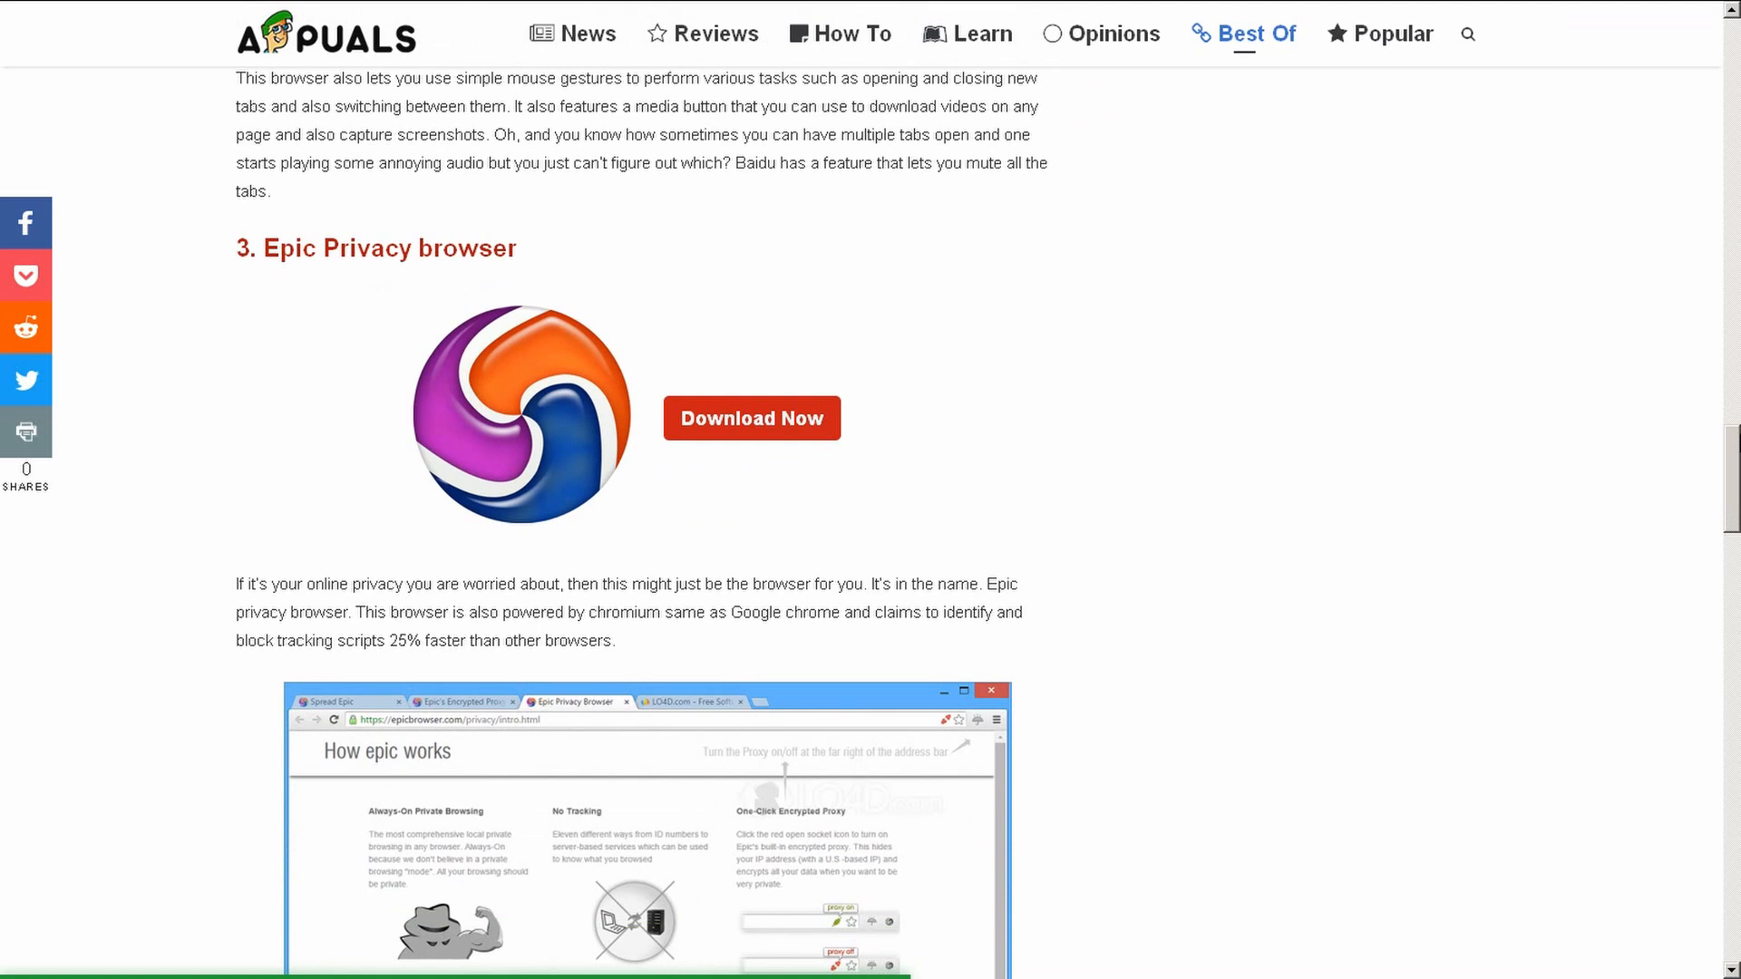
# Download the Epic Browser v62.0.3202.94 Windows exe from MediaFire.
pyautogui.scroll(-3)
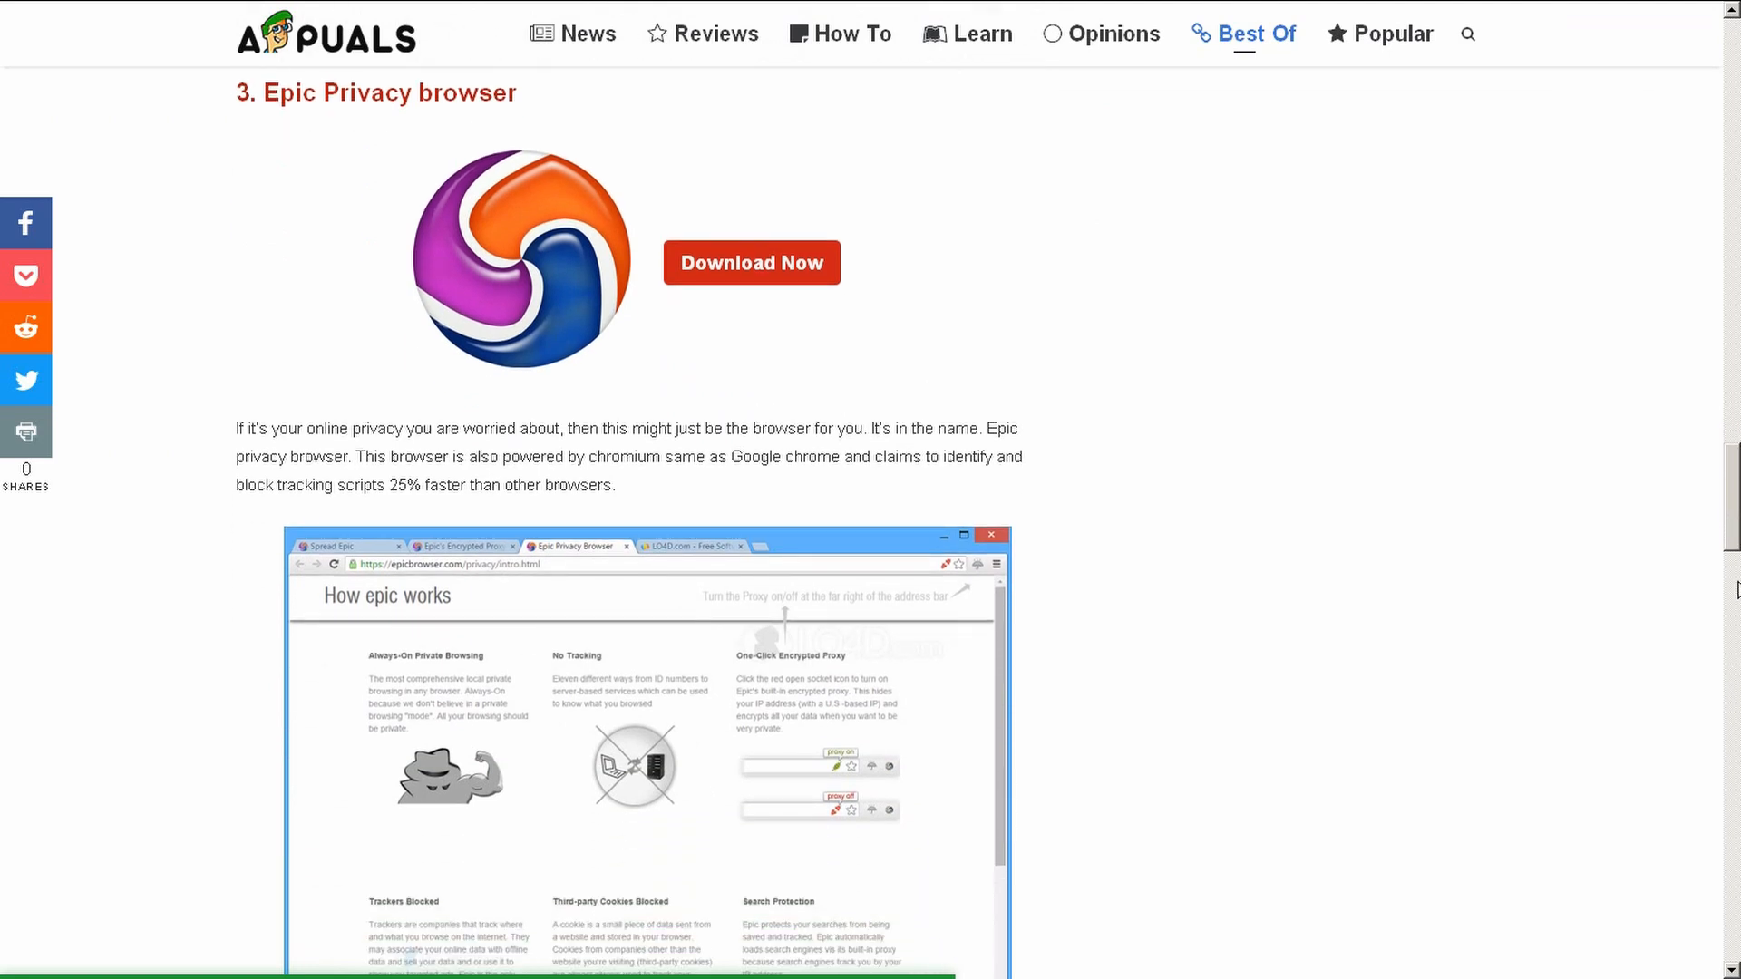
pyautogui.click(752, 262)
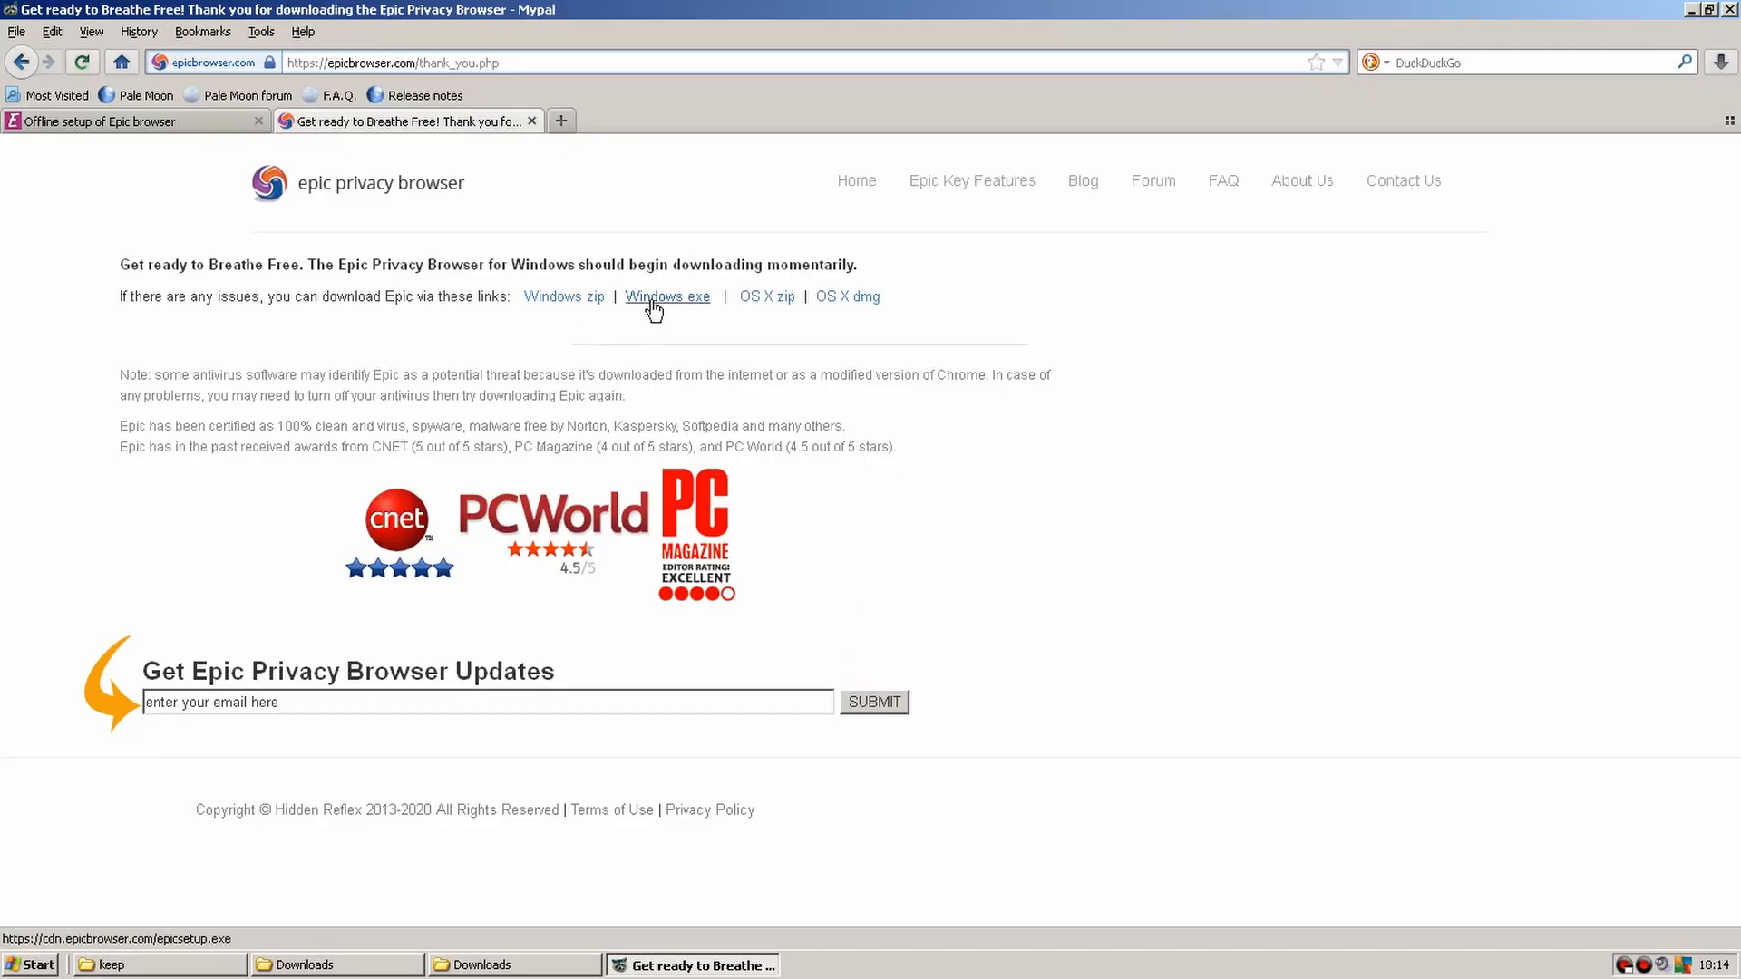
pyautogui.click(668, 296)
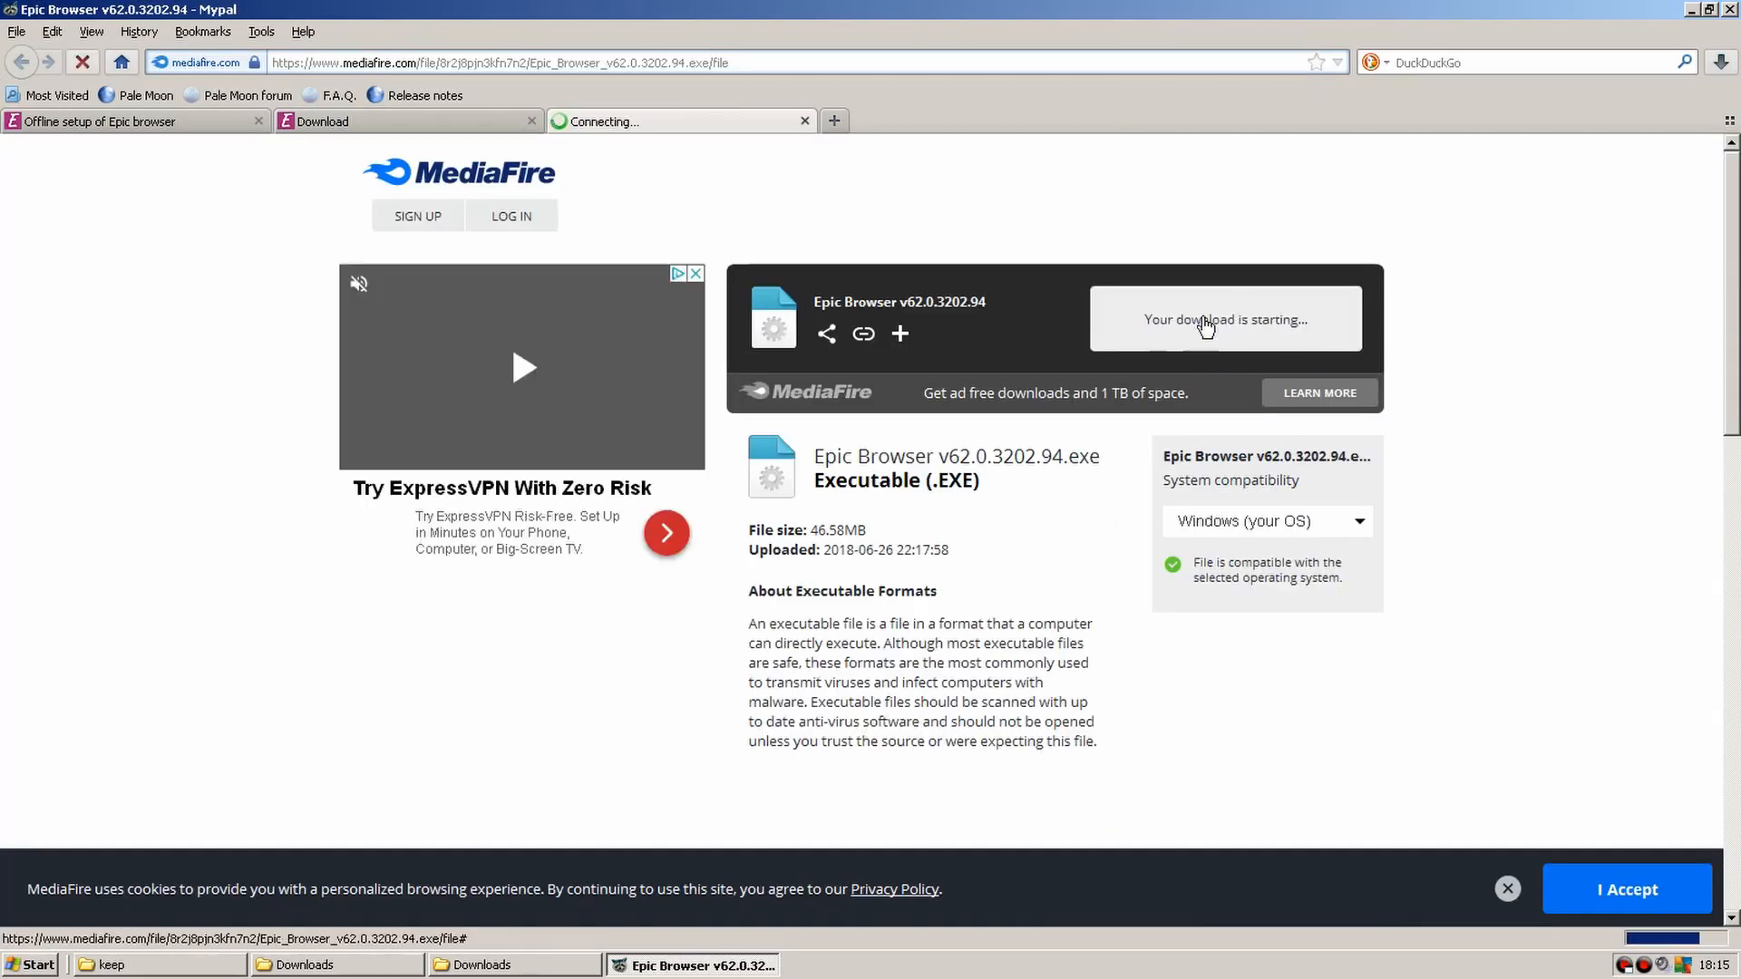
pyautogui.click(1223, 318)
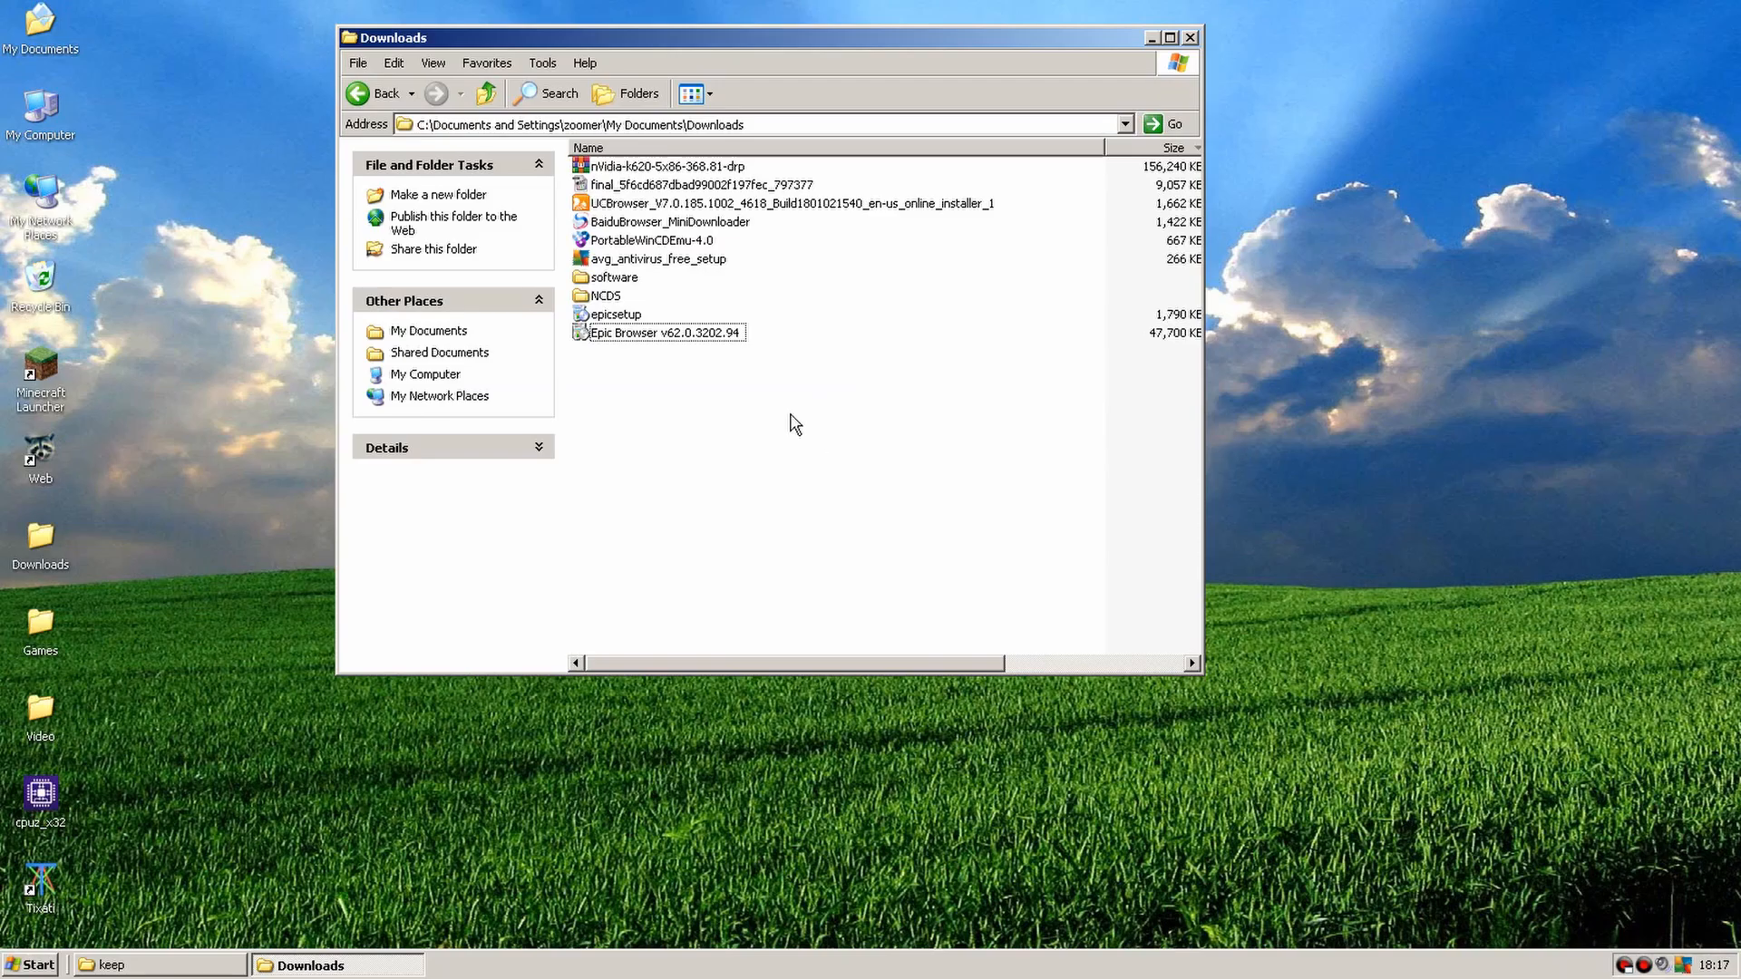
# Run the Epic Browser installer, which fails with a KERNEL32.dll Entry Point Not Found error.
pyautogui.click(663, 332)
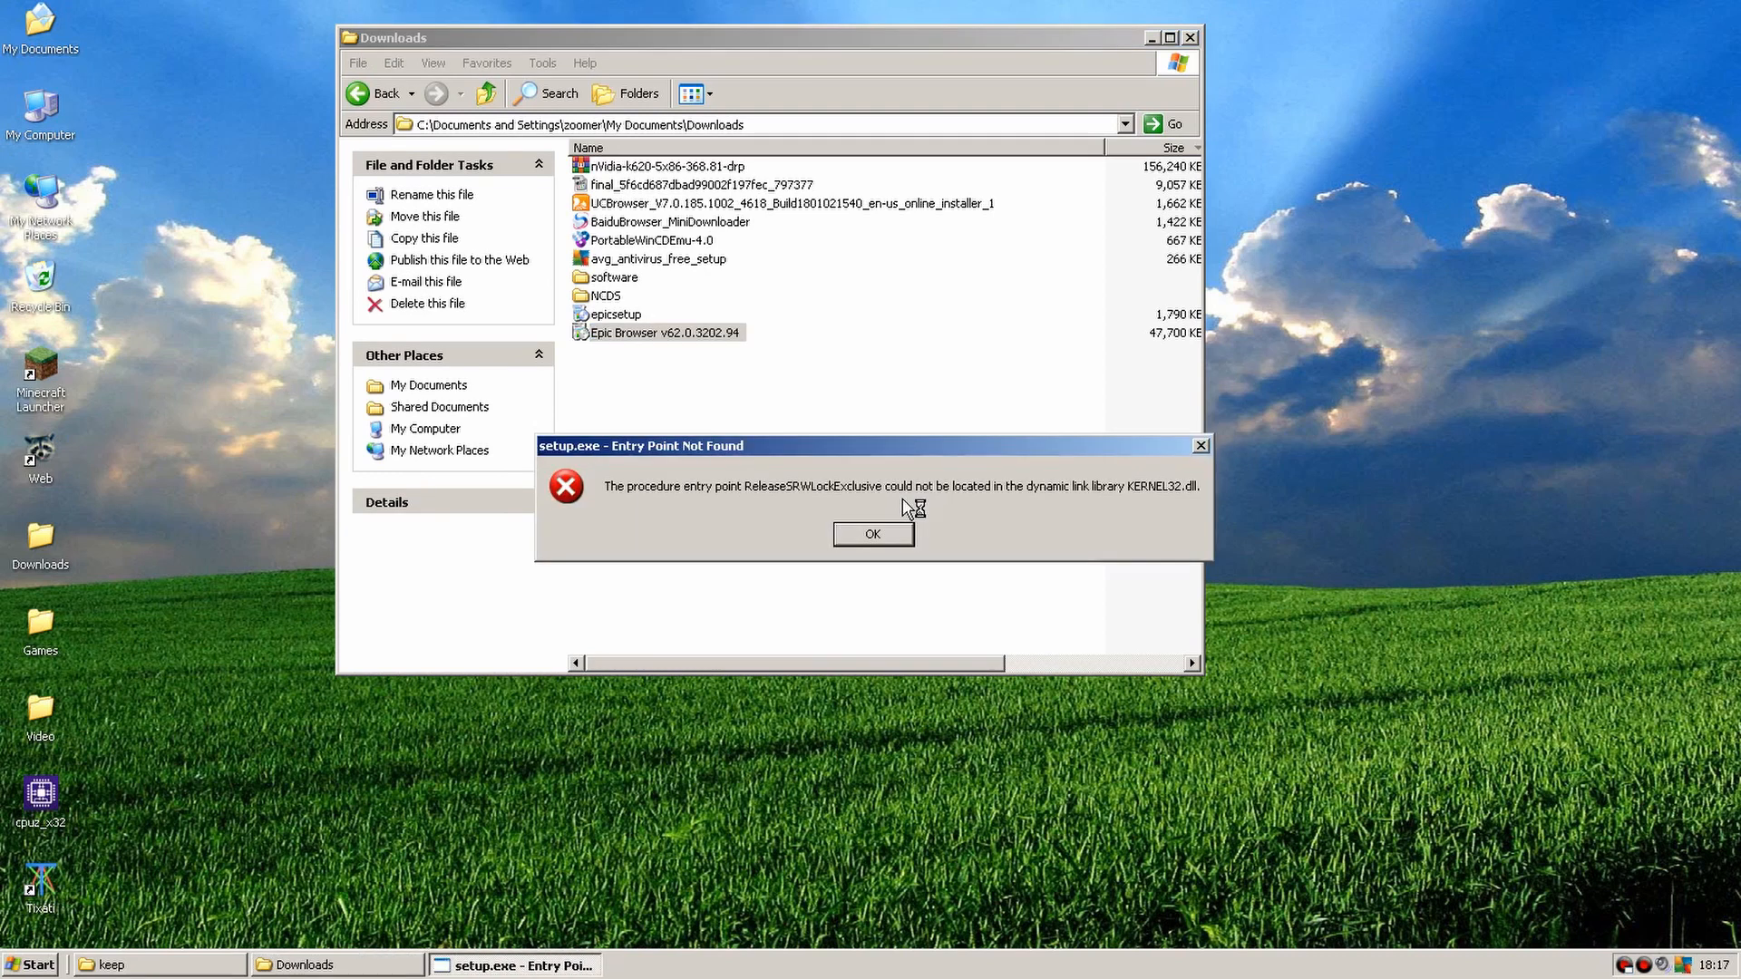
pyautogui.moveTo(936, 496)
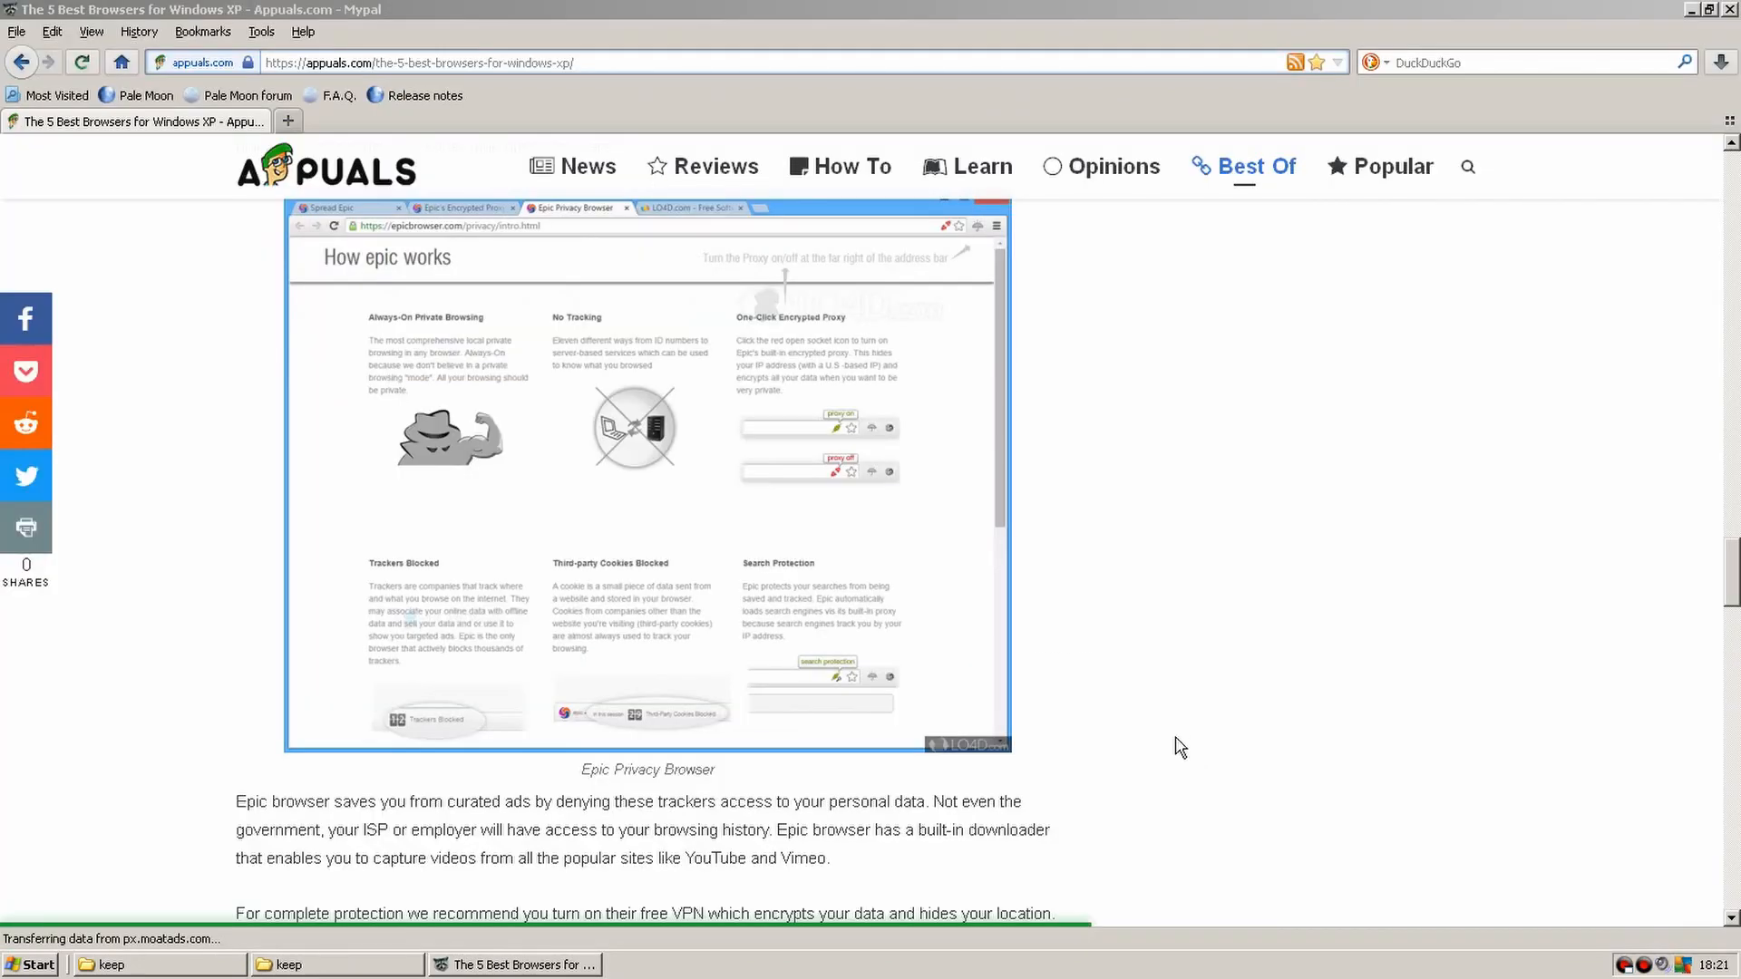
# Scroll to K-Meleon and start saving K-Meleon75.1.exe from SourceForge.
pyautogui.scroll(-3)
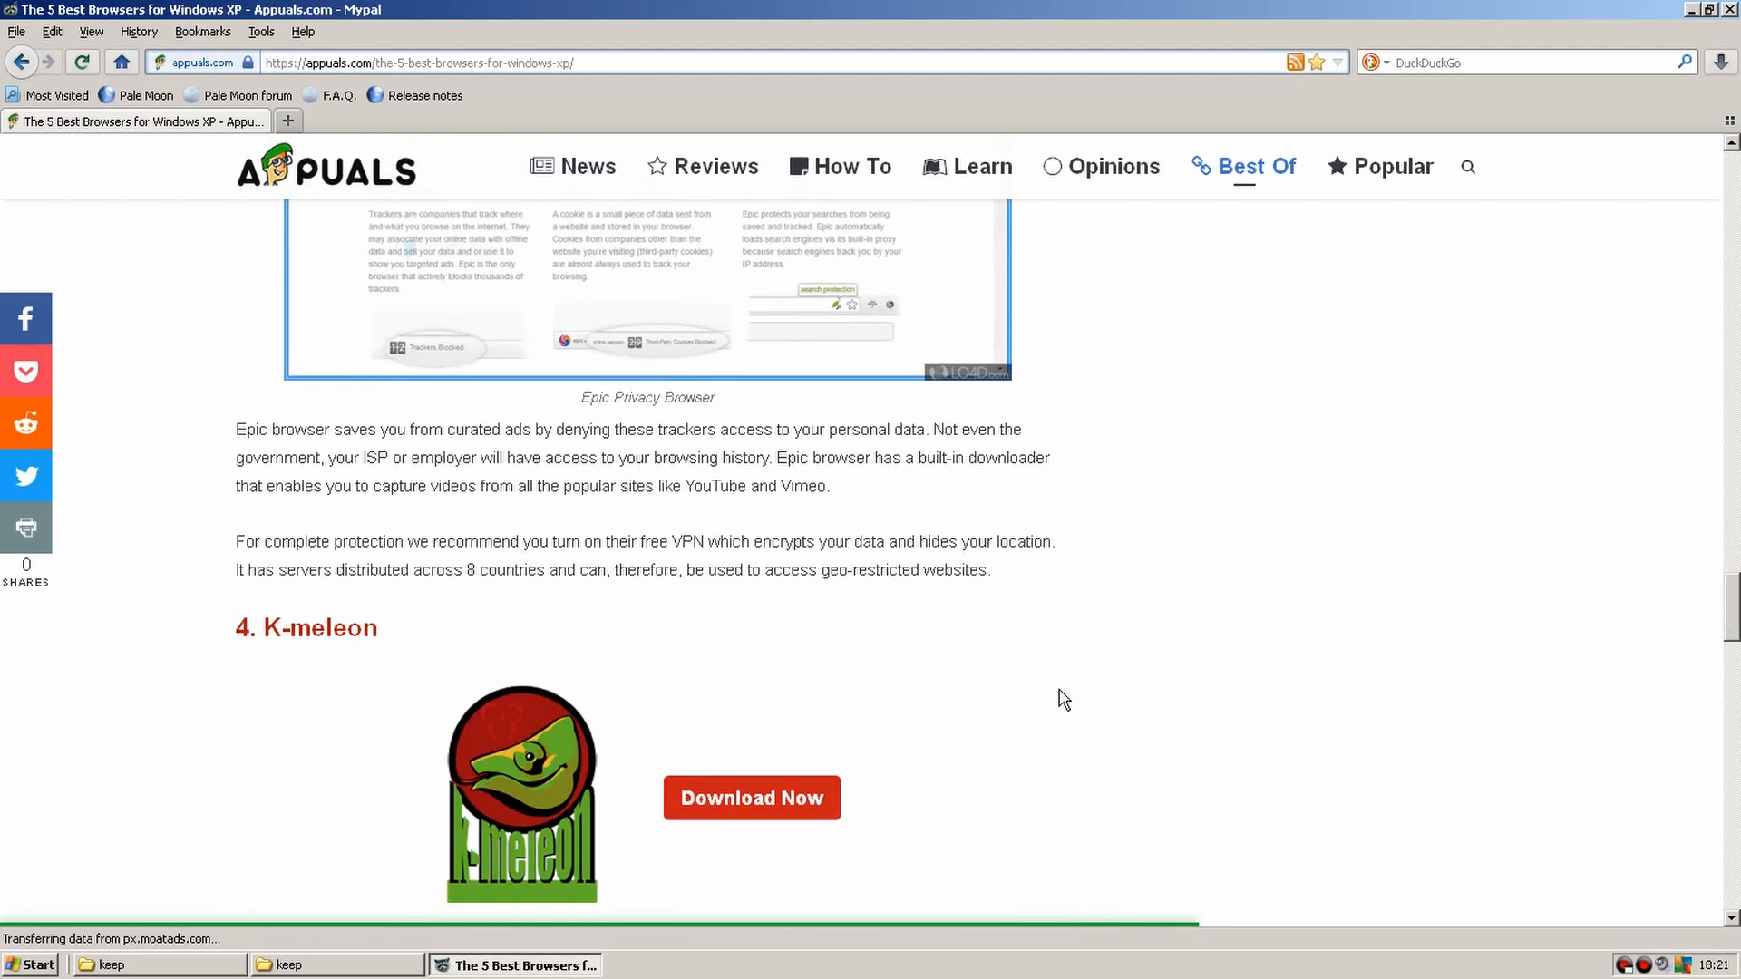
pyautogui.scroll(-3)
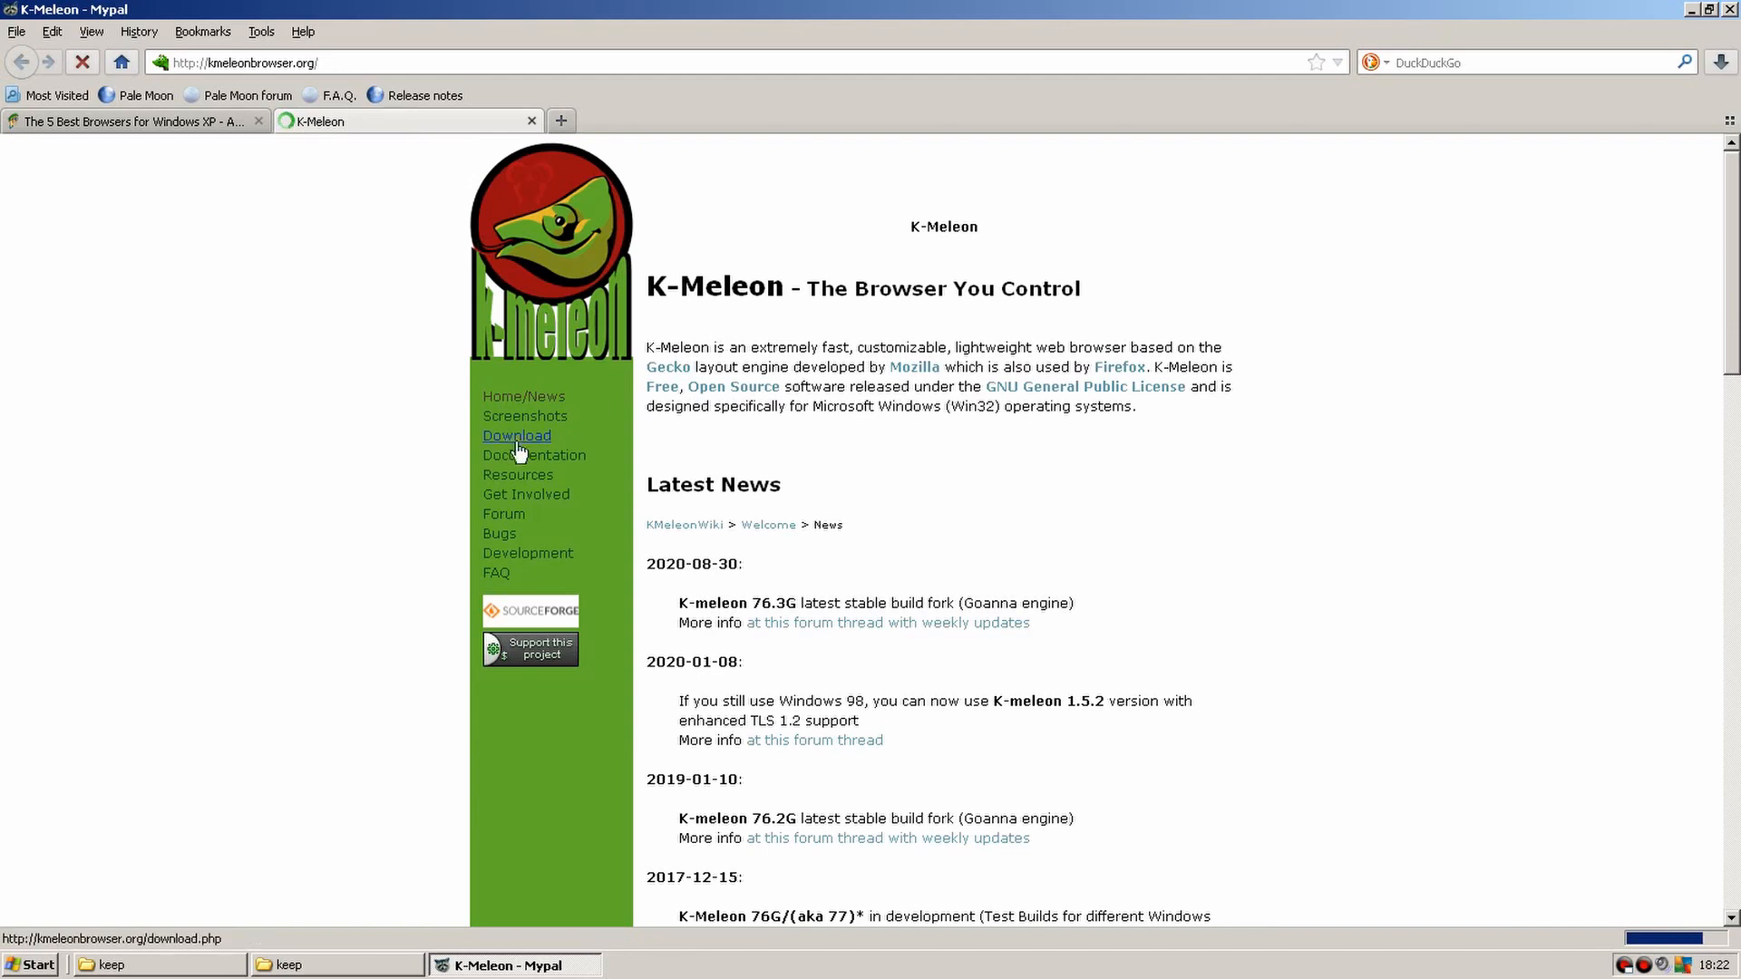
pyautogui.click(515, 435)
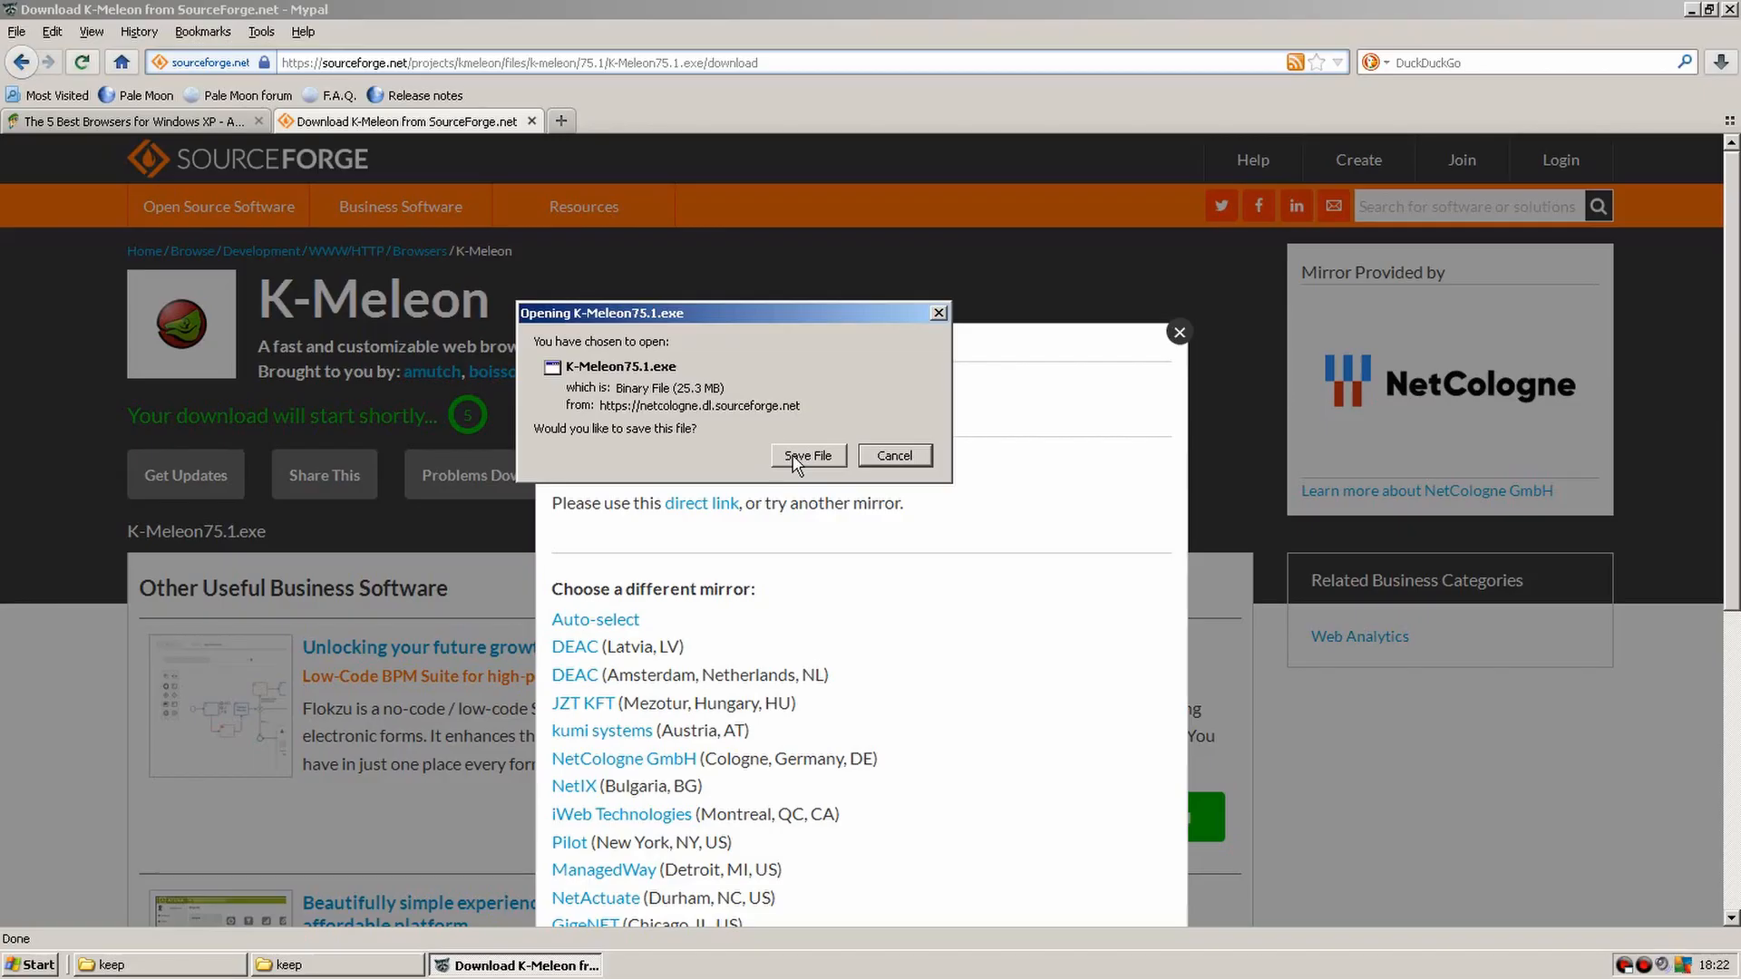
pyautogui.click(807, 455)
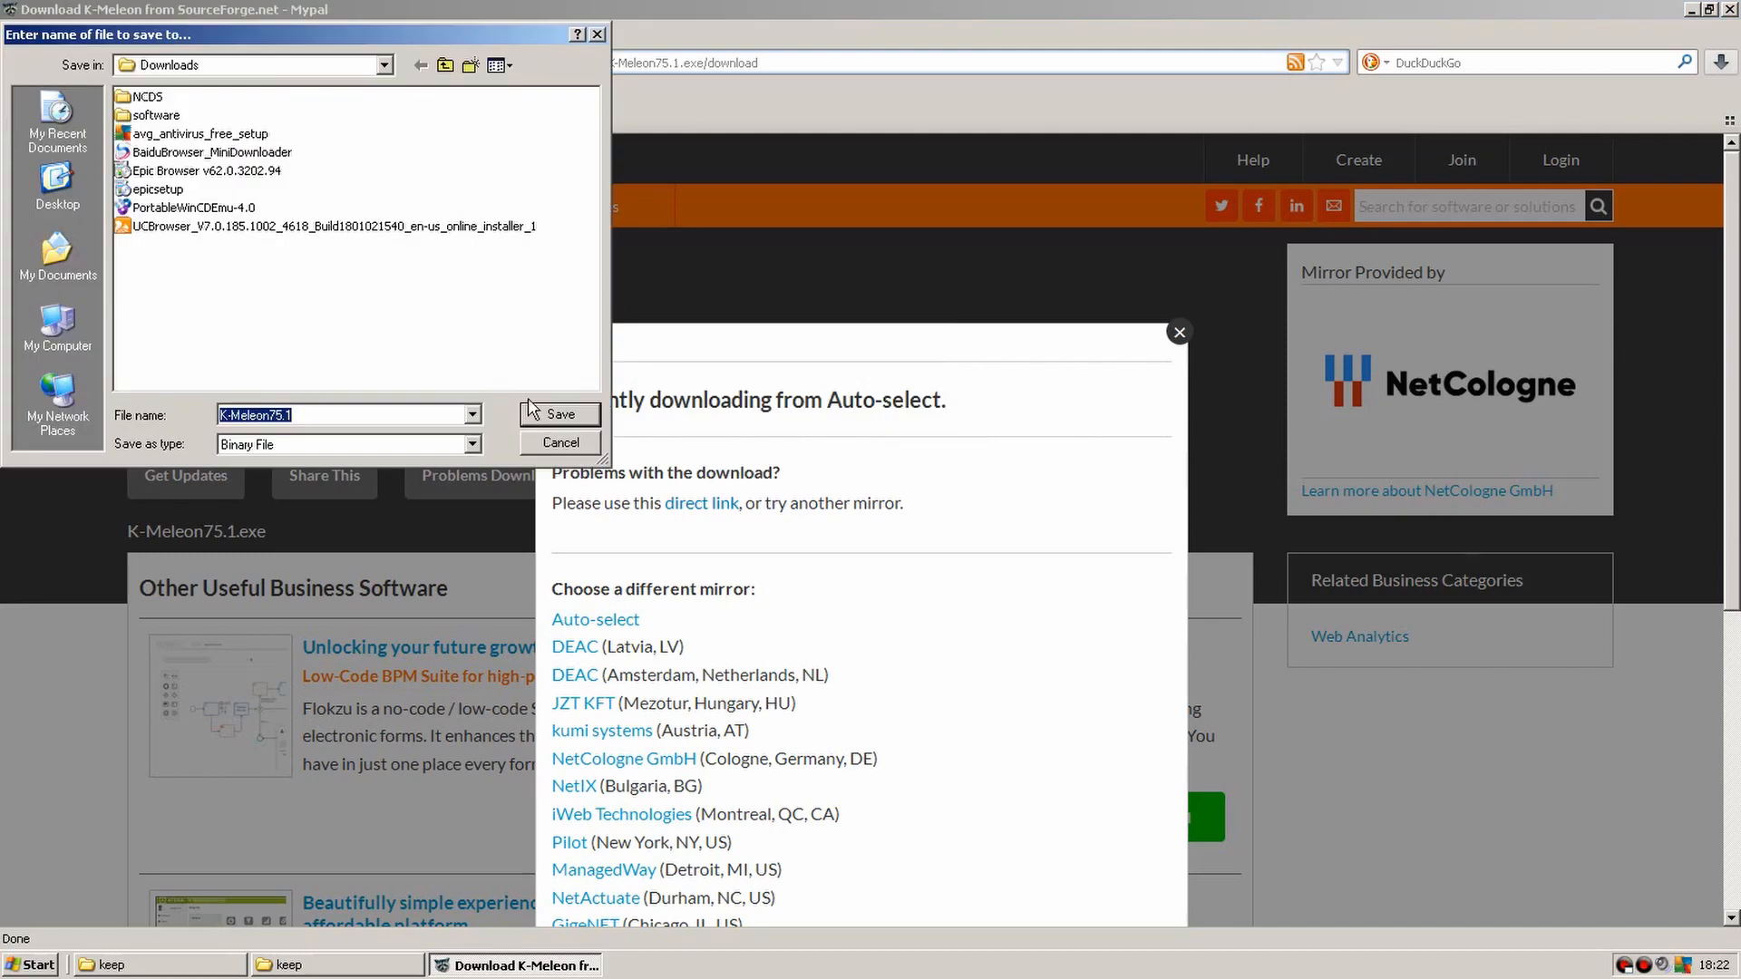
# Save K-Meleon75.1.exe to Downloads and launch the installer.
pyautogui.click(559, 414)
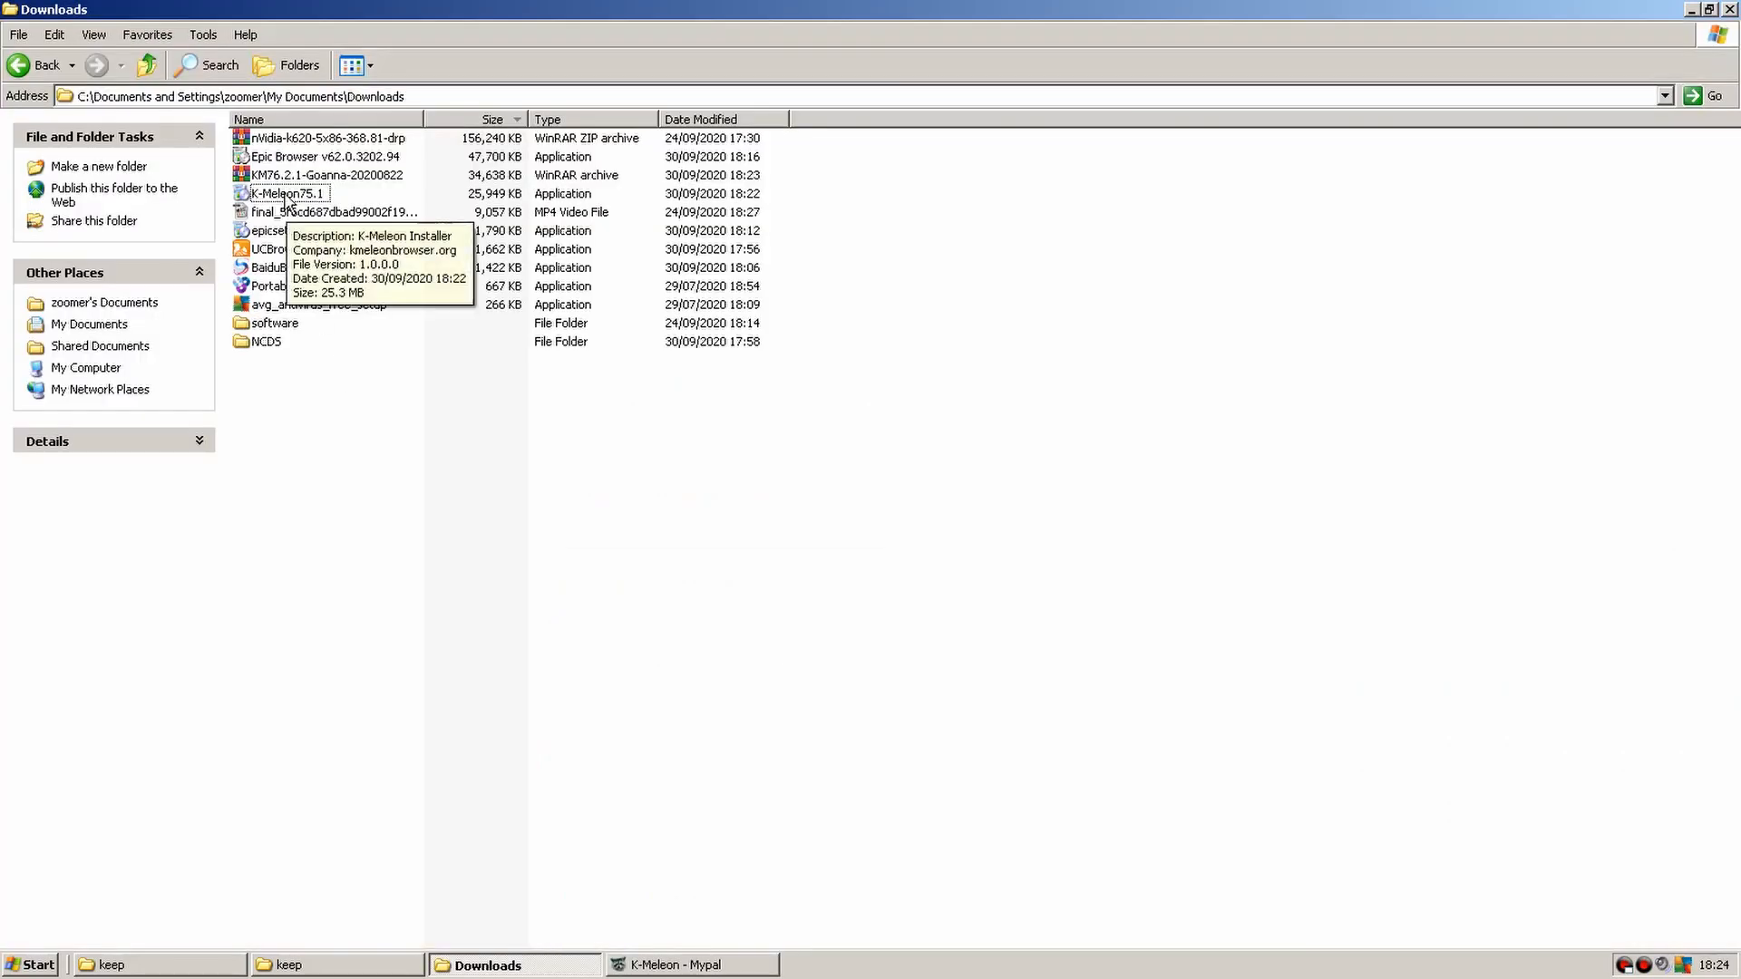
pyautogui.click(287, 193)
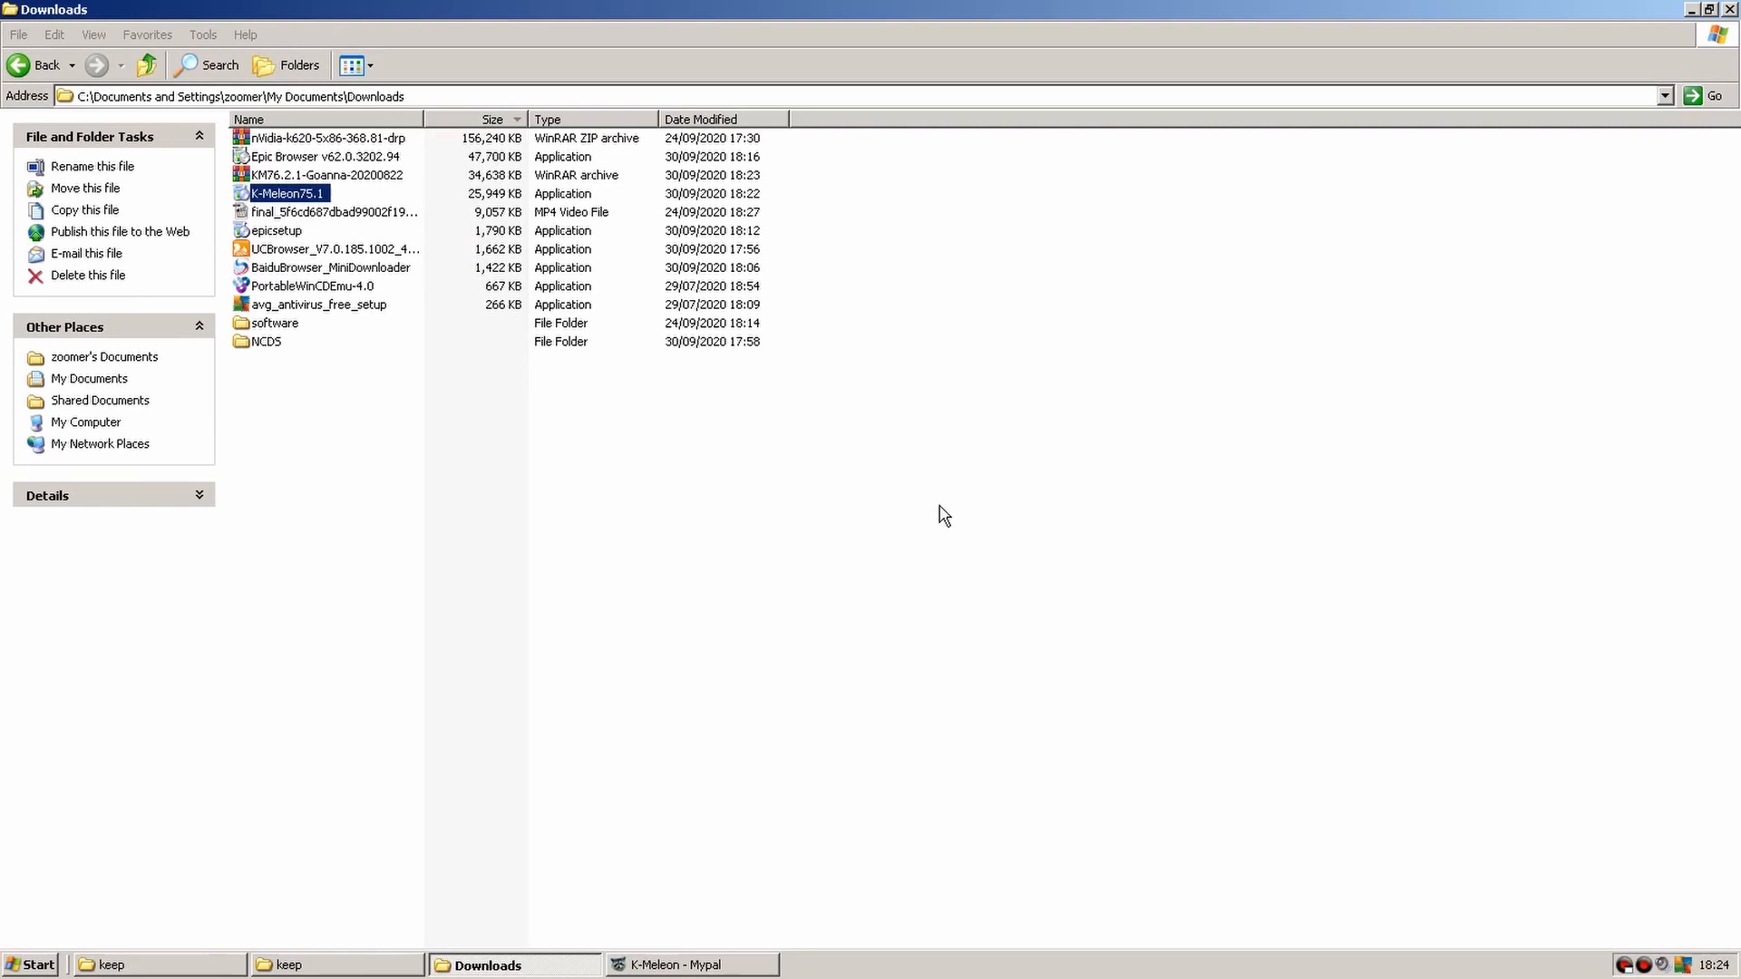
pyautogui.doubleClick(286, 192)
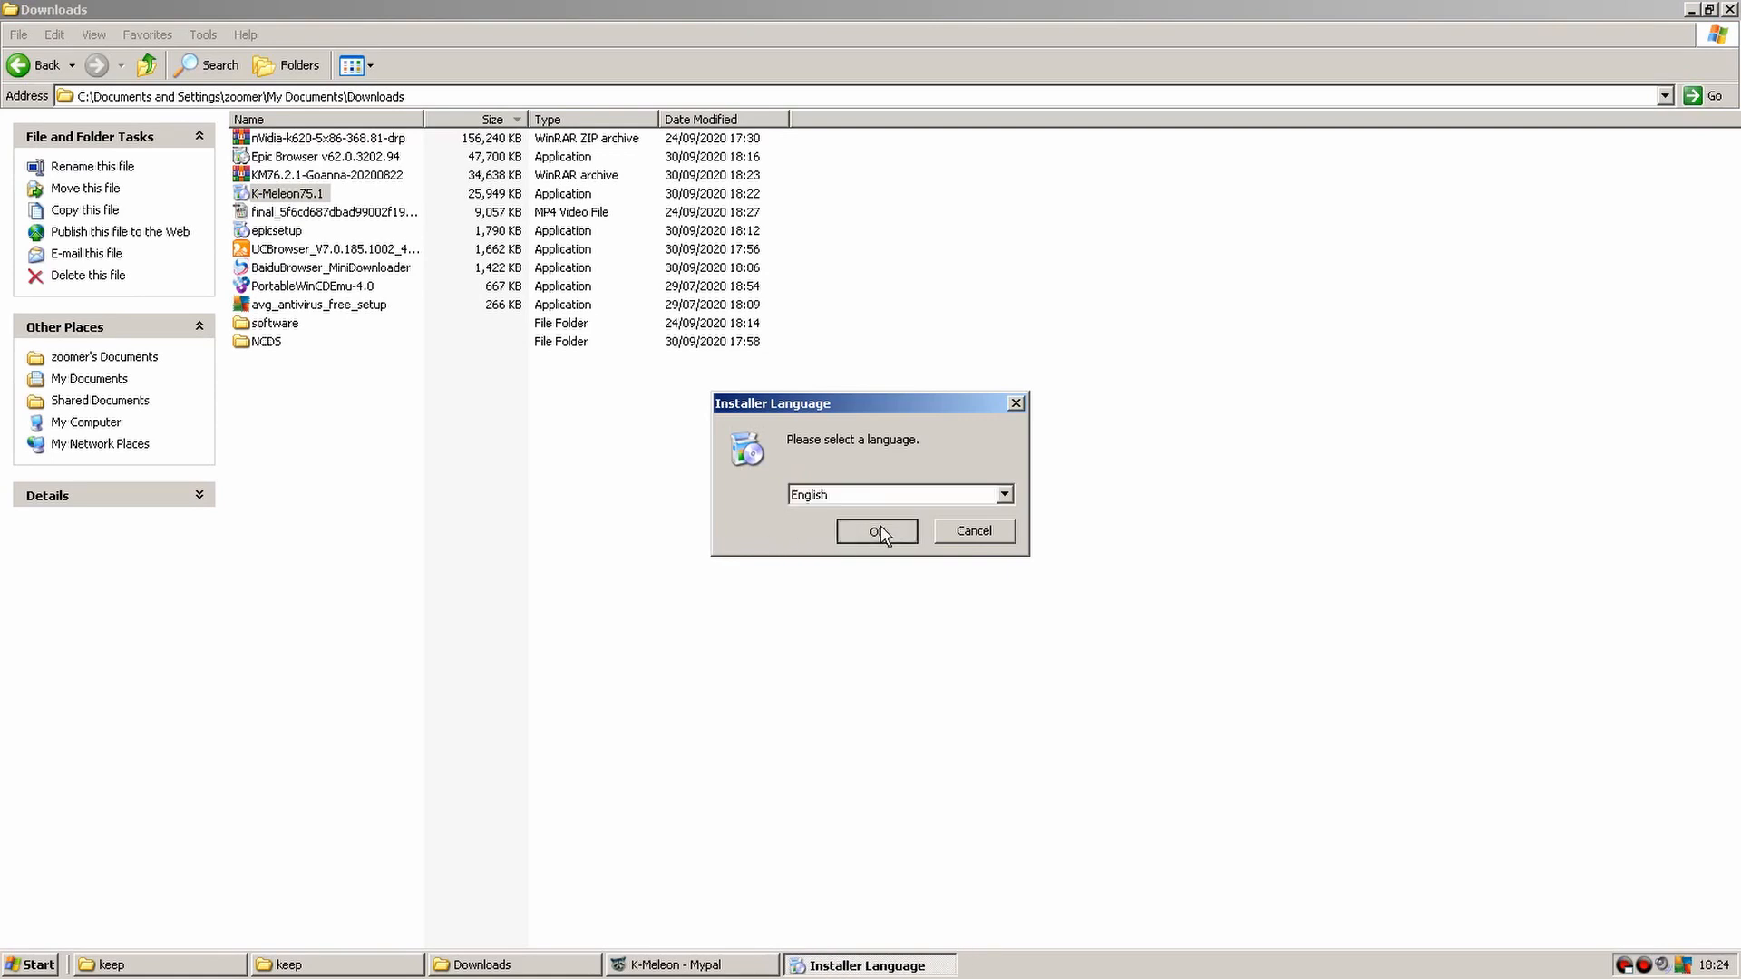
# Install K-Meleon in English with Standard setup, not as default browser, and launch it.
pyautogui.click(875, 530)
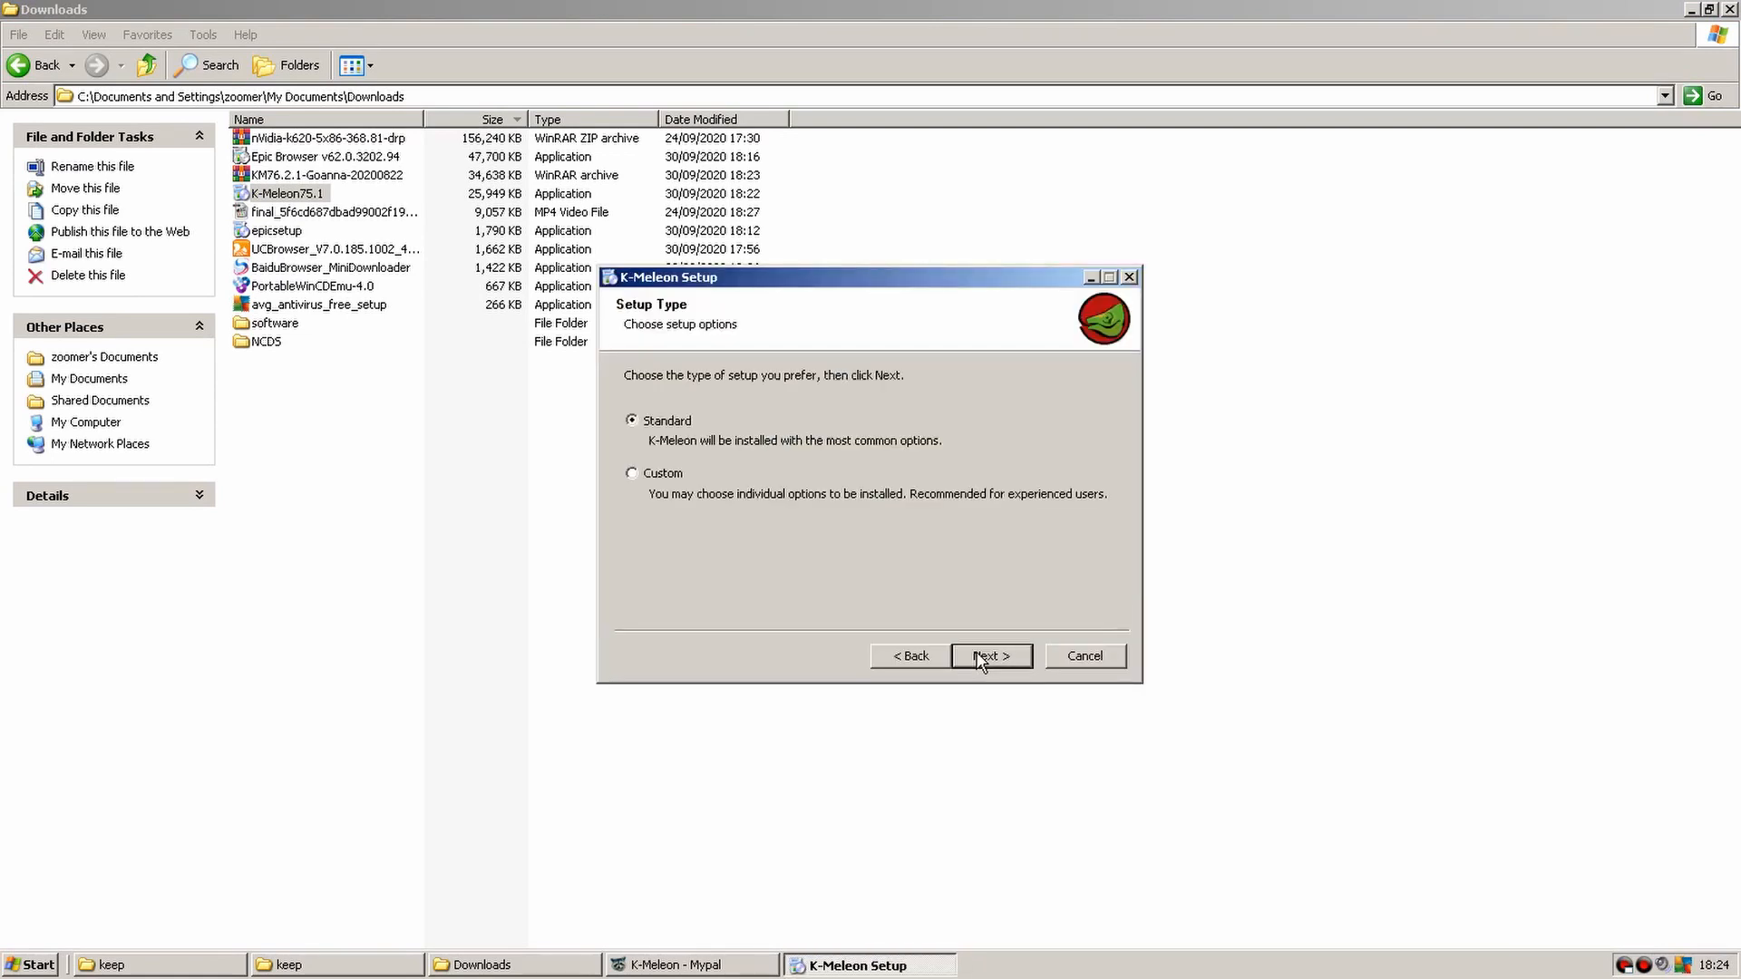
pyautogui.click(988, 656)
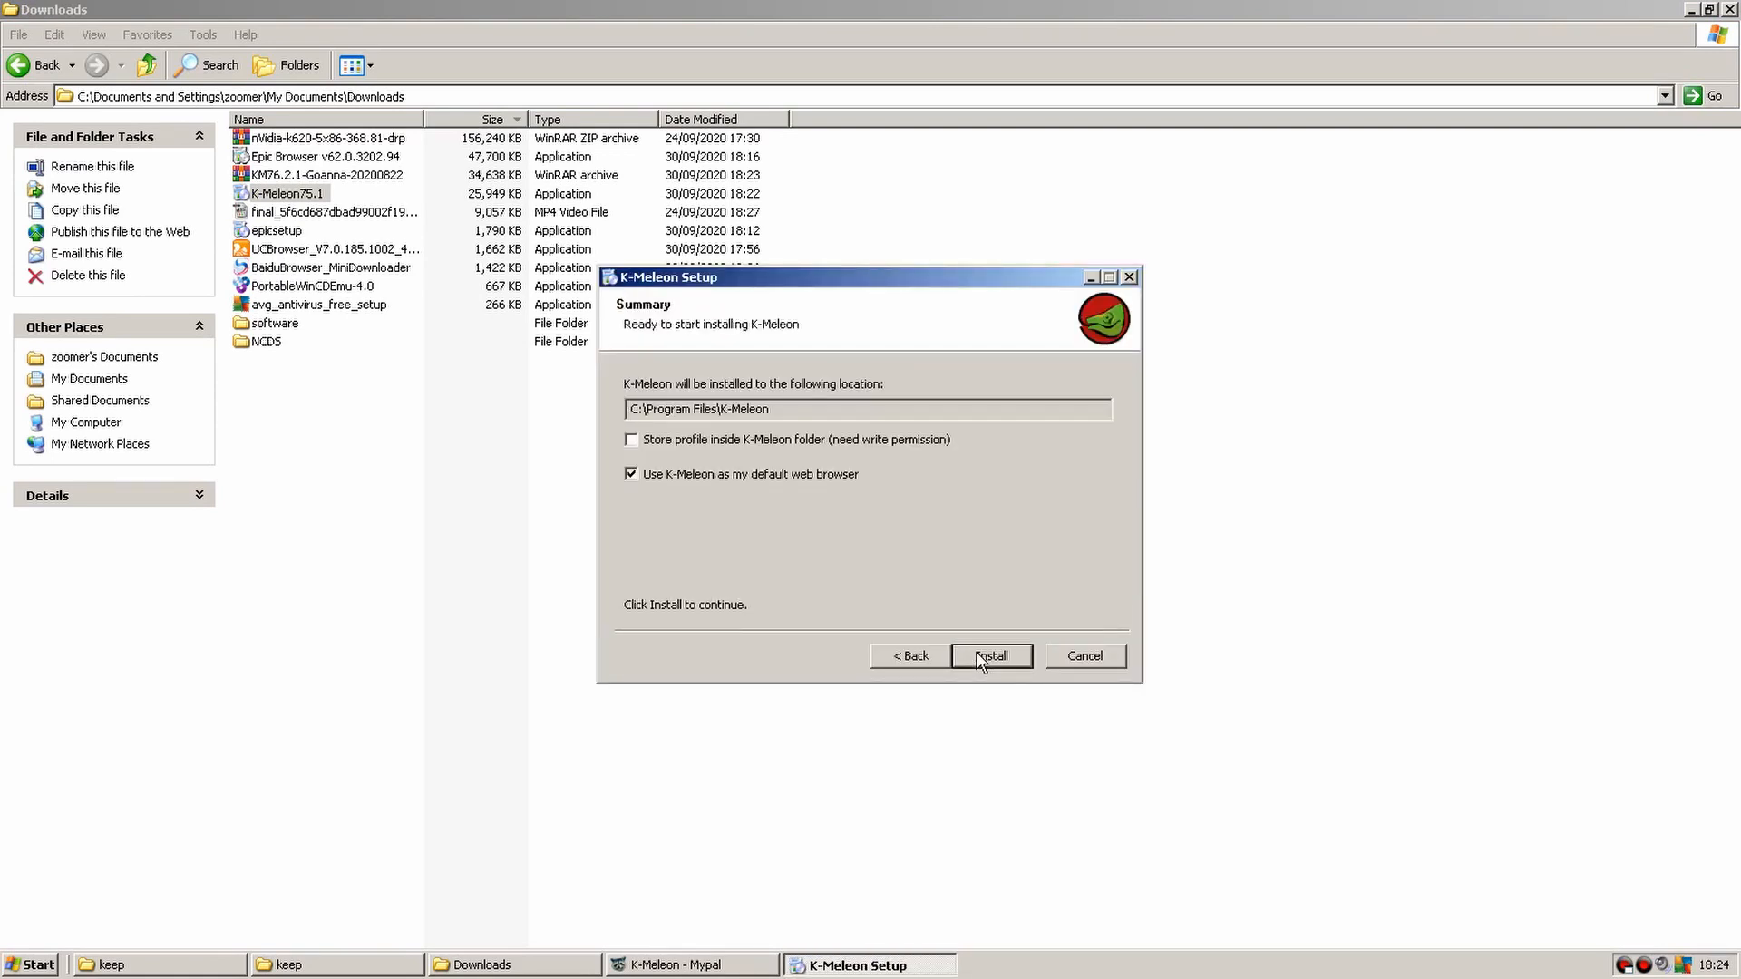
pyautogui.click(631, 474)
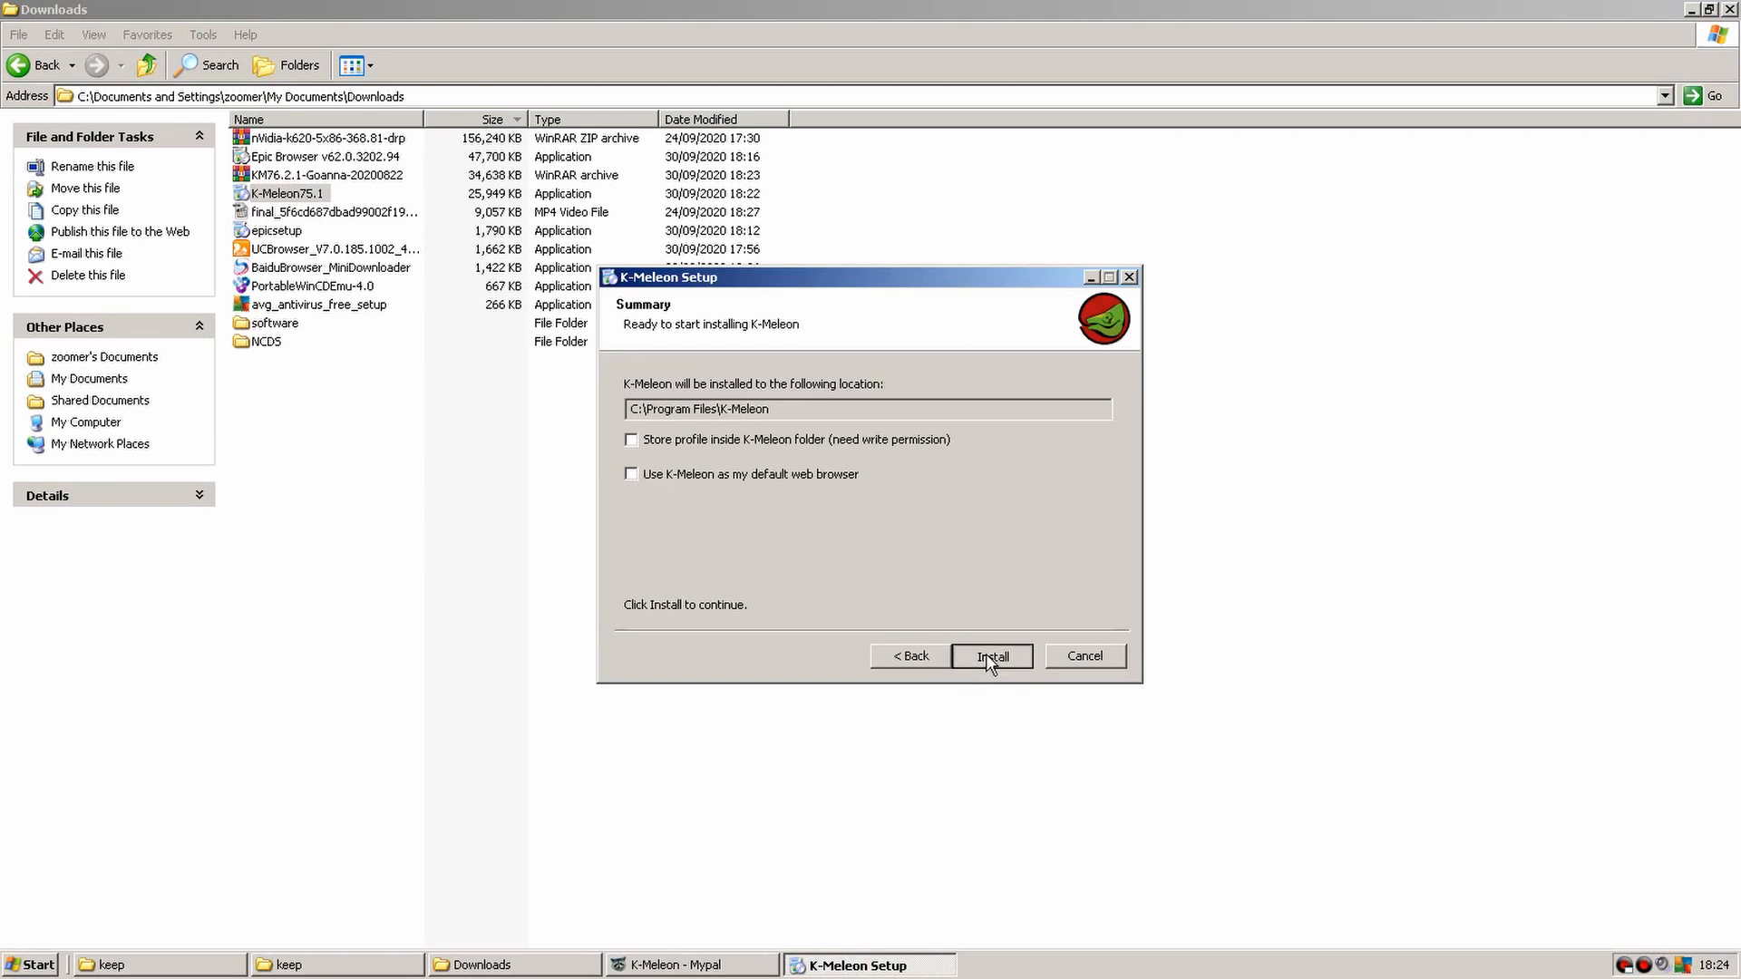
pyautogui.click(989, 655)
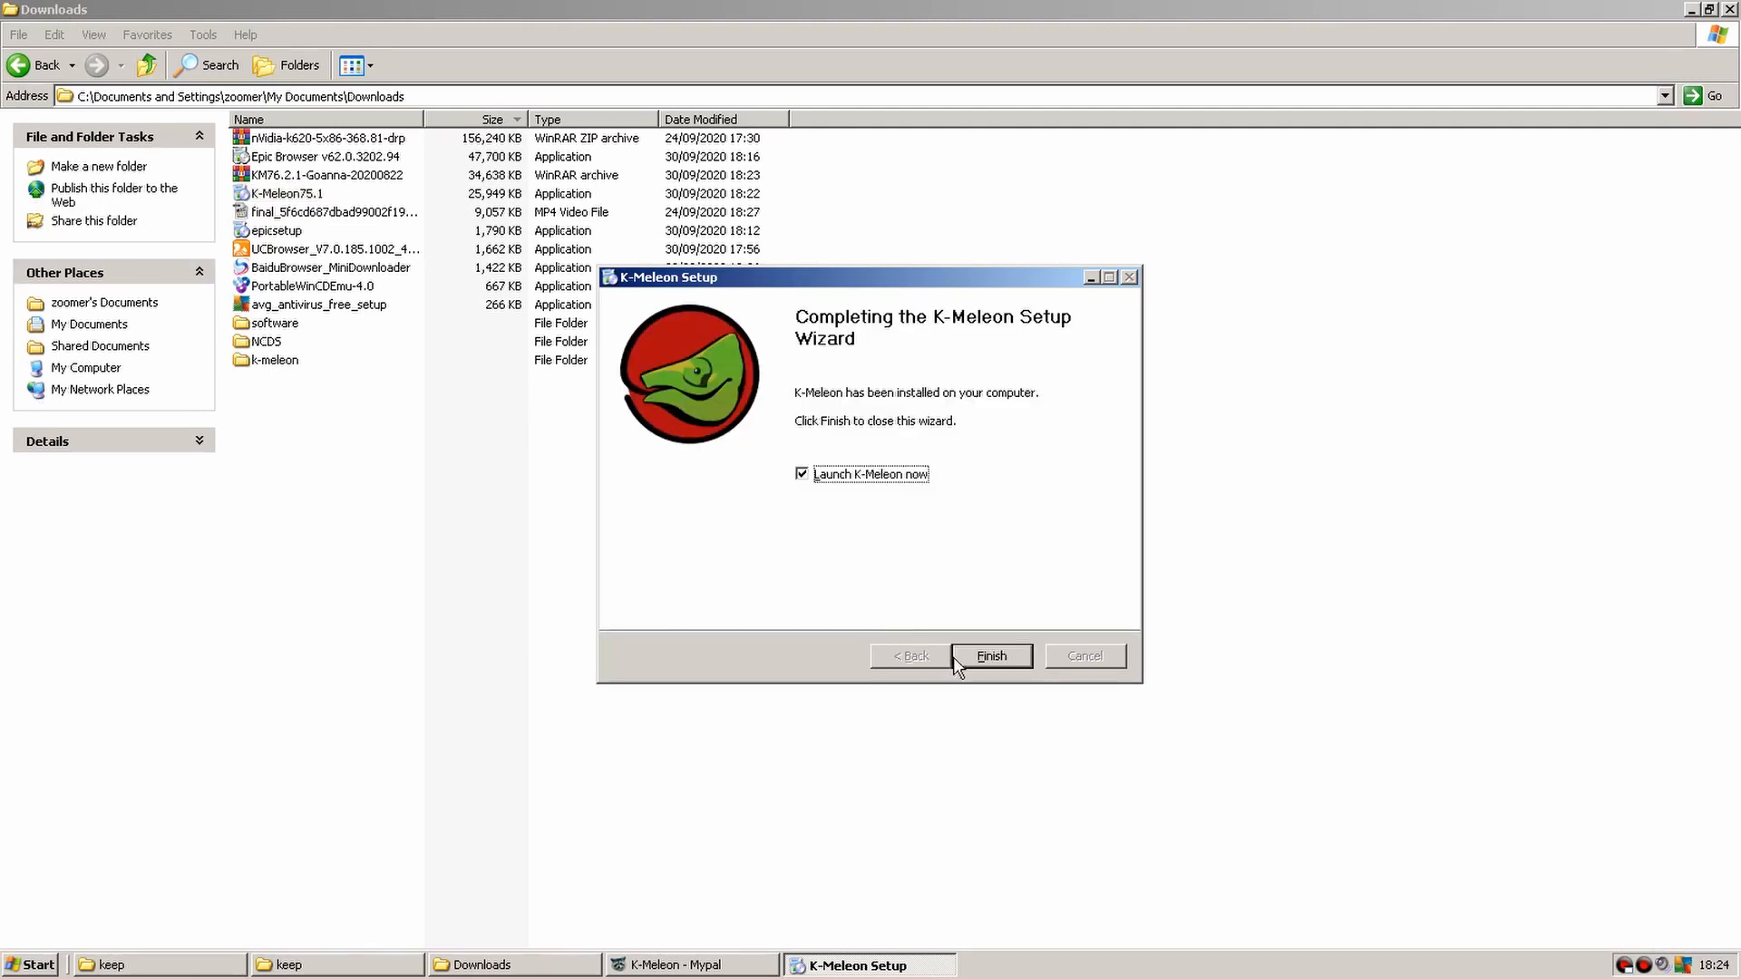
pyautogui.click(990, 655)
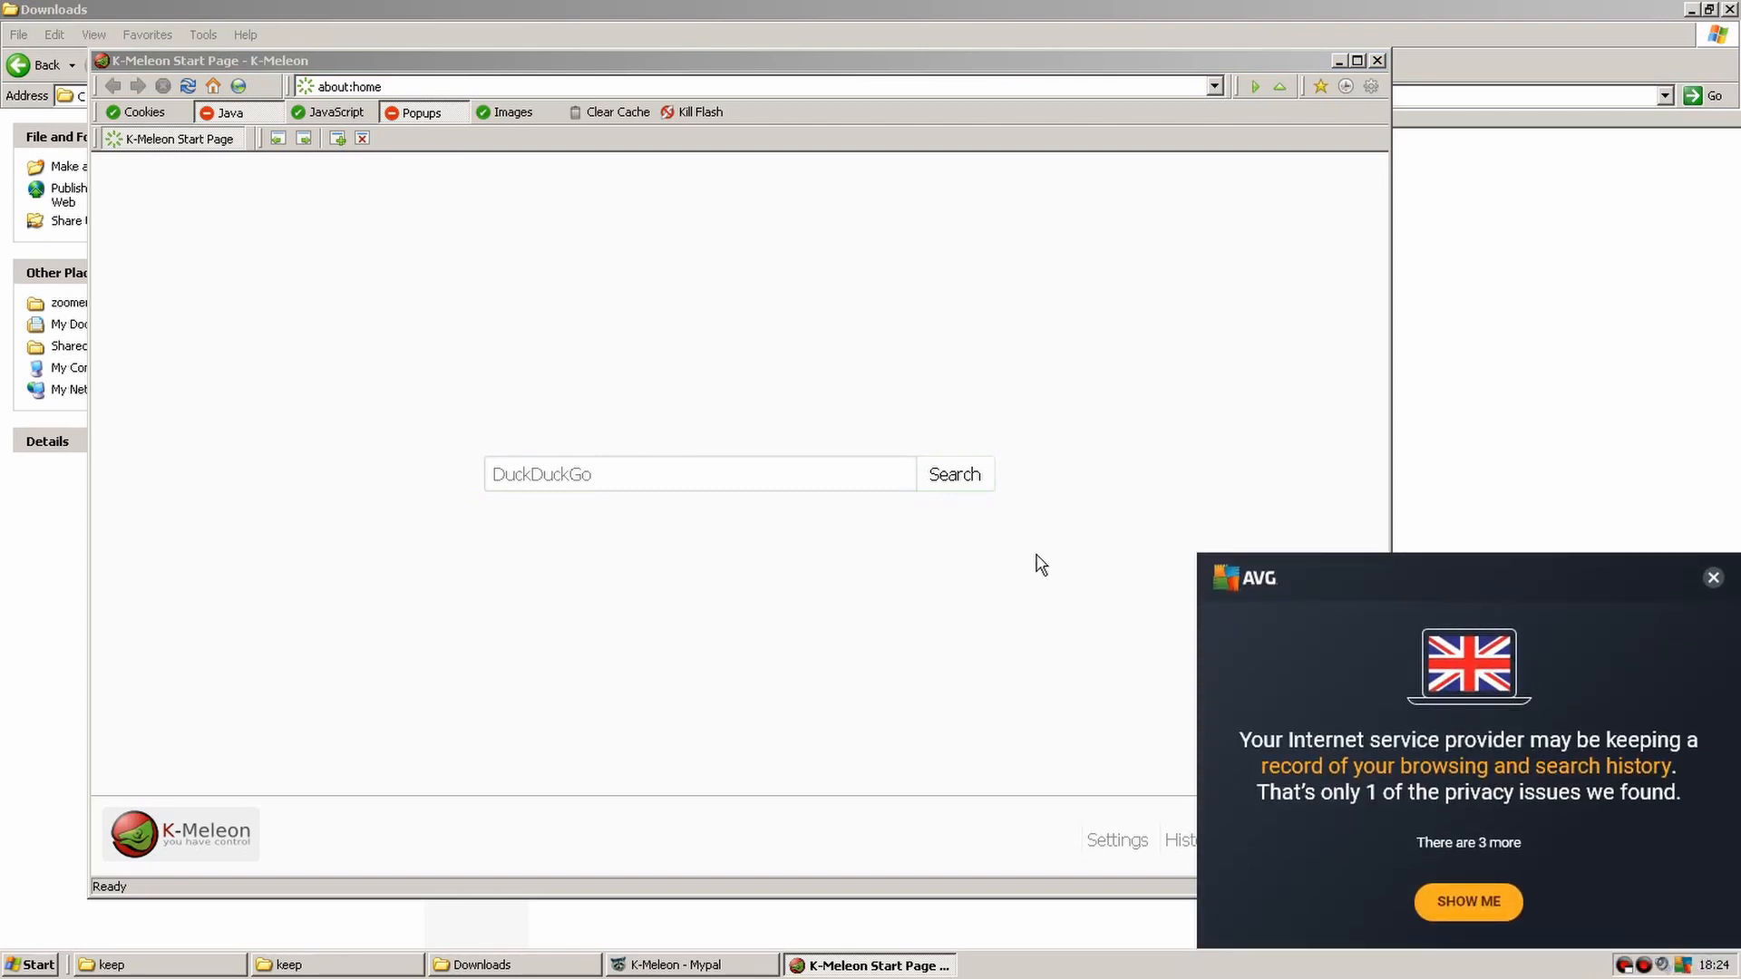
pyautogui.moveTo(1559, 617)
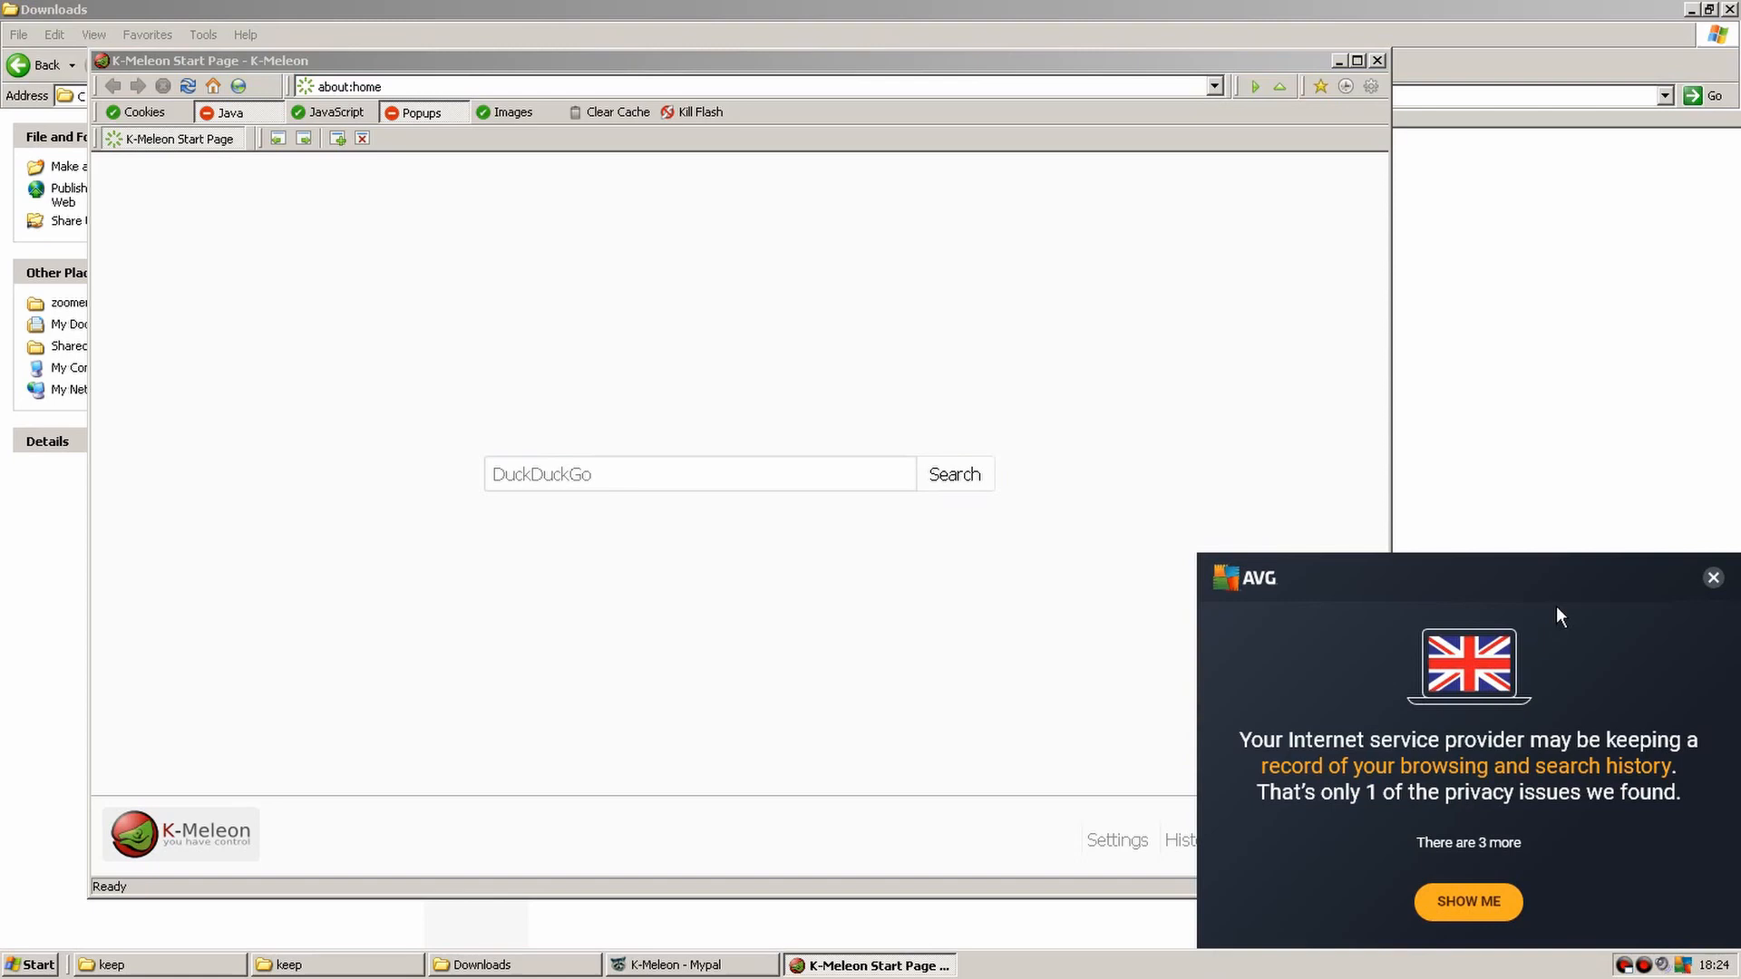
# Dismiss the AVG popup and search Google for 'windows xp browser' in K-Meleon.
pyautogui.click(1711, 578)
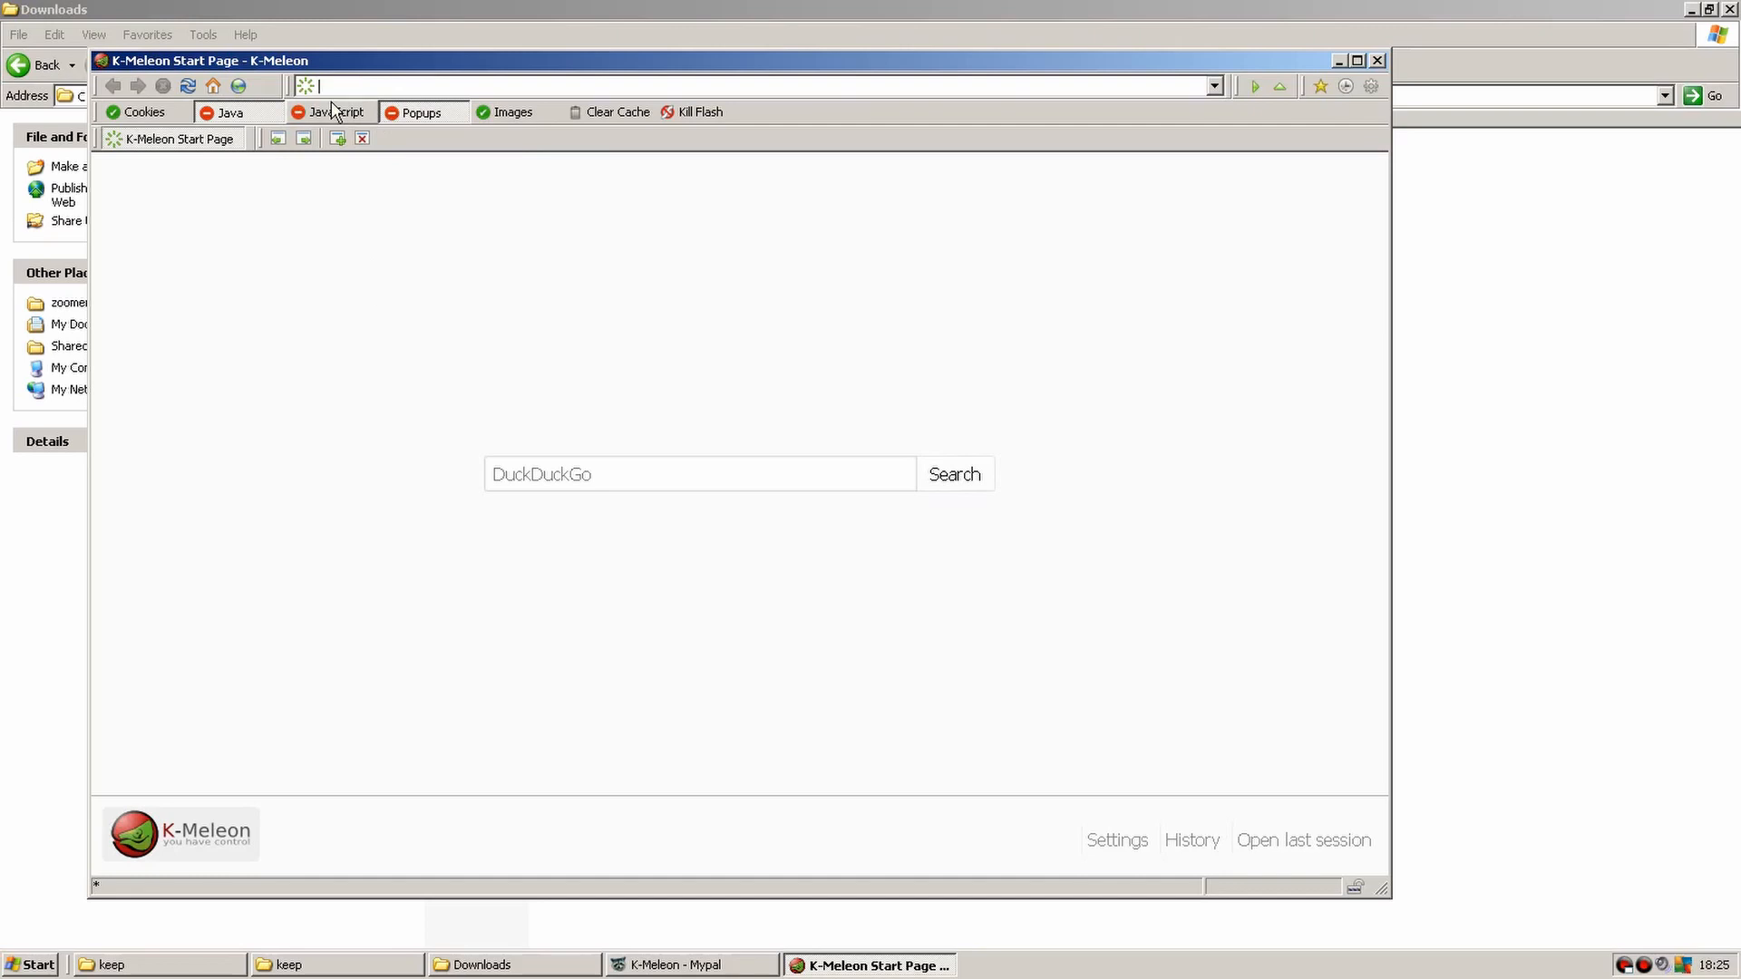
pyautogui.write('www.google.com/?gws_rd=ssl')
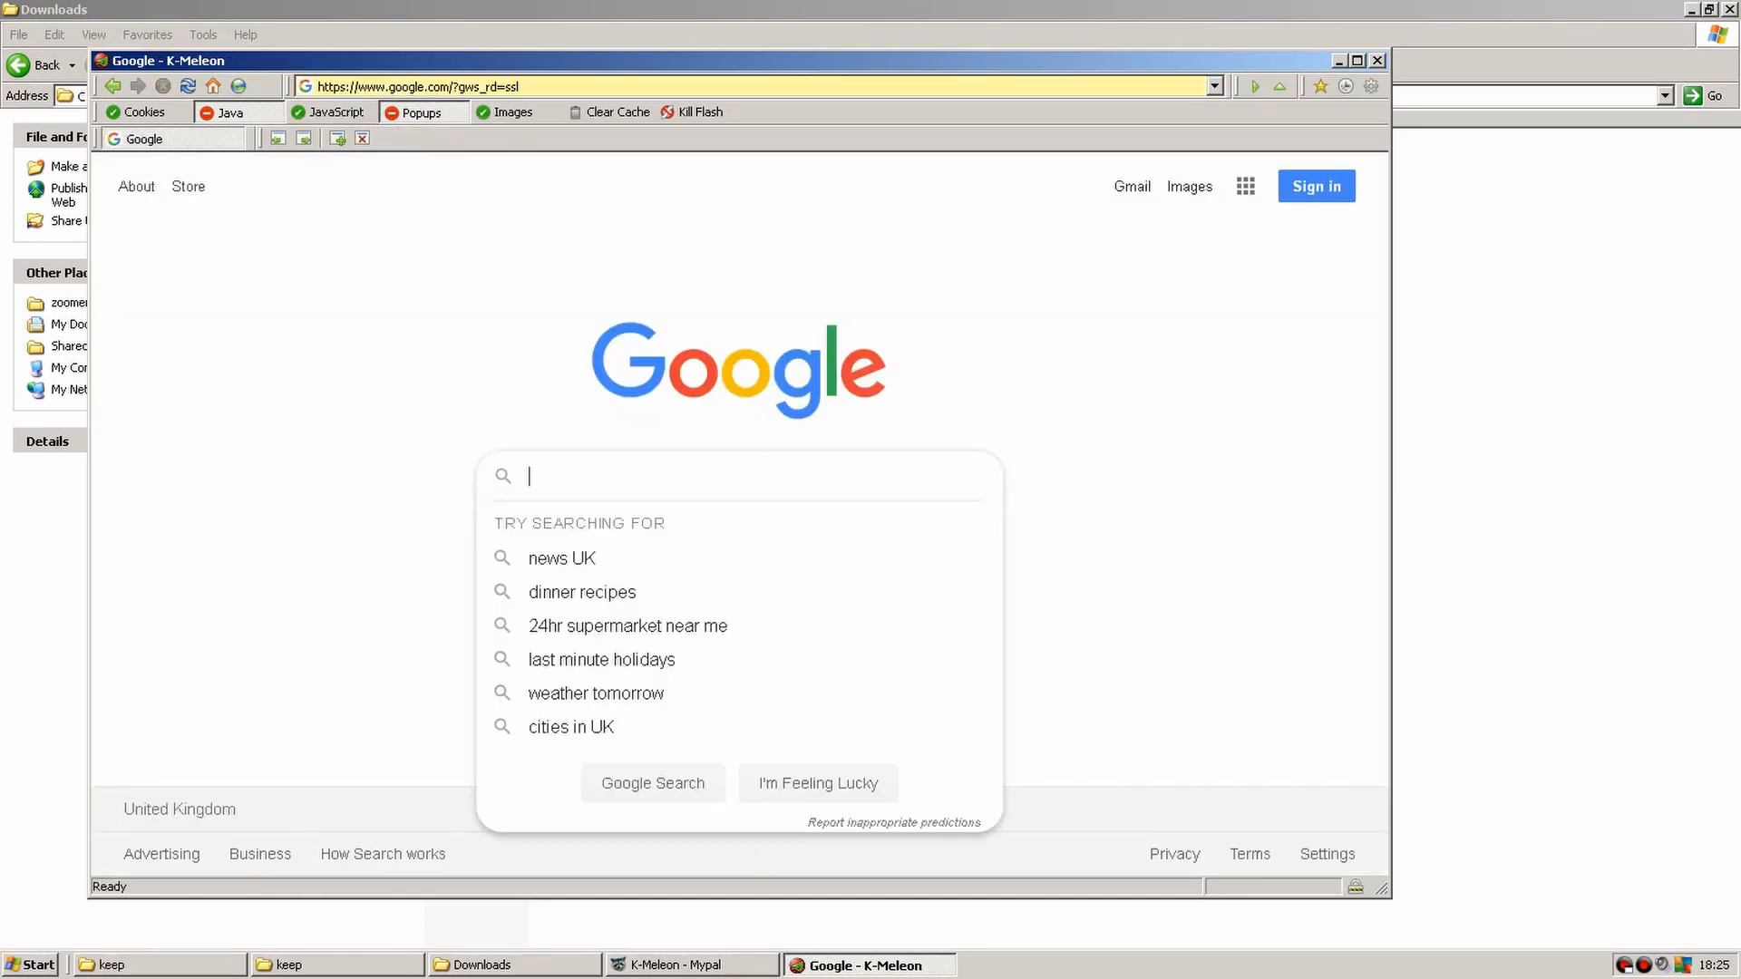
pyautogui.write('windows xp bros')
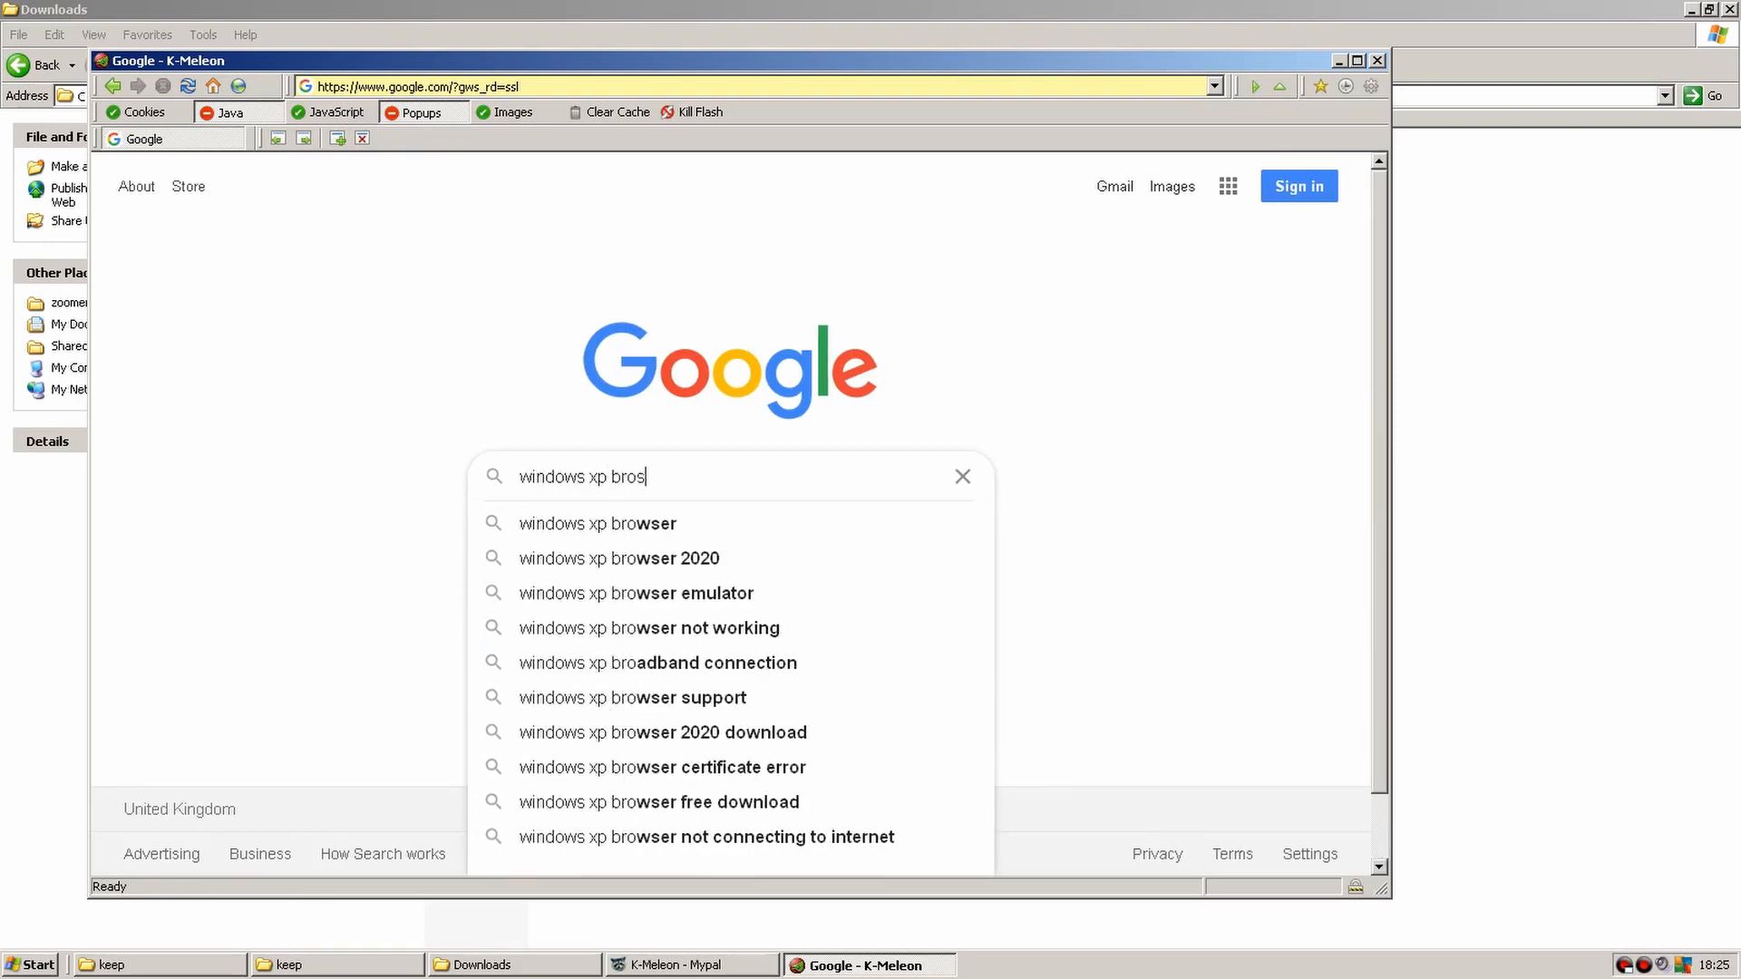
pyautogui.press('BackSpace')
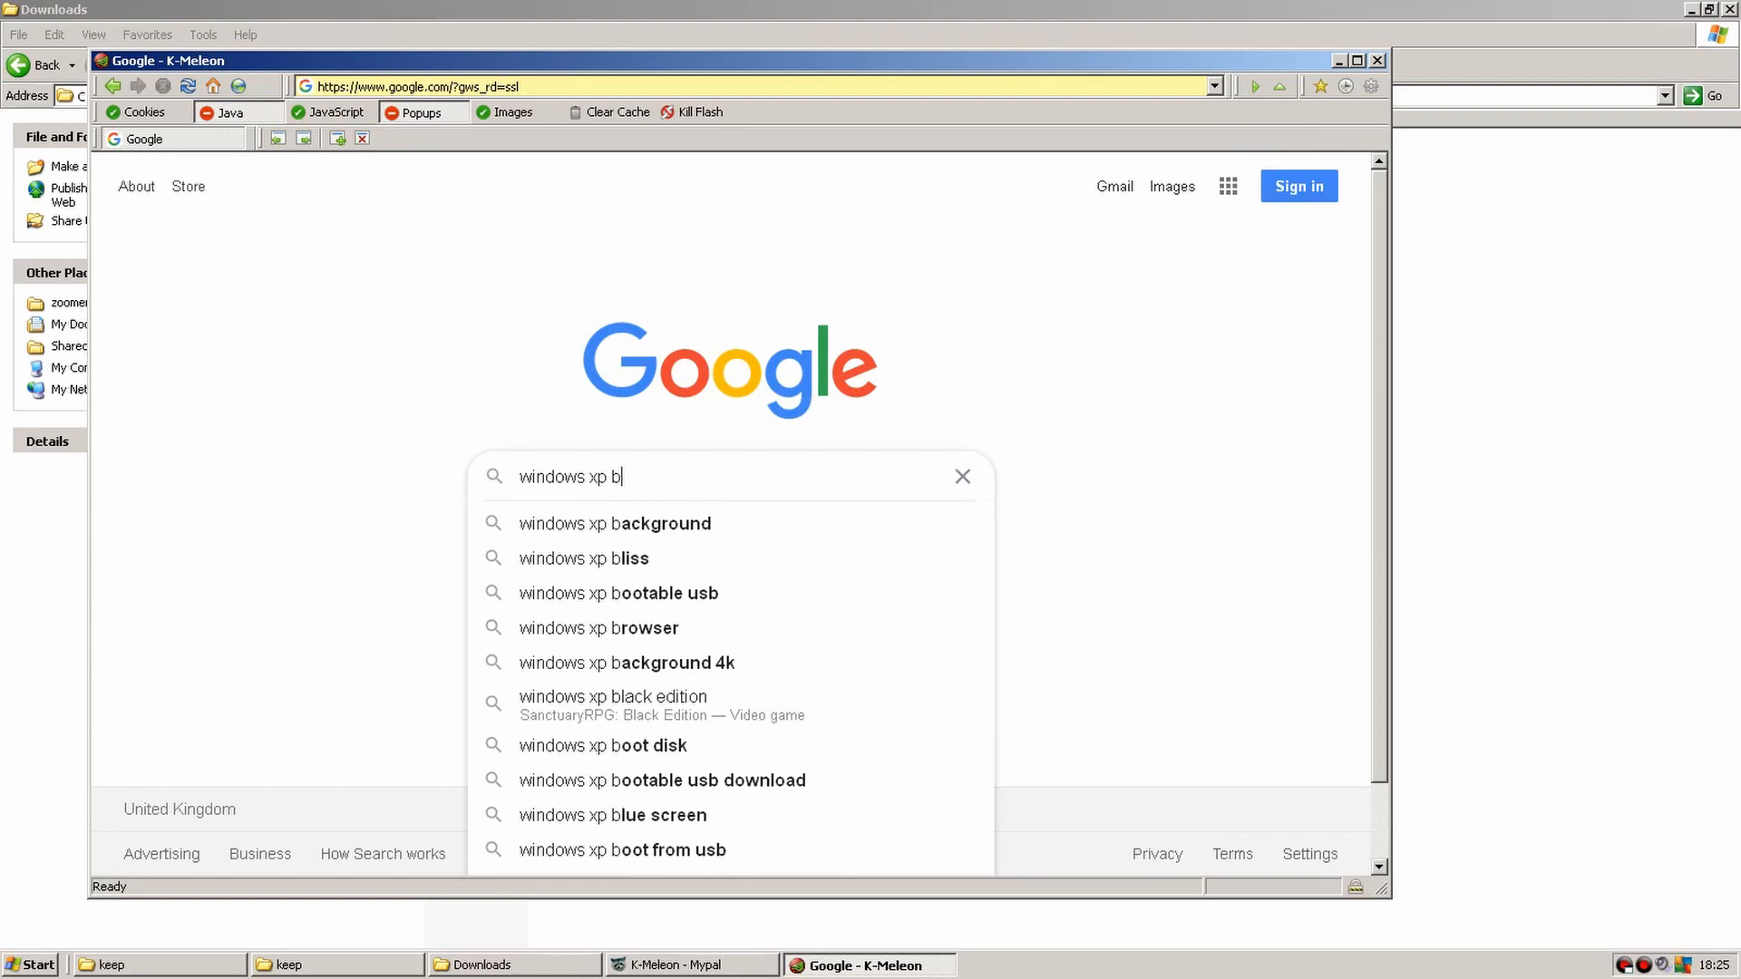
pyautogui.write('ro')
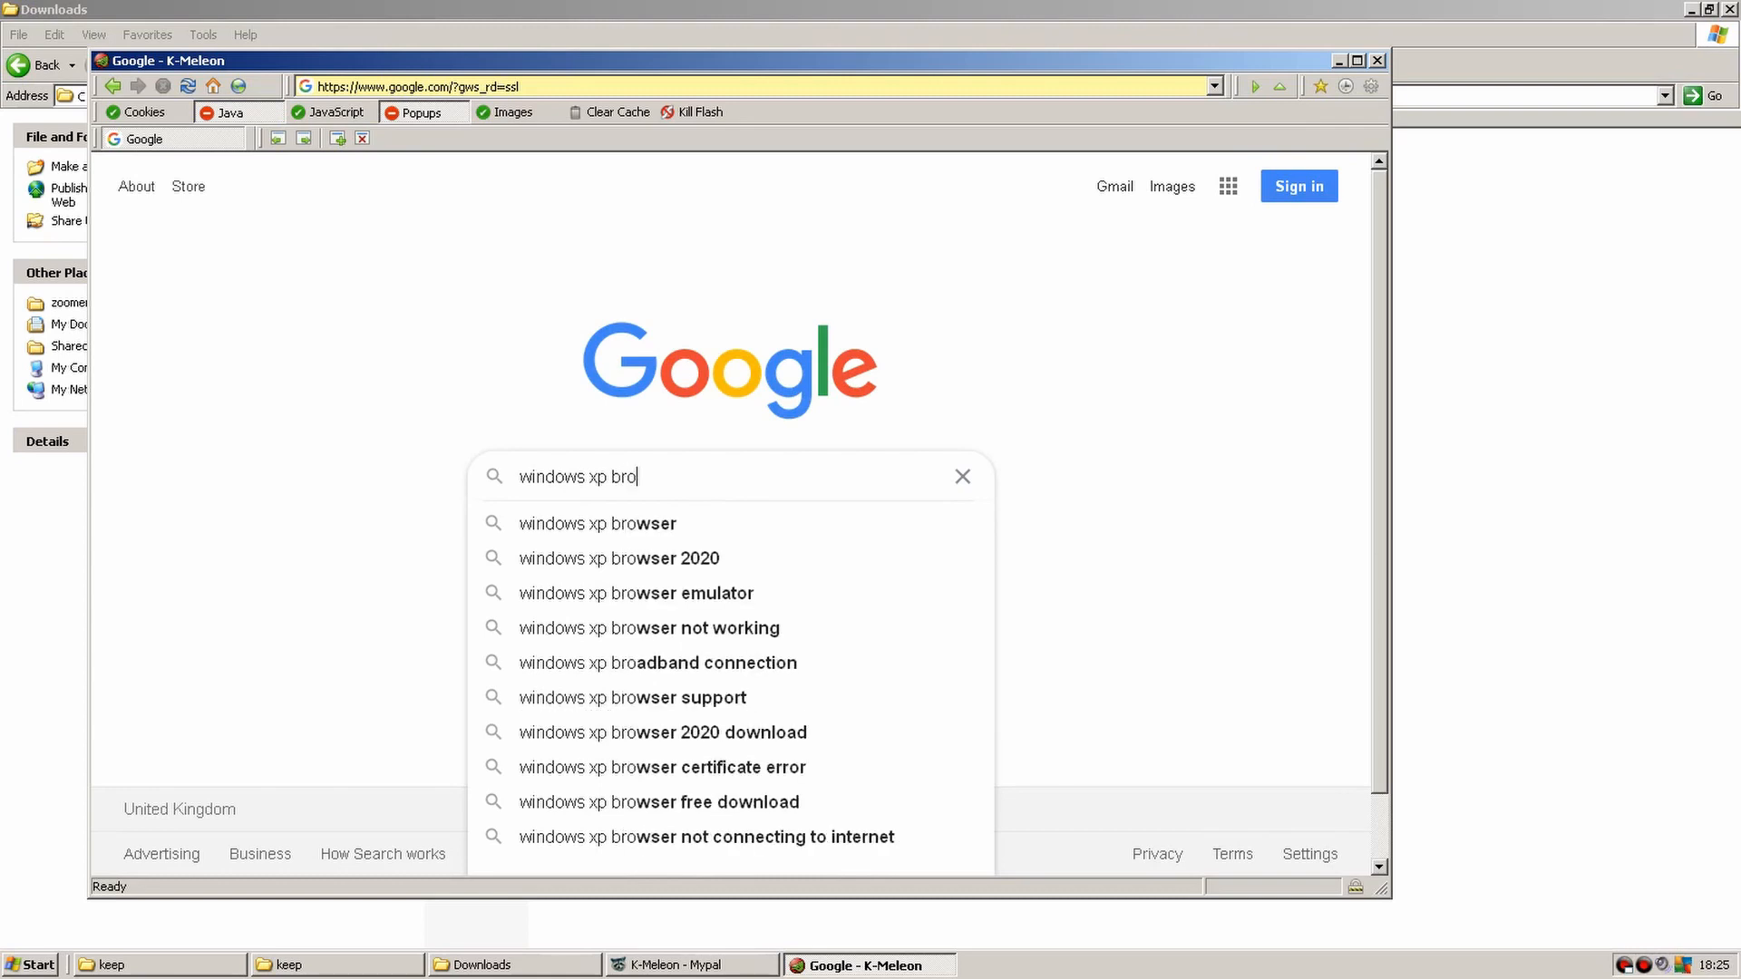
pyautogui.click(598, 523)
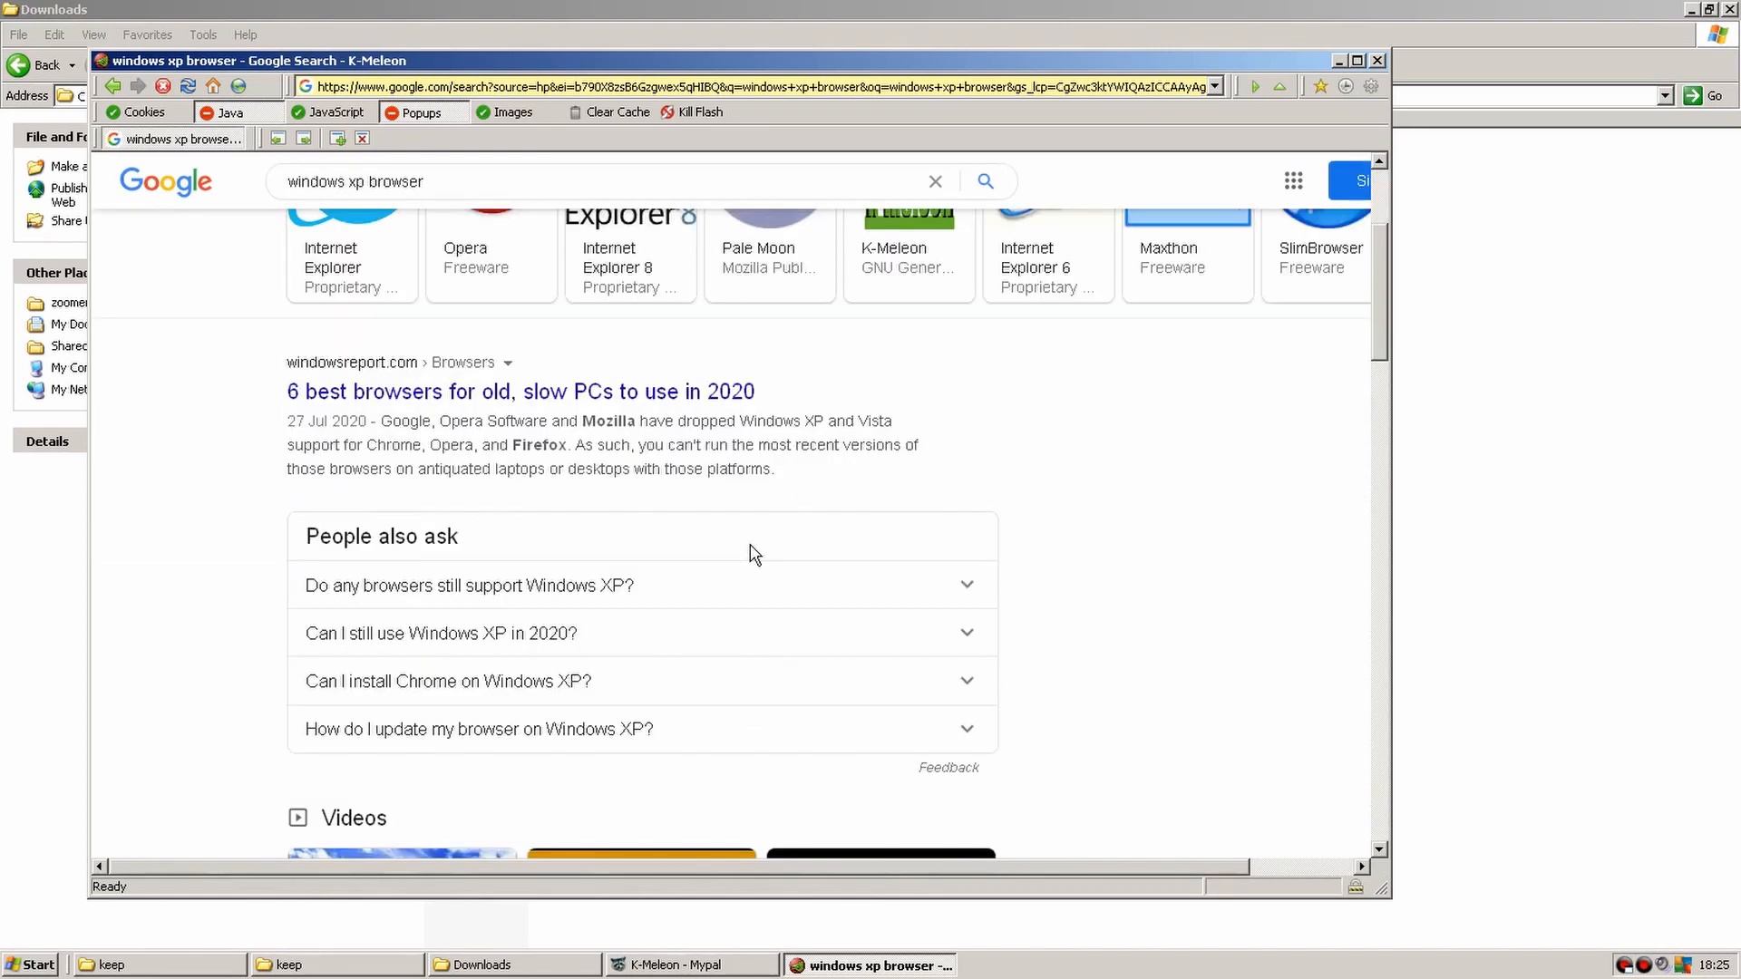
pyautogui.scroll(-3)
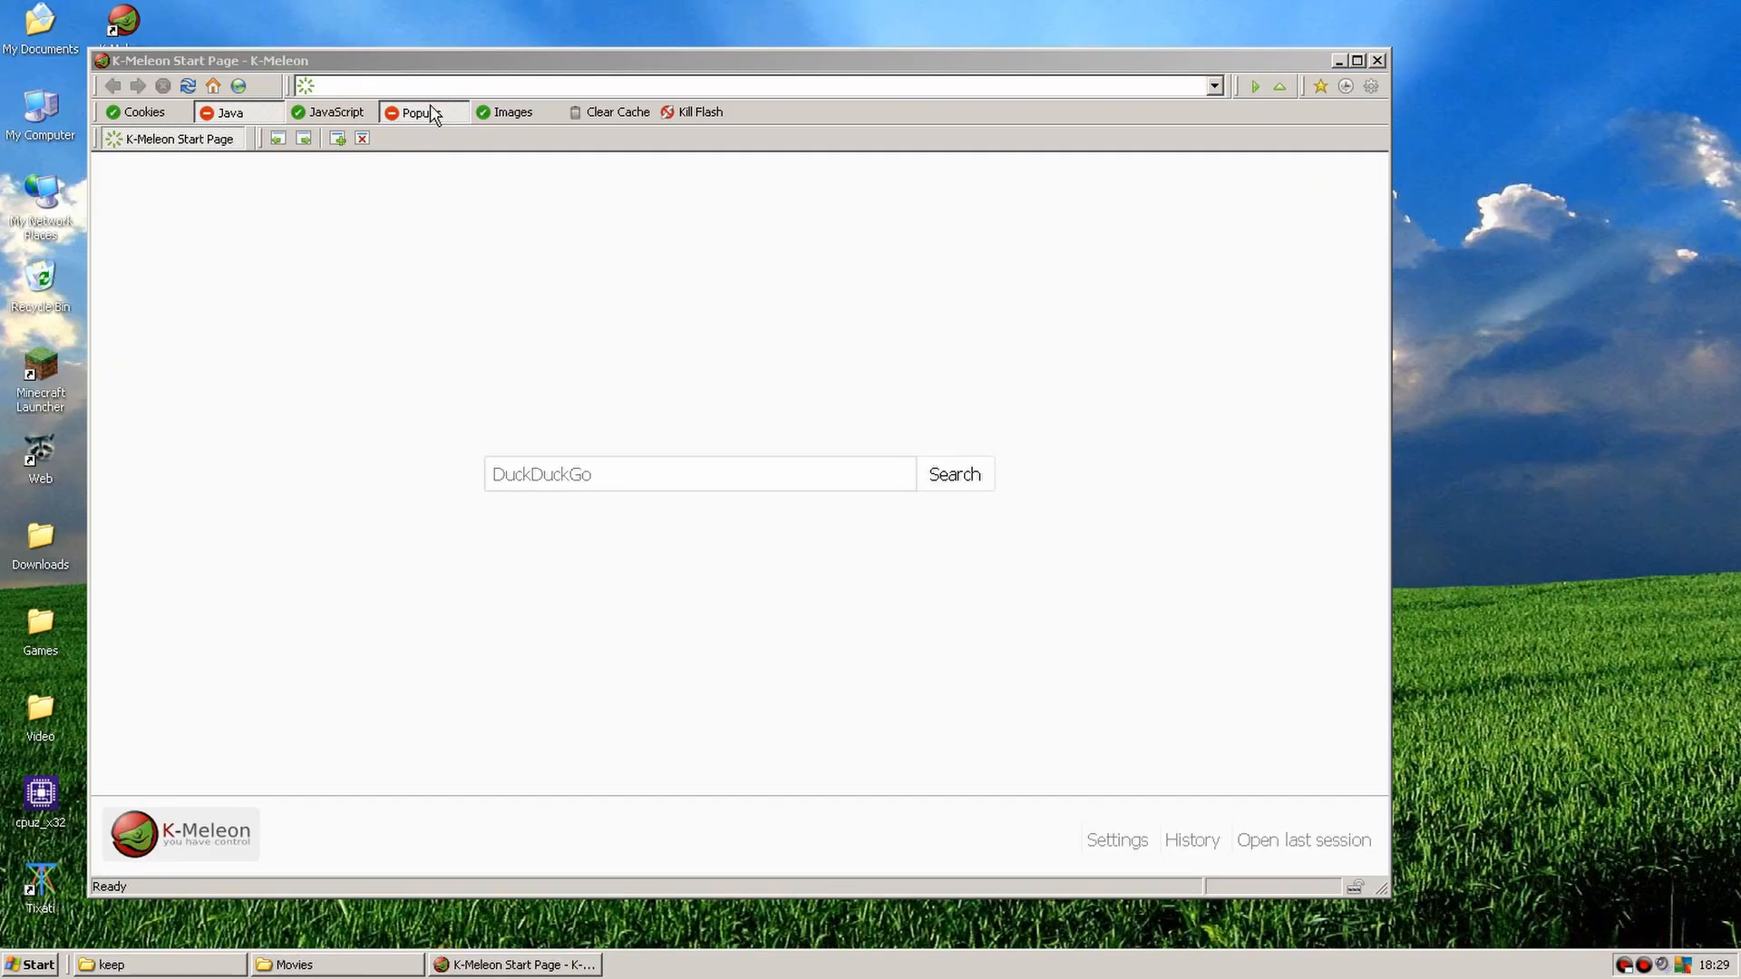
pyautogui.write('www.youtube.com/supported_browsers?next_url=%2F')
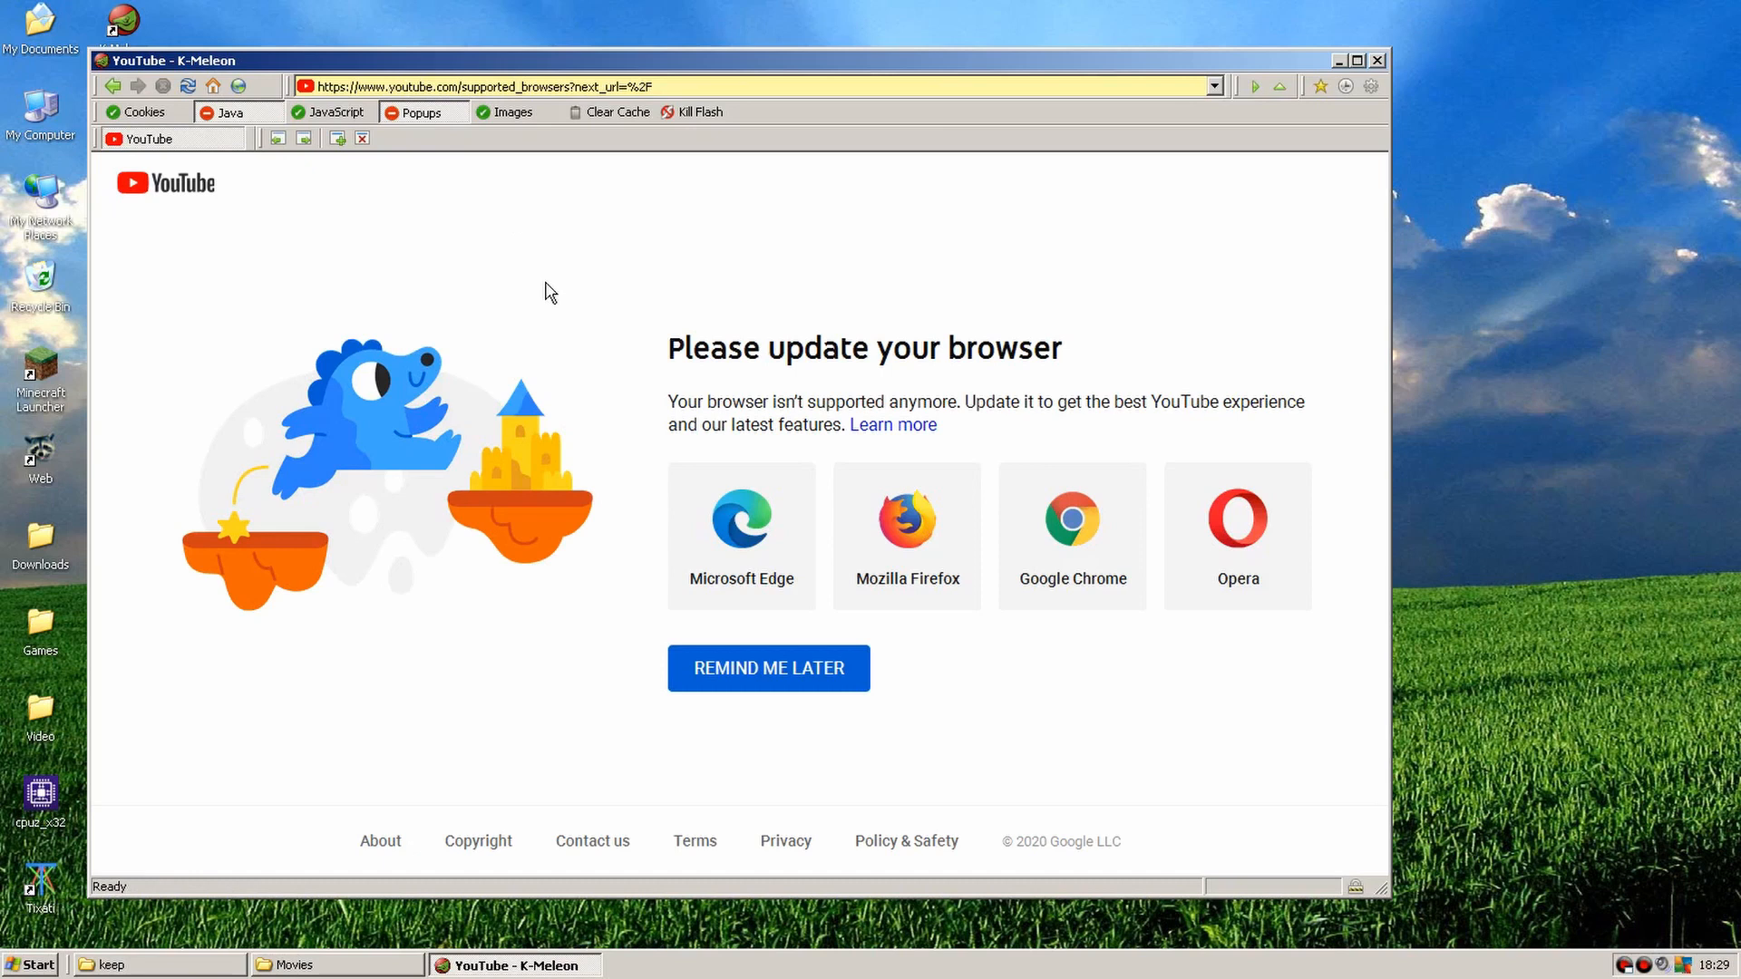
pyautogui.click(768, 667)
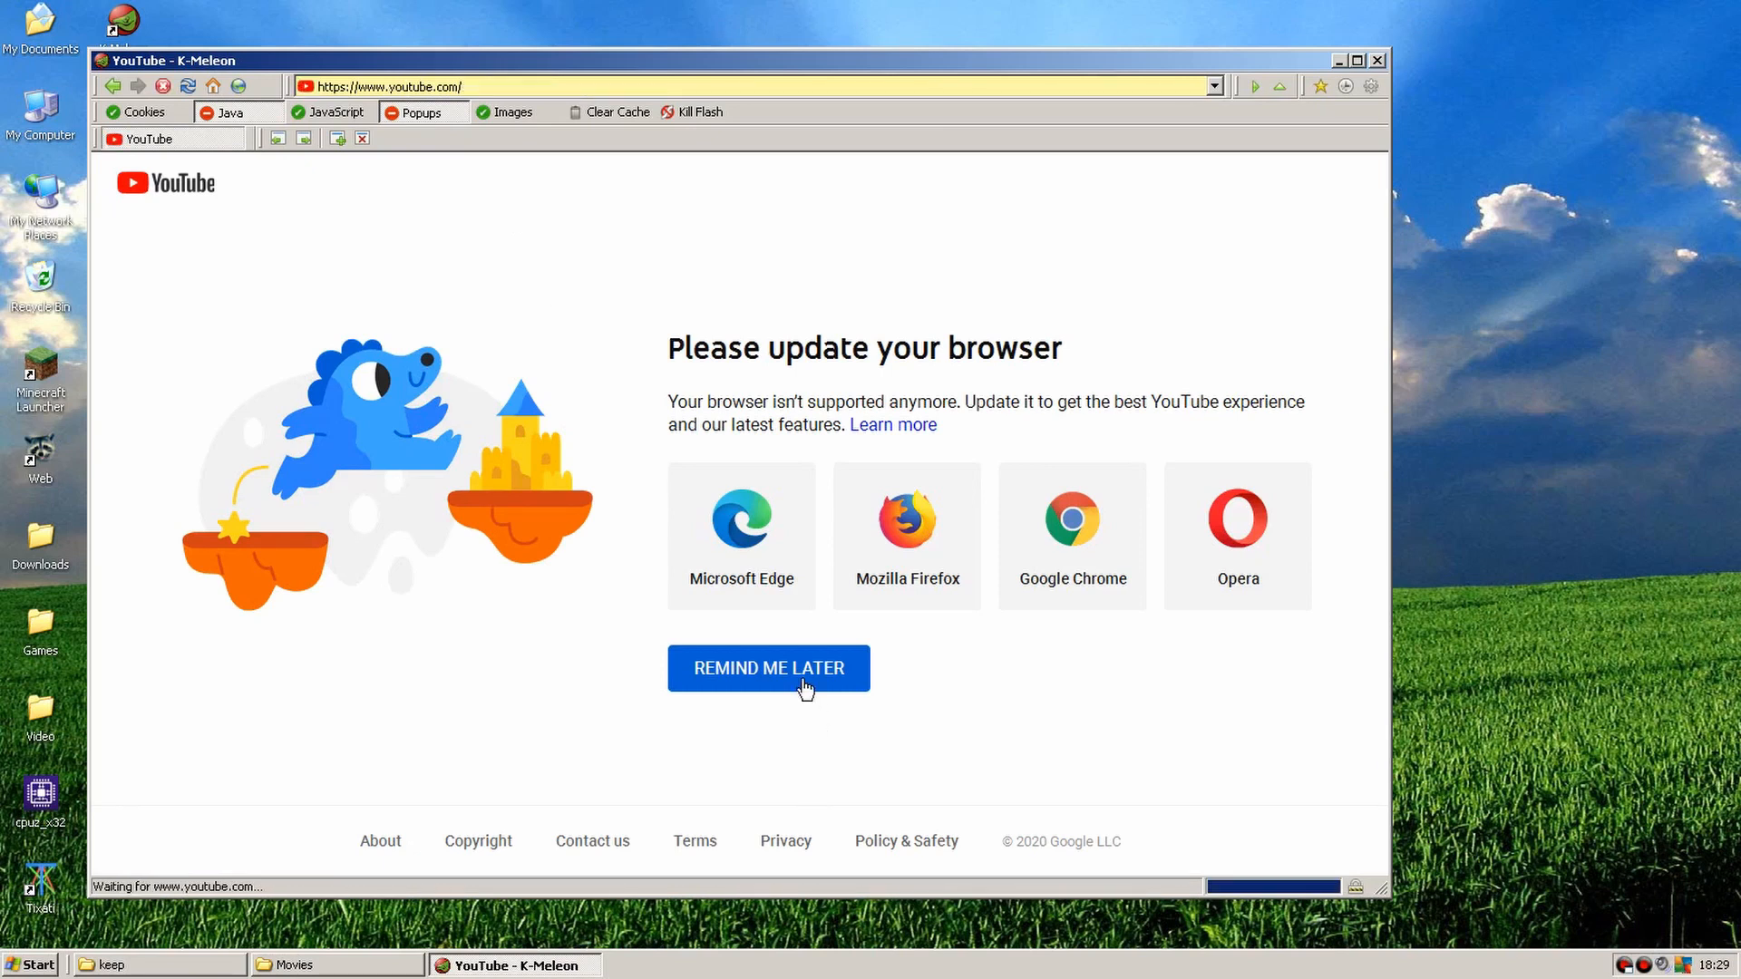
pyautogui.click(767, 667)
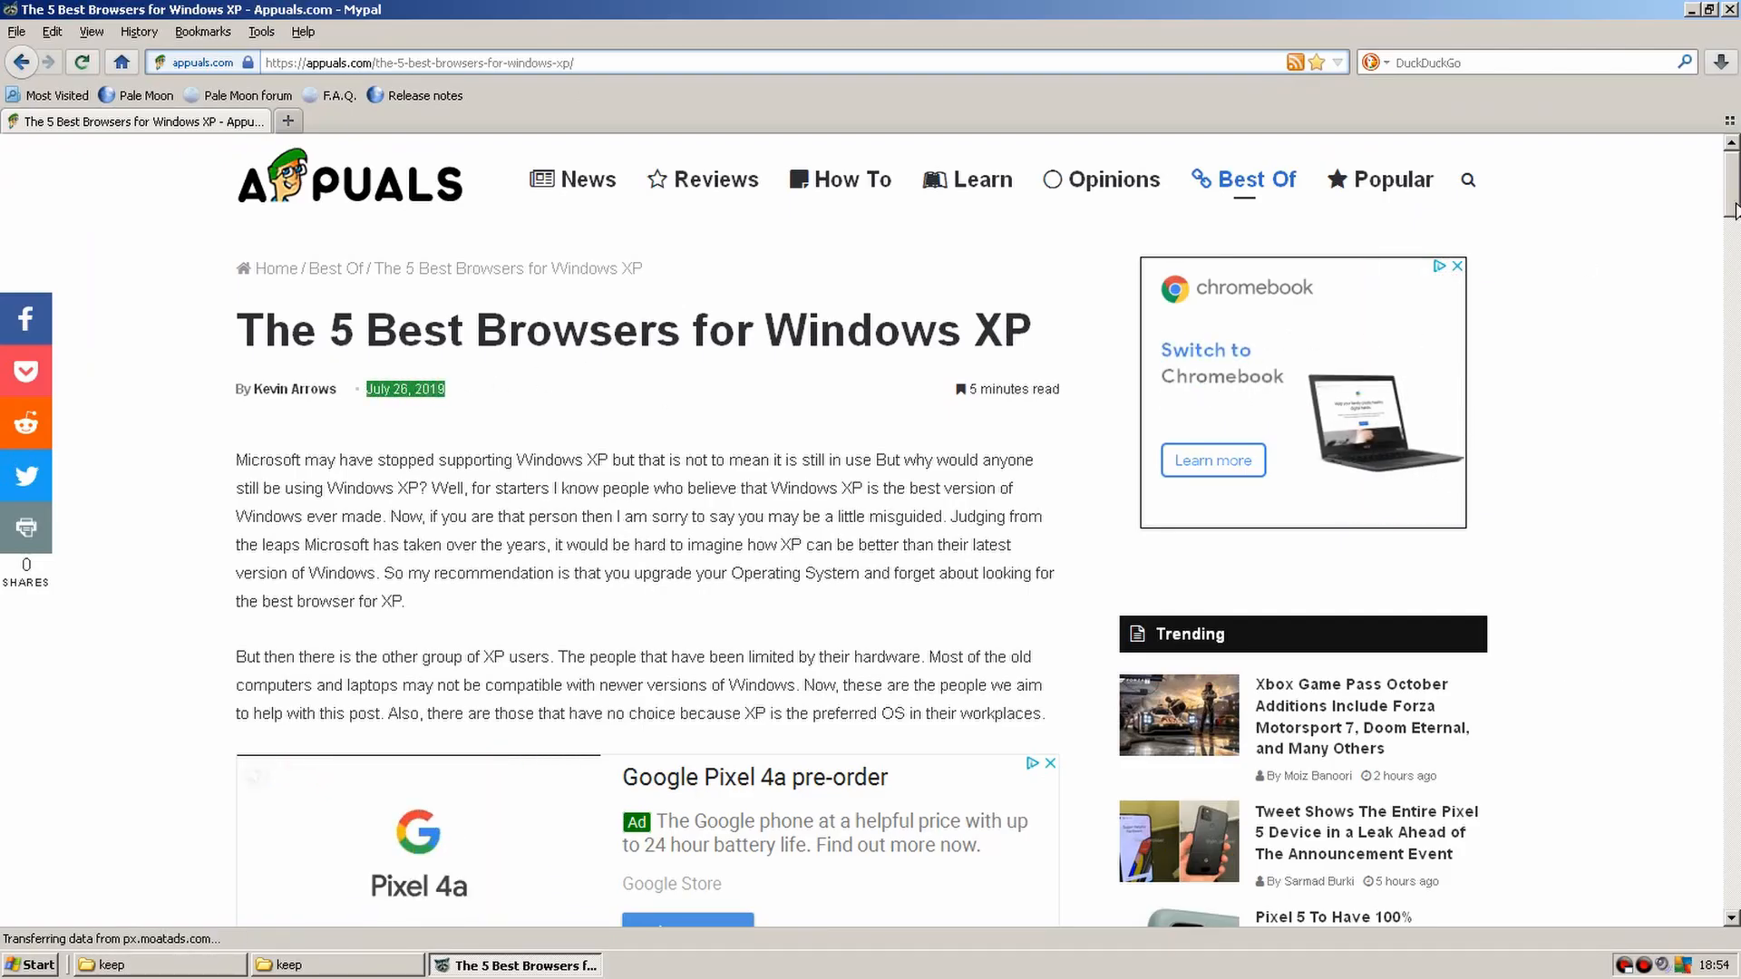
# Scroll the Appuals article down to the '5. Mozilla Firefox' section.
pyautogui.scroll(-3)
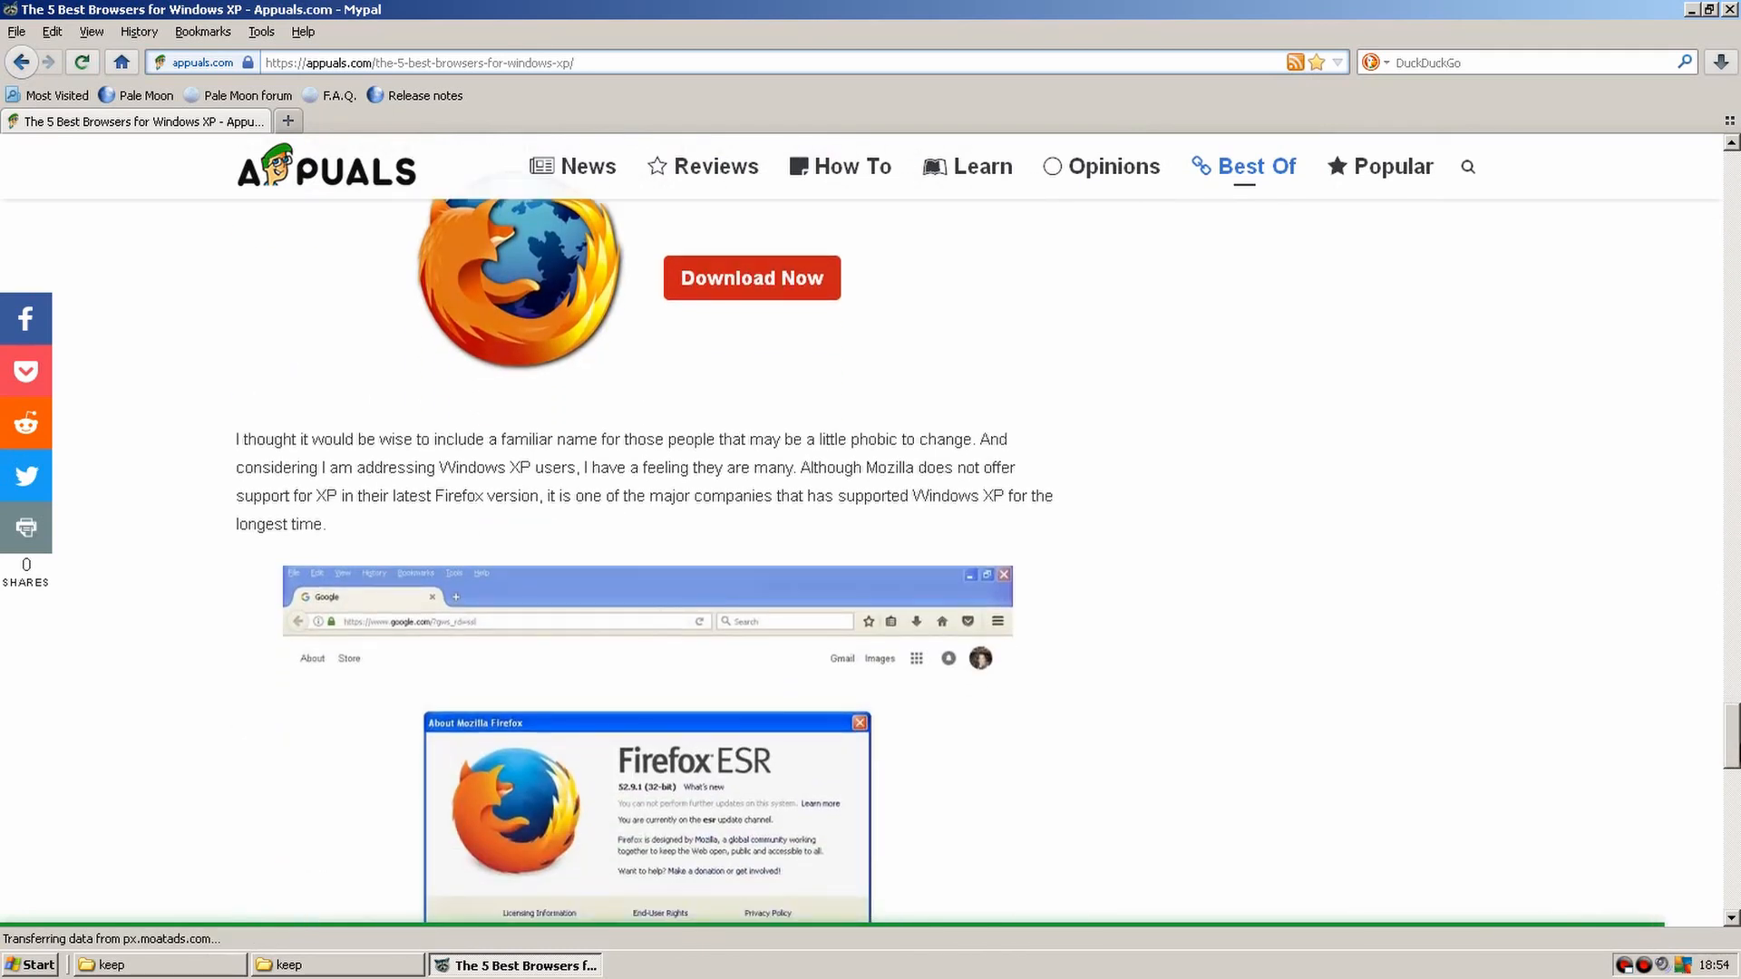
pyautogui.scroll(-3)
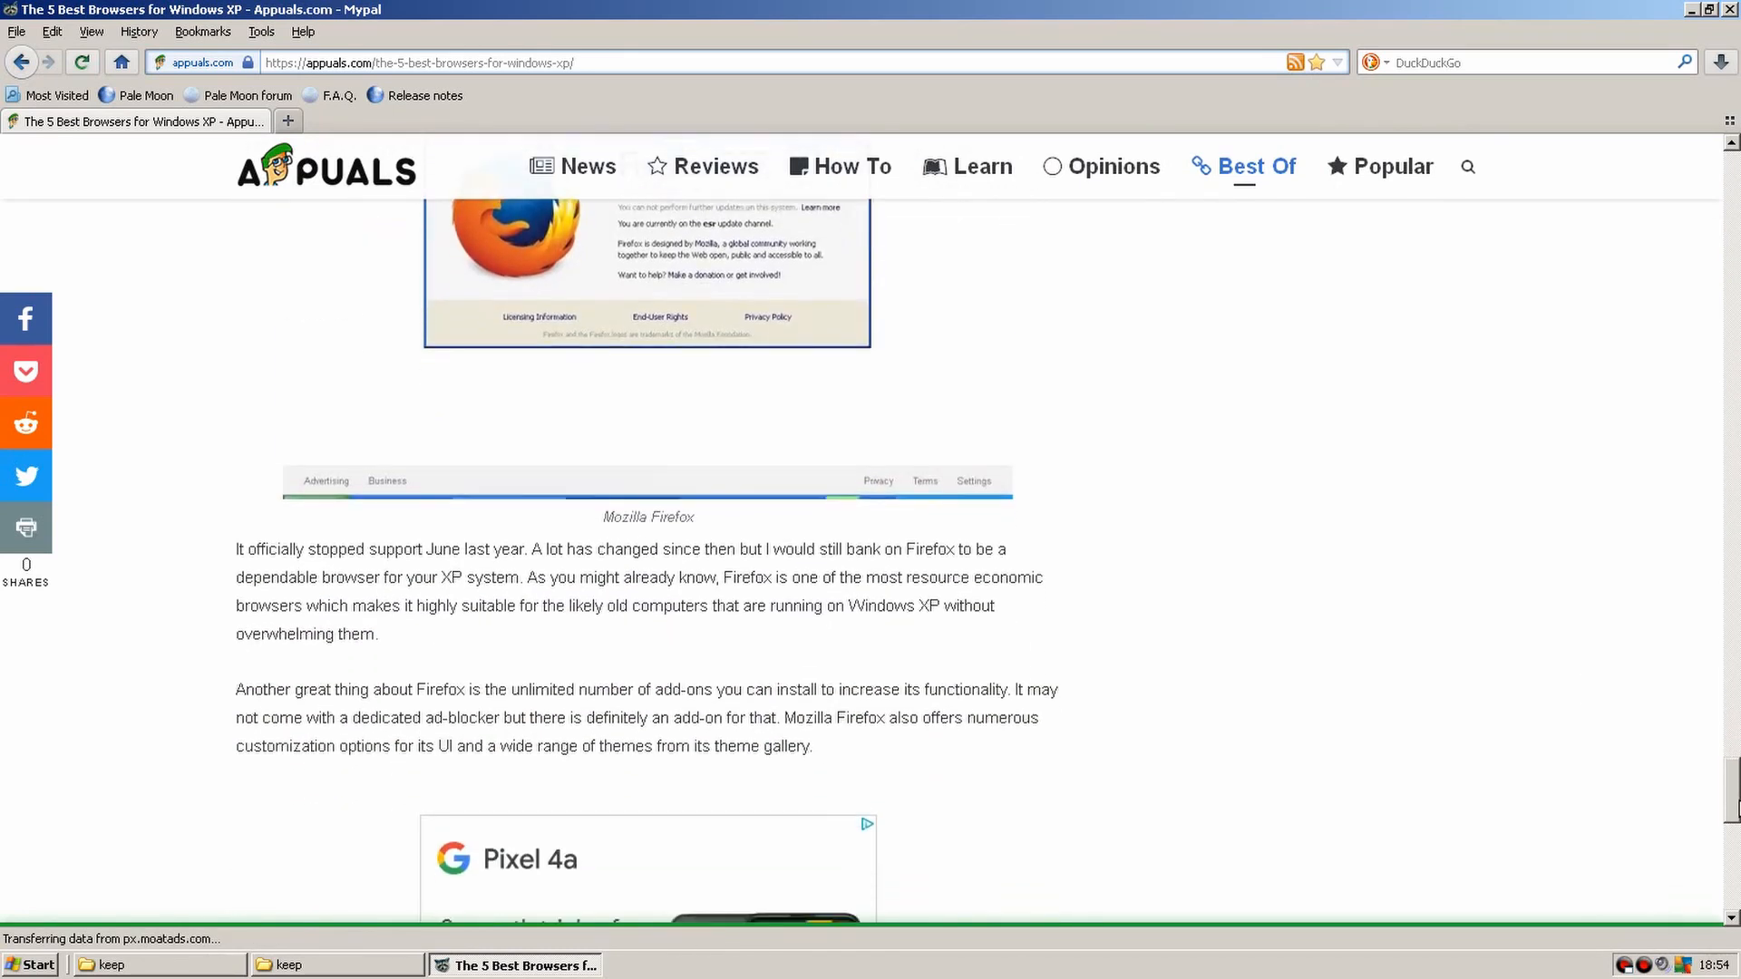
pyautogui.scroll(-3)
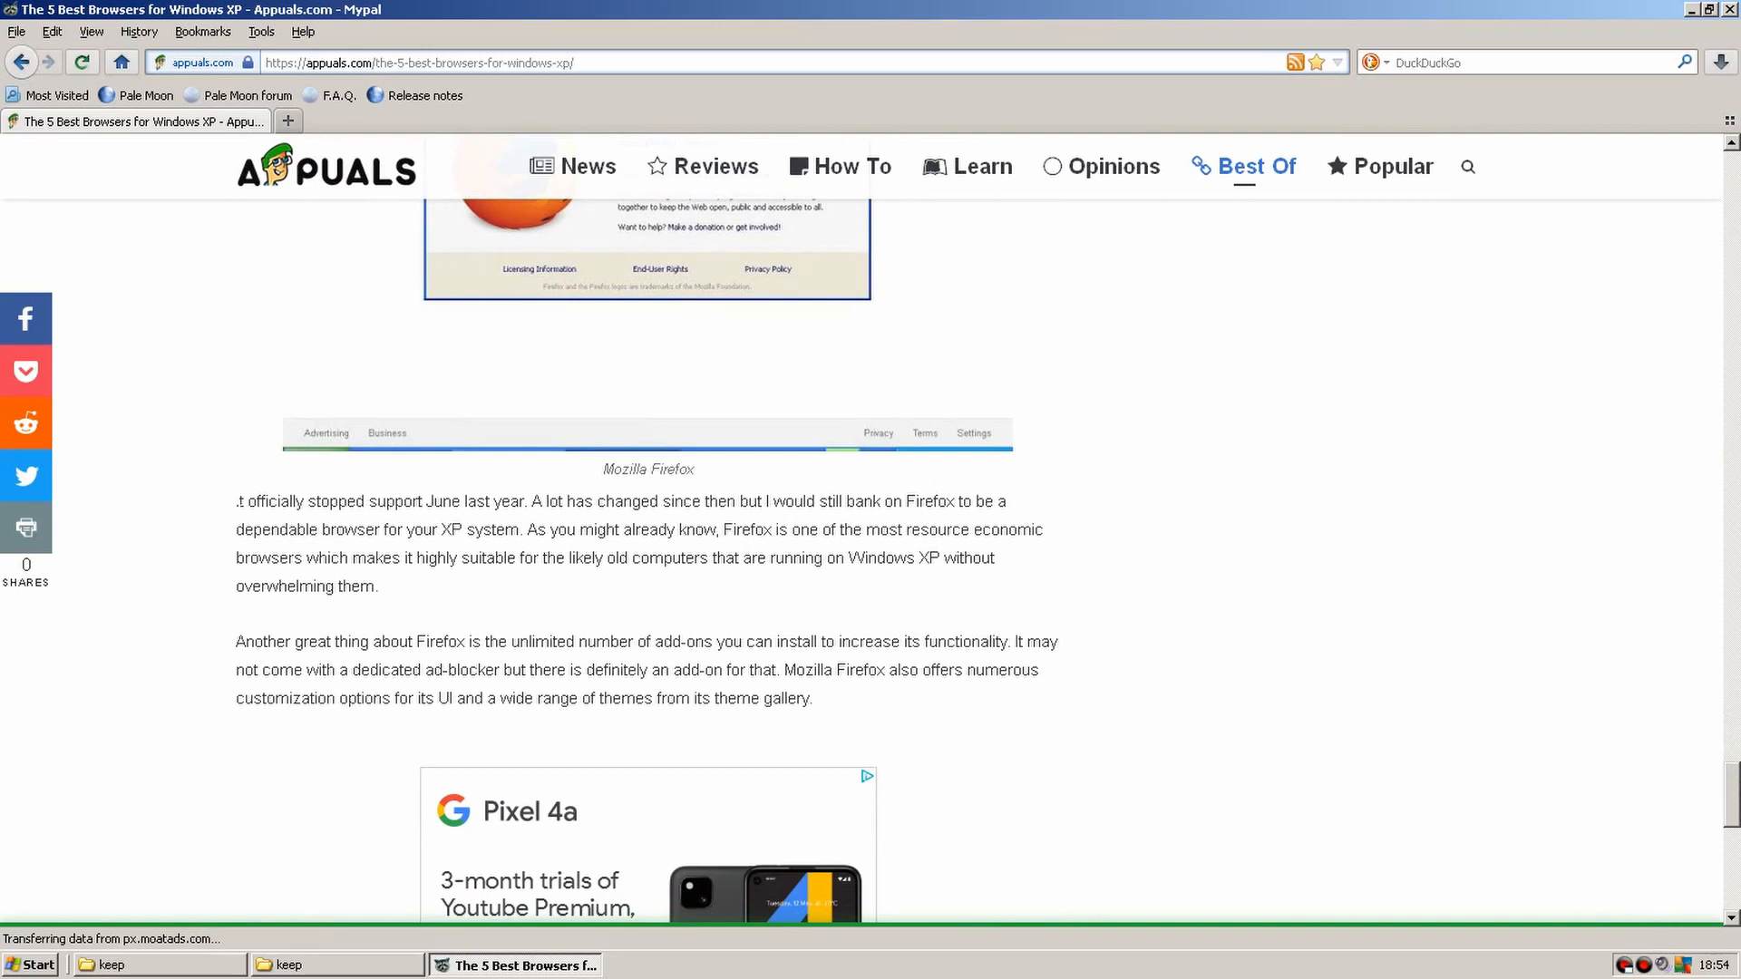
pyautogui.moveTo(236, 500); pyautogui.dragTo(525, 501)
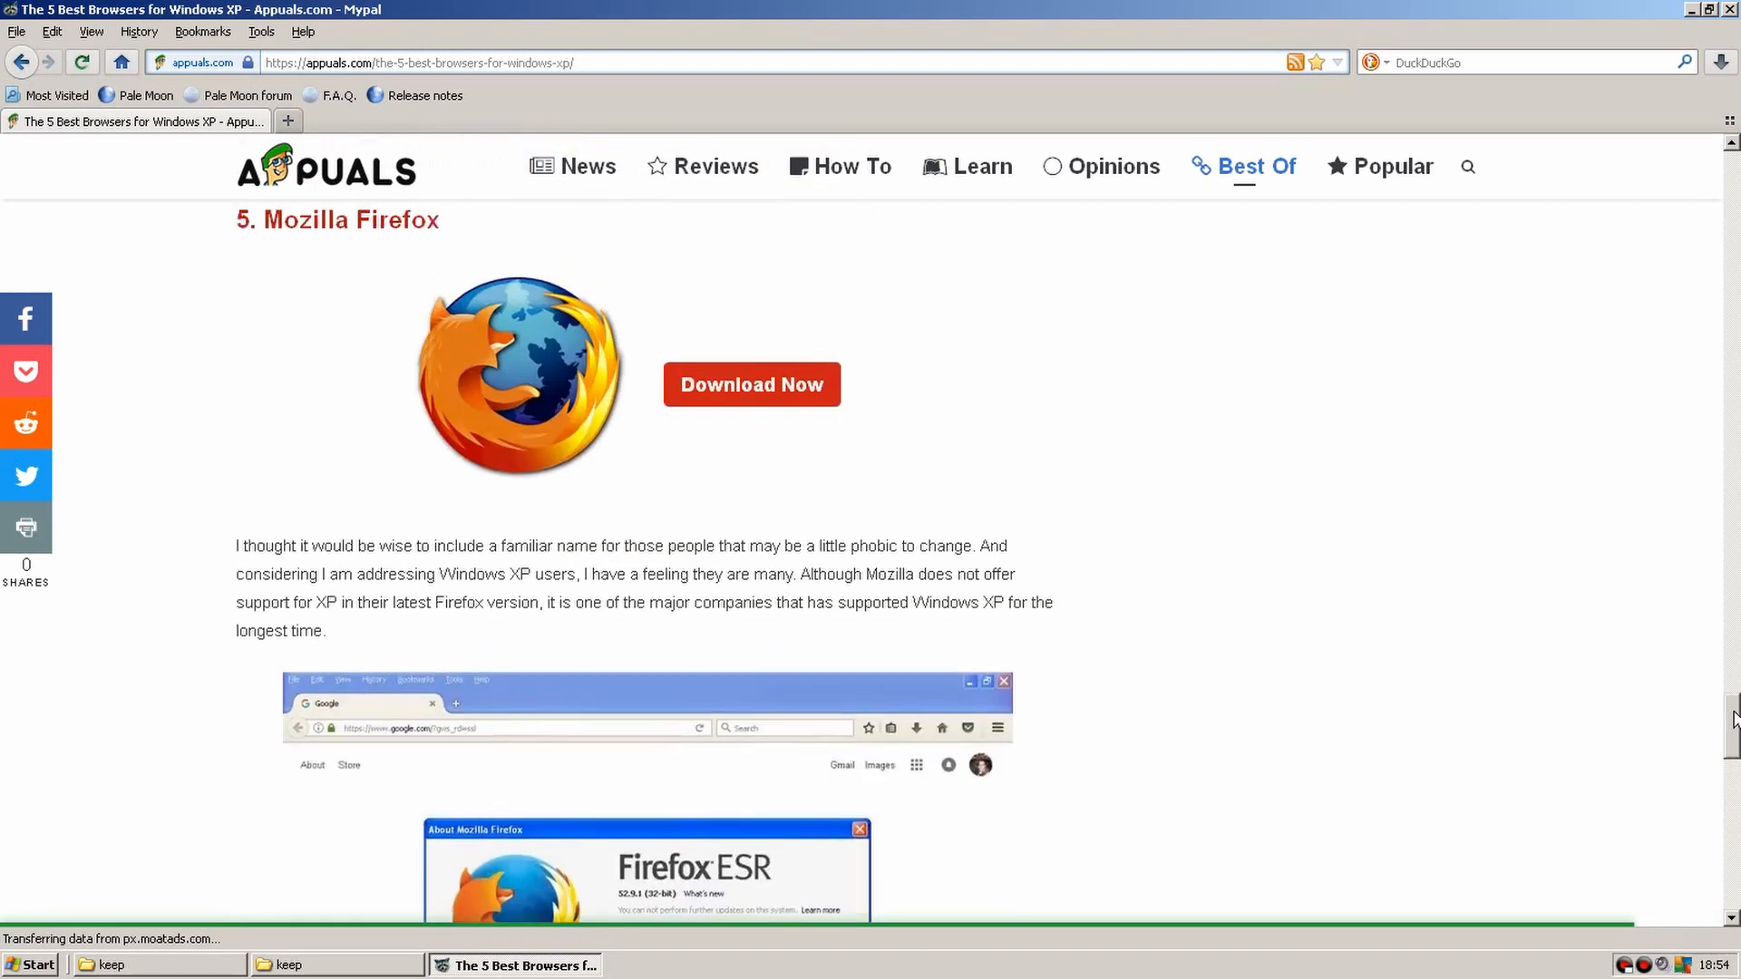
pyautogui.scroll(-3)
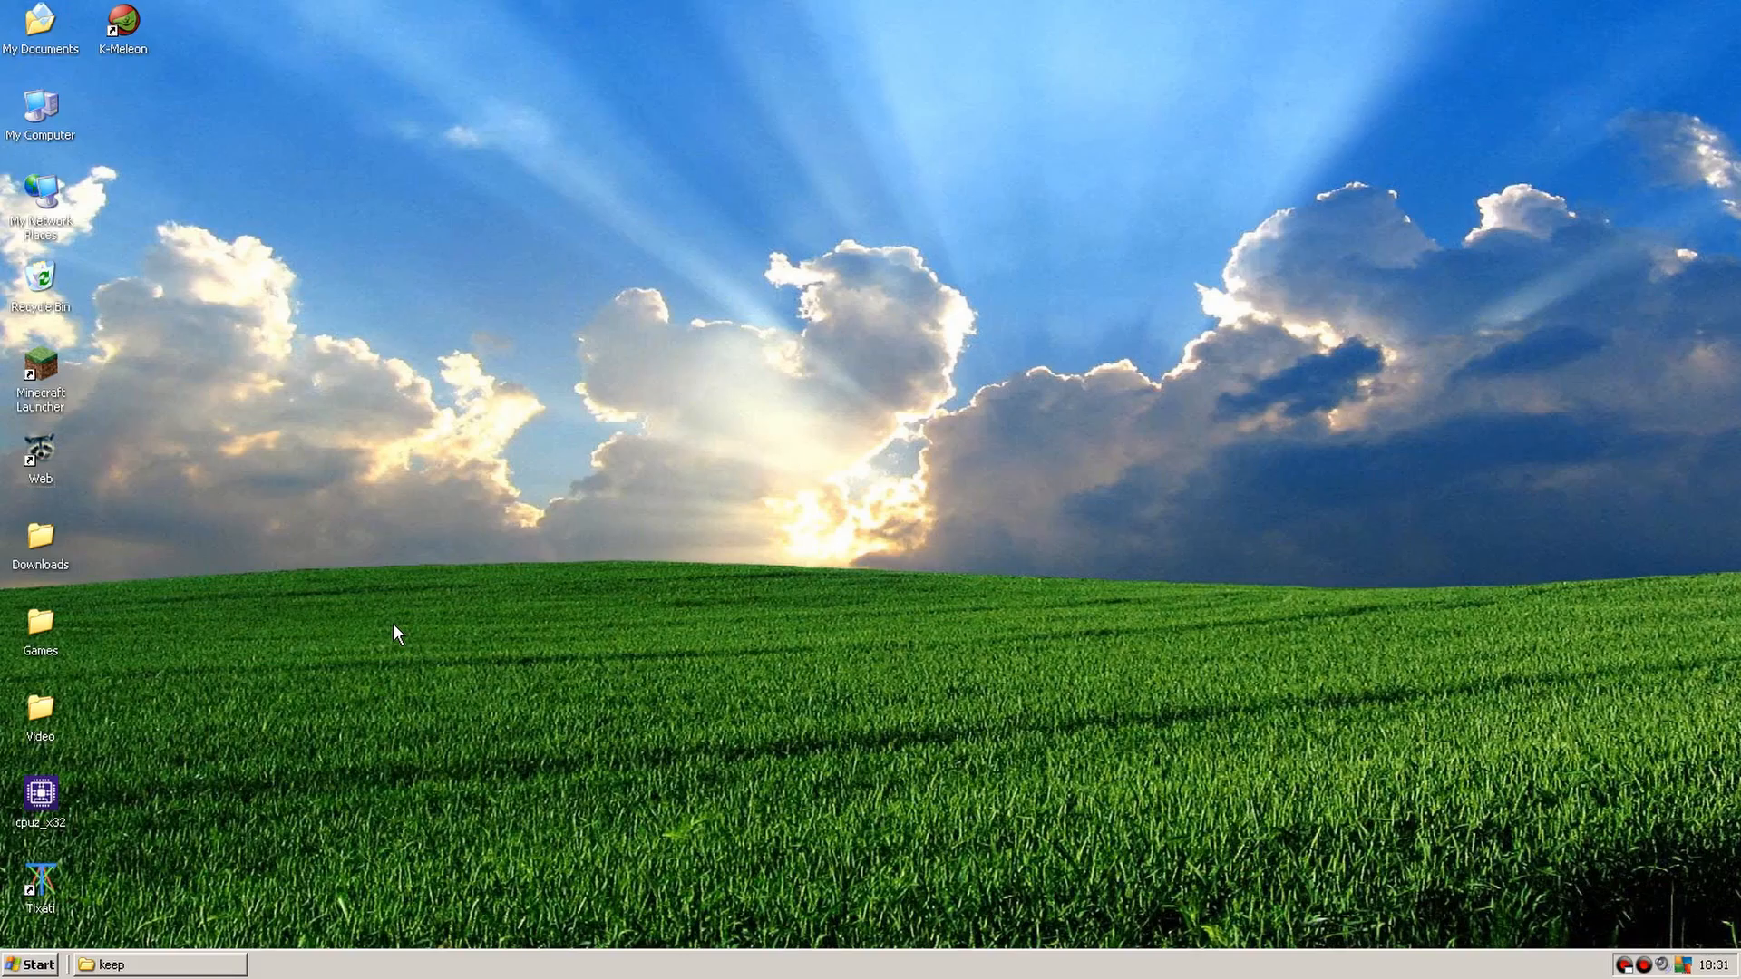
# Launch Mypal, check About Mypal for version 28.13.1, and open its GitHub page.
pyautogui.click(39, 456)
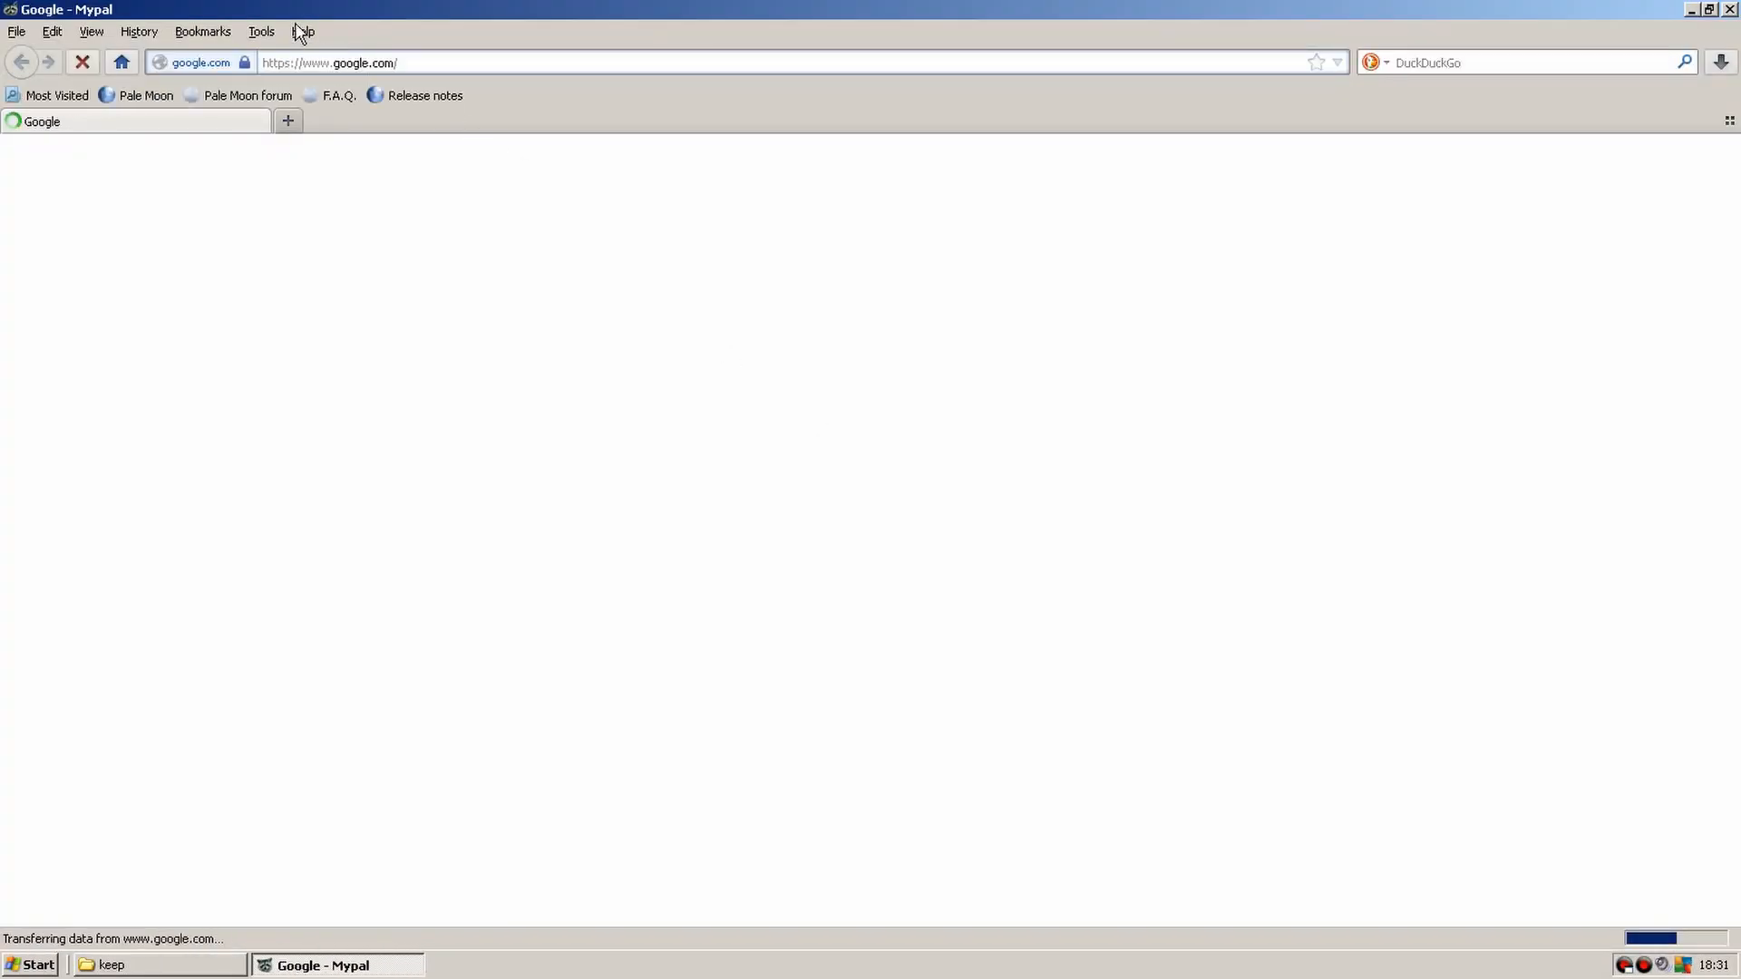
pyautogui.click(301, 31)
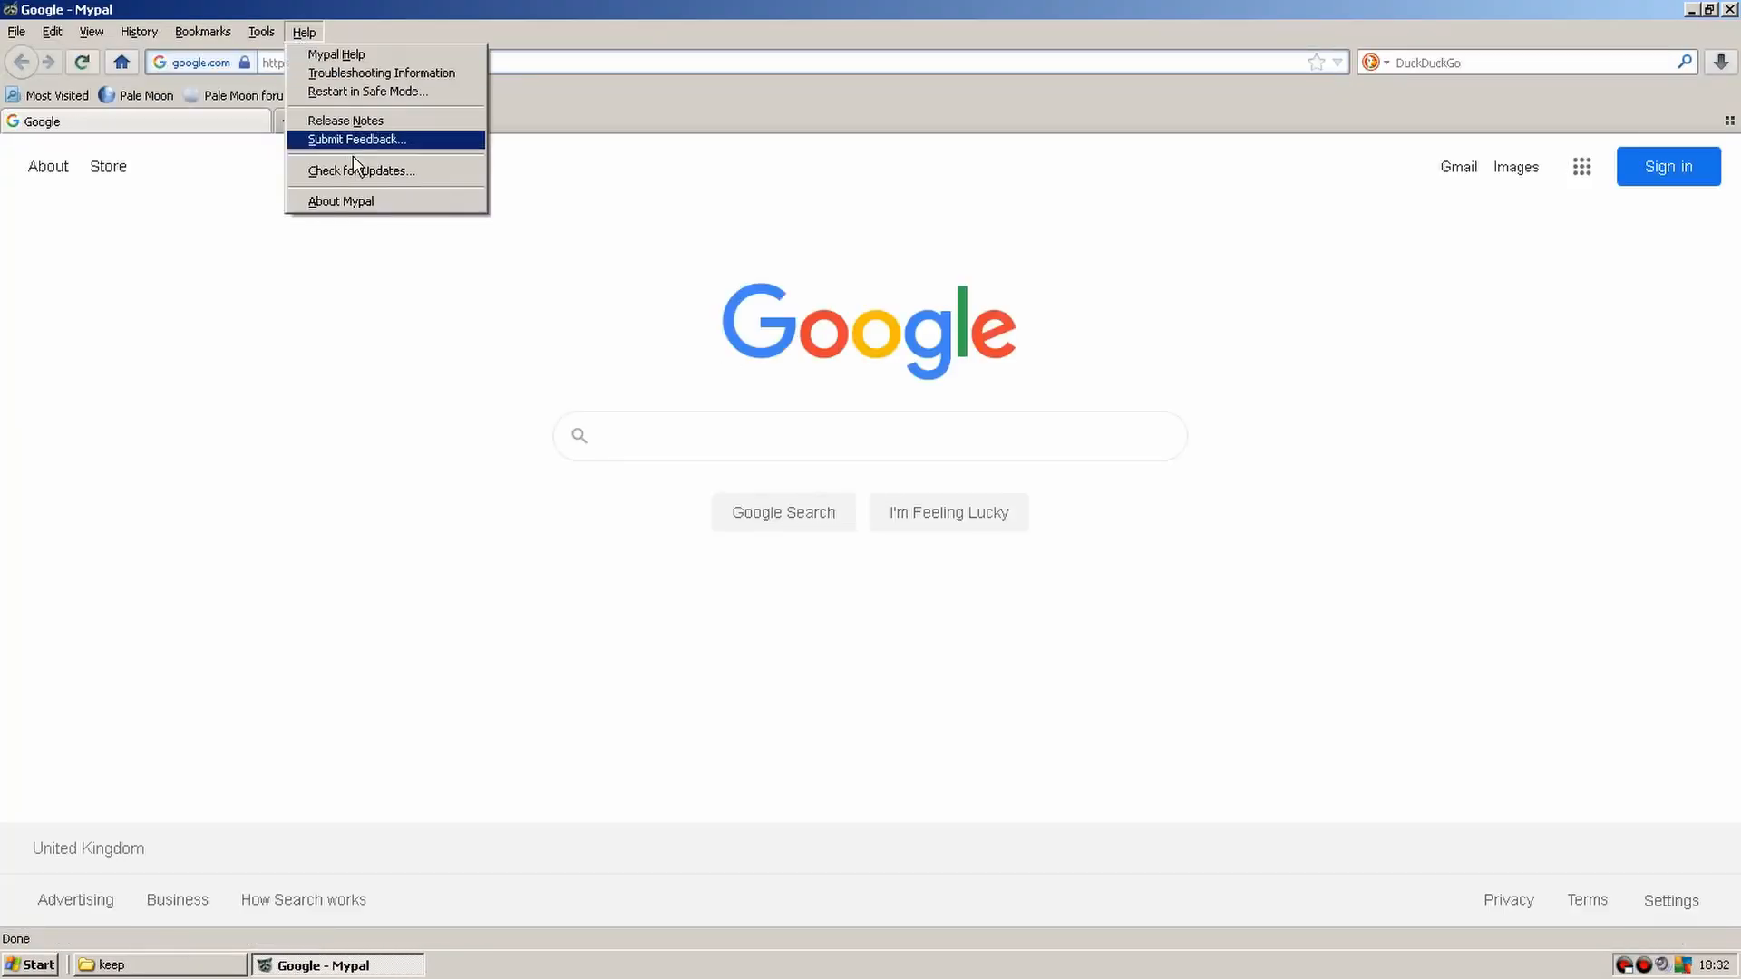
pyautogui.click(341, 201)
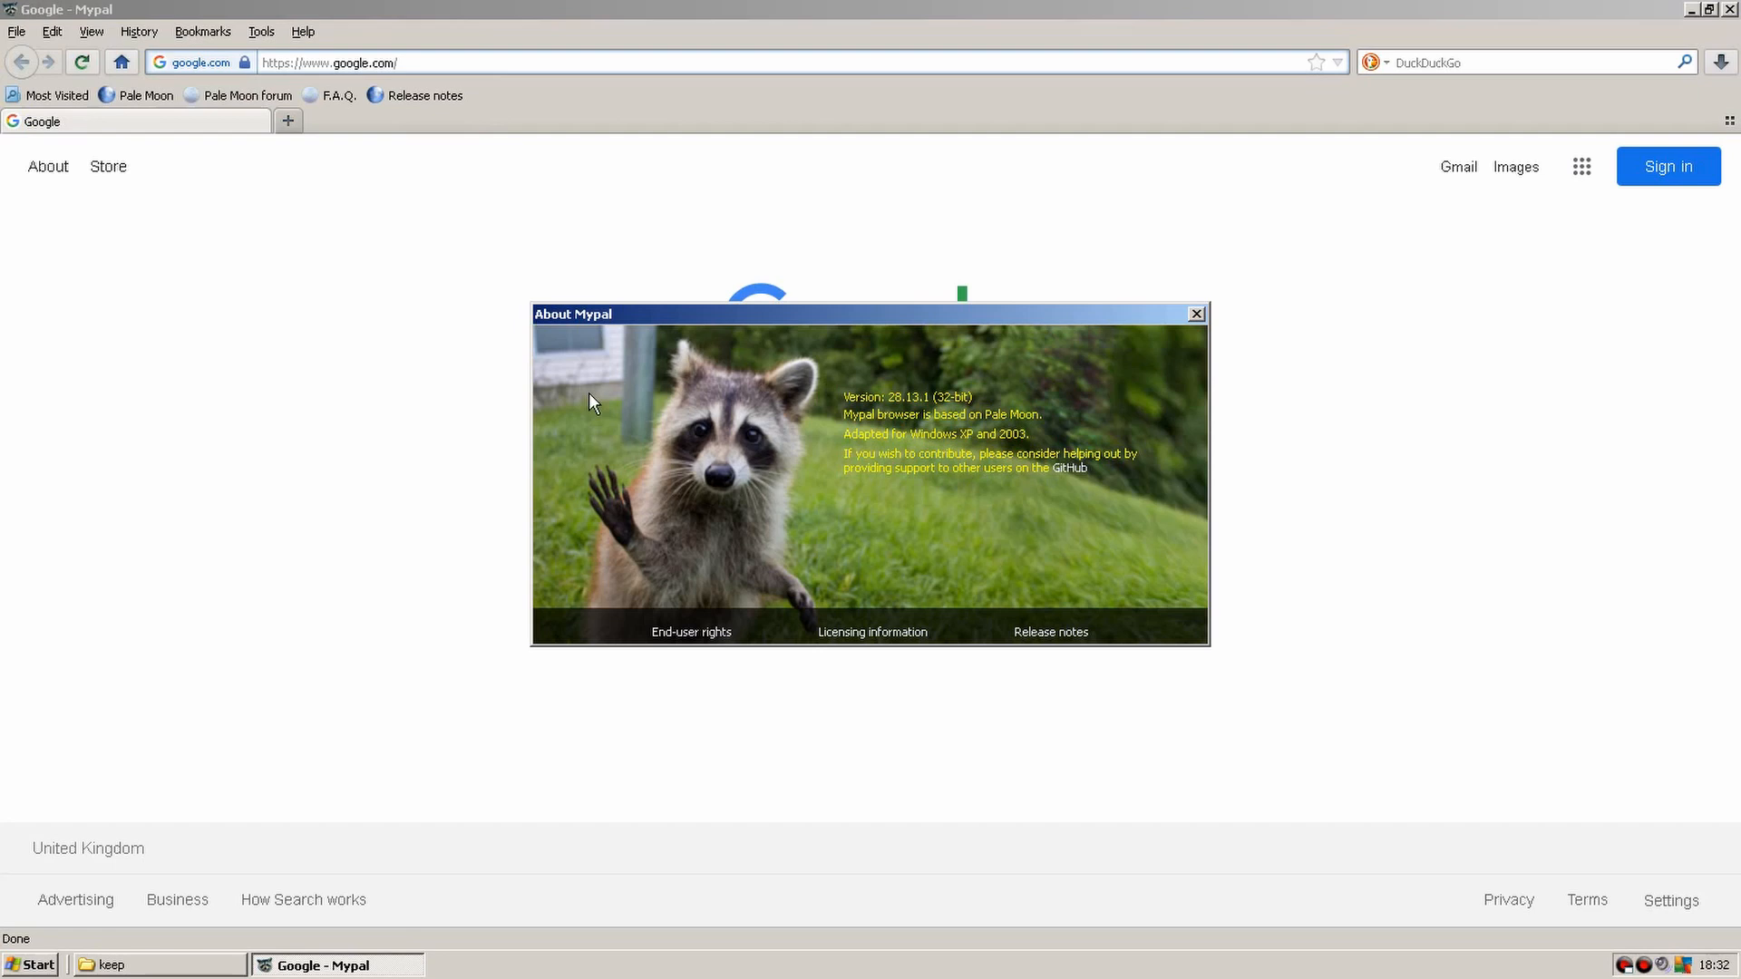
pyautogui.moveTo(726, 502)
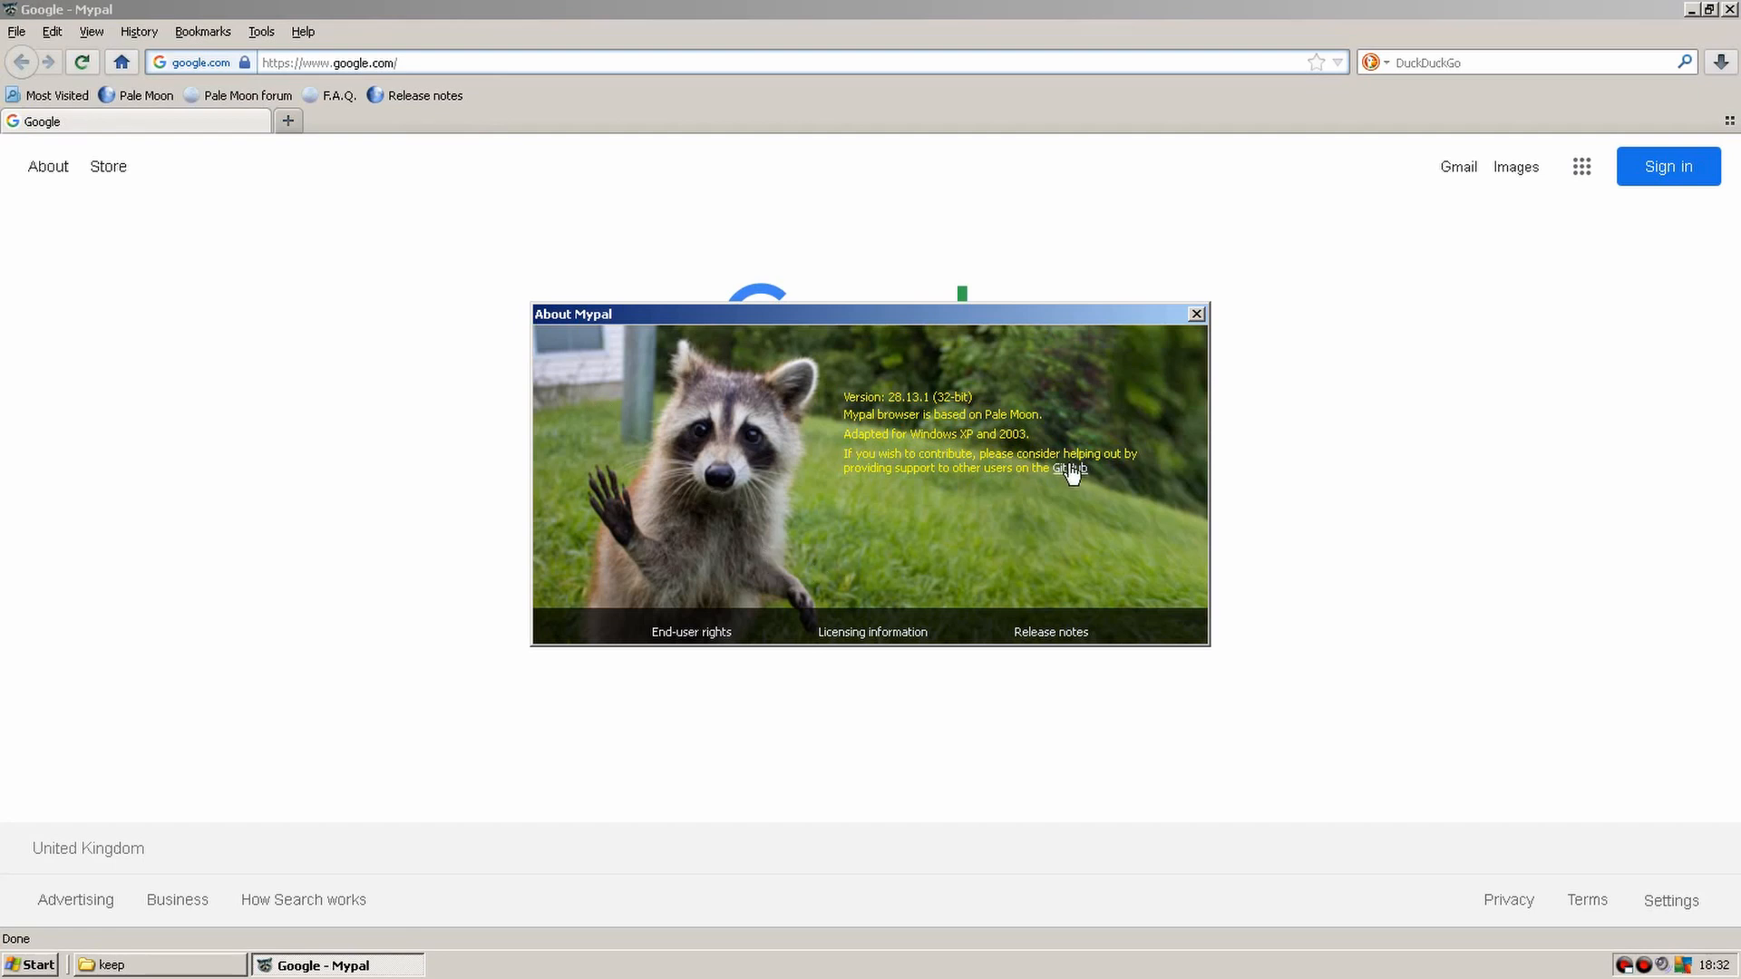
pyautogui.click(1071, 468)
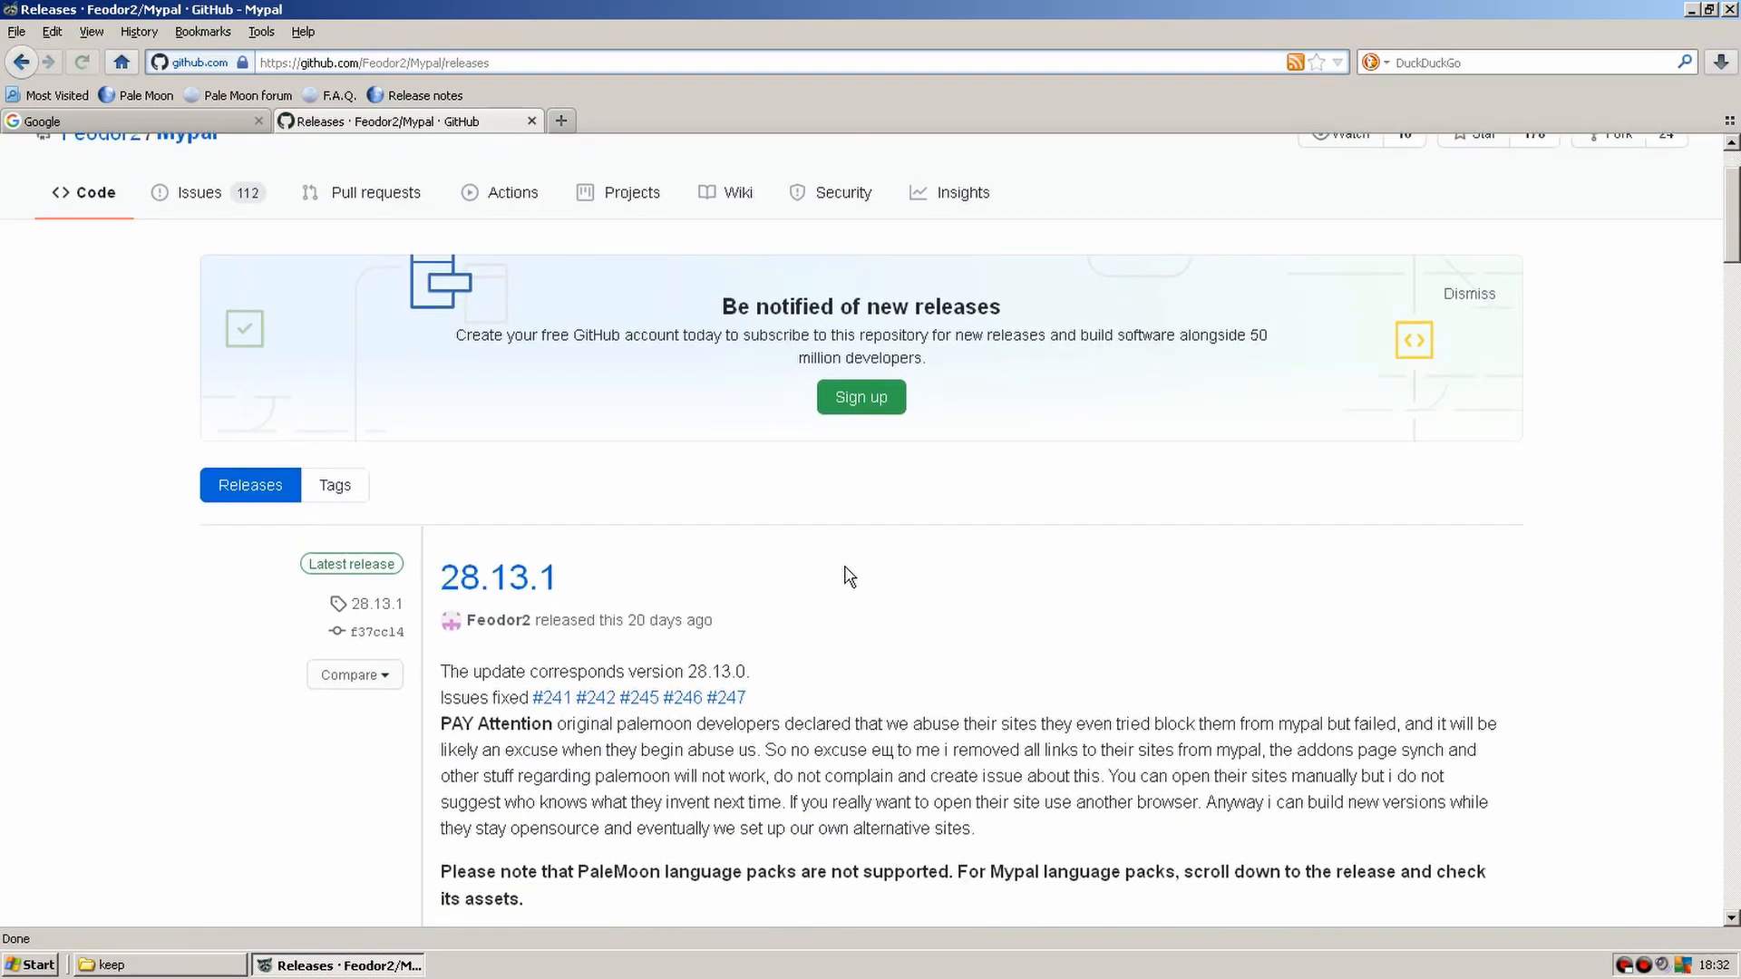
# Save mypal-28.13.1.win32.installer.exe from the release Assets into Downloads.
pyautogui.scroll(-3)
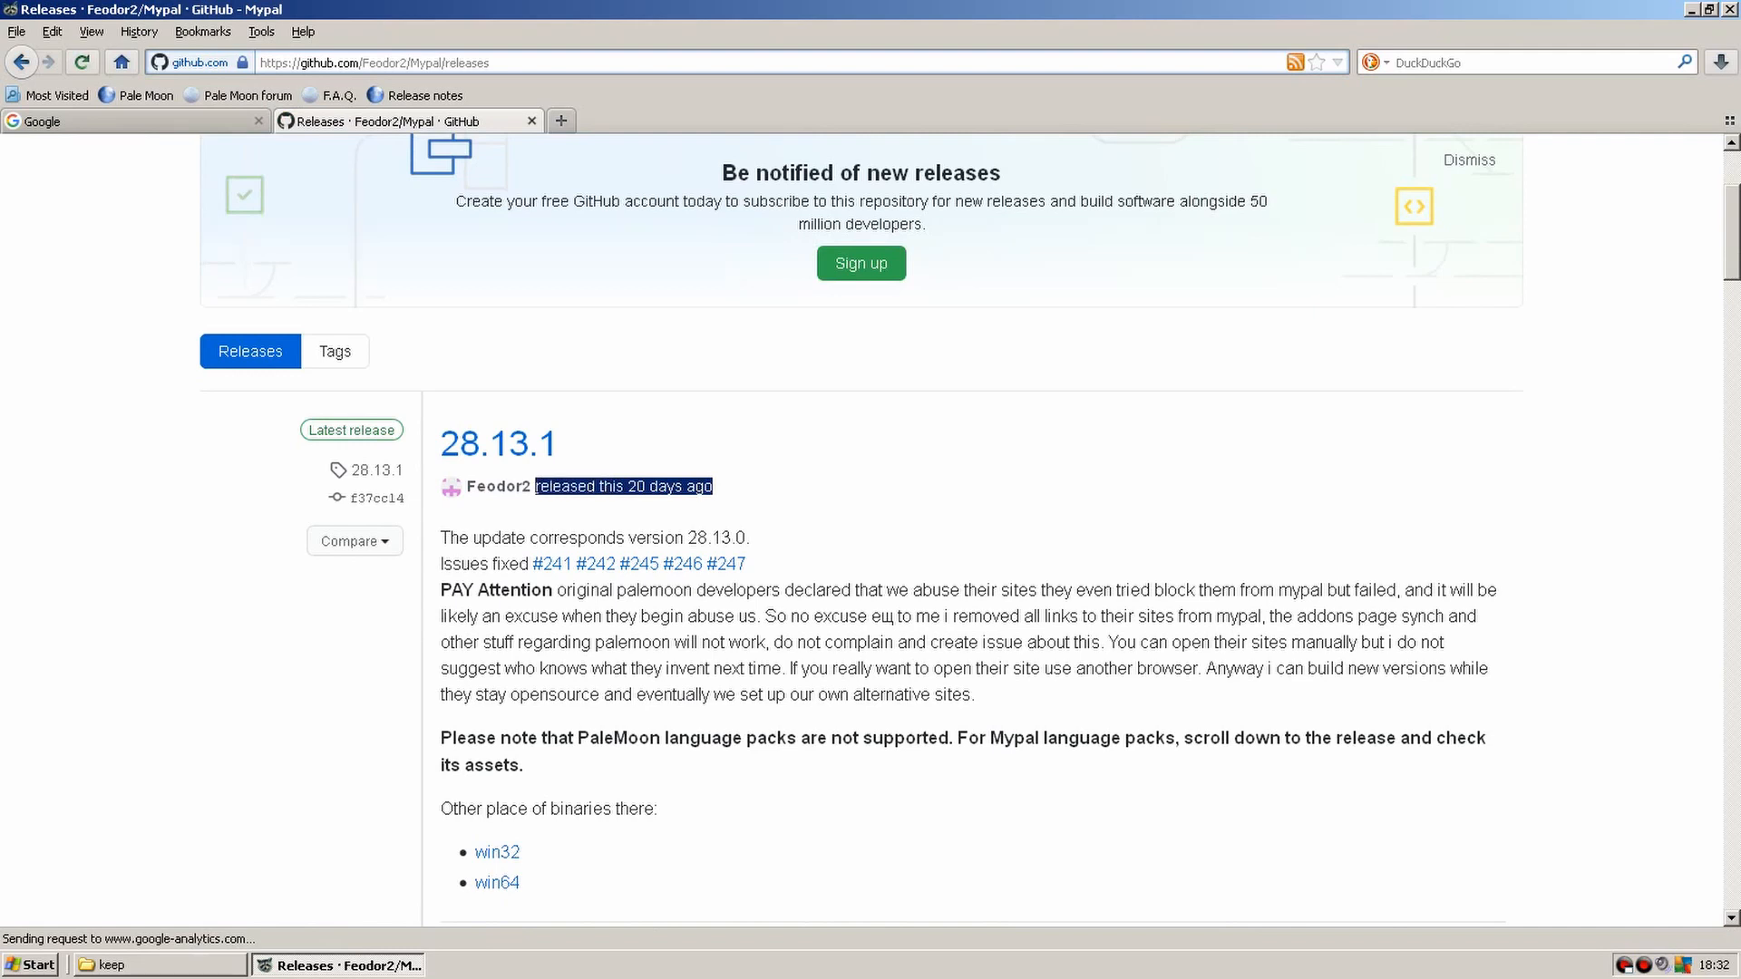
pyautogui.moveTo(870, 613)
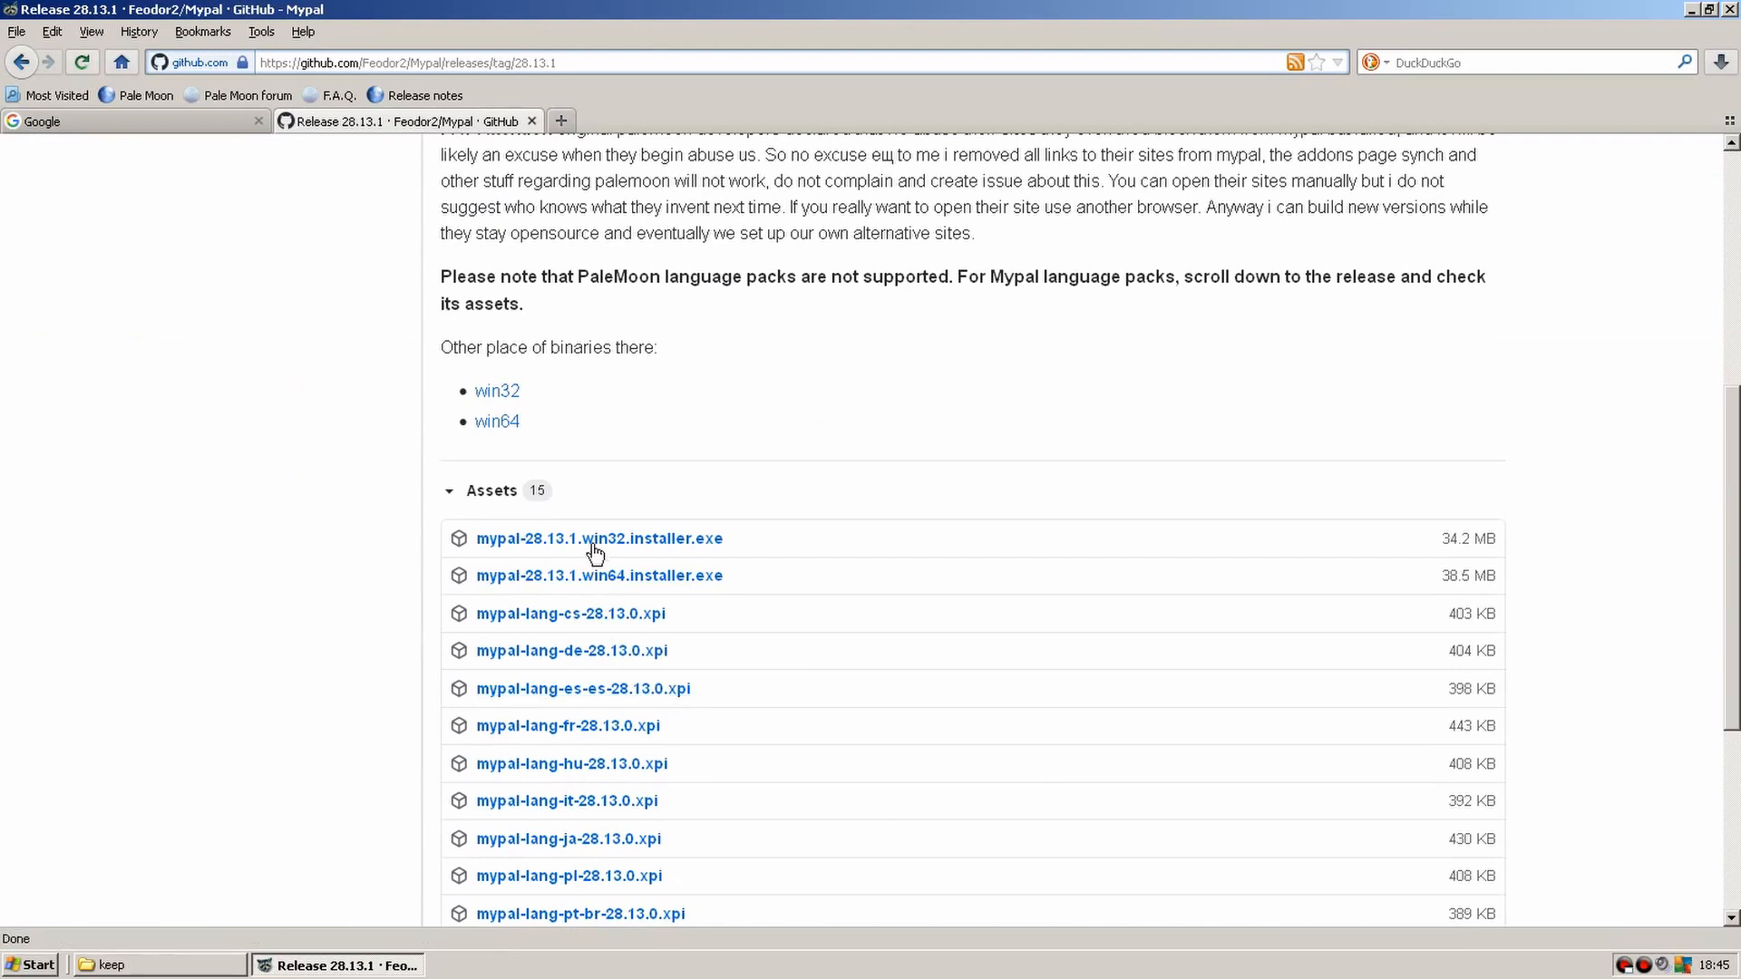
pyautogui.click(597, 539)
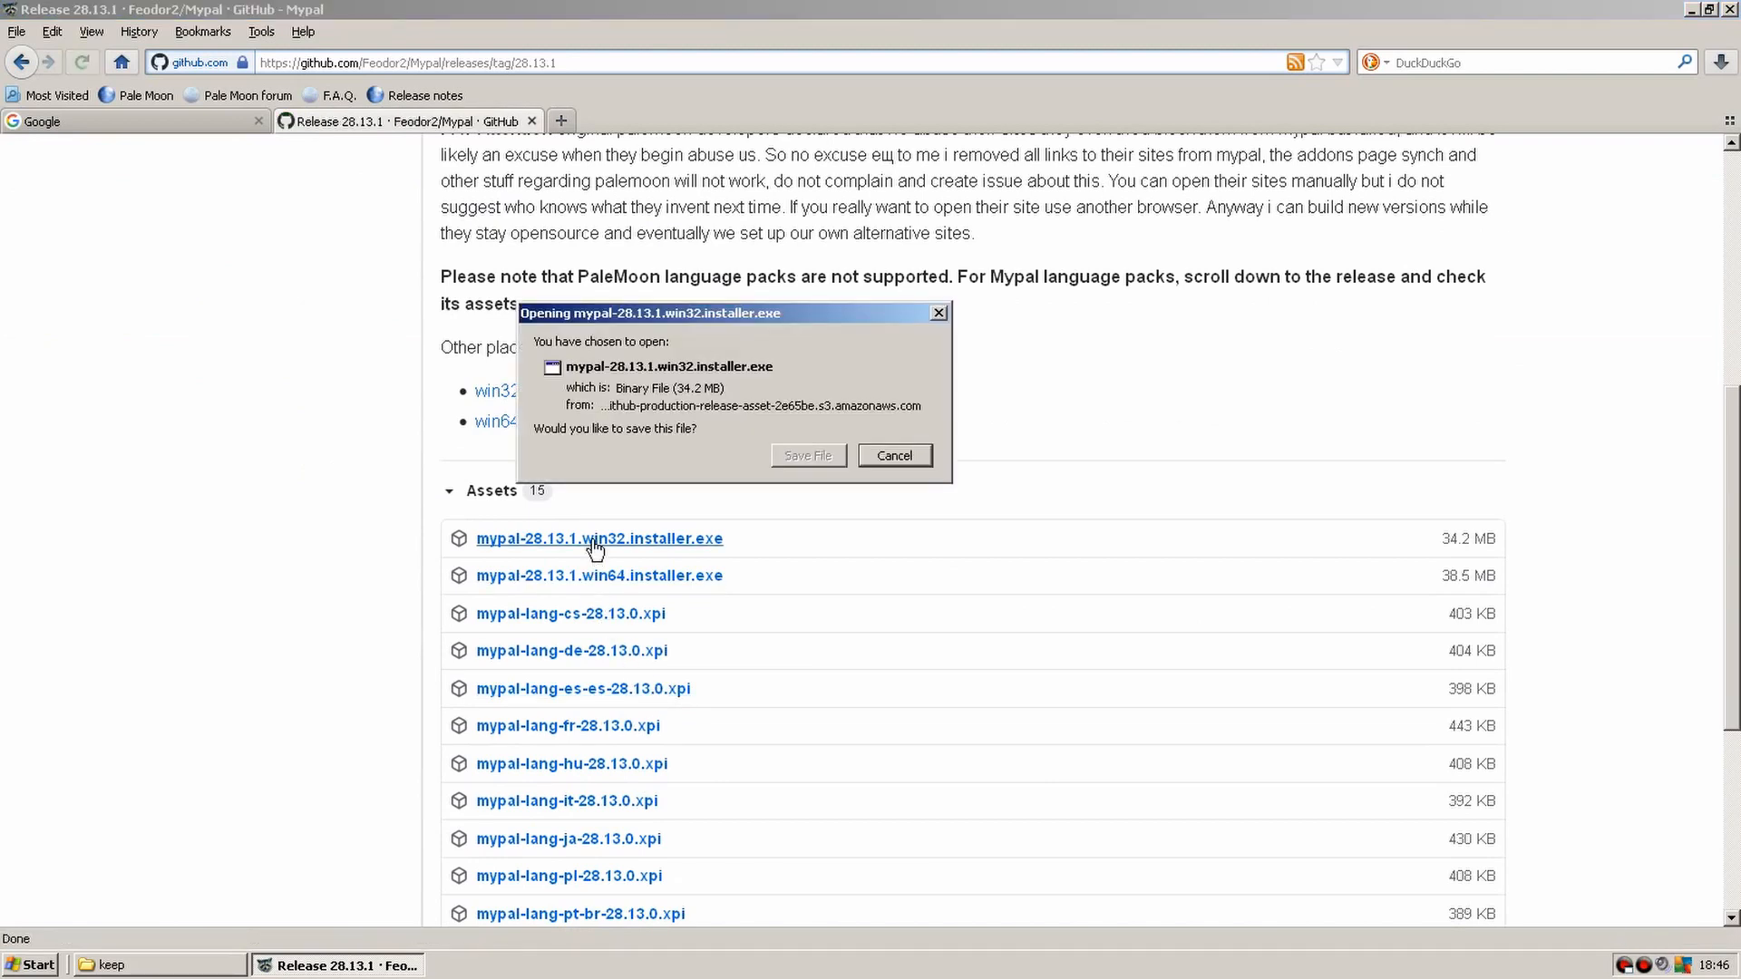
pyautogui.click(807, 455)
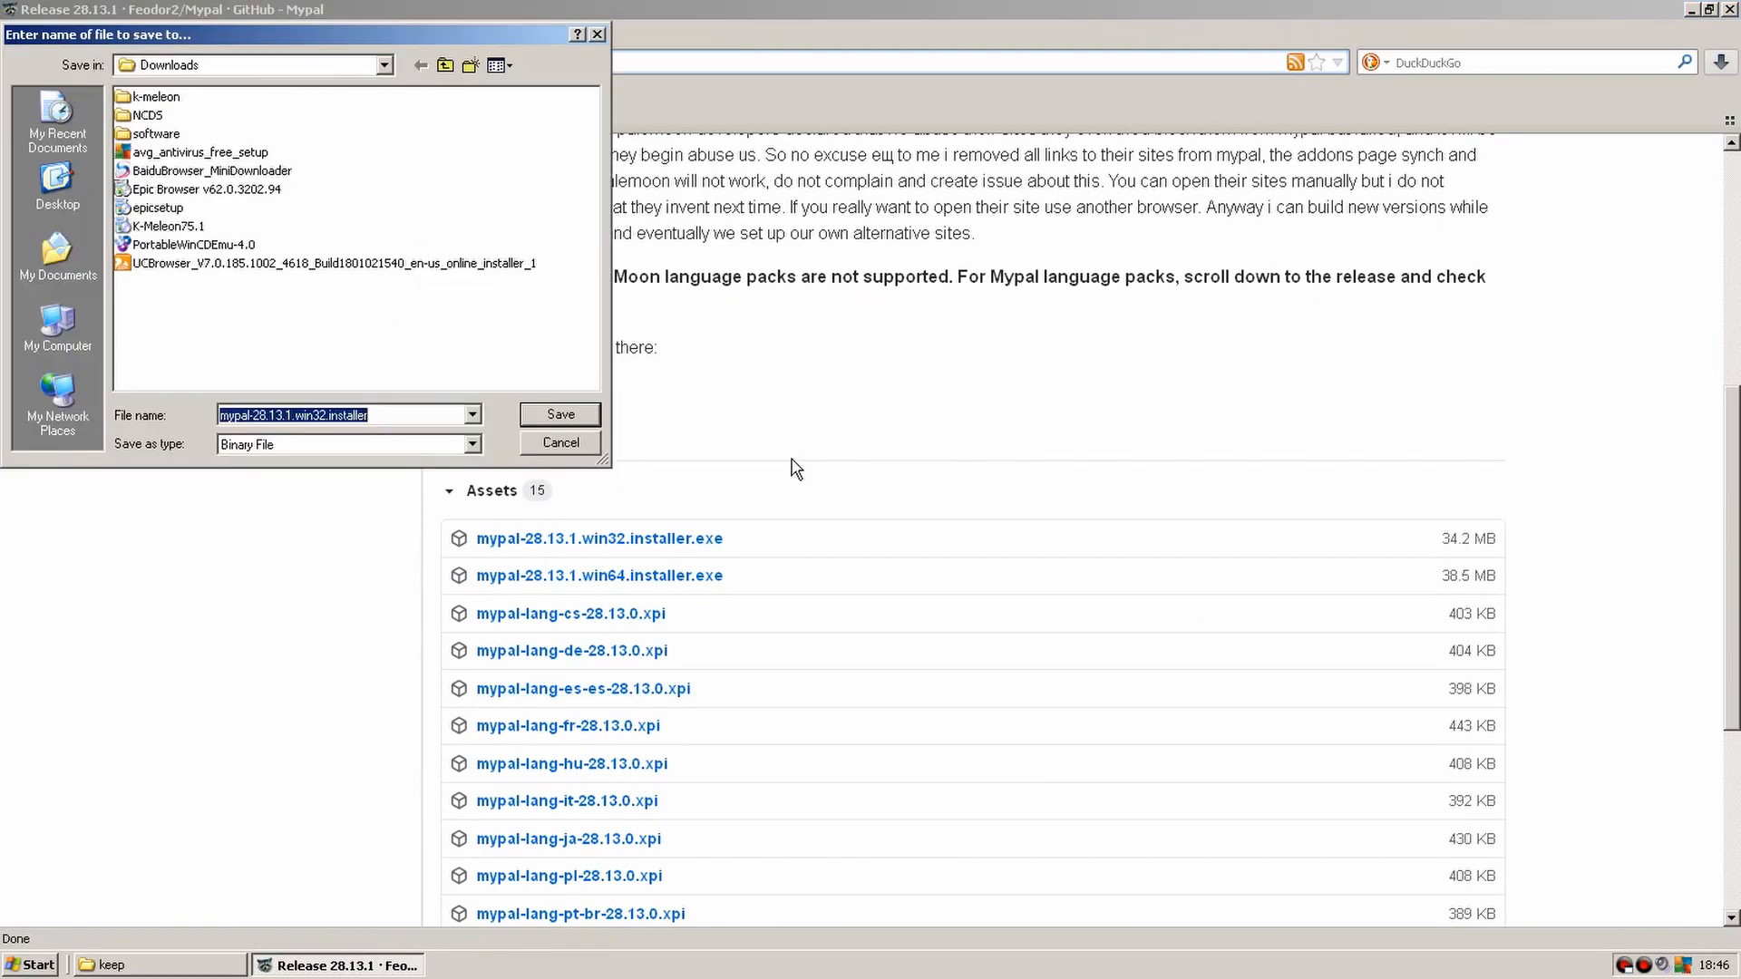
pyautogui.click(560, 442)
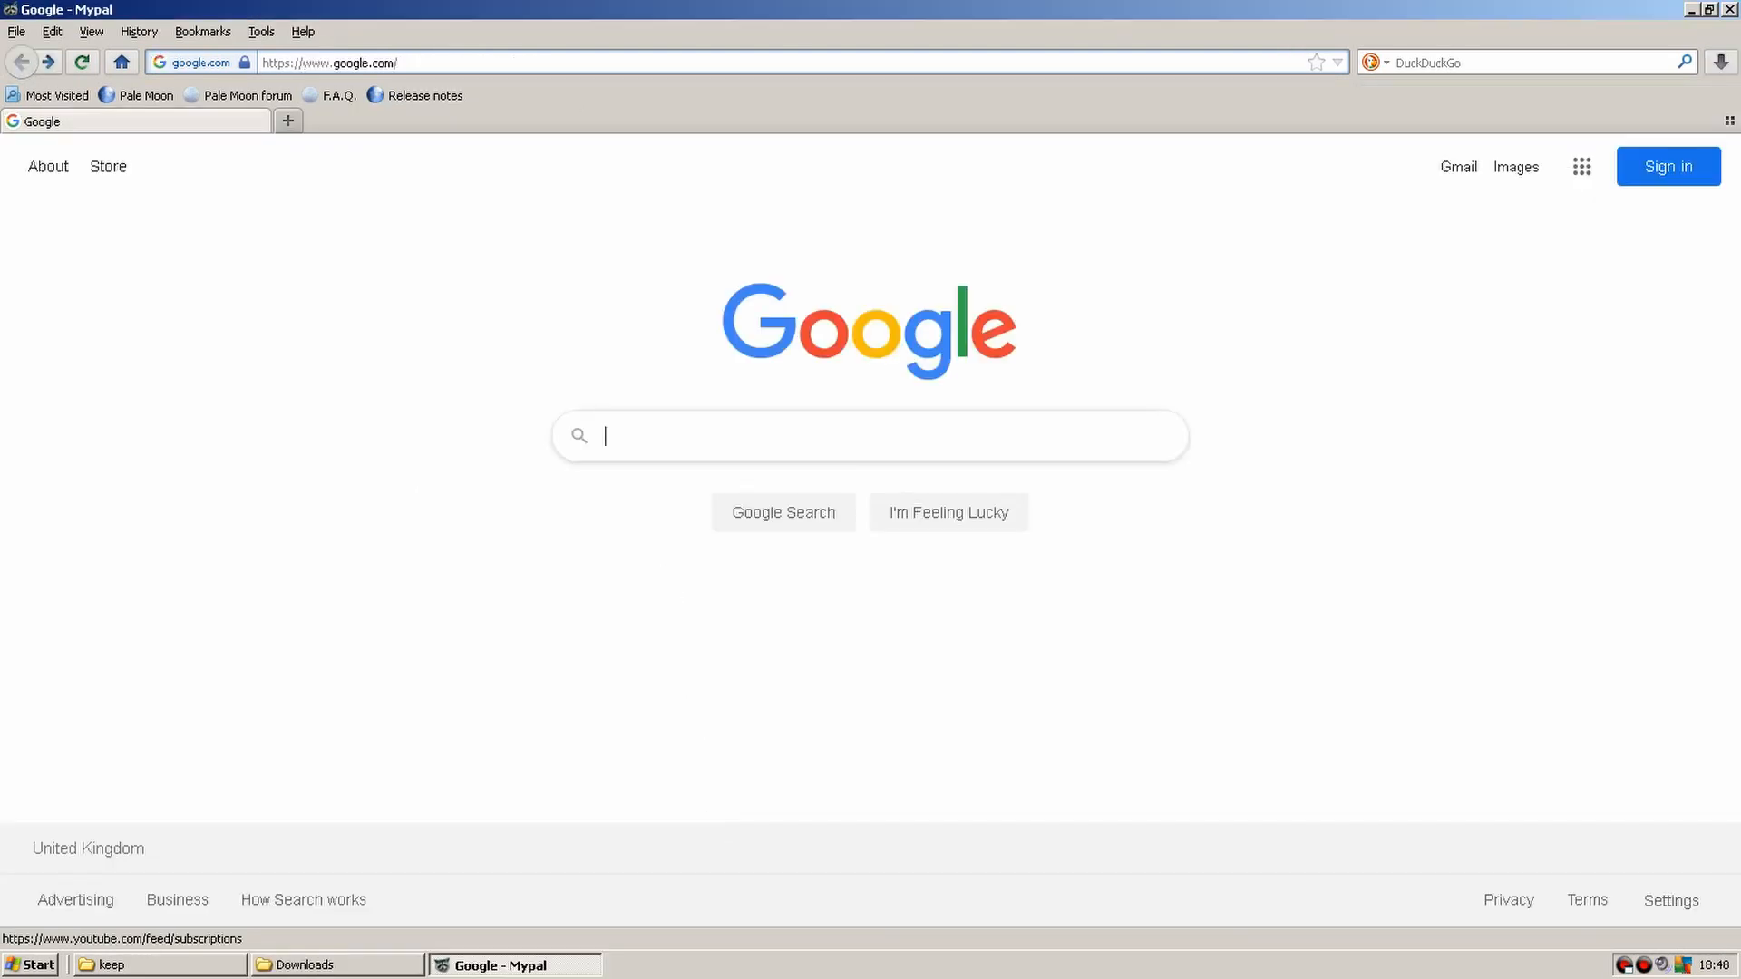
# Search Google for 'youtube' and open the YouTube result.
pyautogui.write('youtube')
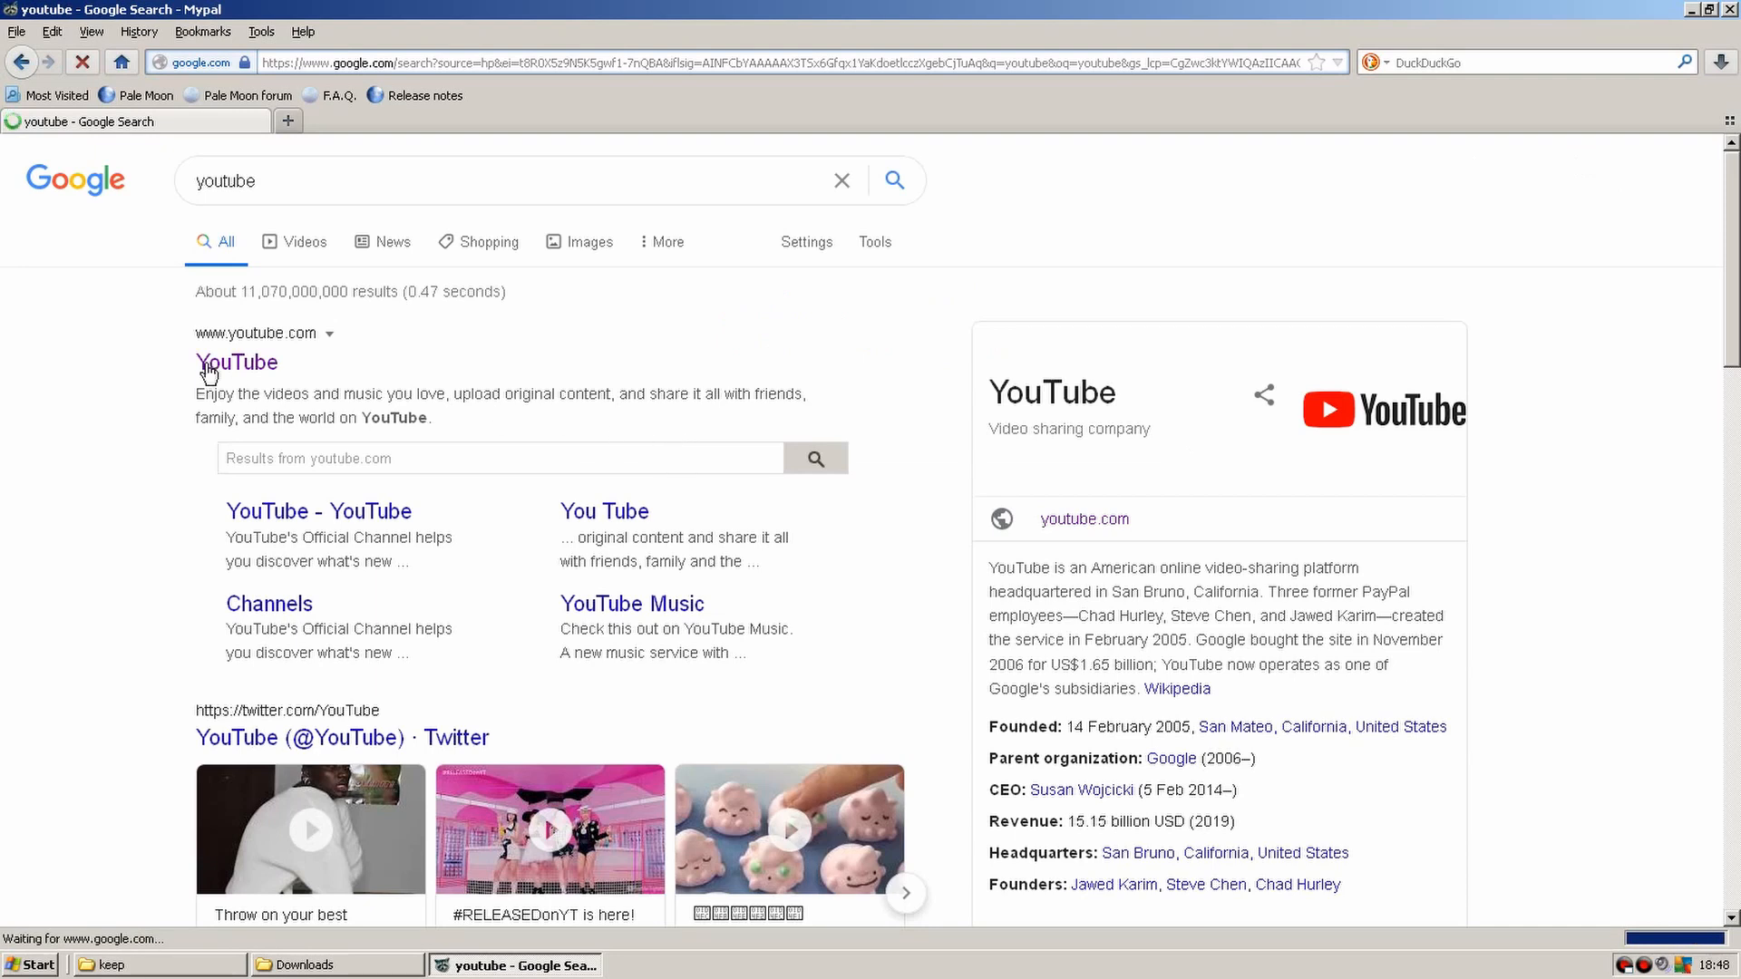
pyautogui.click(237, 362)
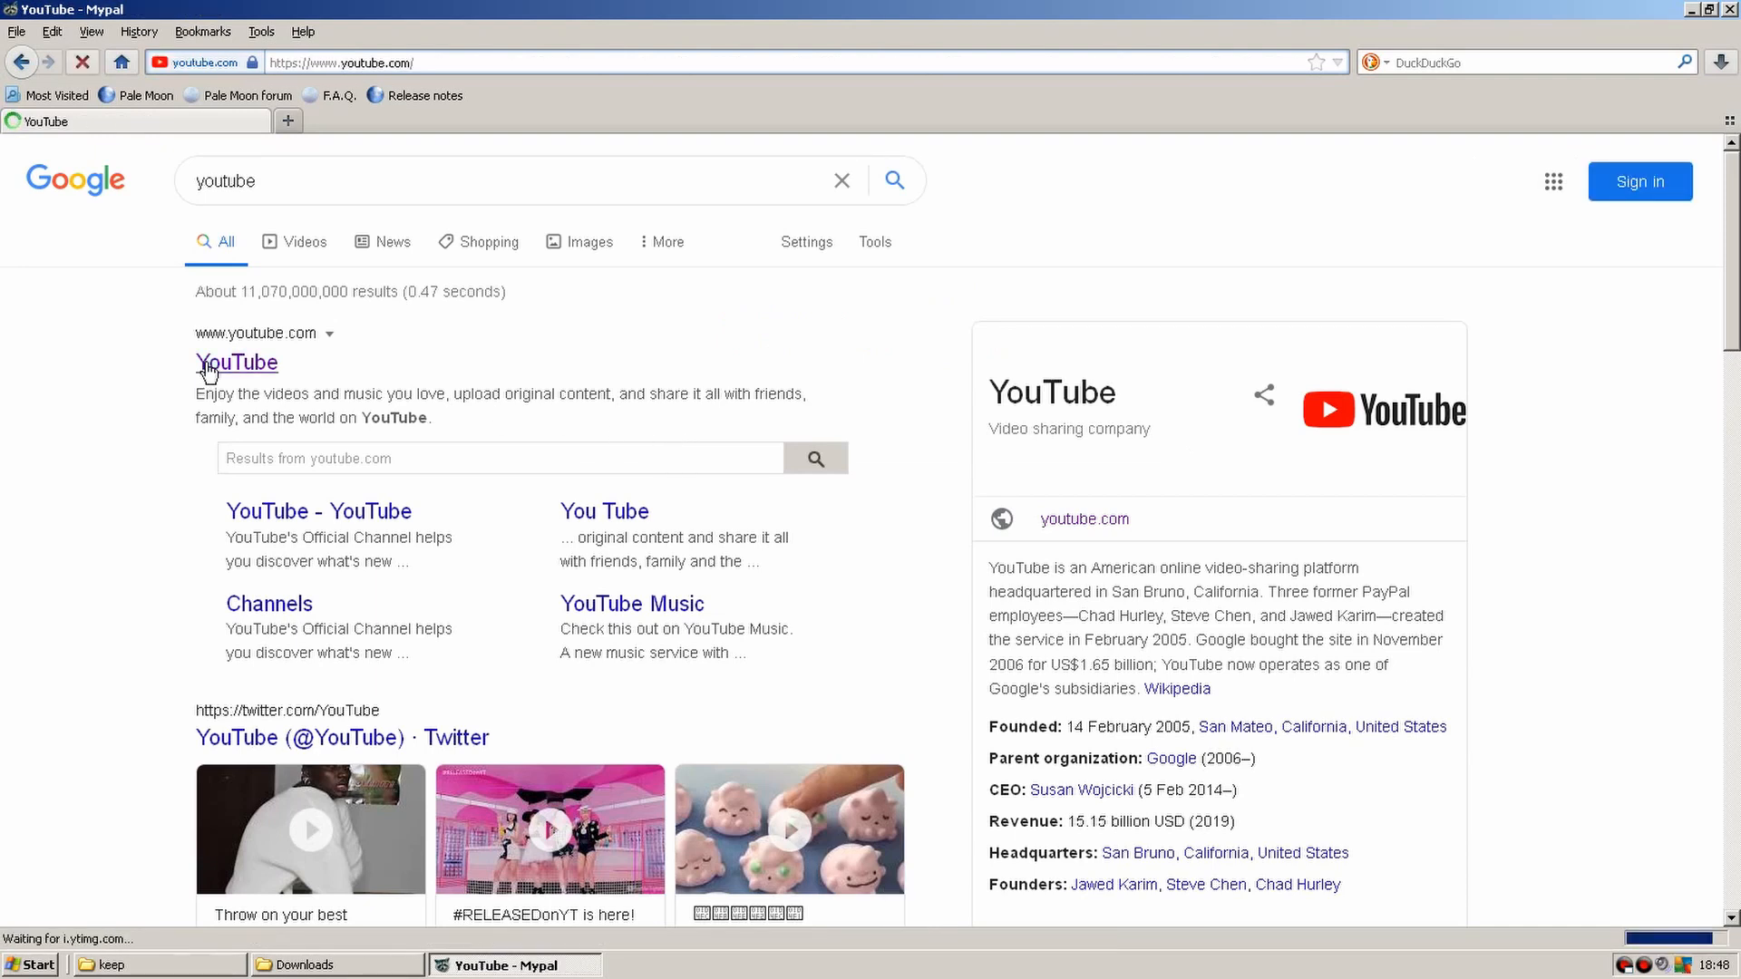
pyautogui.click(237, 362)
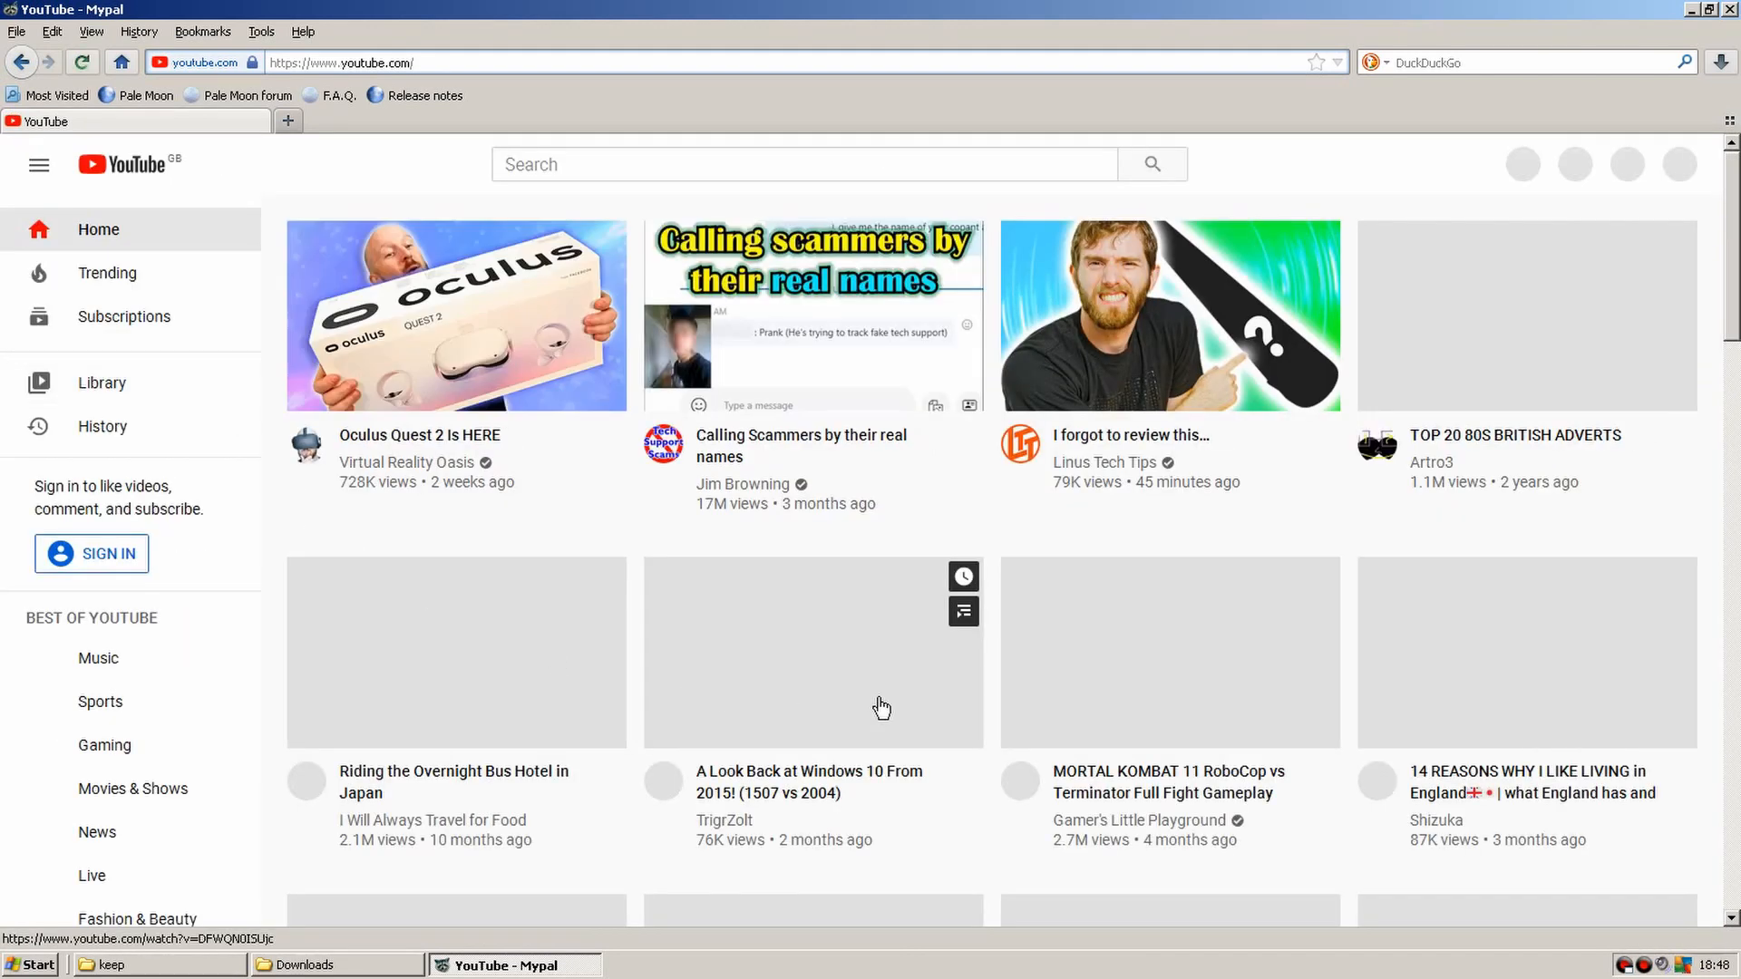
pyautogui.scroll(-3)
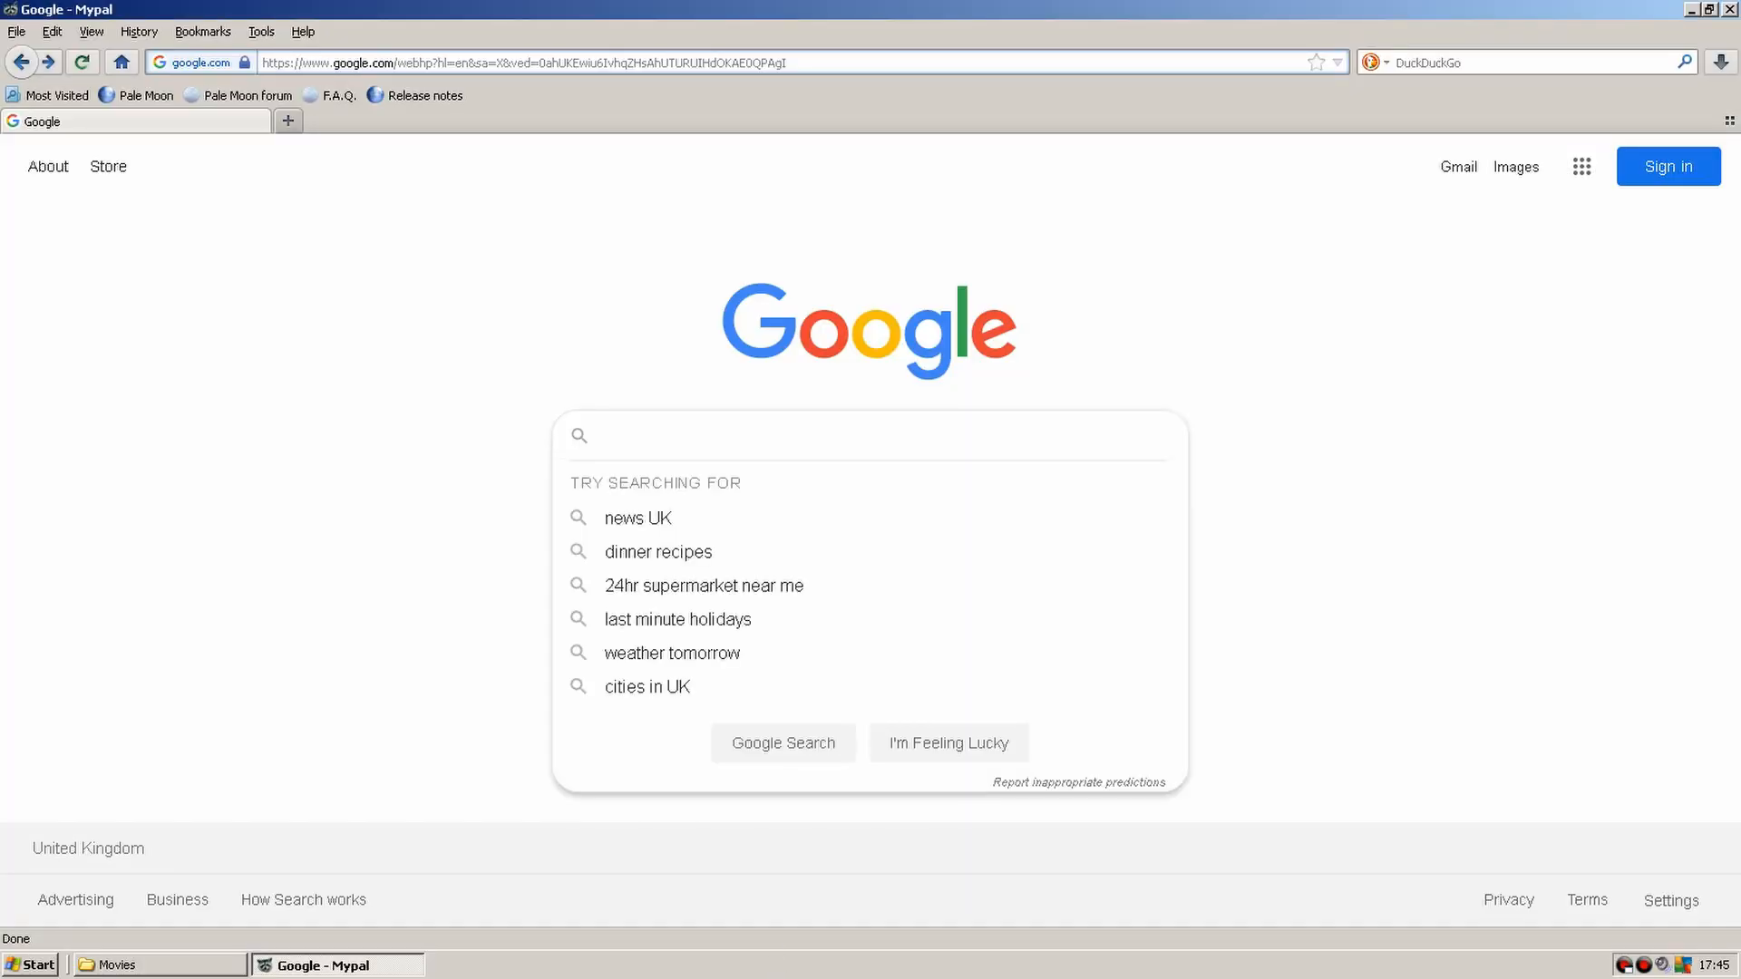
# Search Google for 'which browsers still support windows xp' and view the results.
pyautogui.write('which bro')
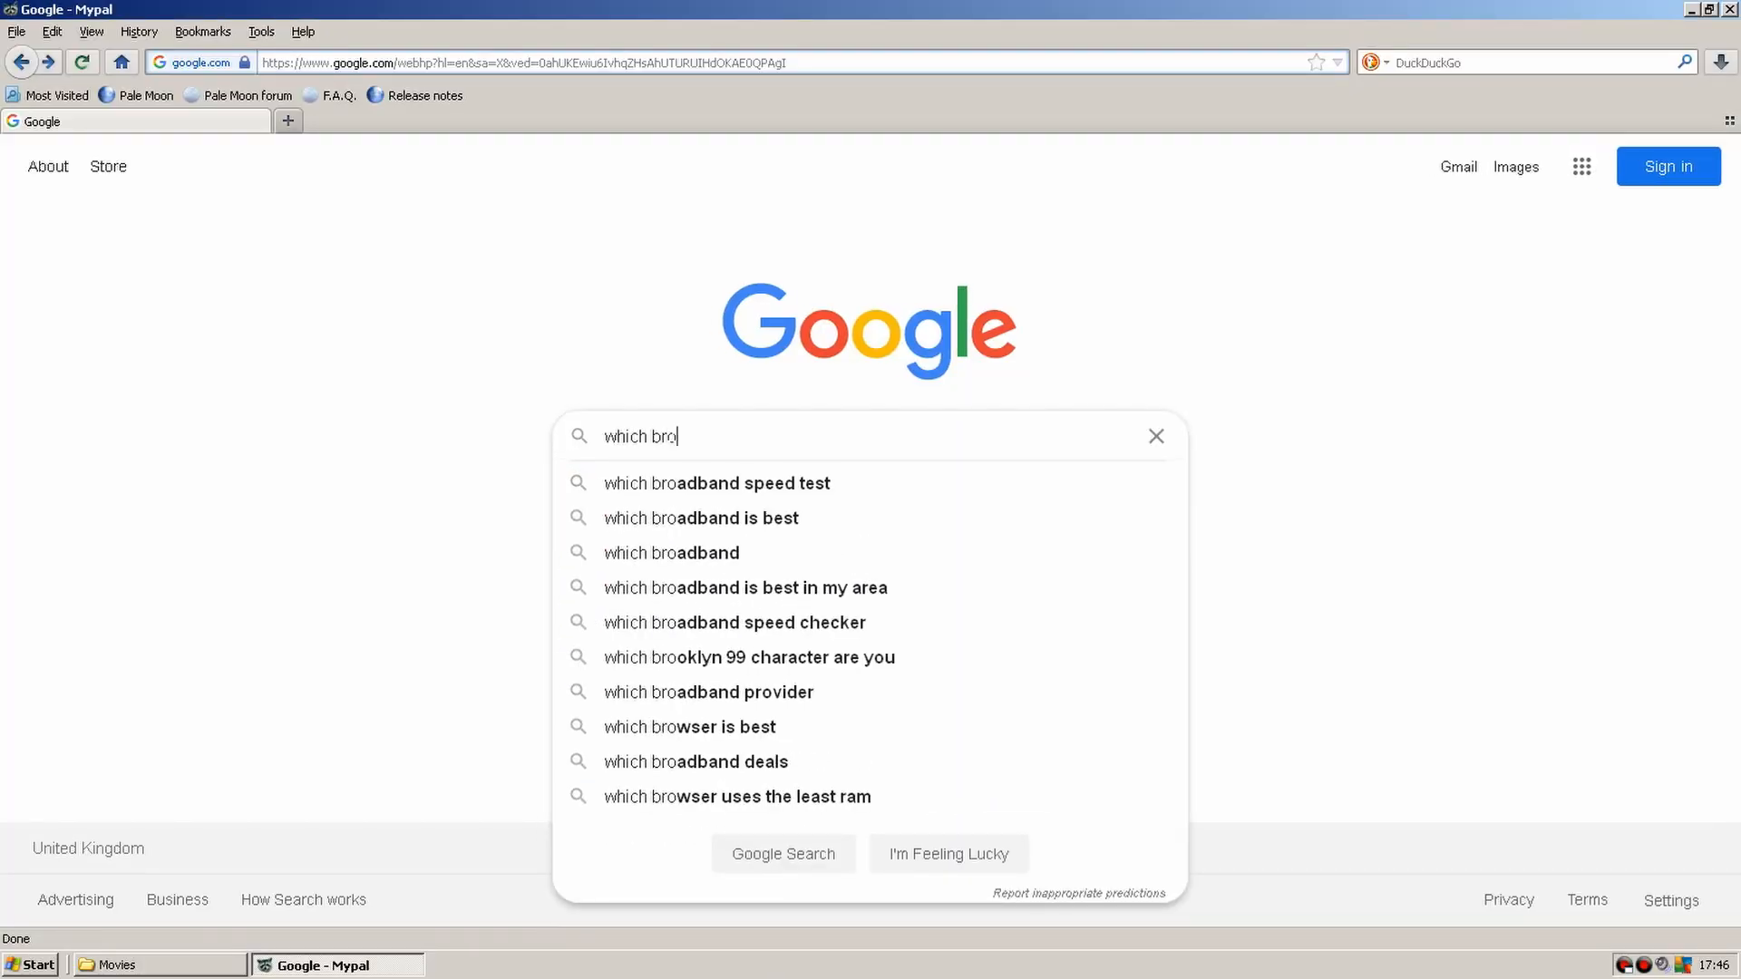
pyautogui.write('wsers still support w')
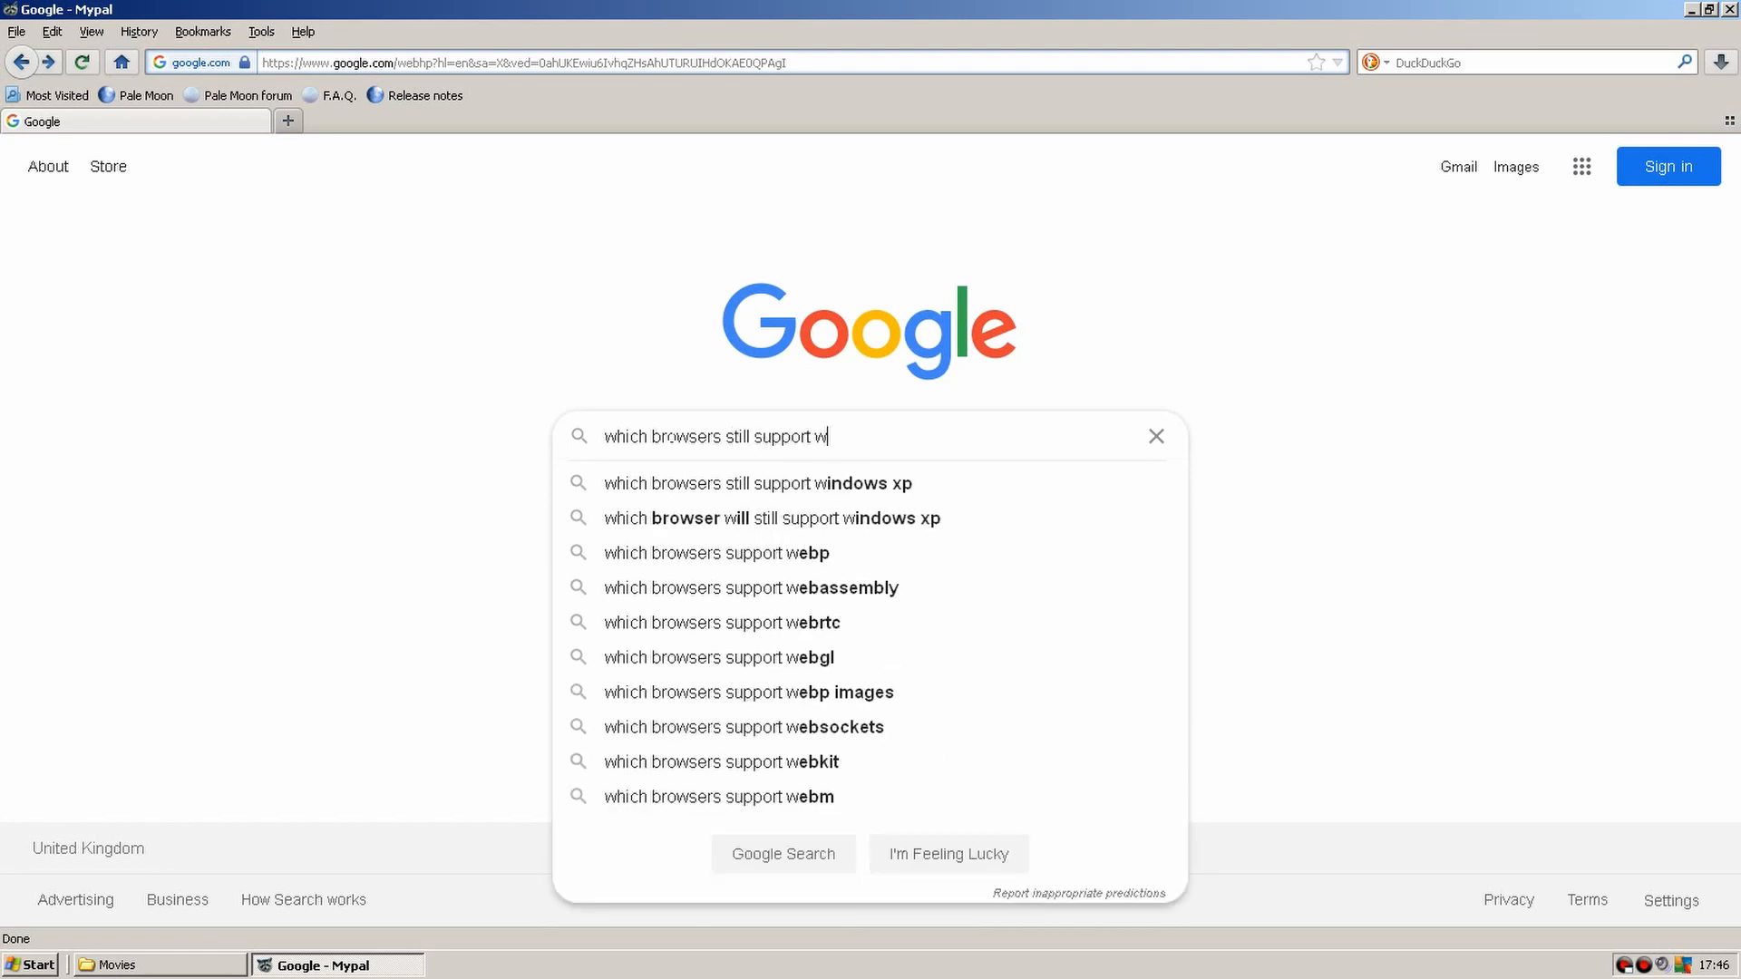
pyautogui.click(760, 483)
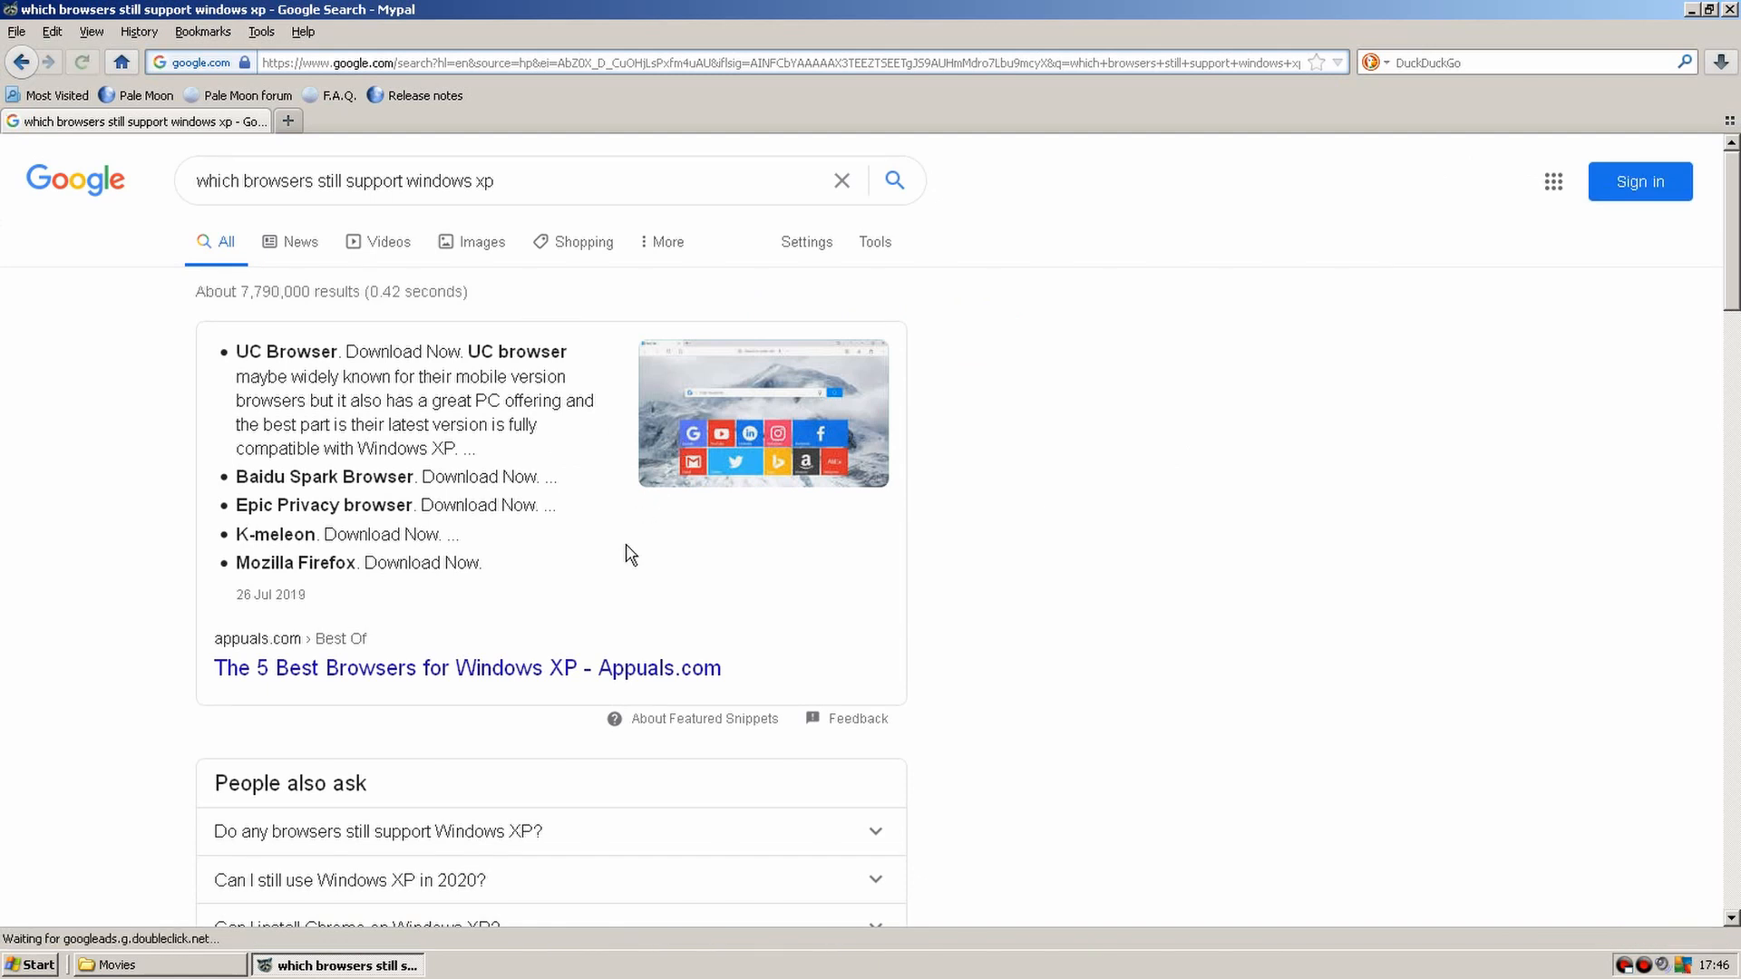
pyautogui.scroll(-3)
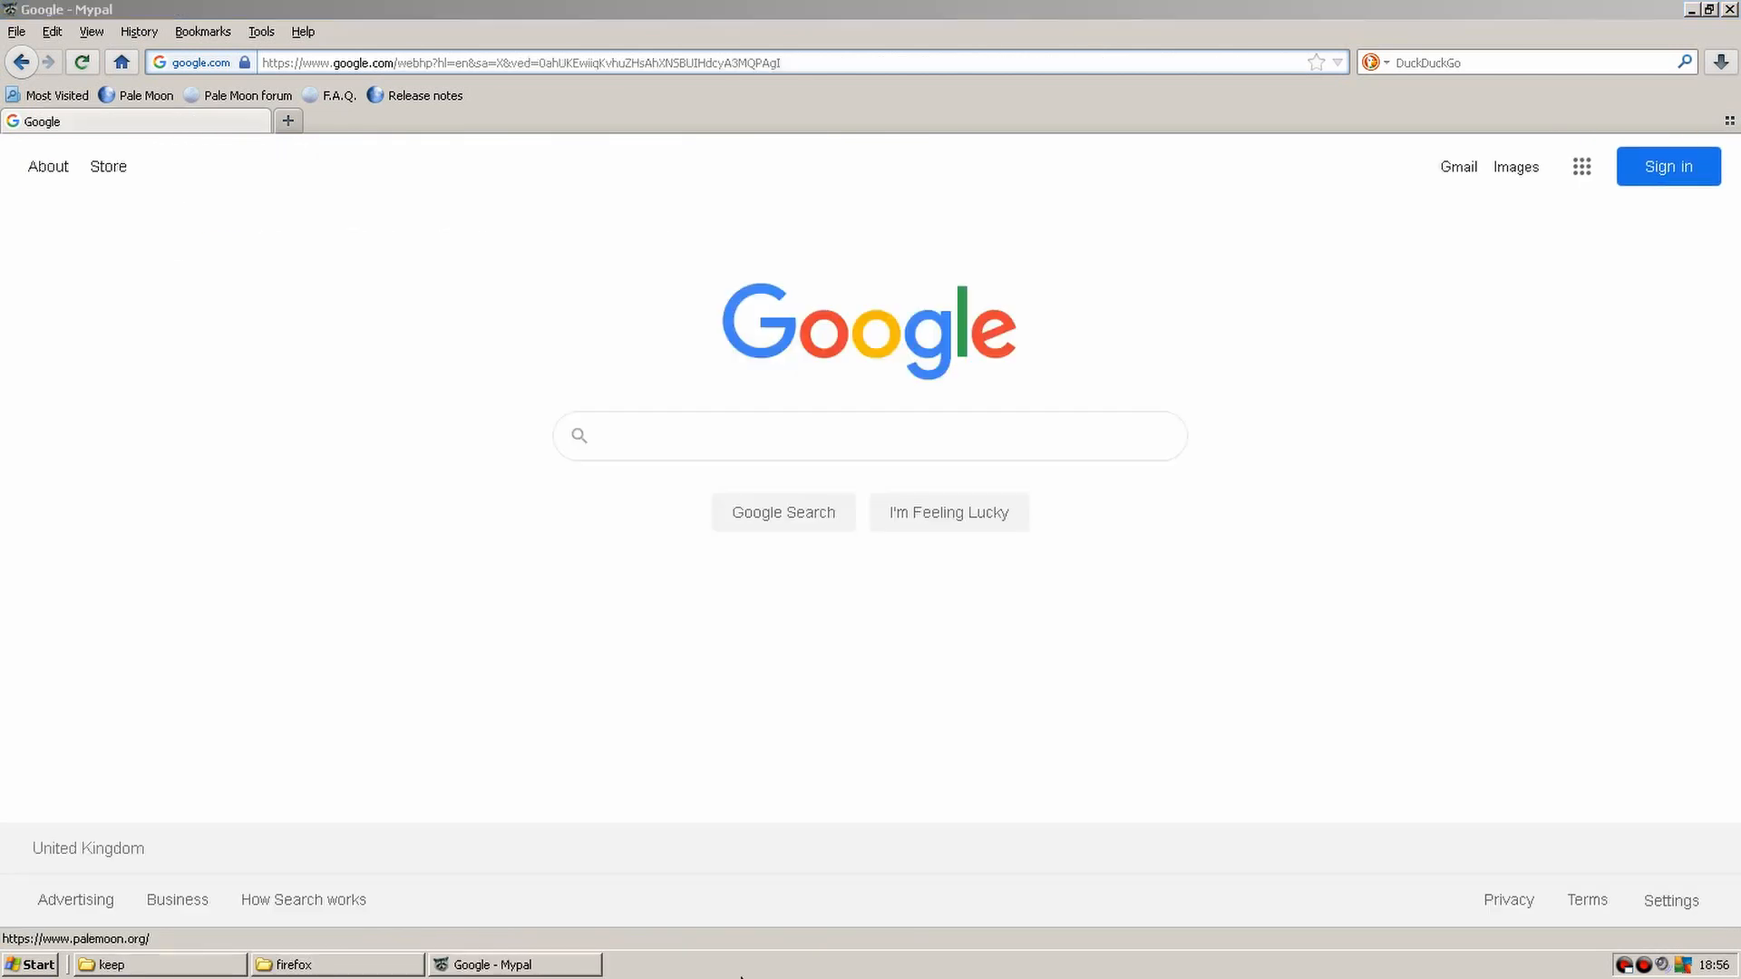
# Search Google for 'pale moon', open the Pale Moon Project homepage and scroll through it.
pyautogui.write('pale moon')
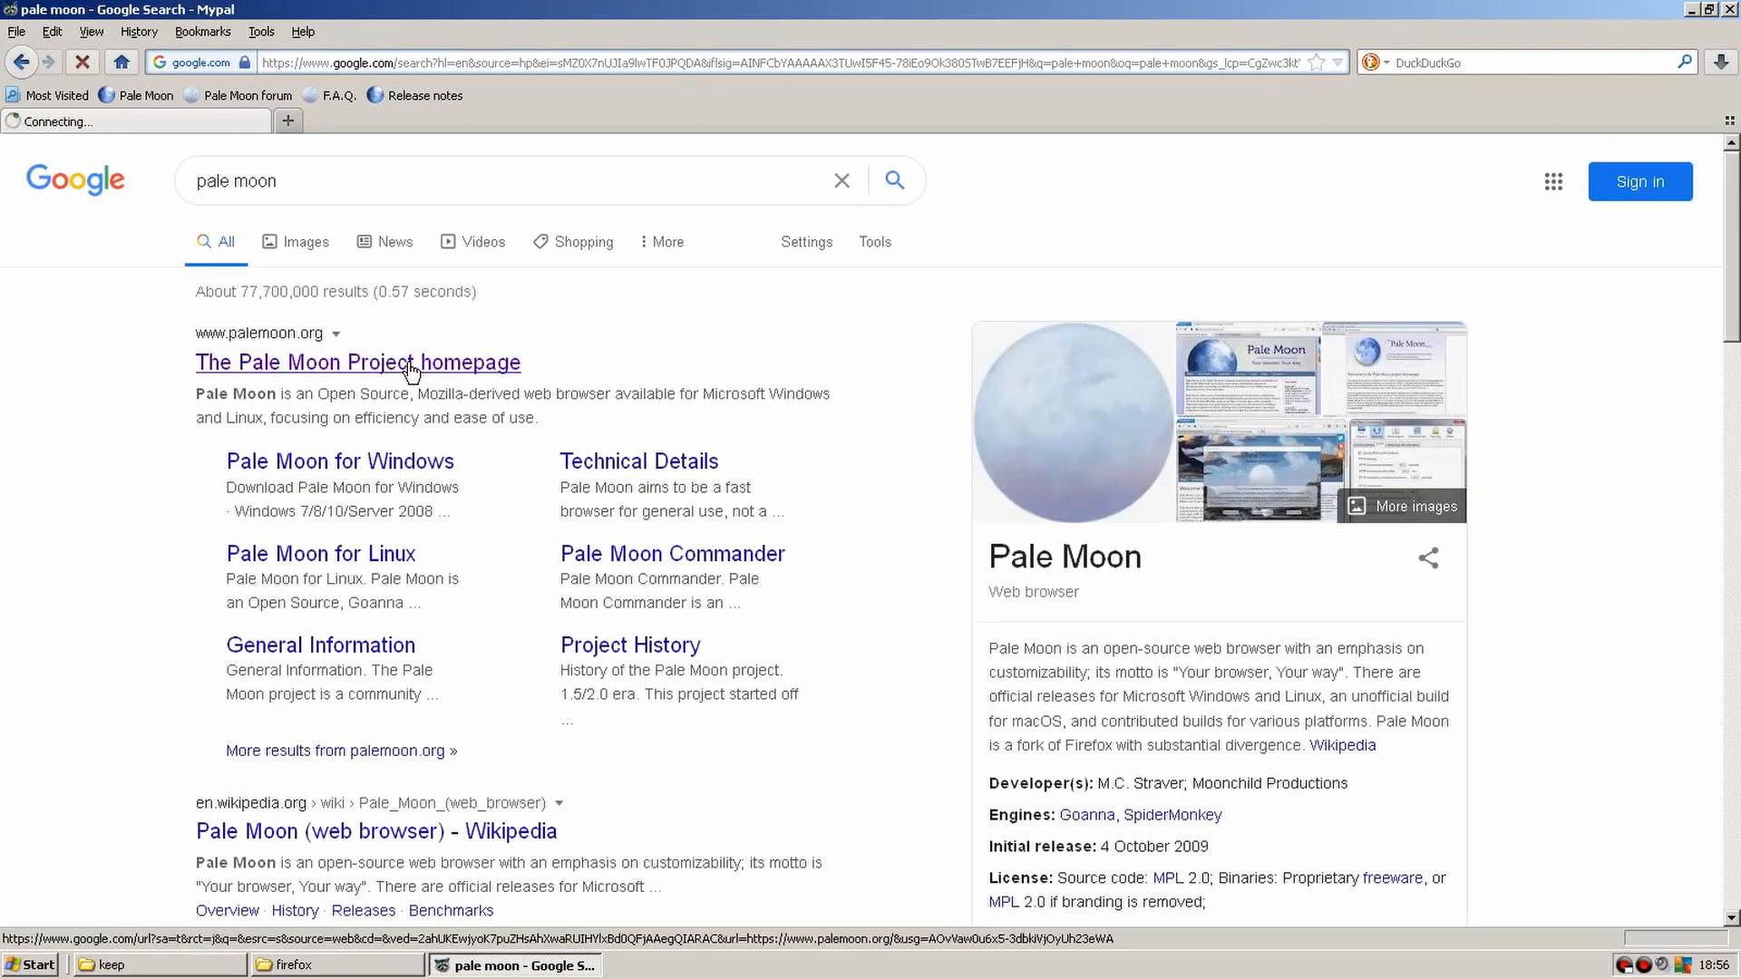
pyautogui.click(356, 362)
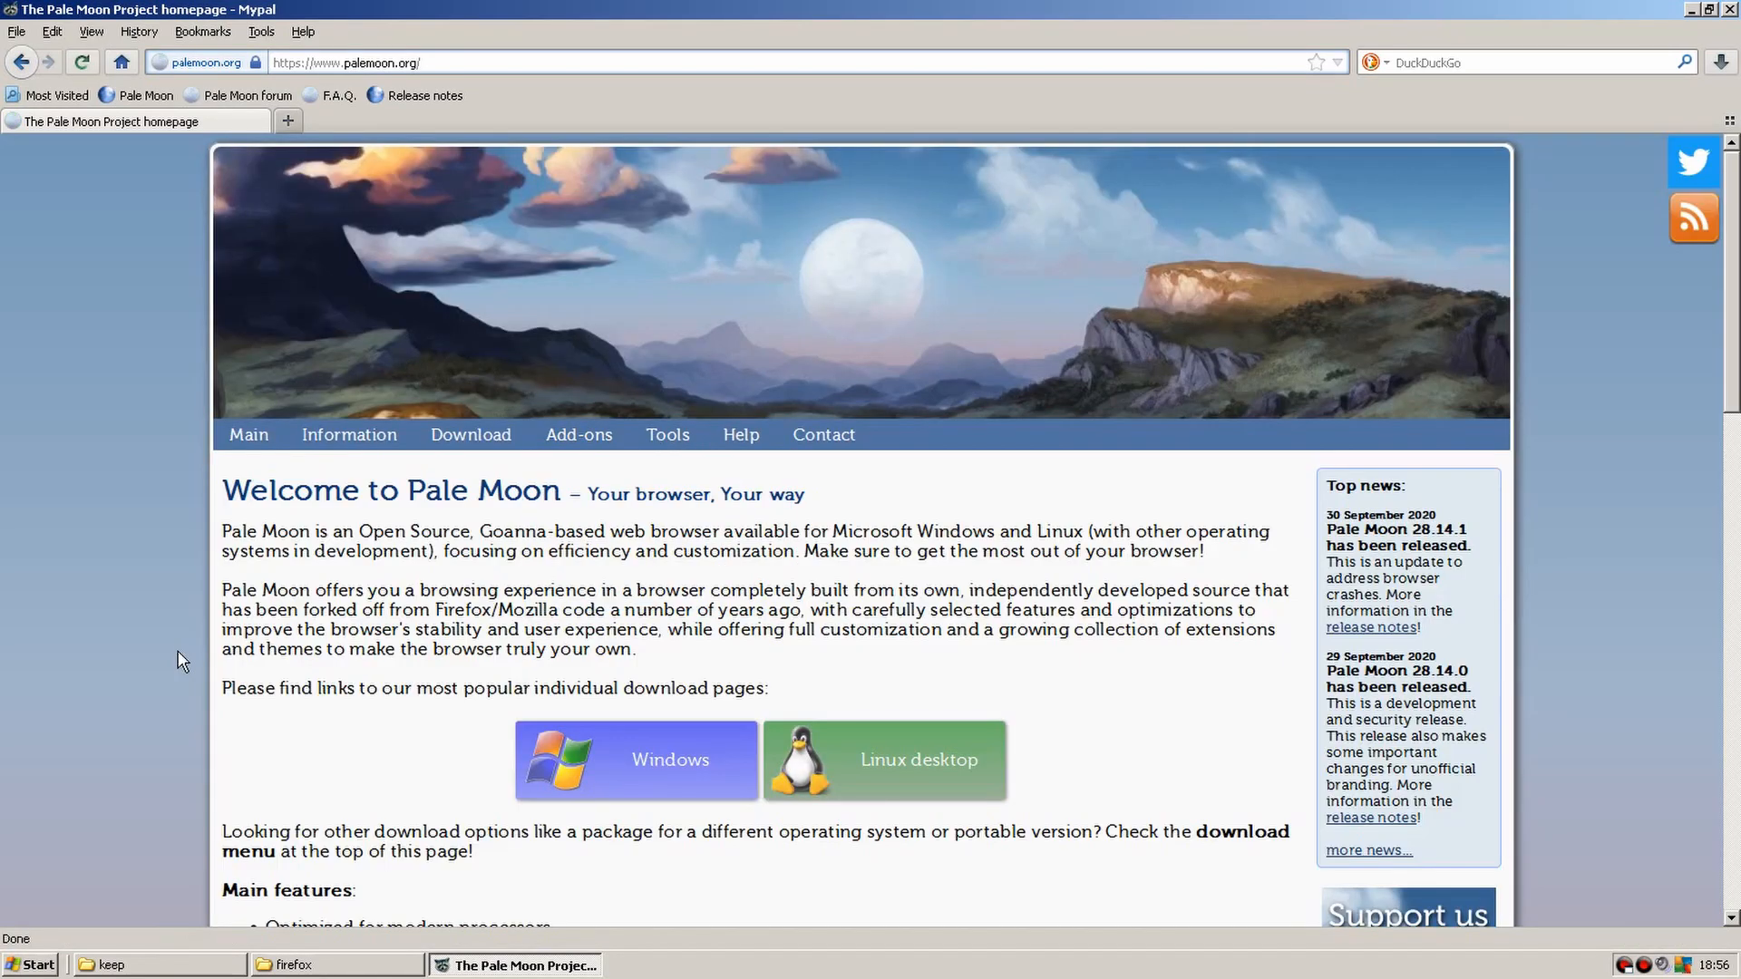
pyautogui.scroll(-3)
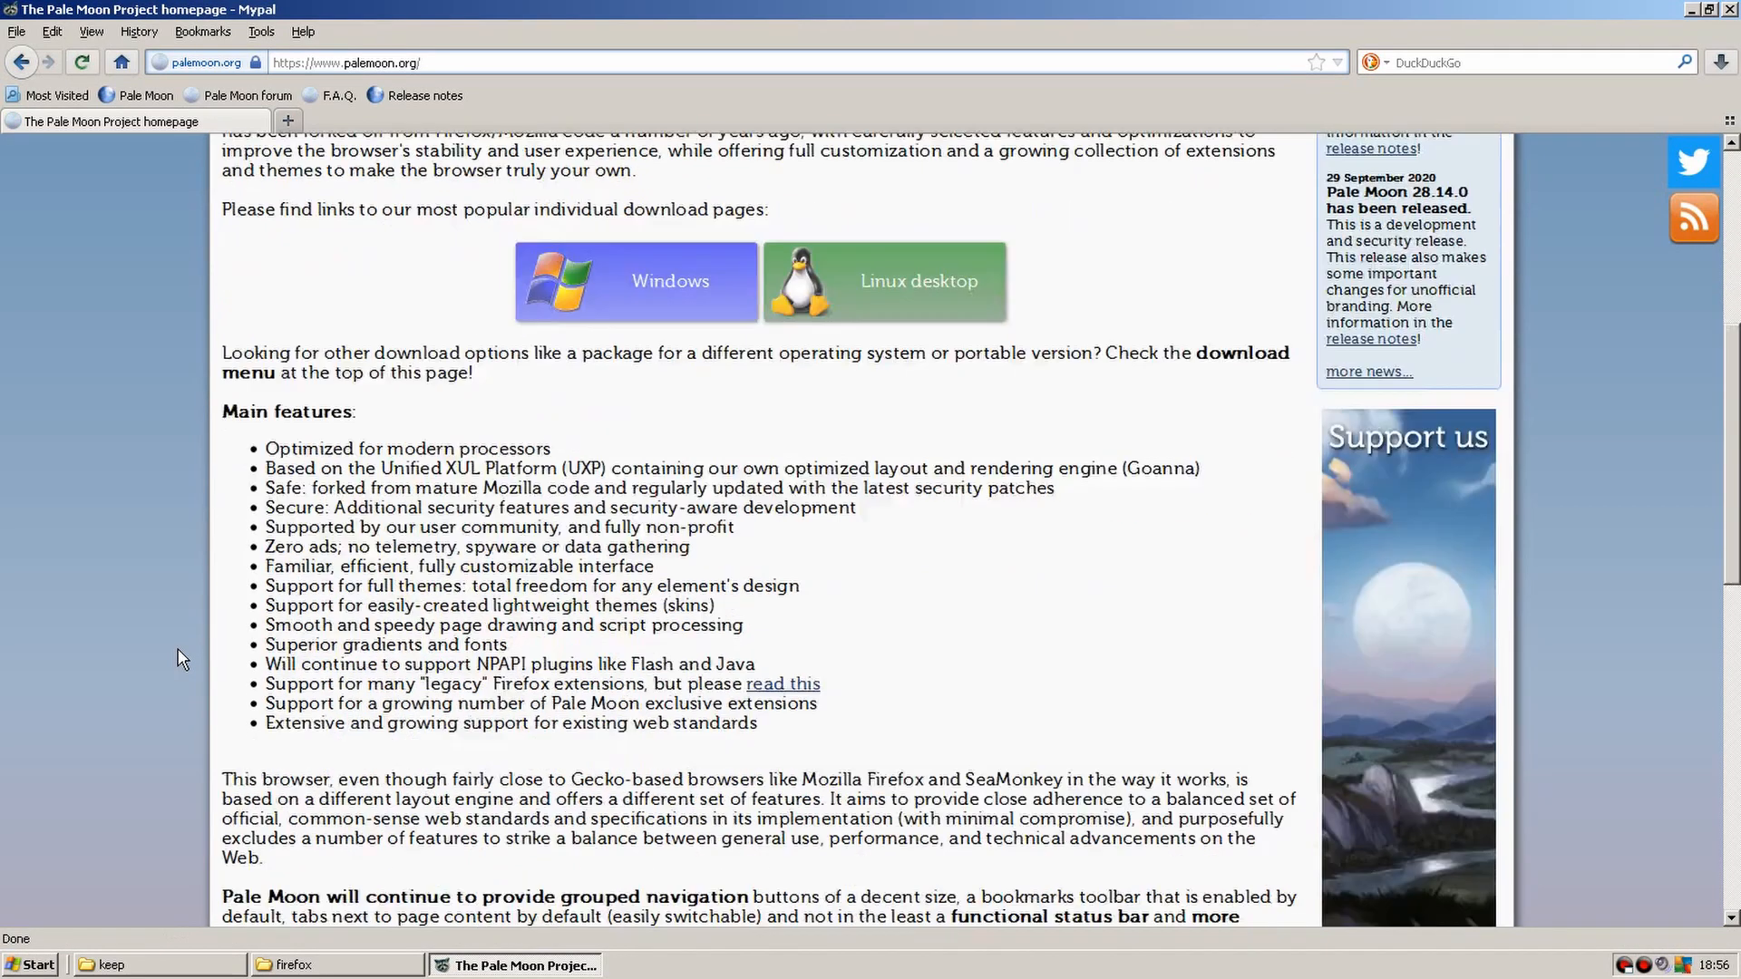
pyautogui.scroll(-3)
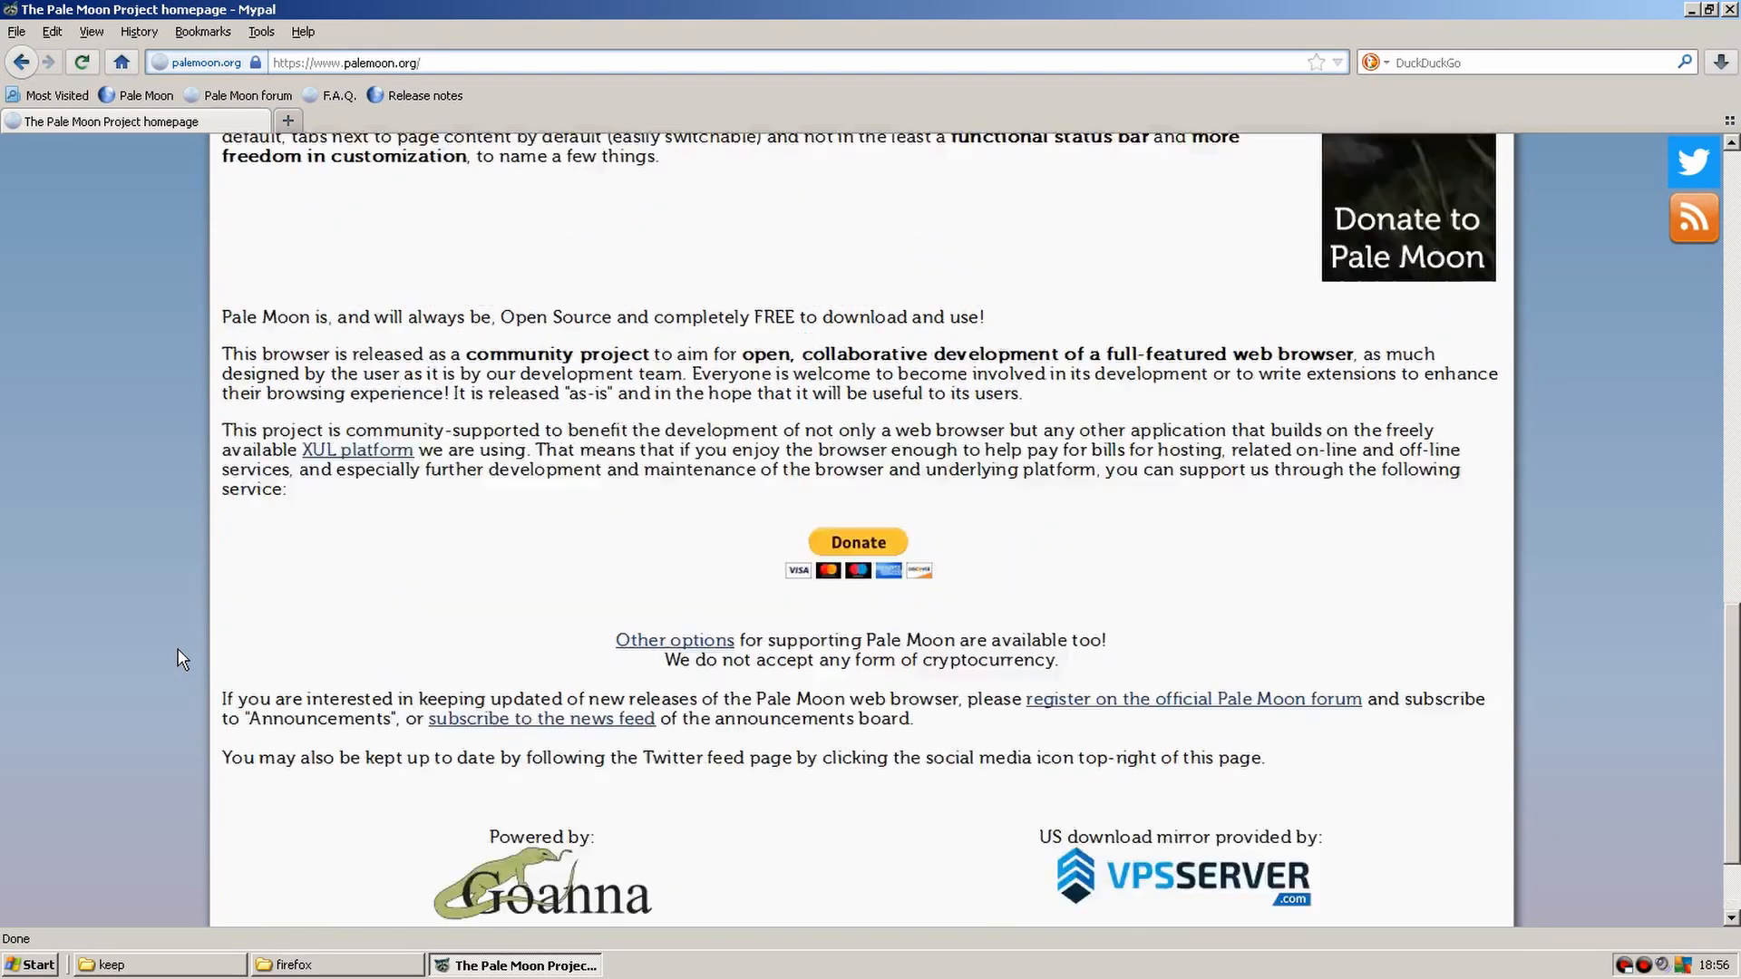
pyautogui.scroll(3)
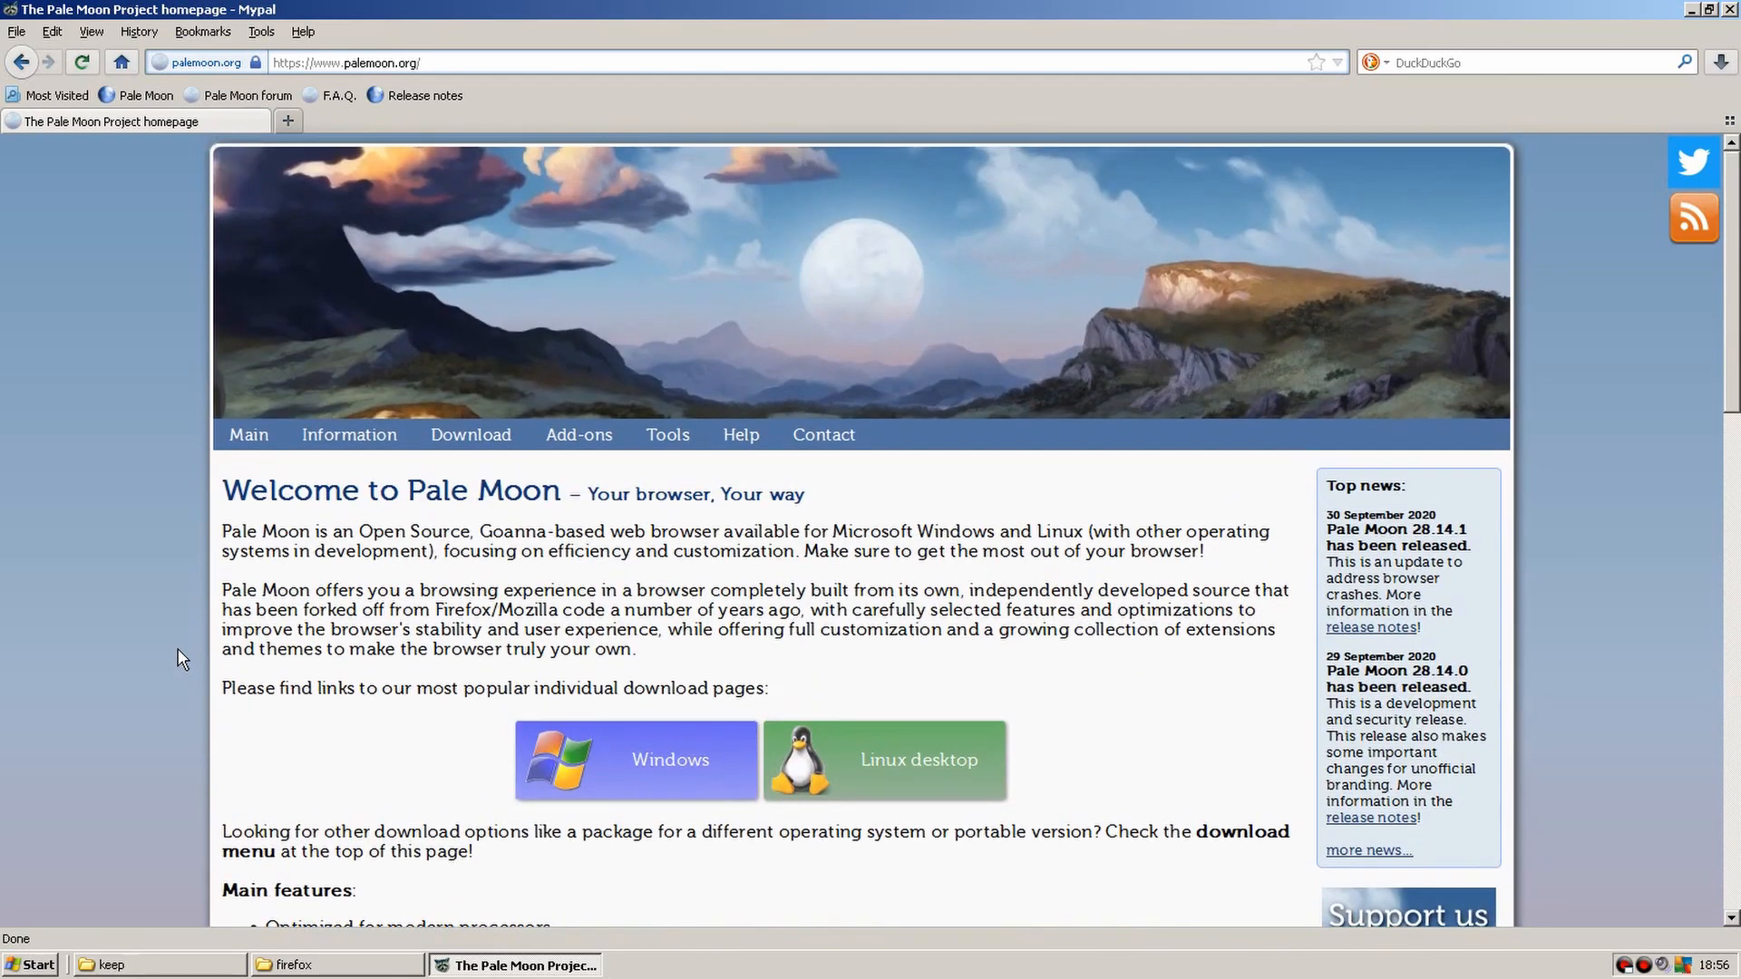